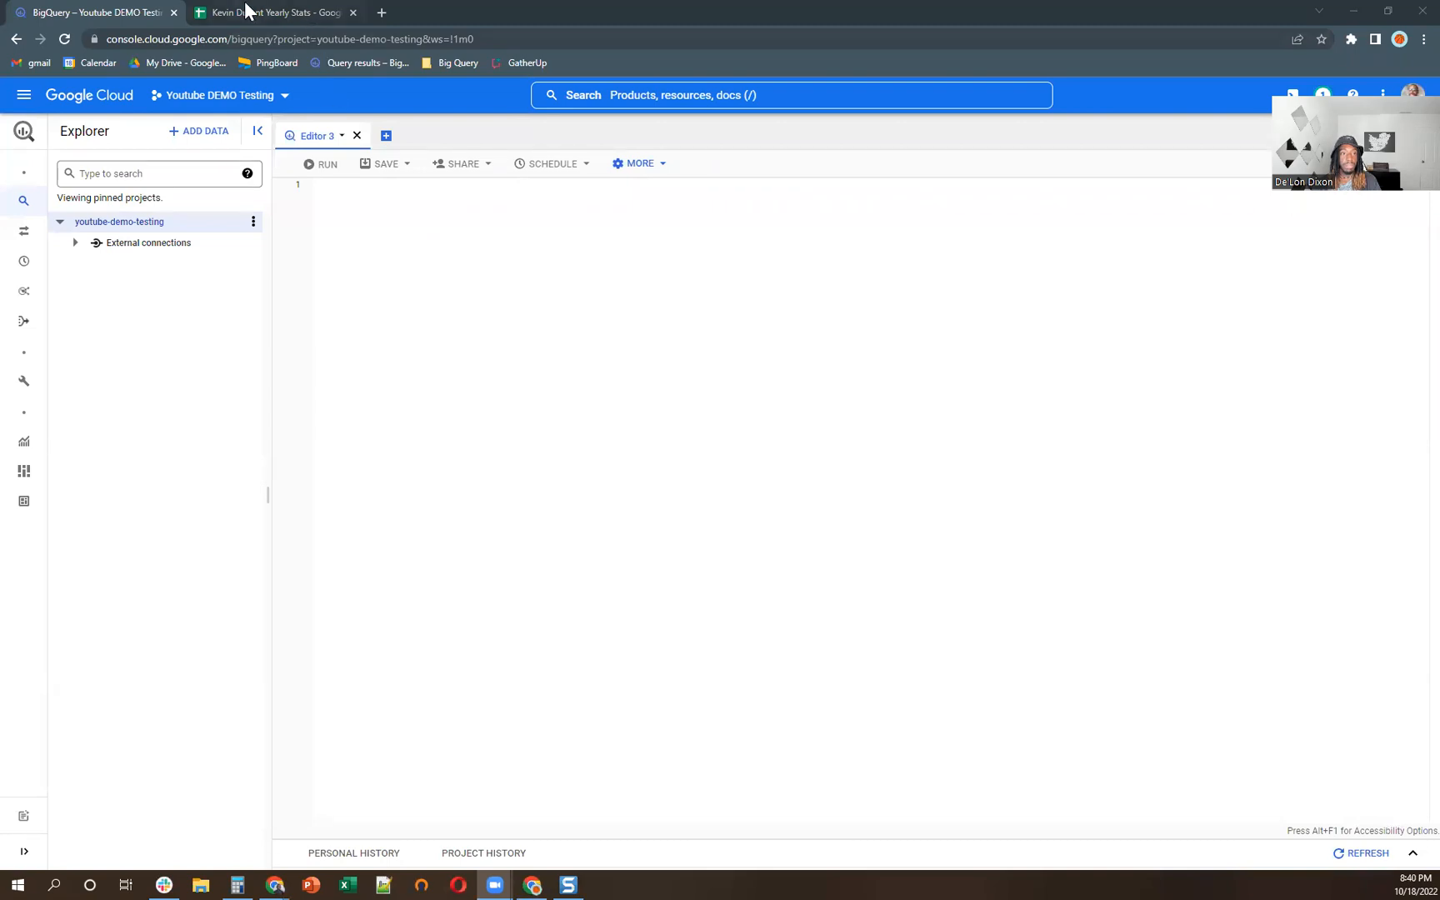
- Create dataset KD_Stats_Dataset in the US multi-region under youtube-demo-testing
{"action": "left_click", "coordinate": [272, 11]}
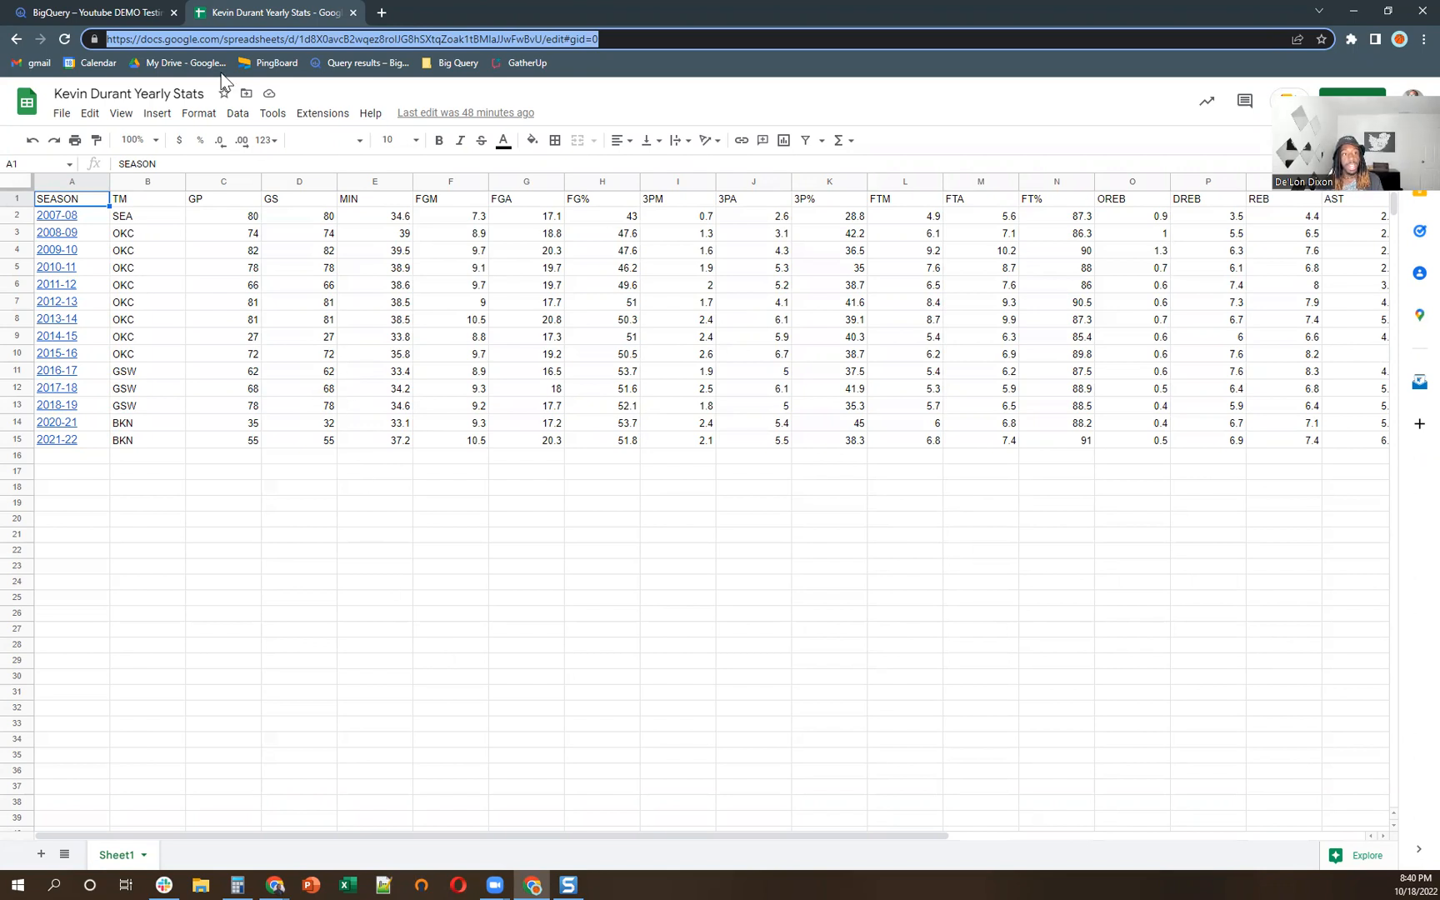
{"action": "left_click", "coordinate": [92, 12]}
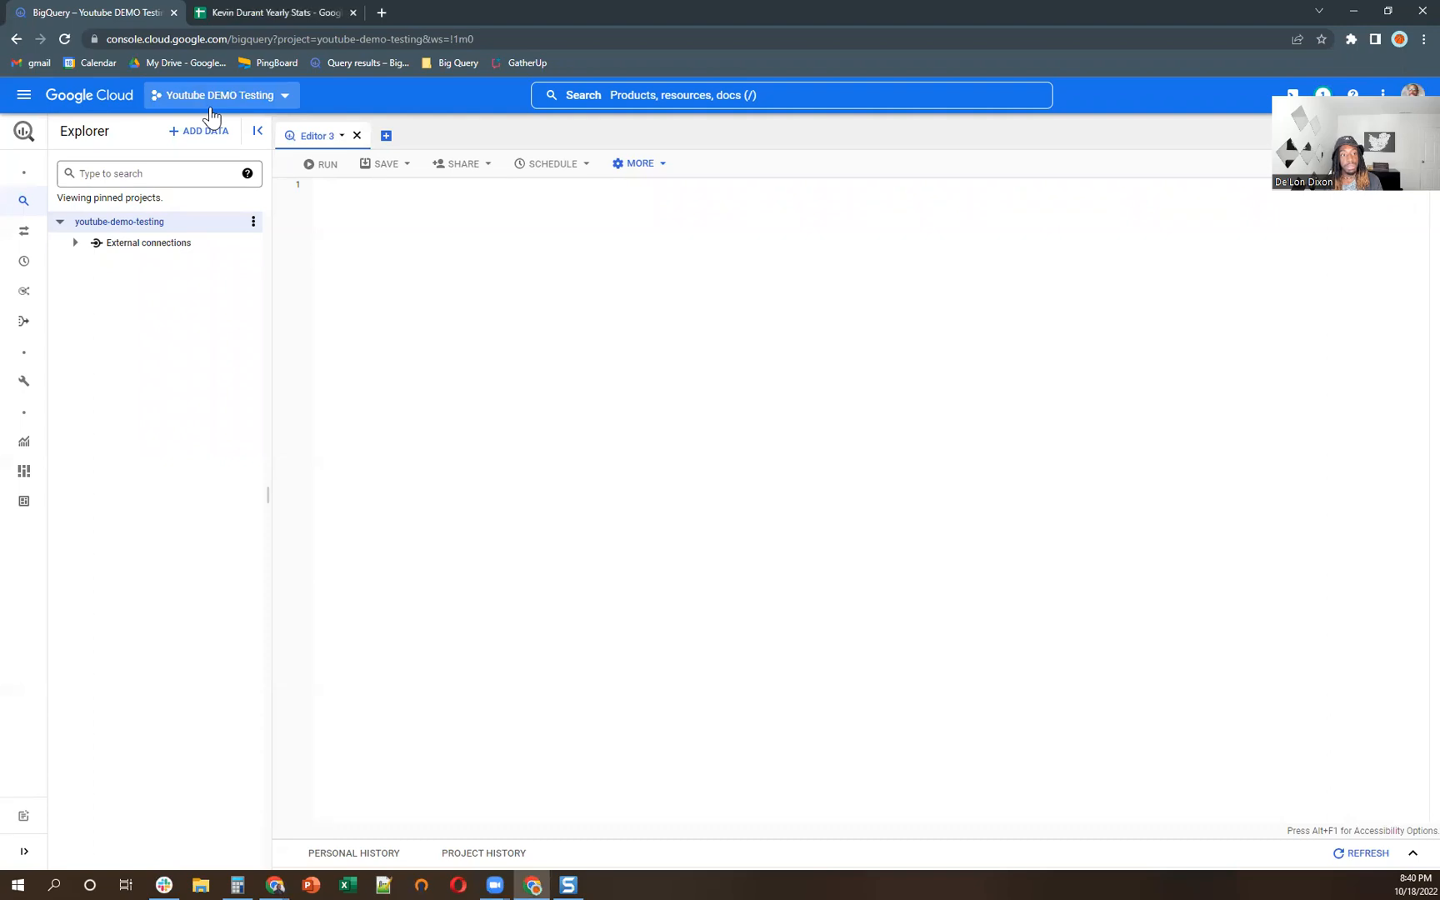
{"action": "mouse_move", "coordinate": [168, 205]}
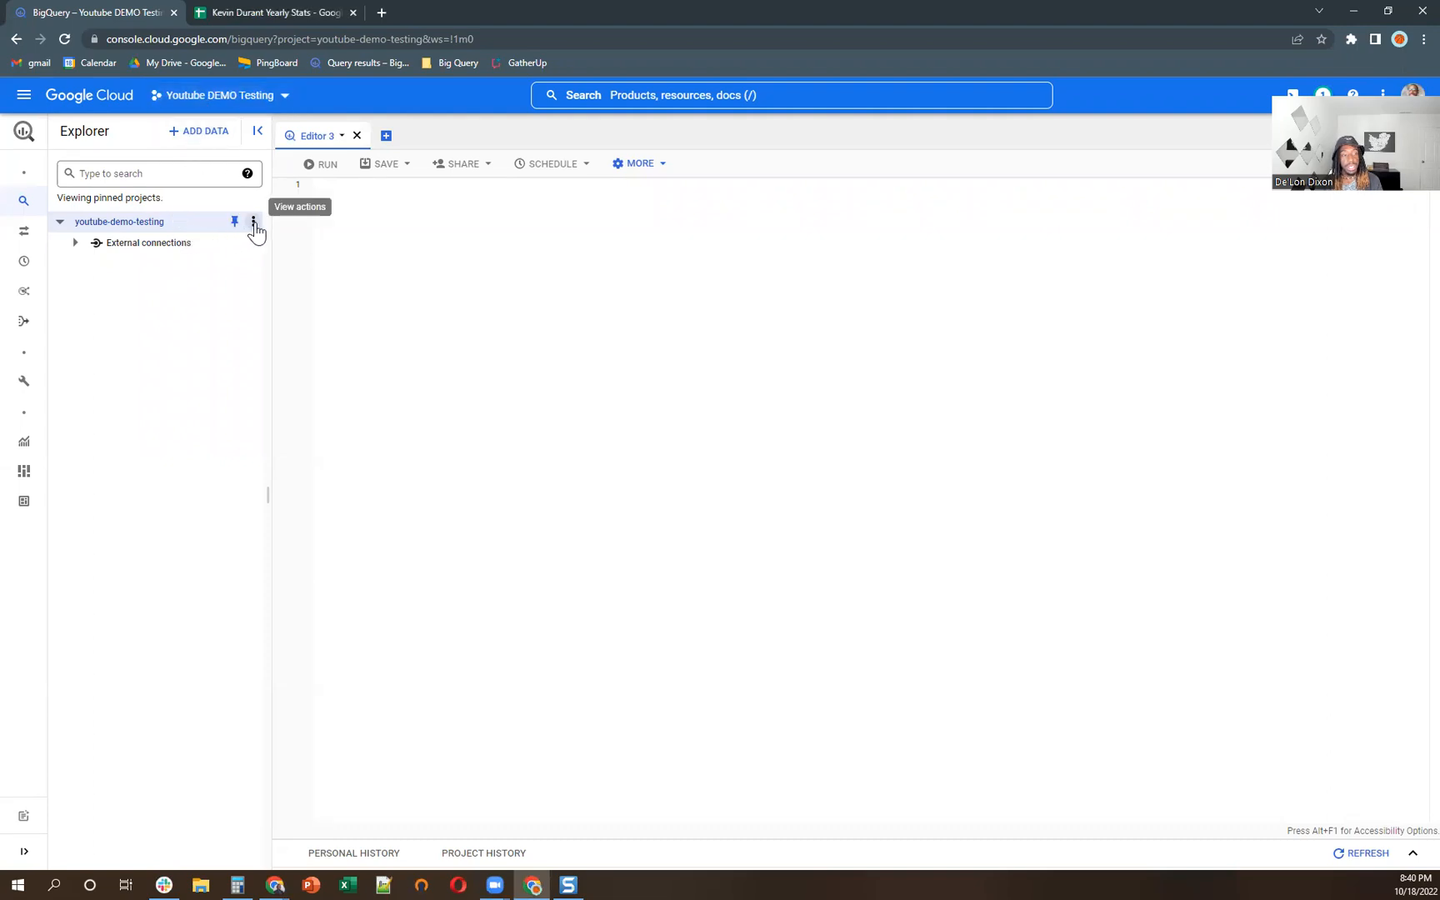
{"action": "left_click", "coordinate": [253, 221]}
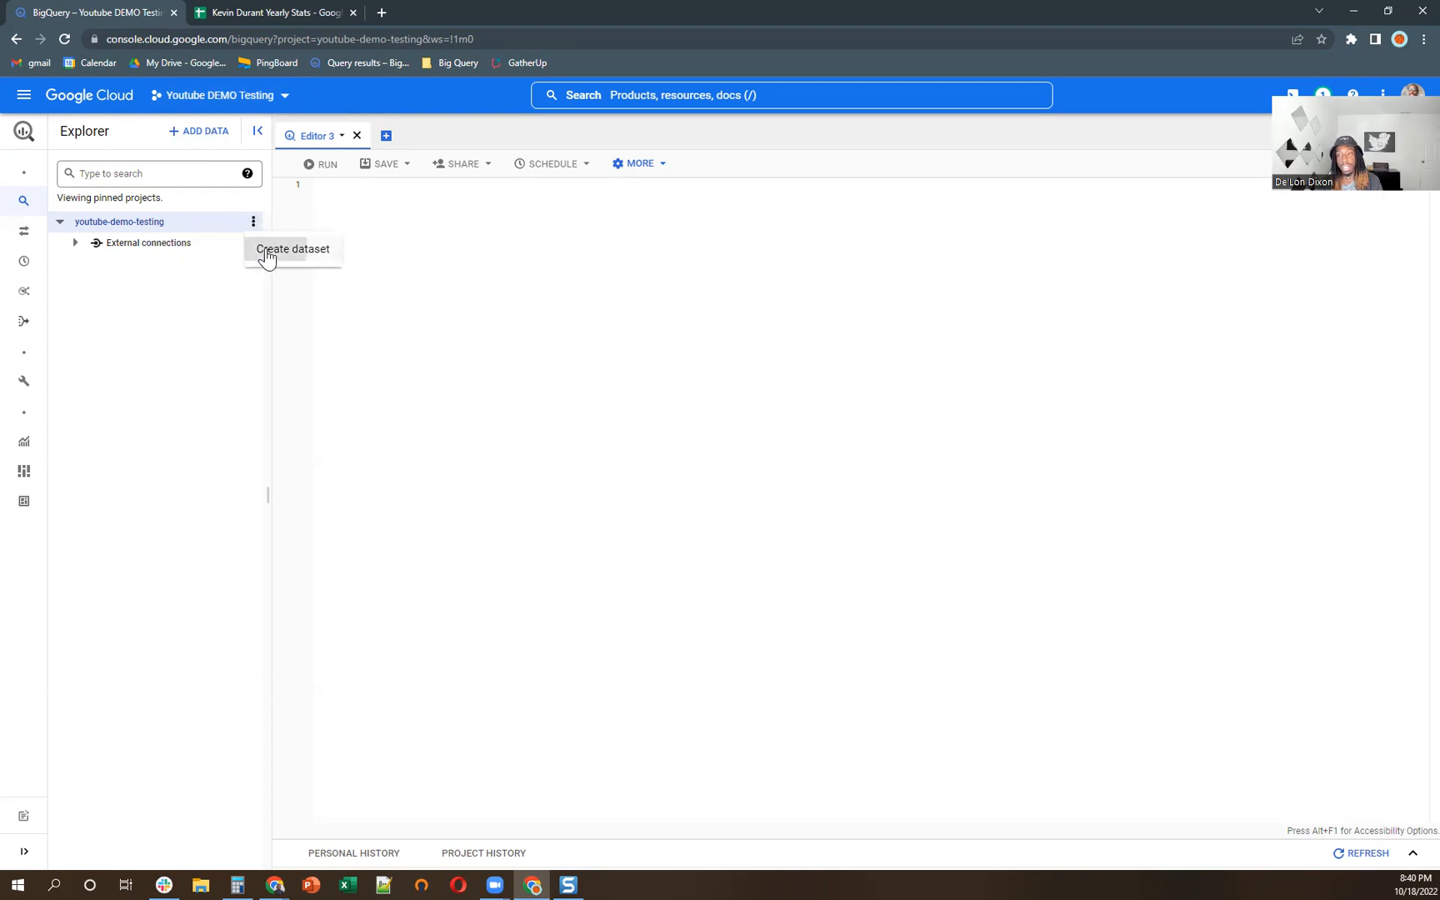
{"action": "left_click", "coordinate": [292, 248]}
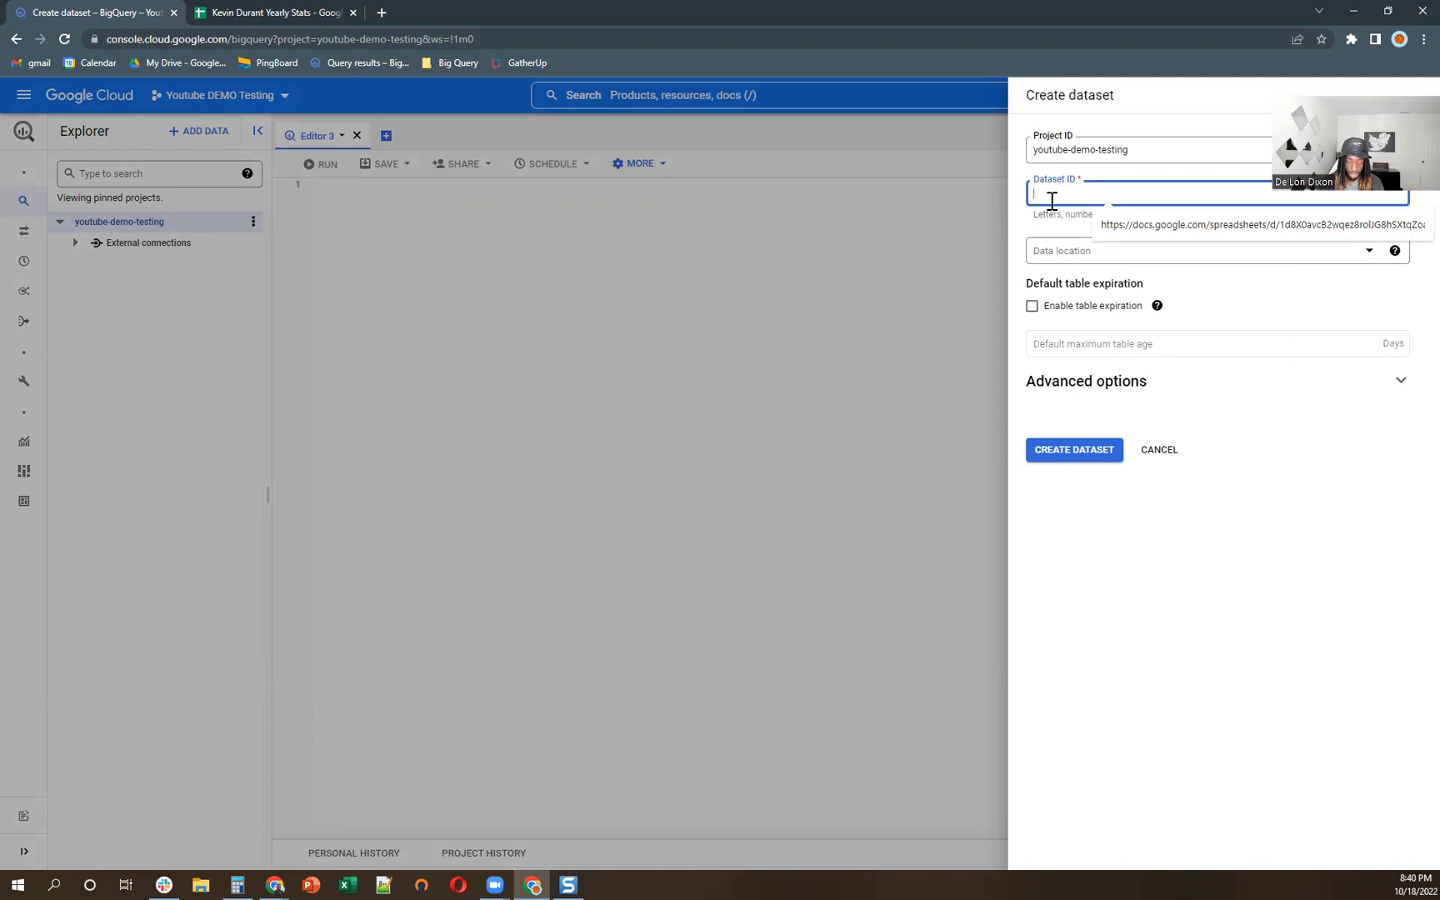
{"action": "type", "text": "KD_Stats_Dataset"}
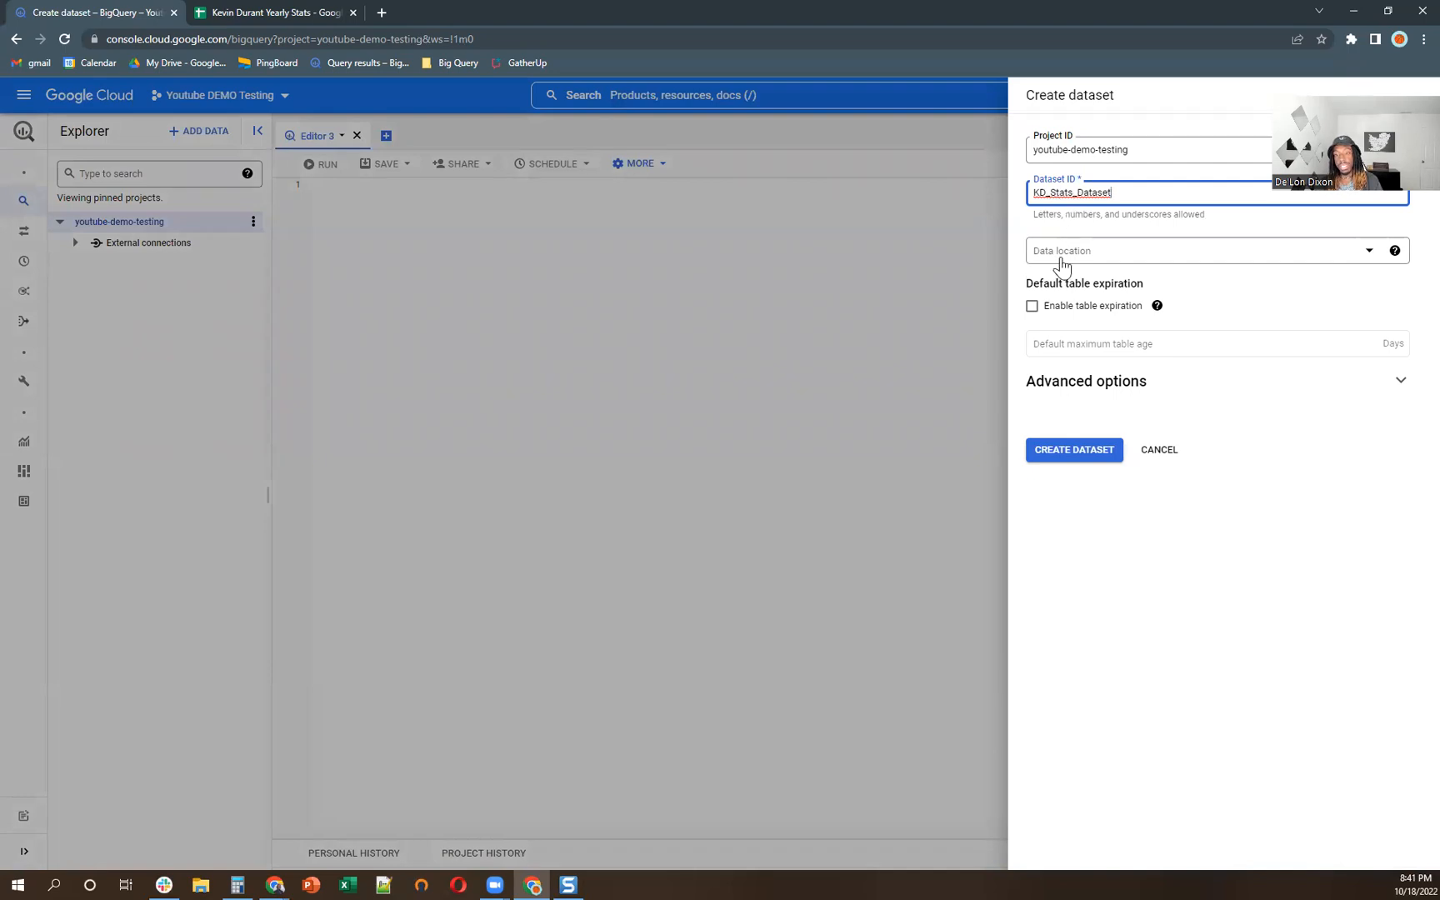
{"action": "left_click", "coordinate": [1211, 250]}
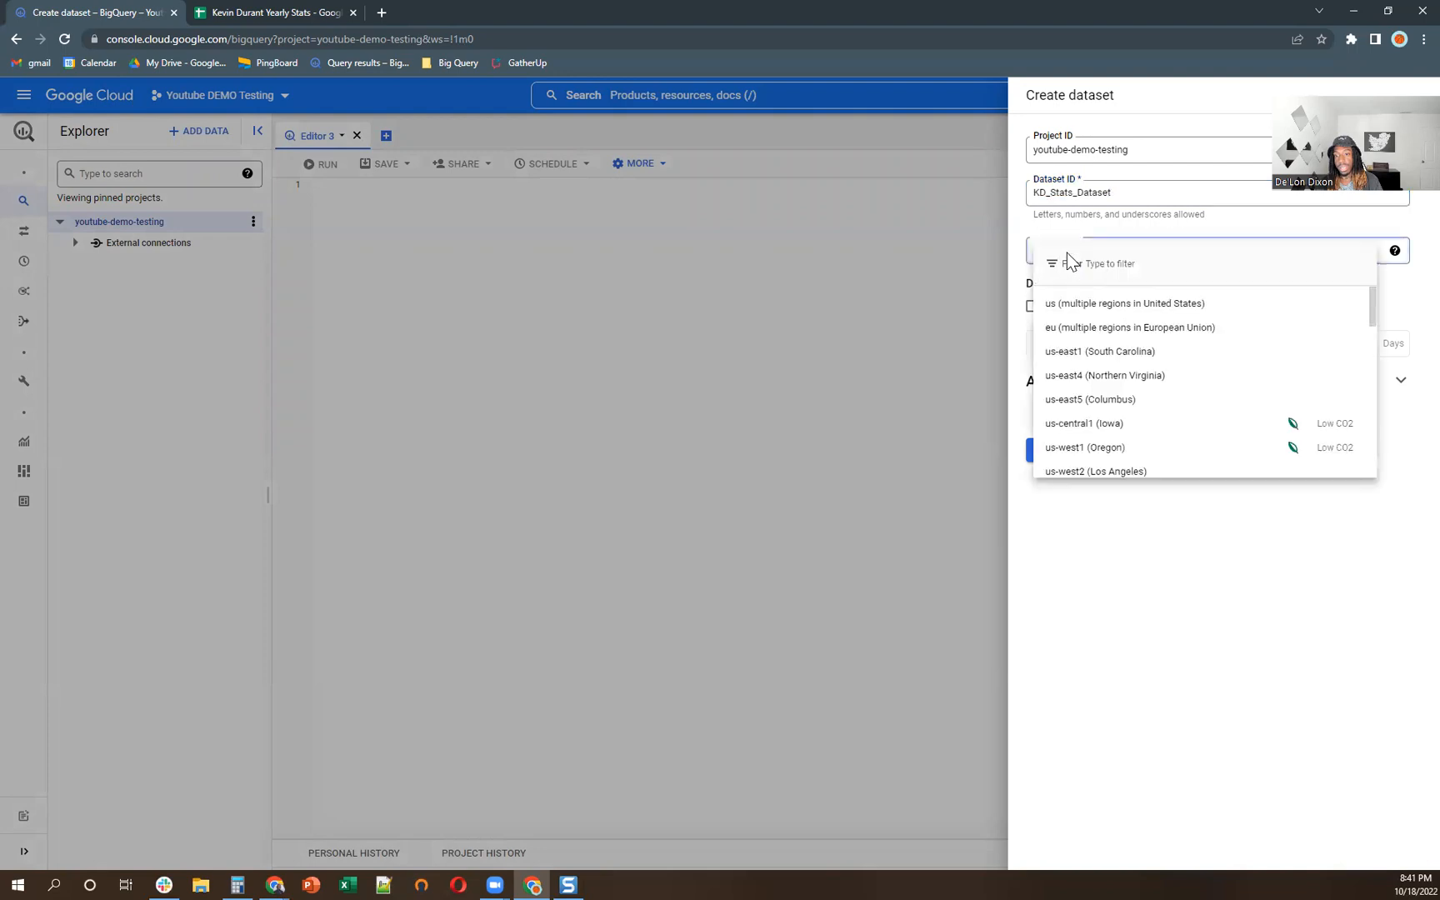
{"action": "left_click", "coordinate": [1123, 303]}
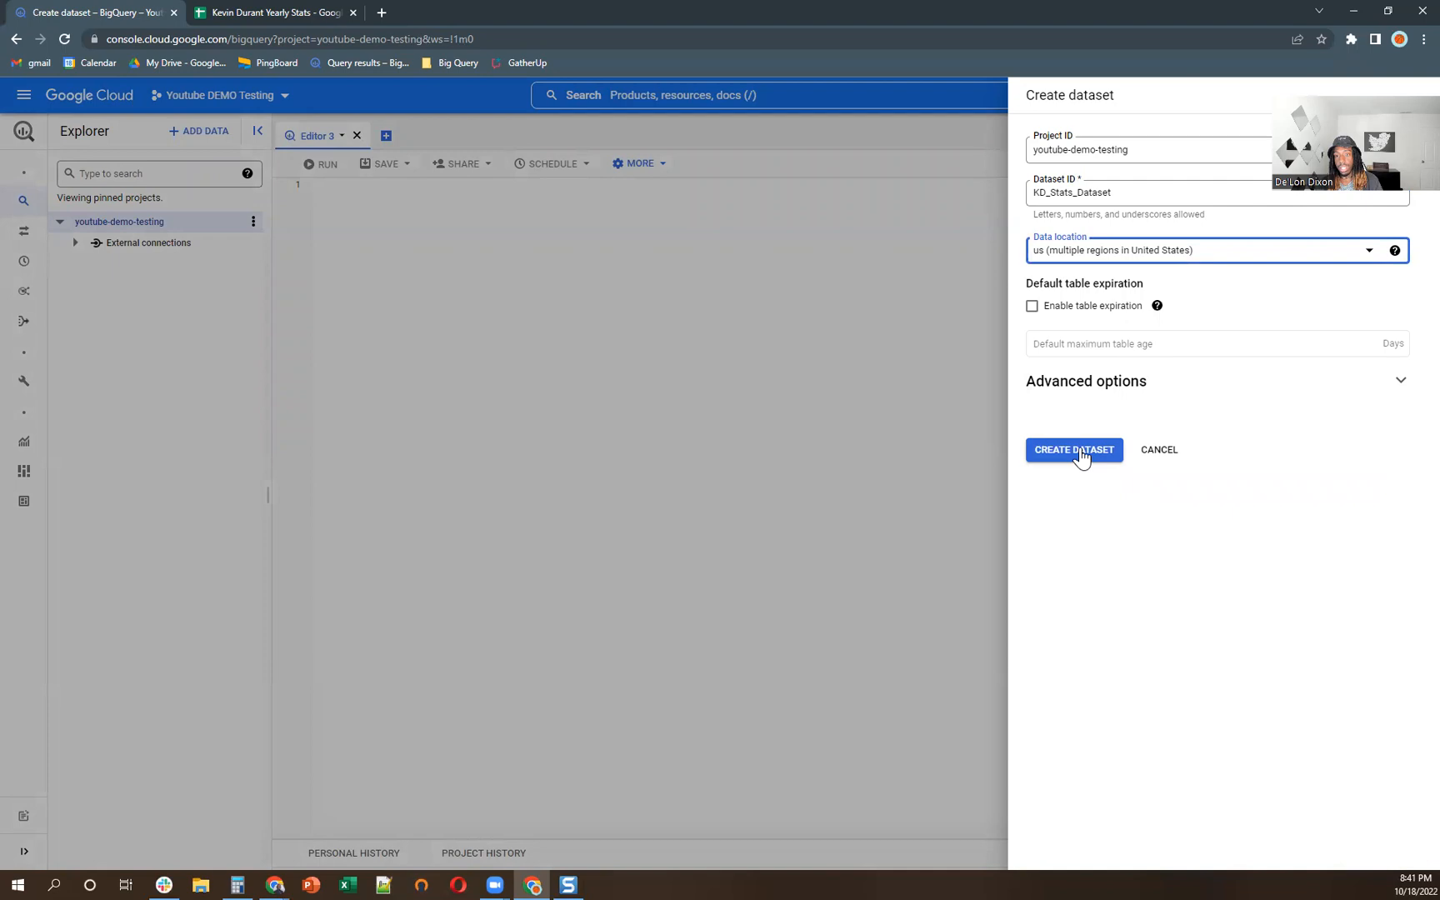
{"action": "left_click", "coordinate": [1074, 450]}
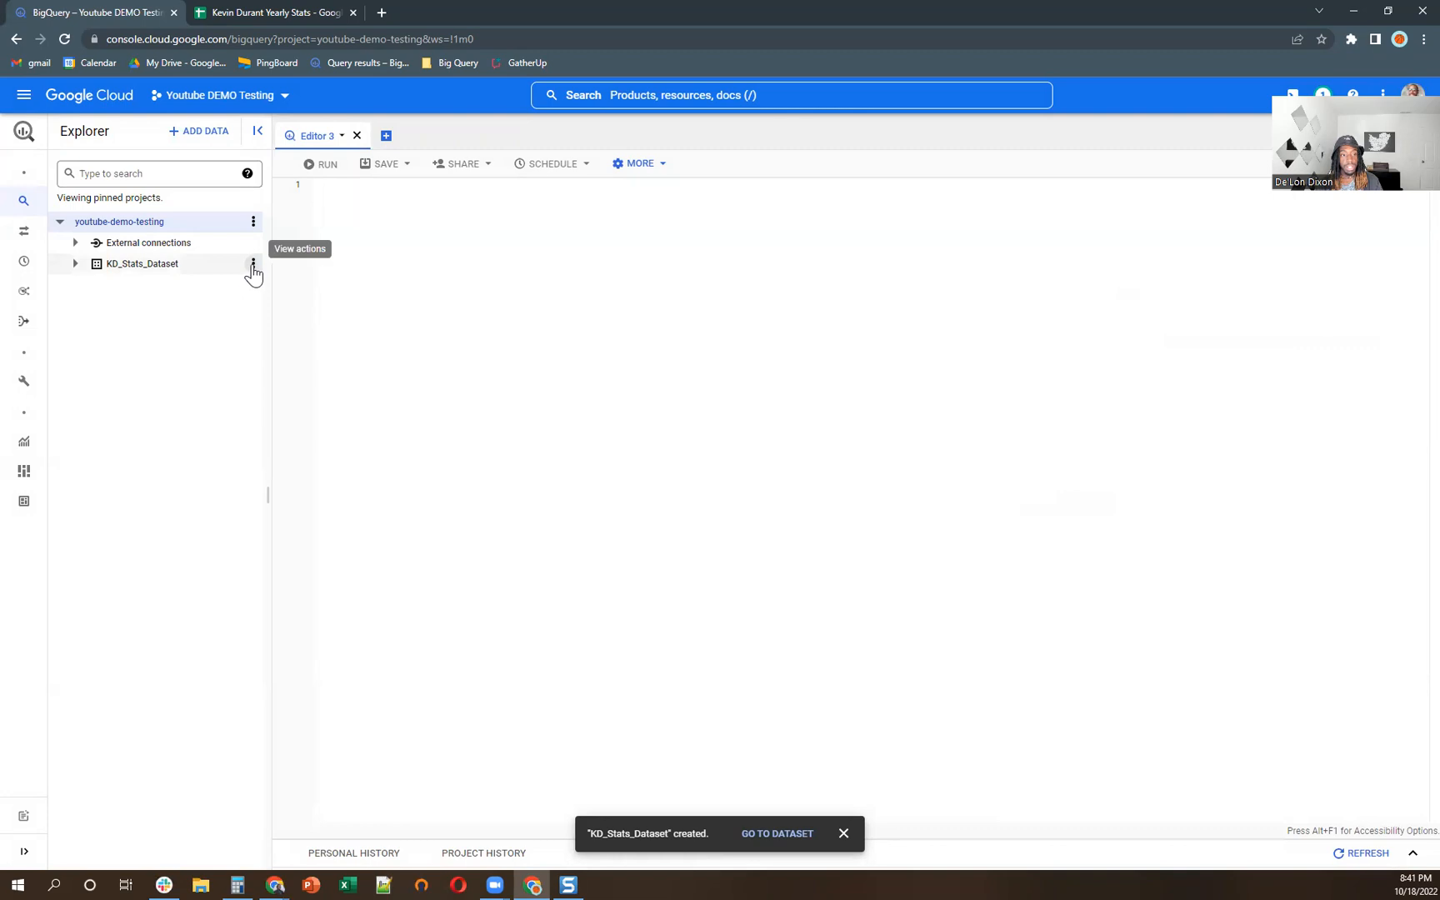
- Start a new table in KD_Stats_Dataset with Drive as its data source
{"action": "left_click", "coordinate": [253, 263]}
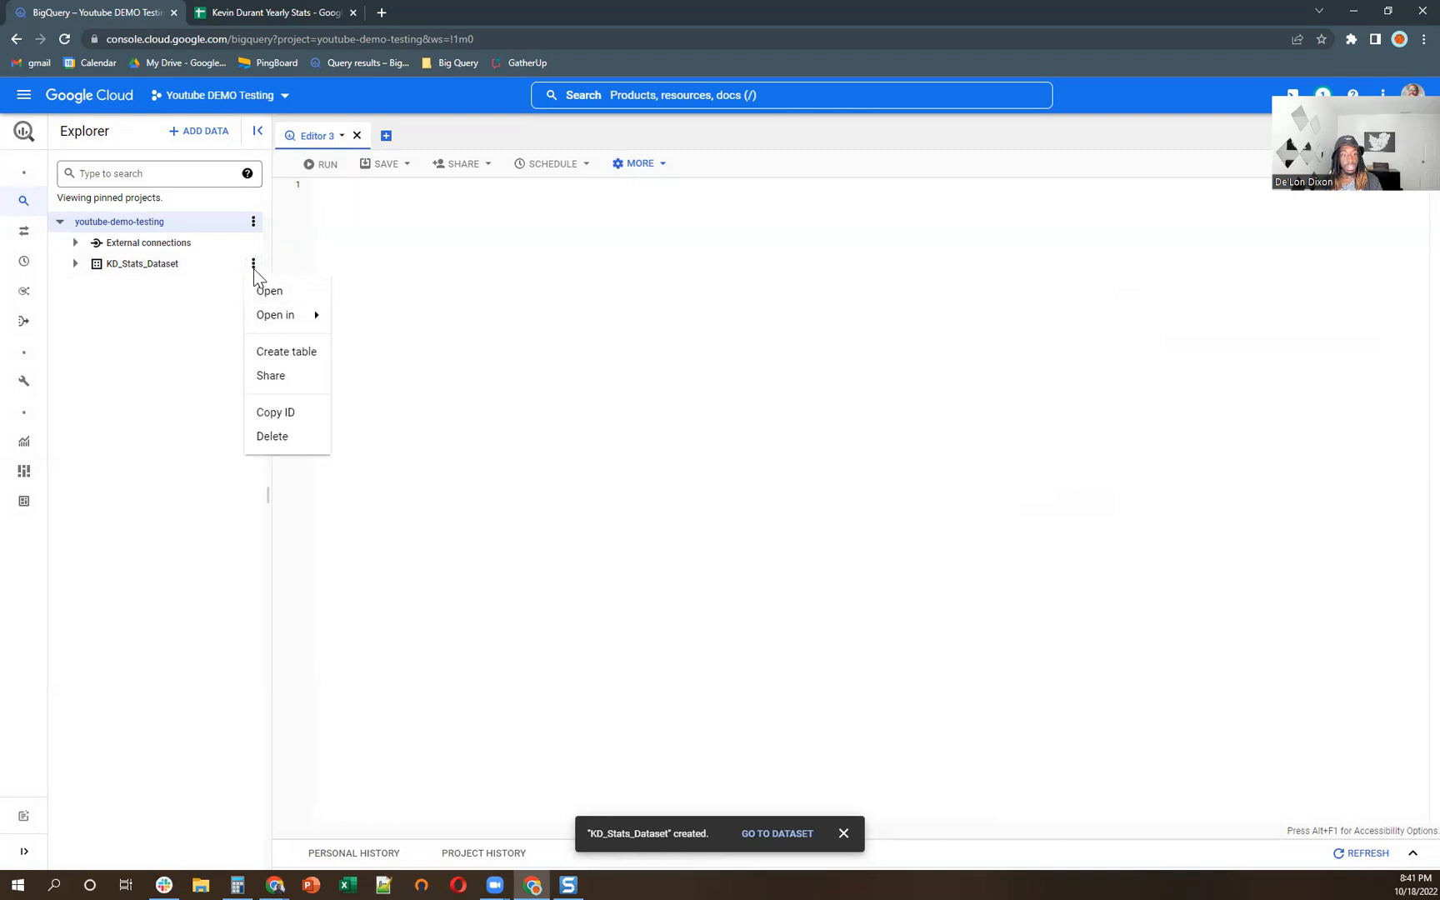
{"action": "left_click", "coordinate": [285, 350]}
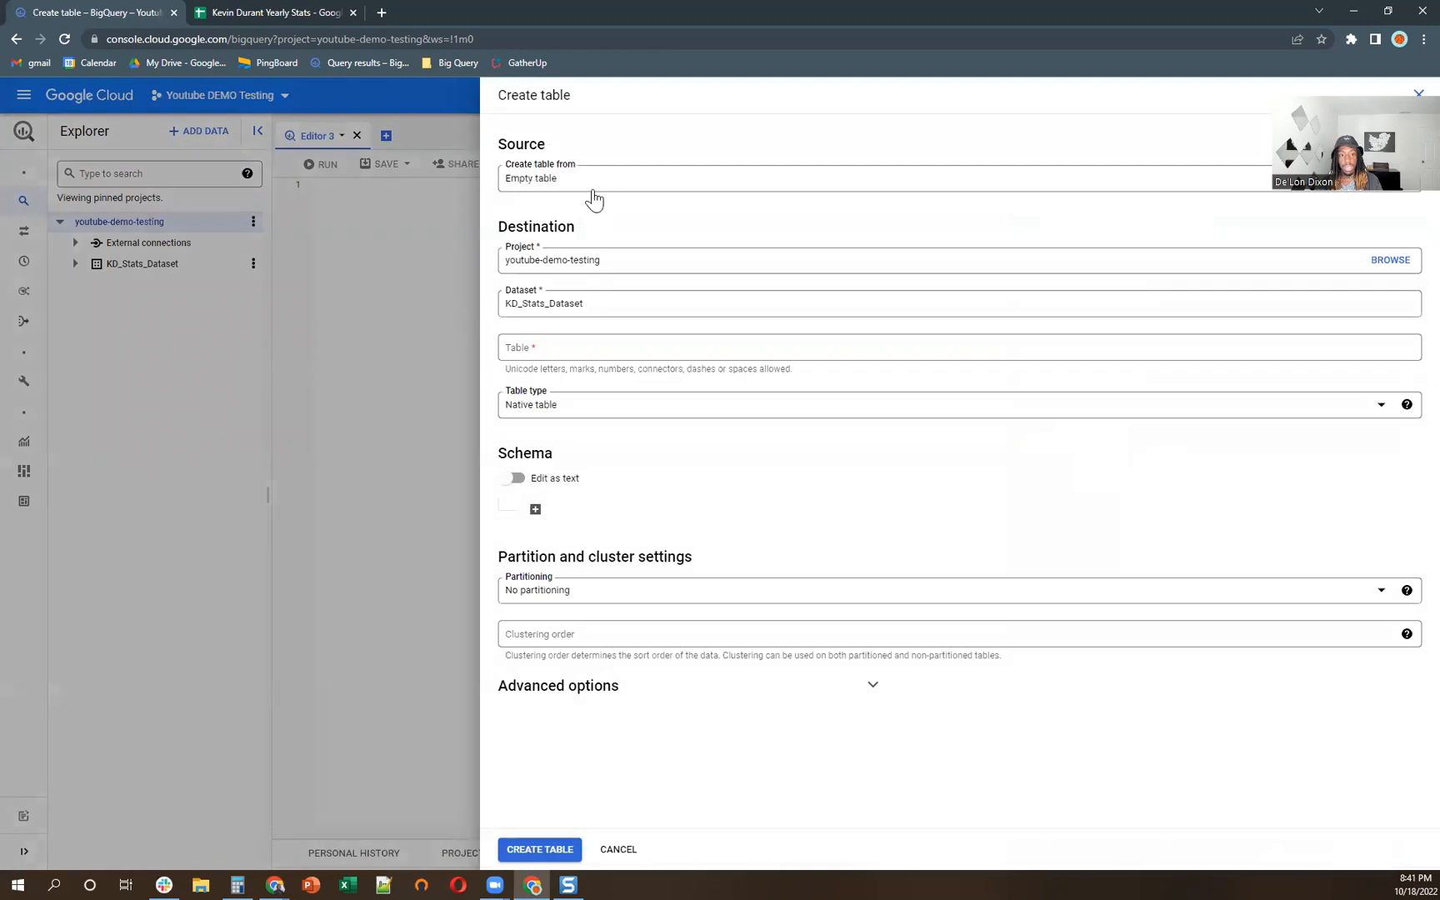
{"action": "left_click", "coordinate": [954, 178]}
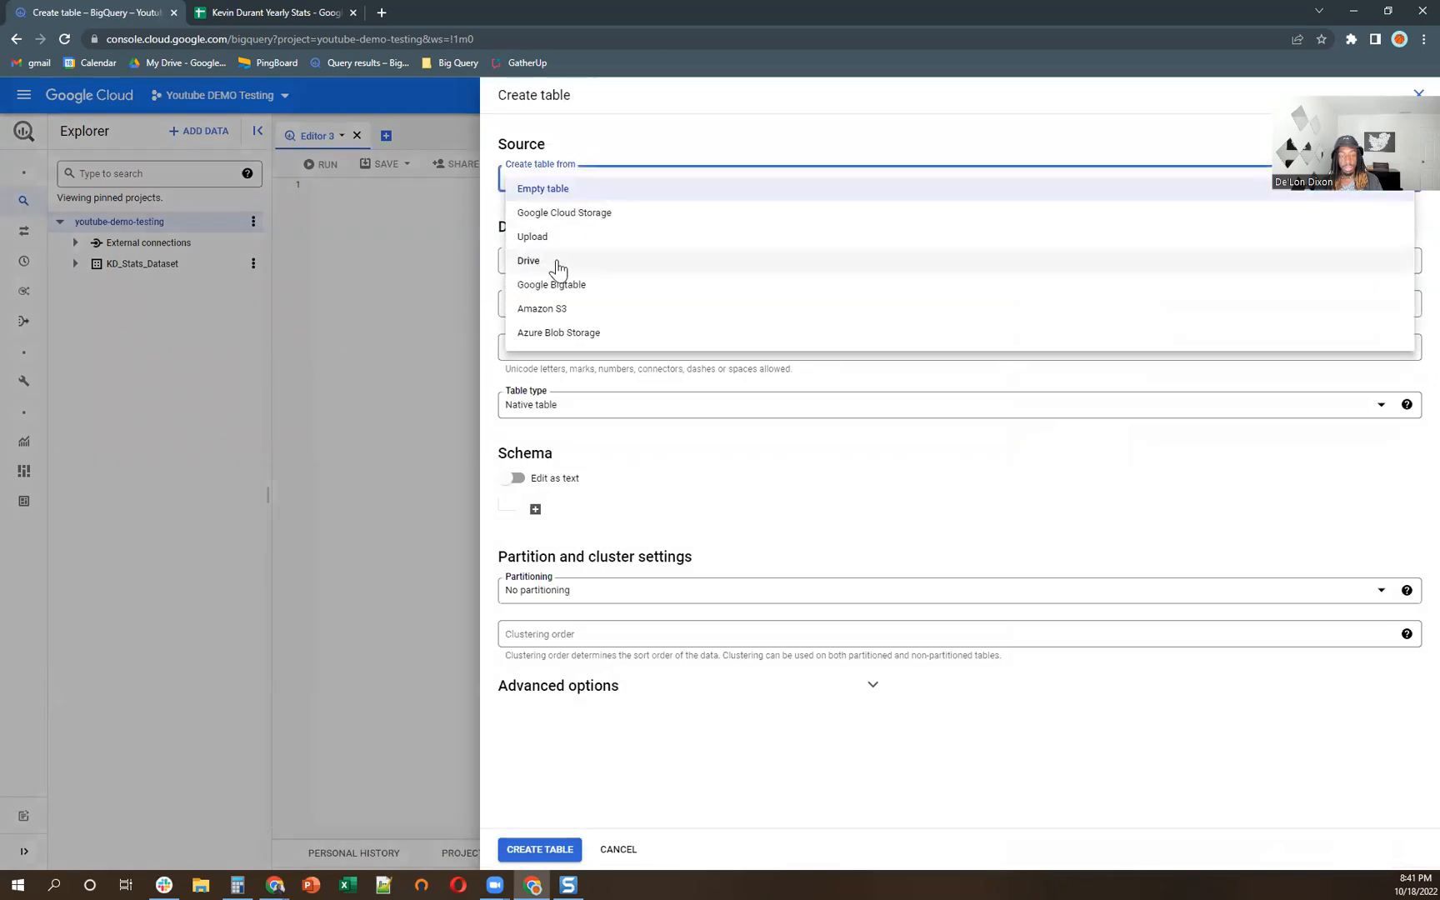
{"action": "left_click", "coordinate": [528, 260]}
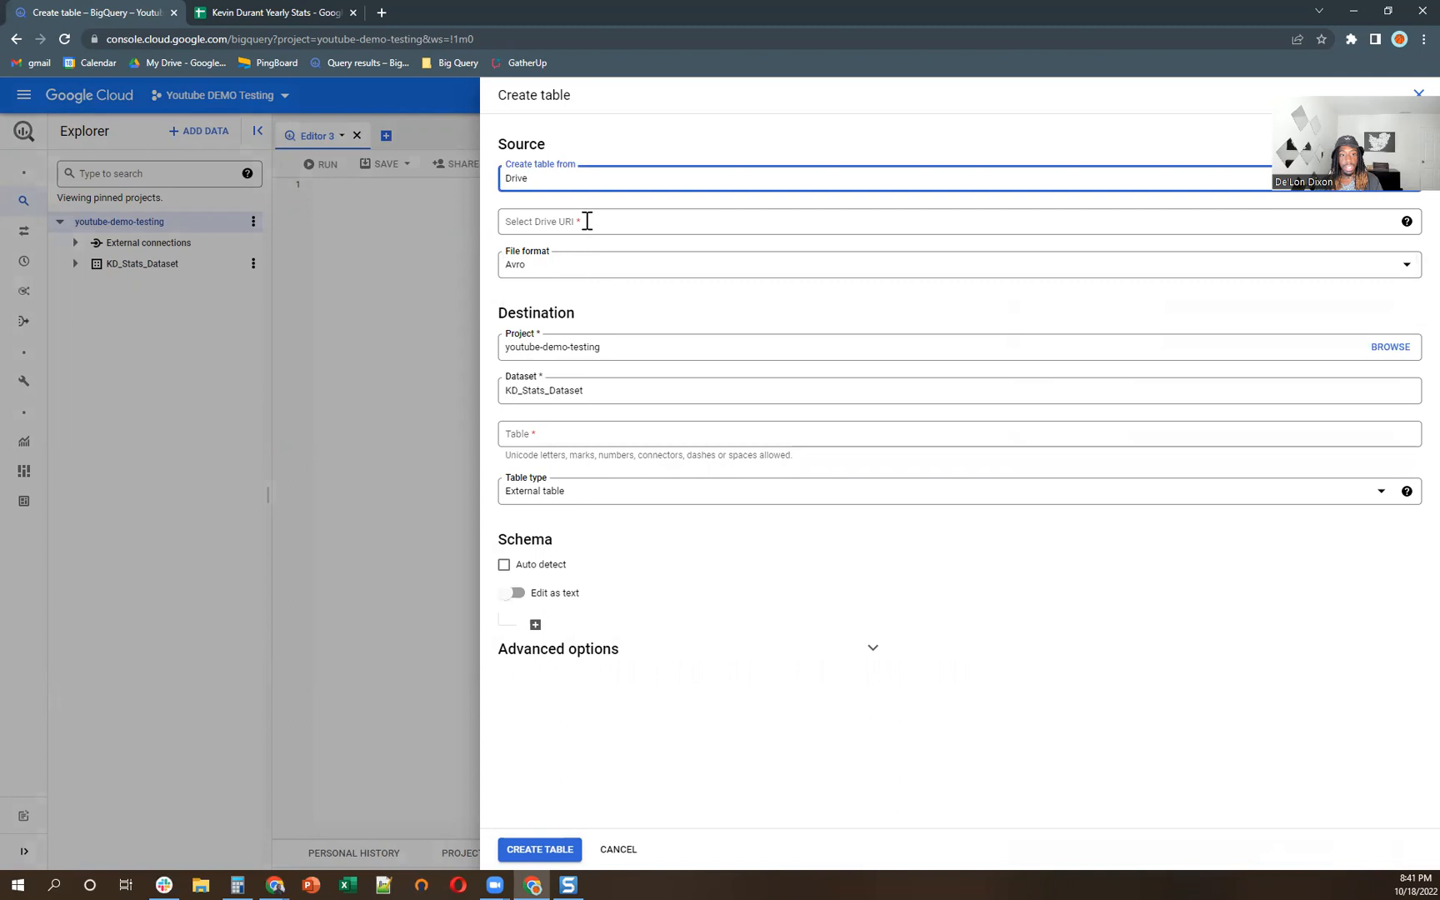
- Point the table at the Kevin Durant Yearly Stats sheet URL, read as a Google Sheet
{"action": "left_click", "coordinate": [272, 11]}
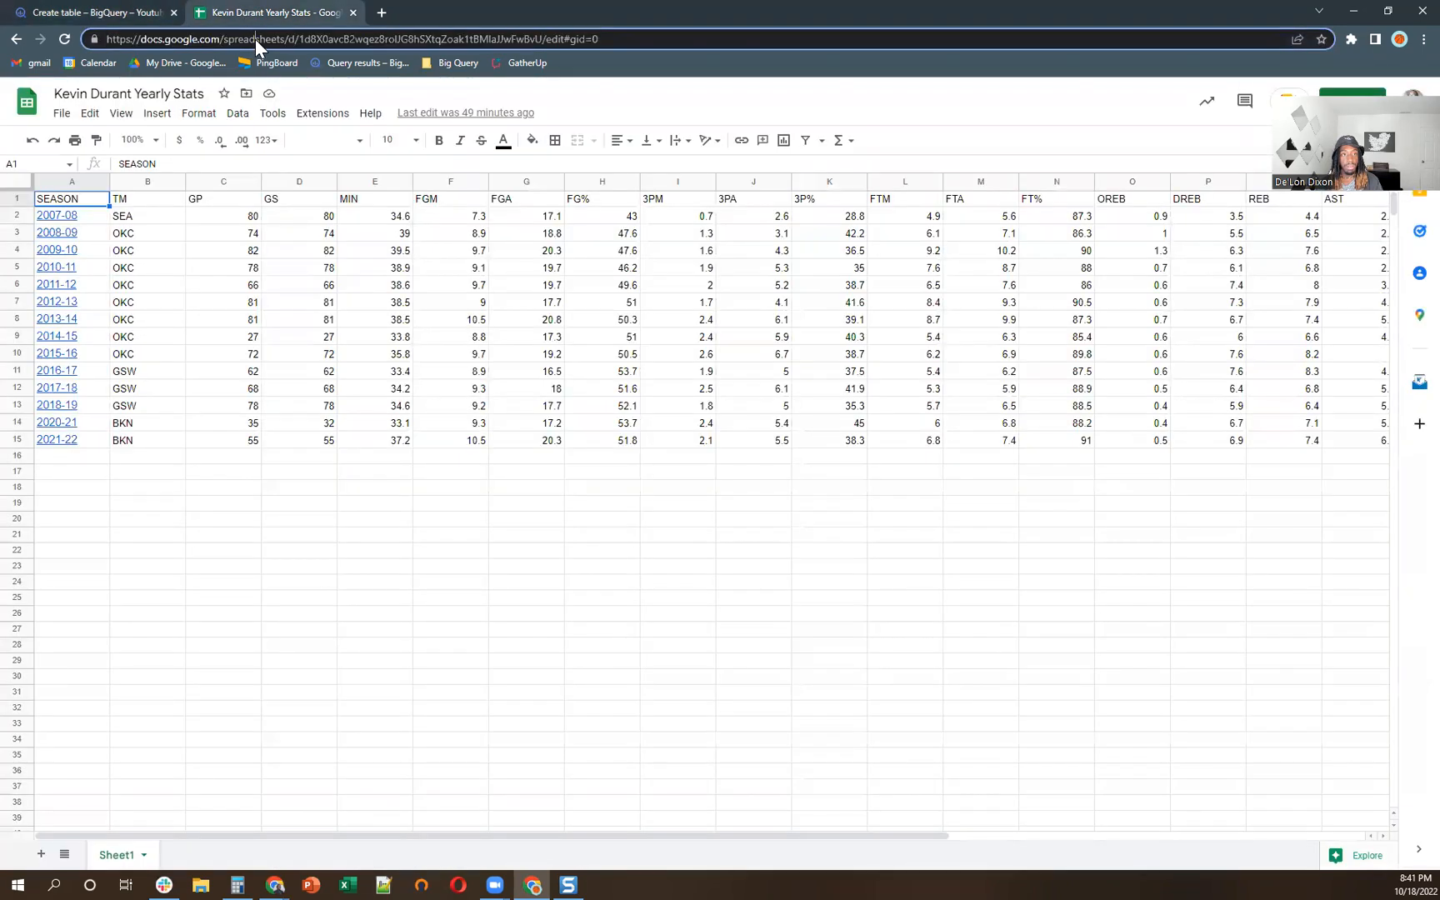
{"action": "left_click", "coordinate": [349, 38]}
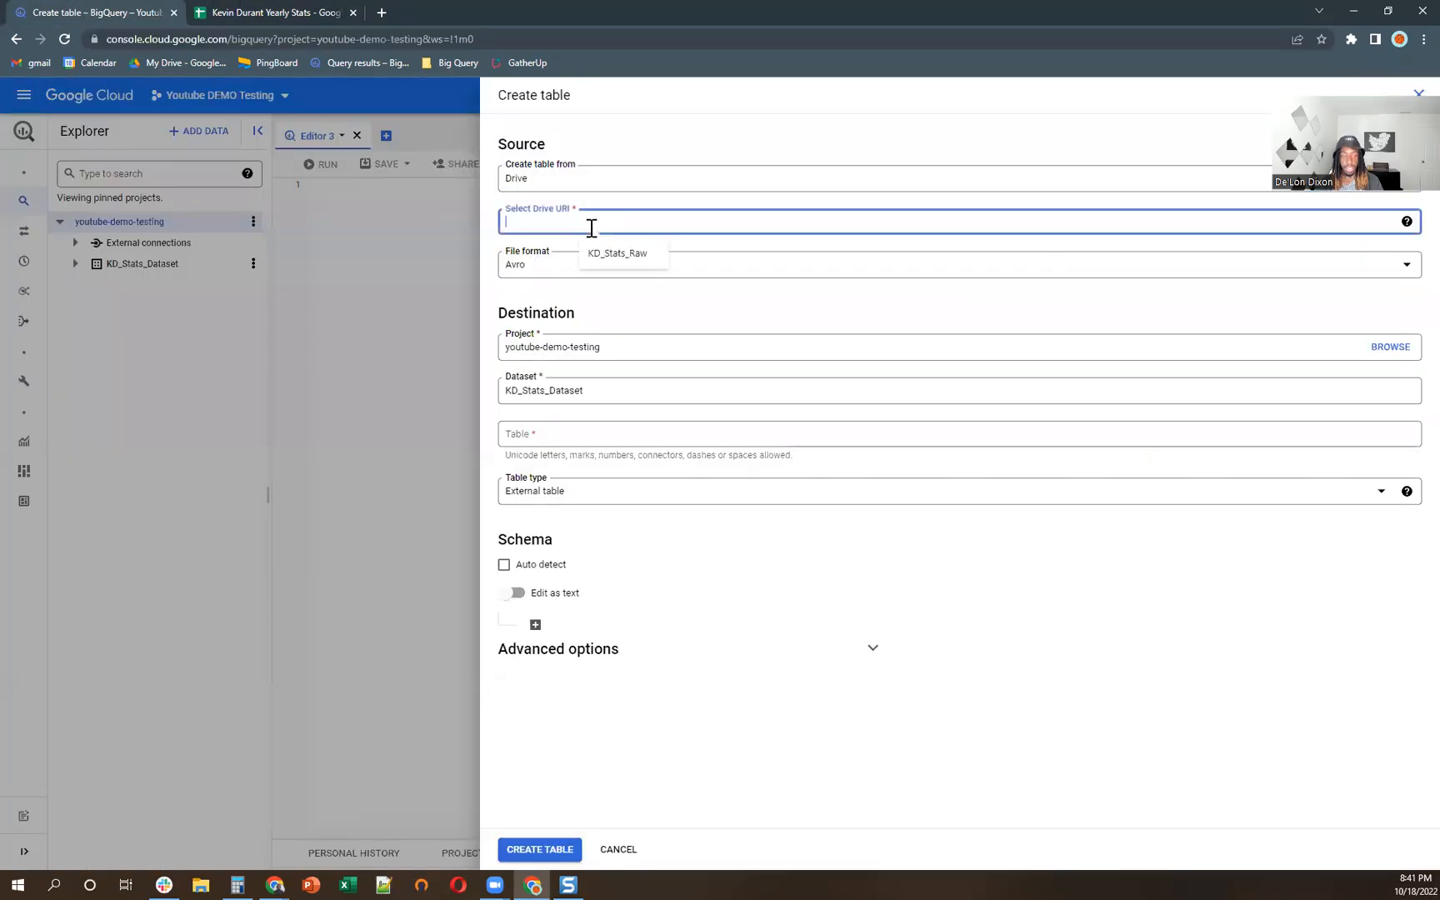
{"action": "type", "text": "https://docs.google.com/spreadsheets/d/1d8X0avcB2wqez8roIJG8hSXtqZoak1tBMIaJJwFwBvU/edit#gid=0"}
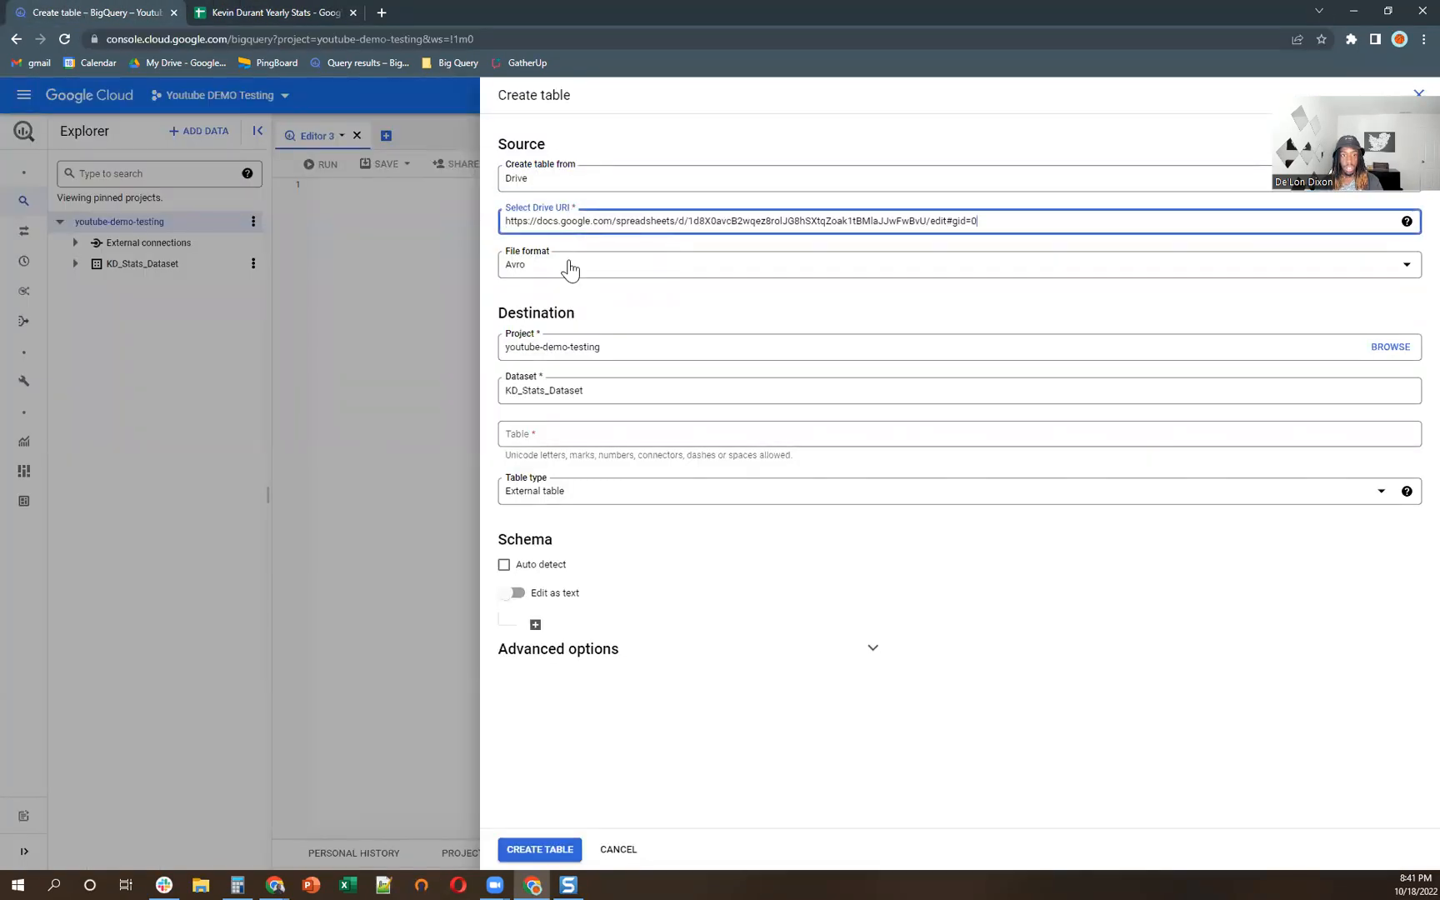
{"action": "left_click", "coordinate": [955, 265]}
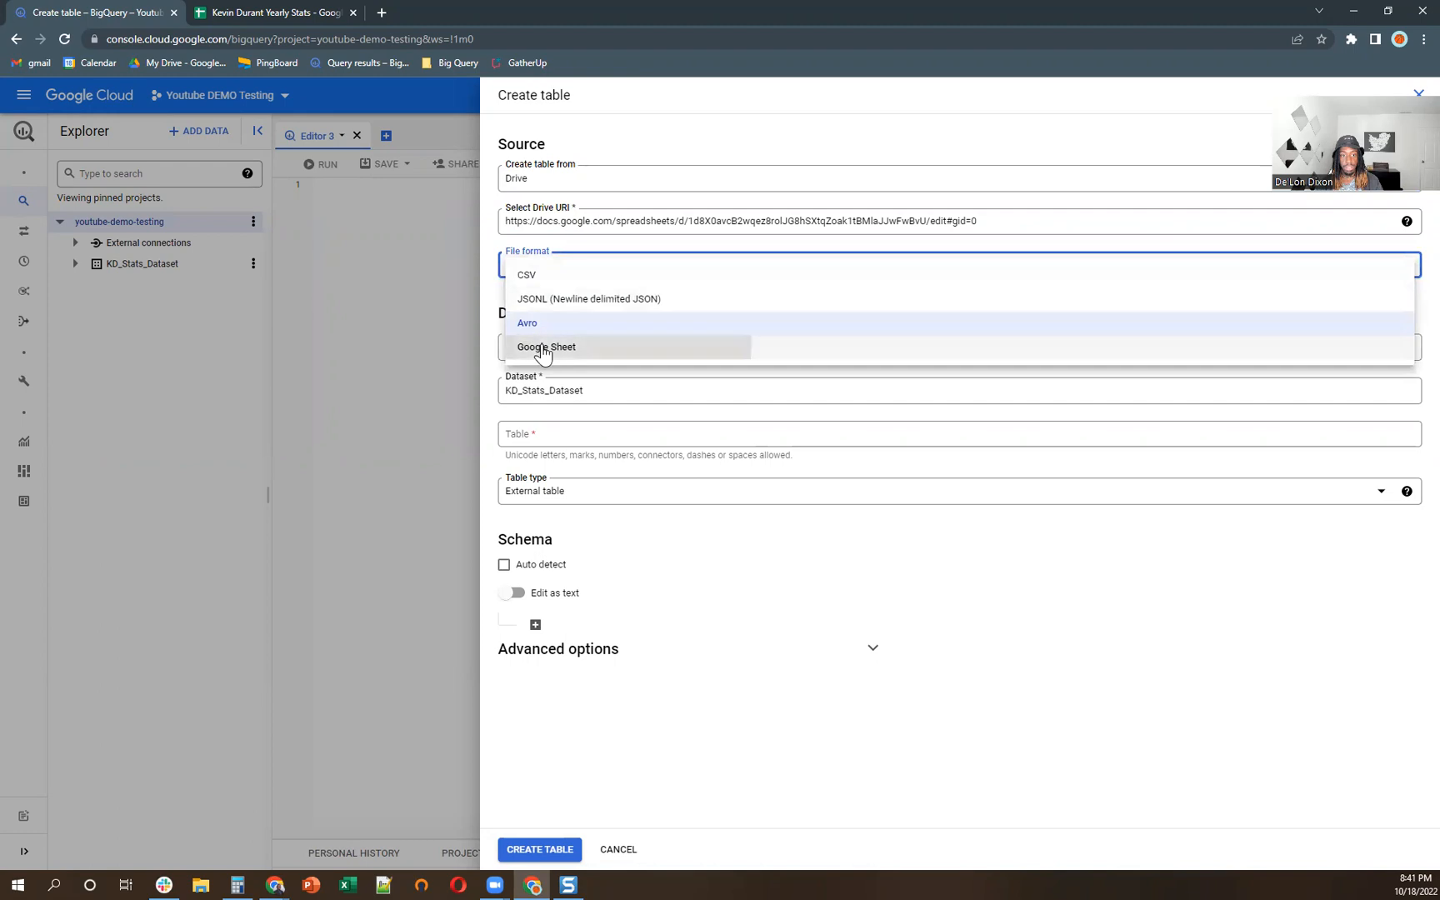
{"action": "left_click", "coordinate": [545, 347]}
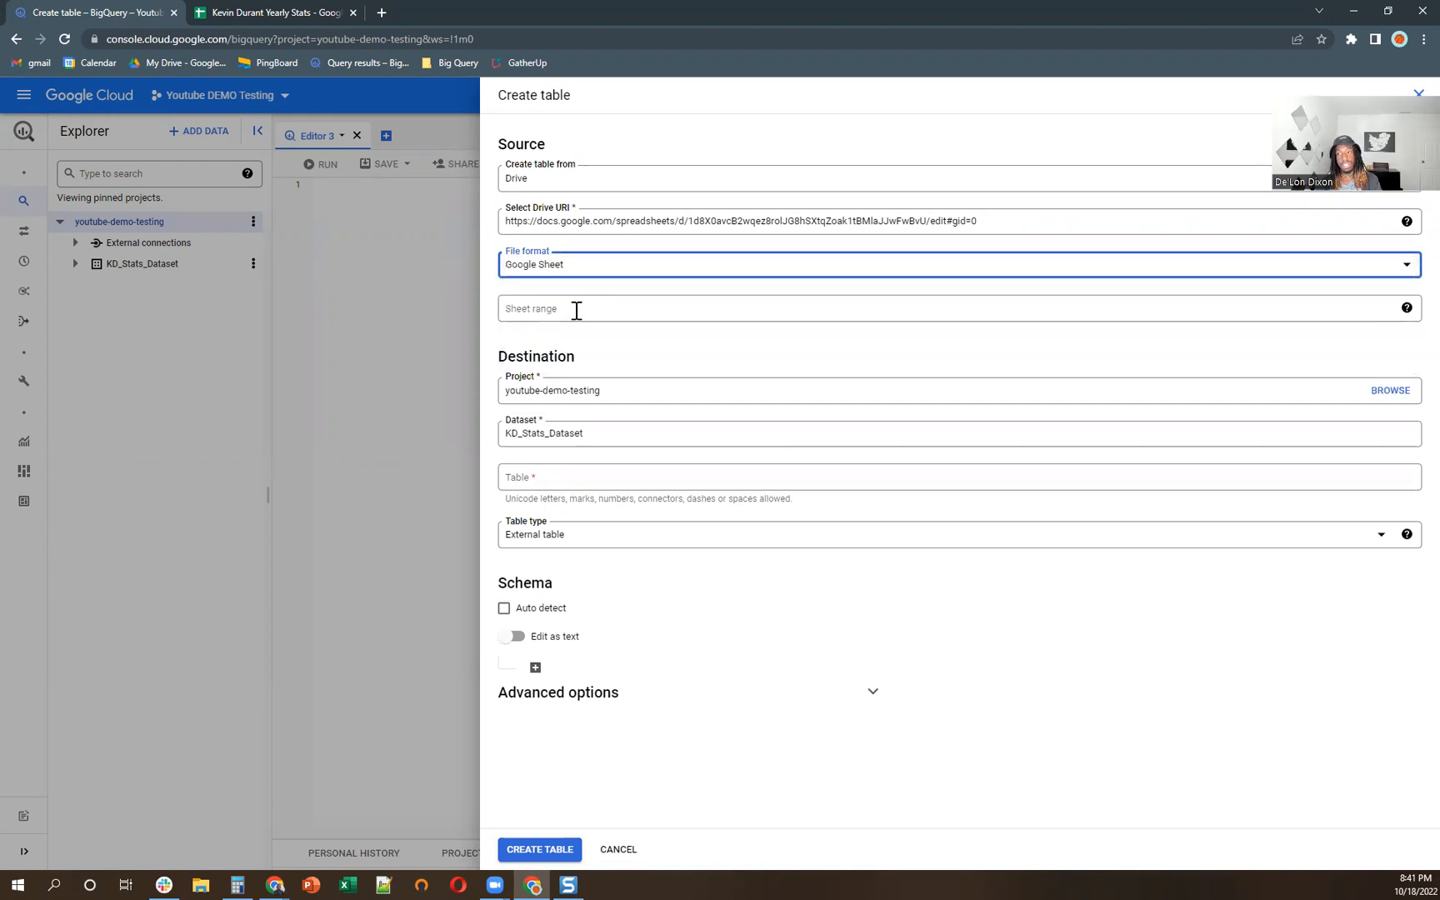
{"action": "left_click", "coordinate": [268, 12]}
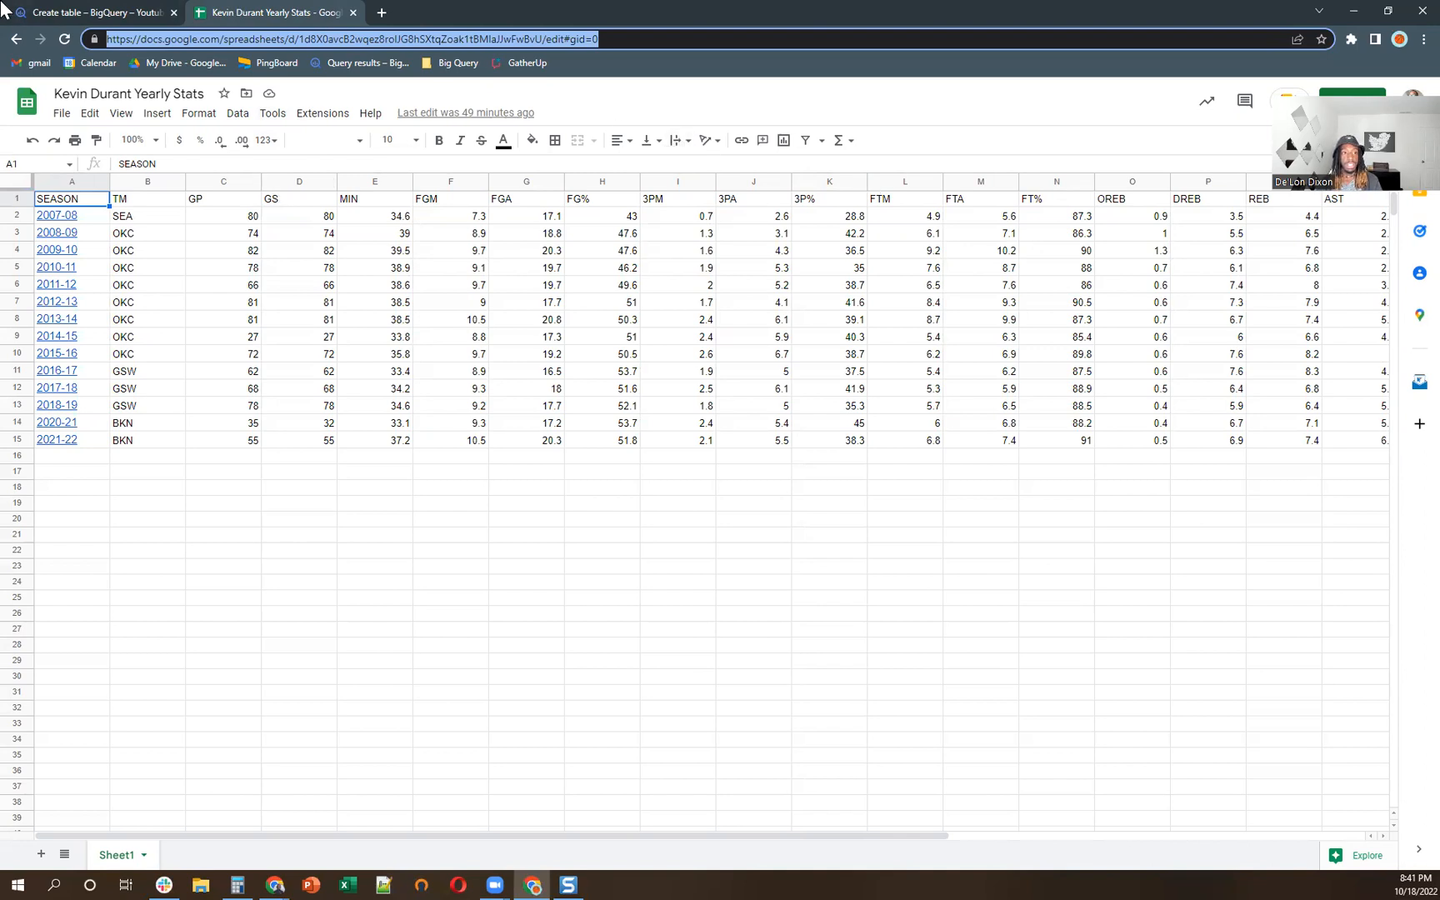
{"action": "mouse_move", "coordinate": [57, 353]}
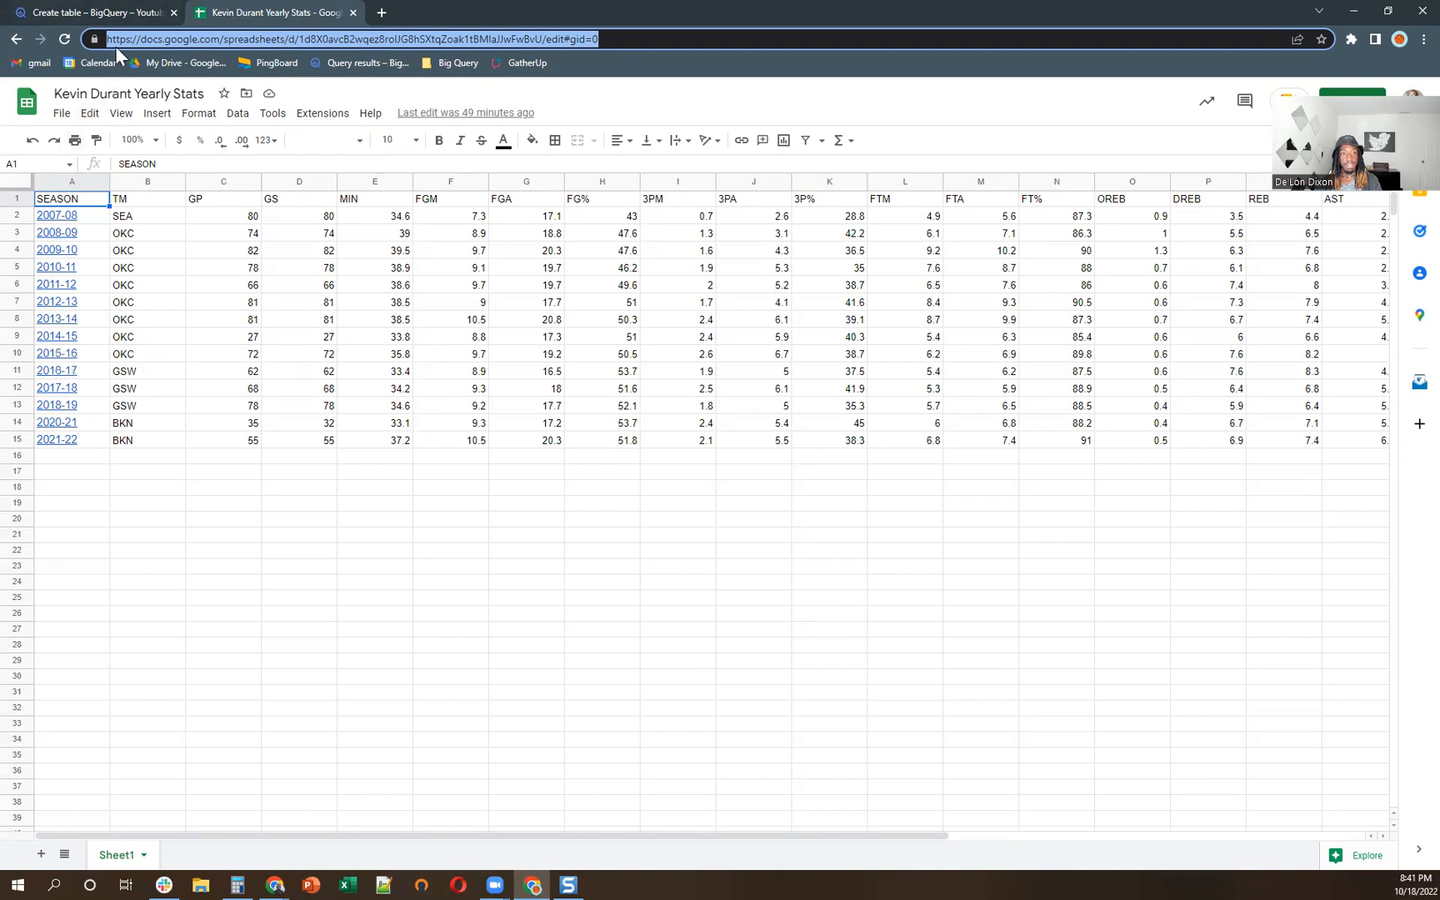
{"action": "left_click", "coordinate": [92, 12]}
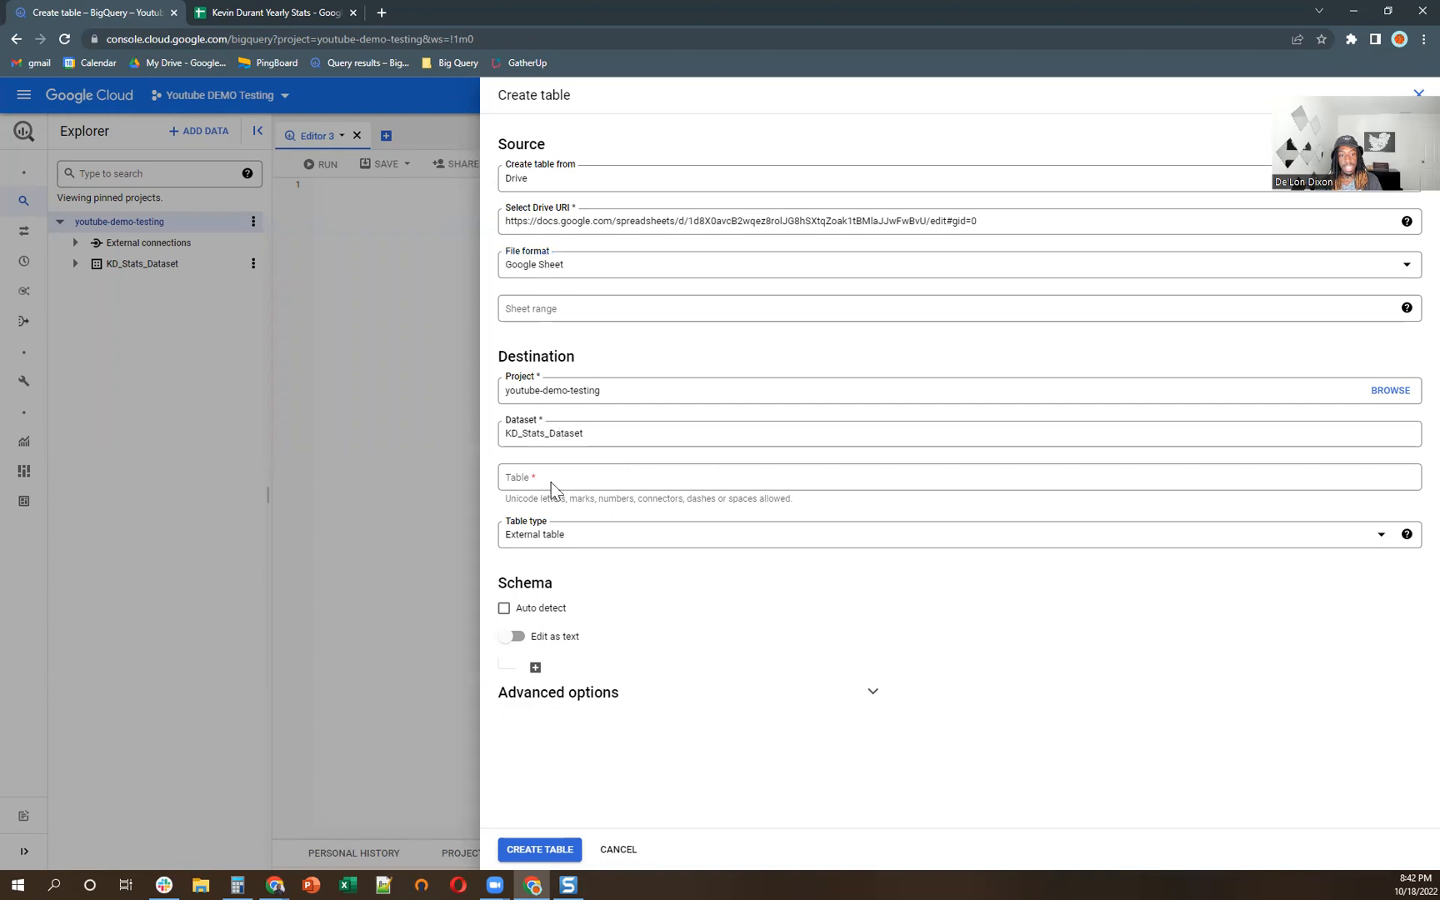
- Create external table KD_Stats_Raw with auto-detected schema, skipping 1 header row
{"action": "type", "text": "KD_Stats_Raw"}
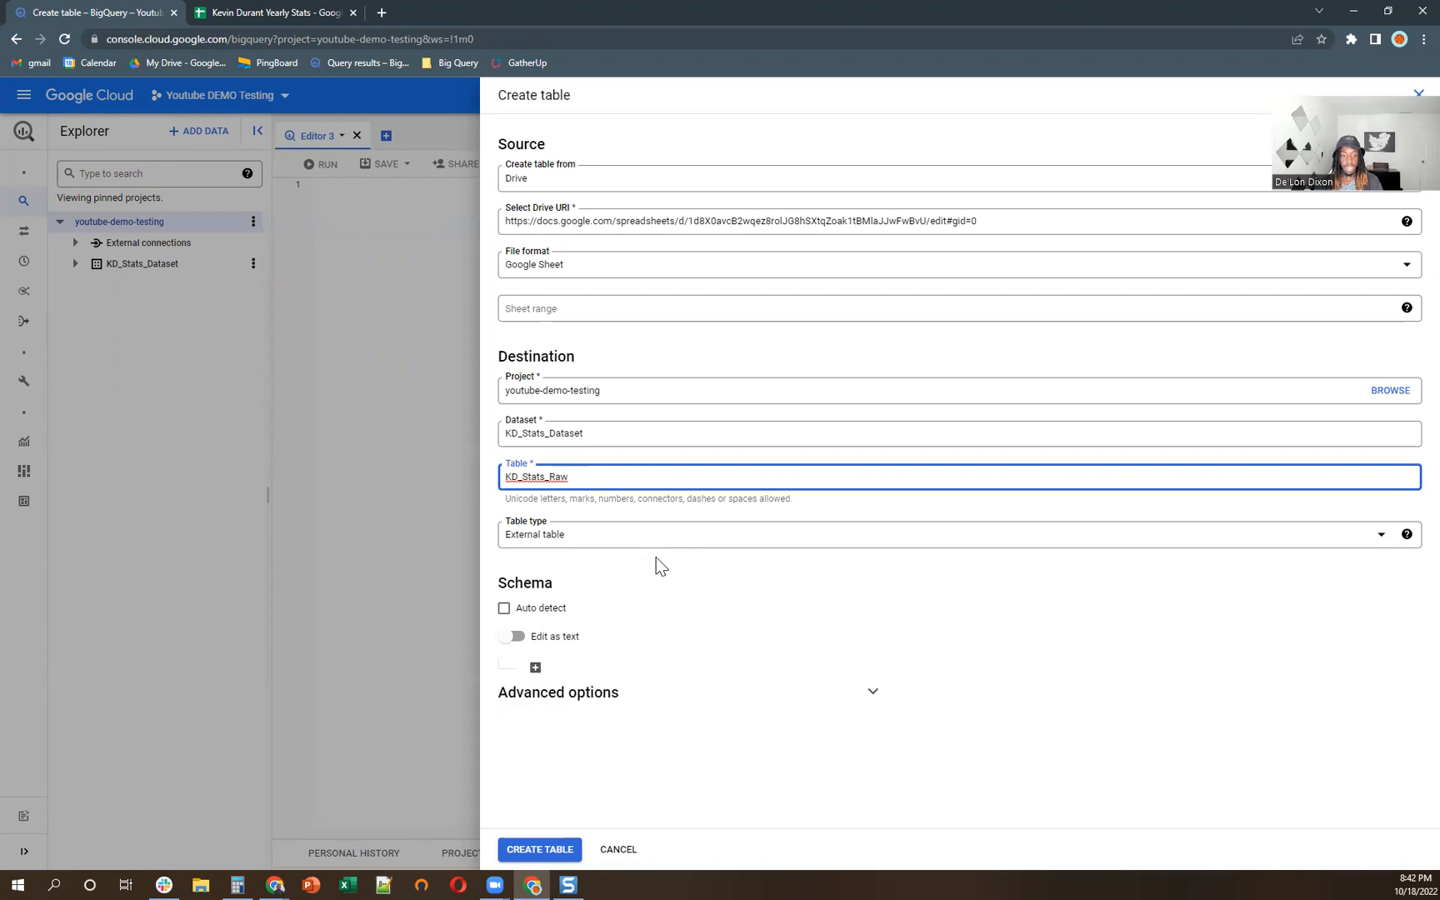
{"action": "mouse_move", "coordinate": [619, 599]}
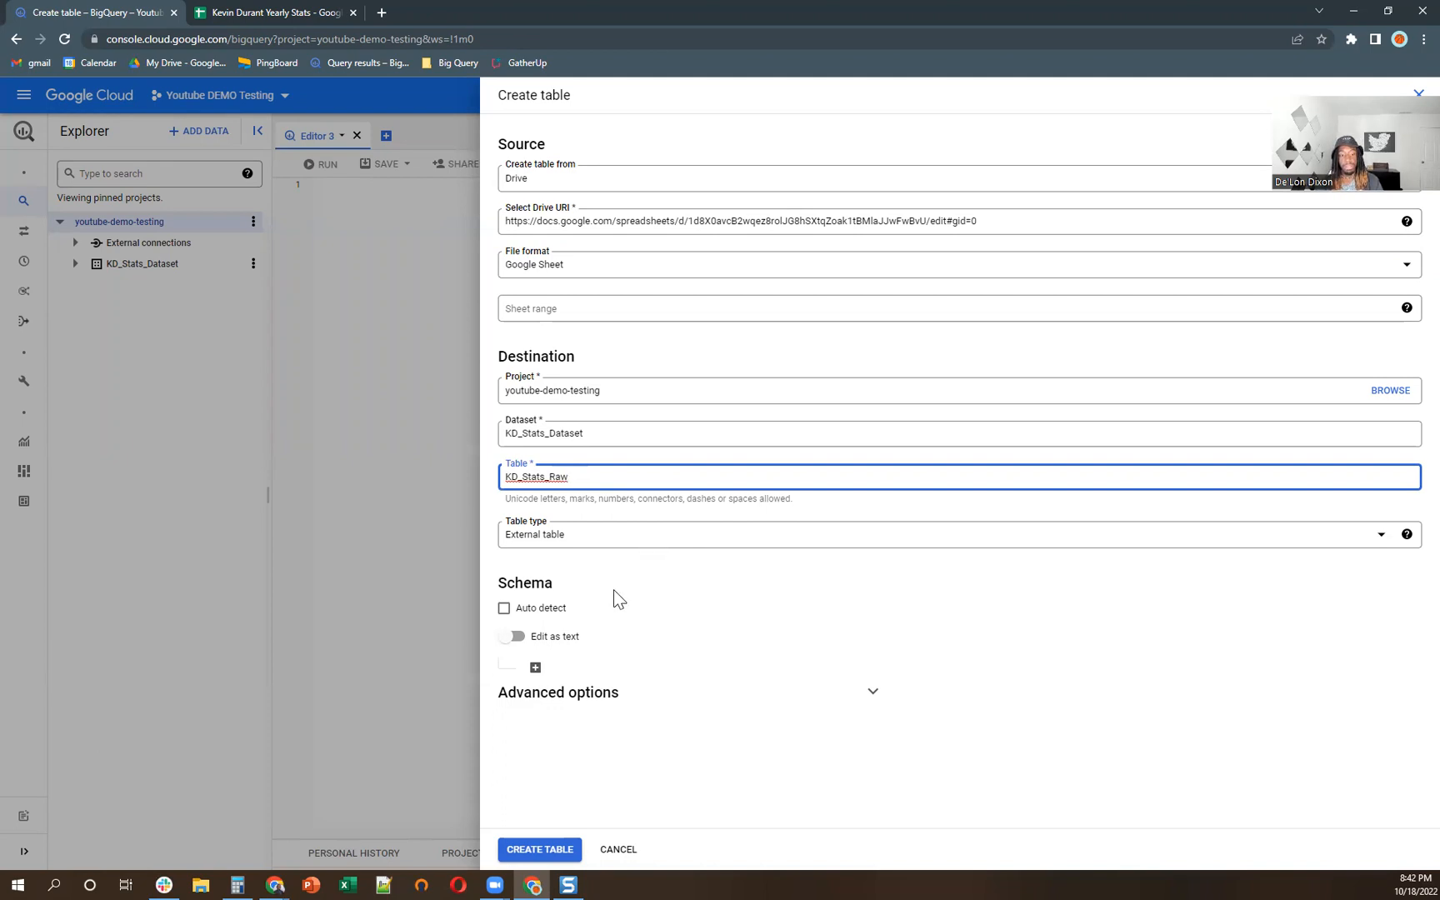
{"action": "left_click", "coordinate": [503, 608]}
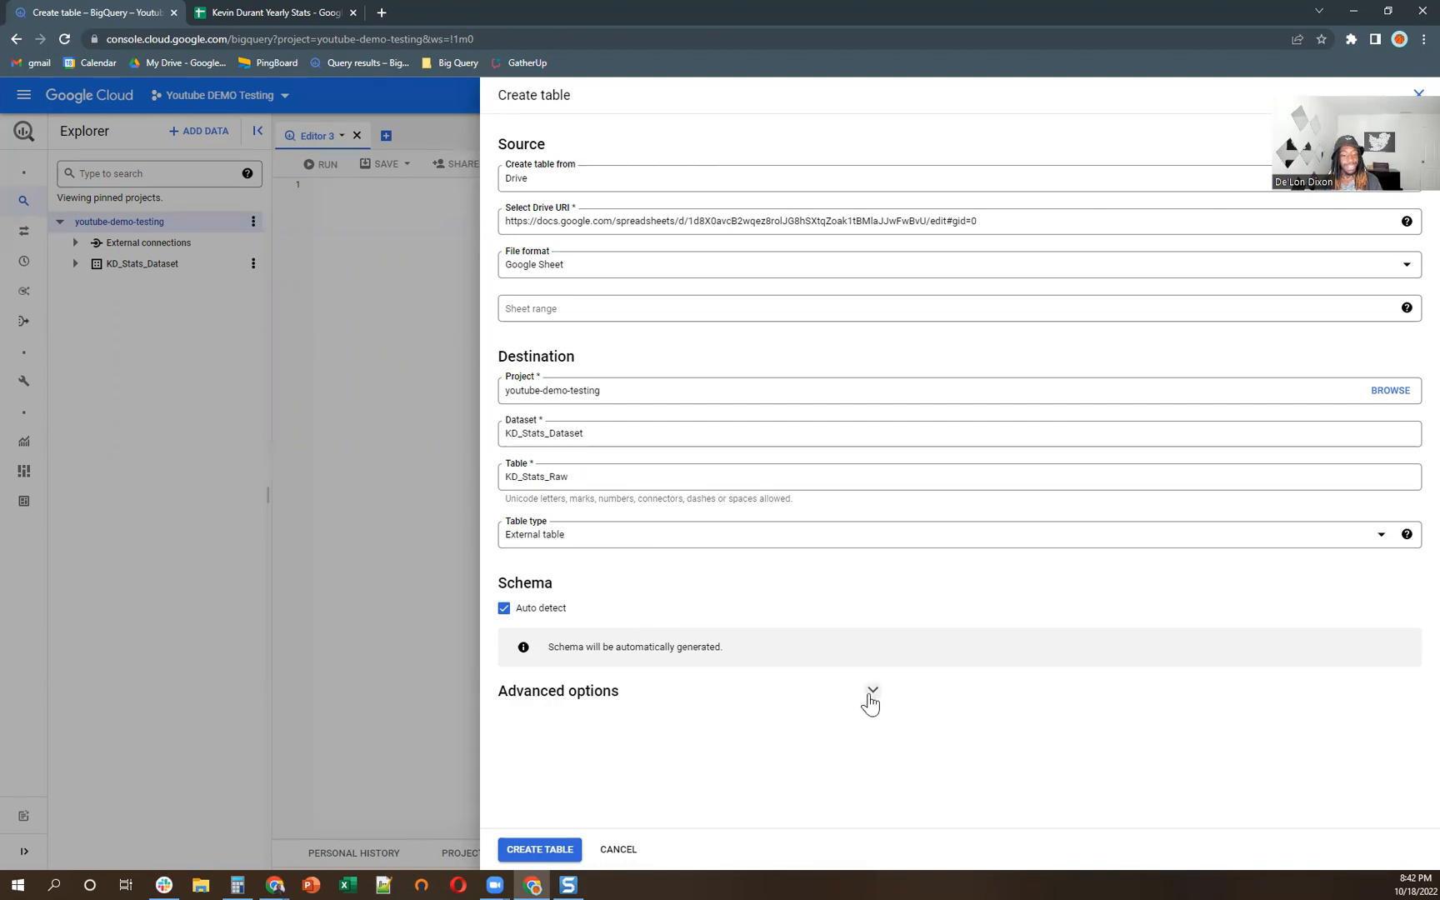
{"action": "left_click", "coordinate": [871, 690]}
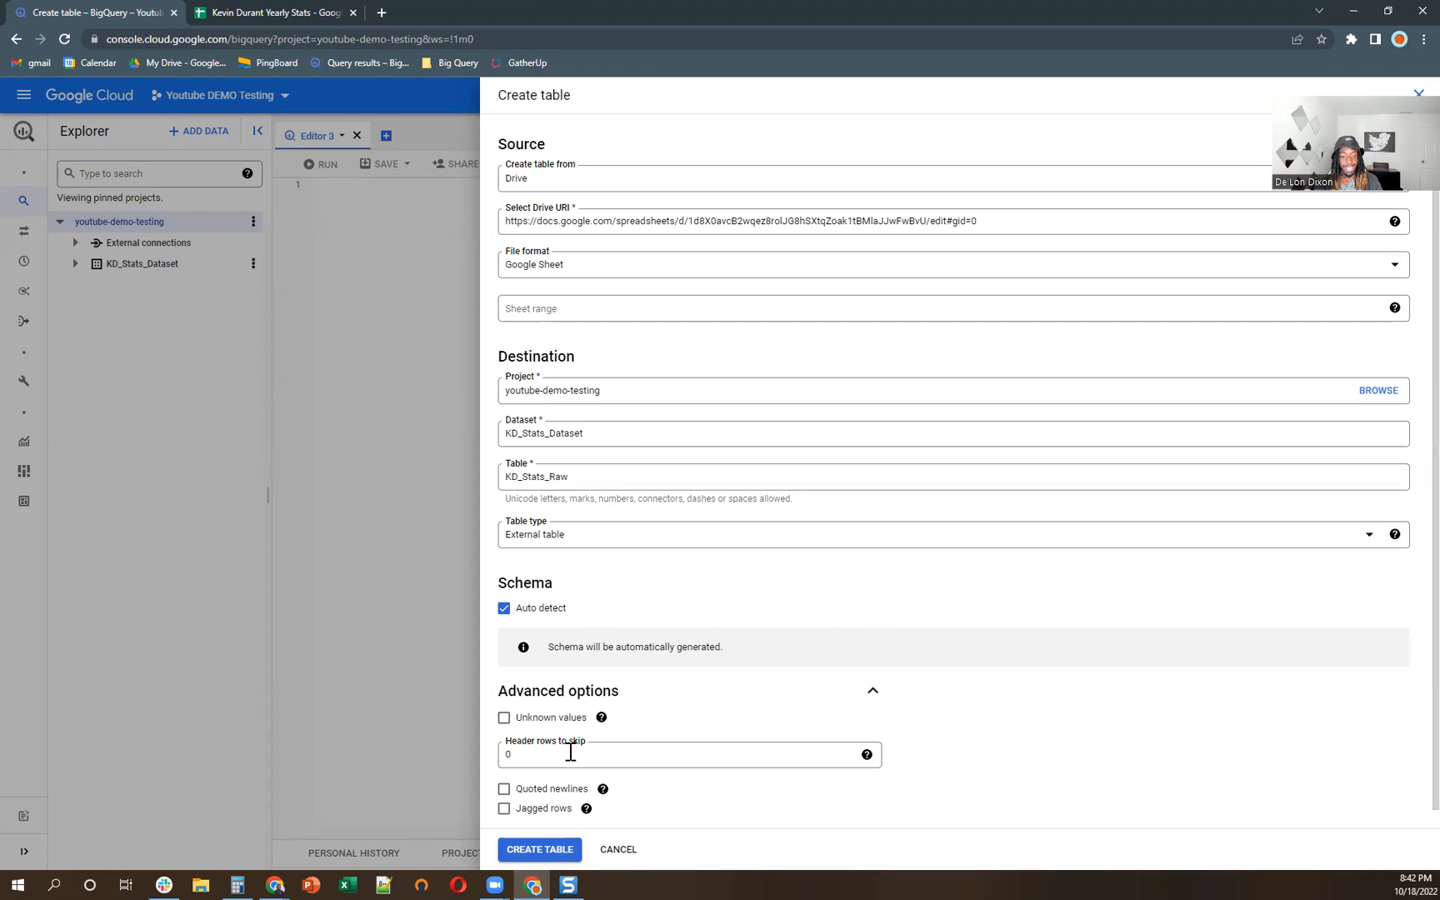
{"action": "left_click", "coordinate": [688, 753]}
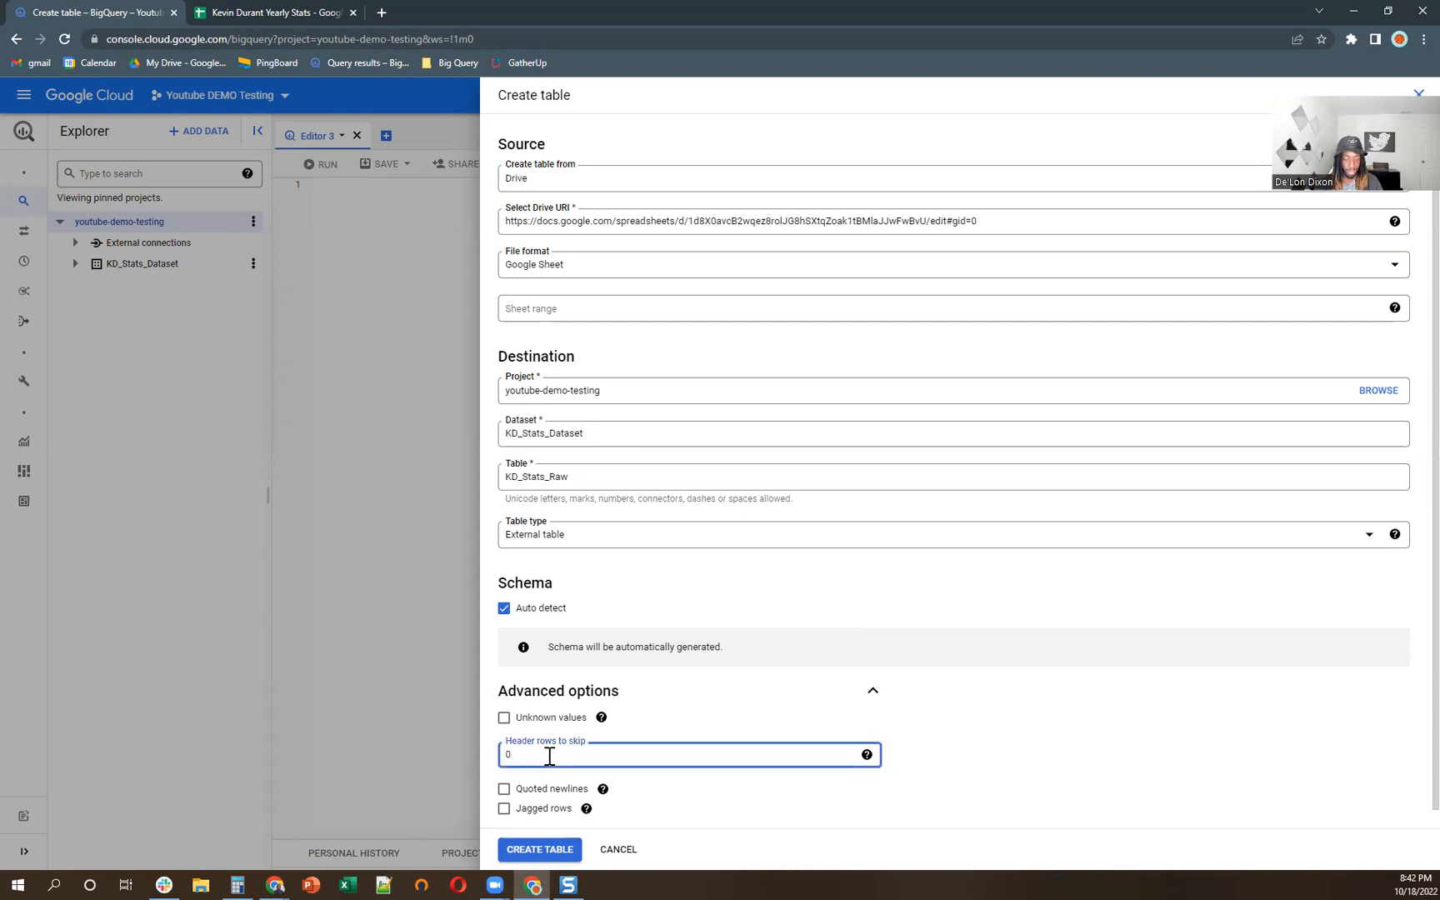
{"action": "type", "text": "1"}
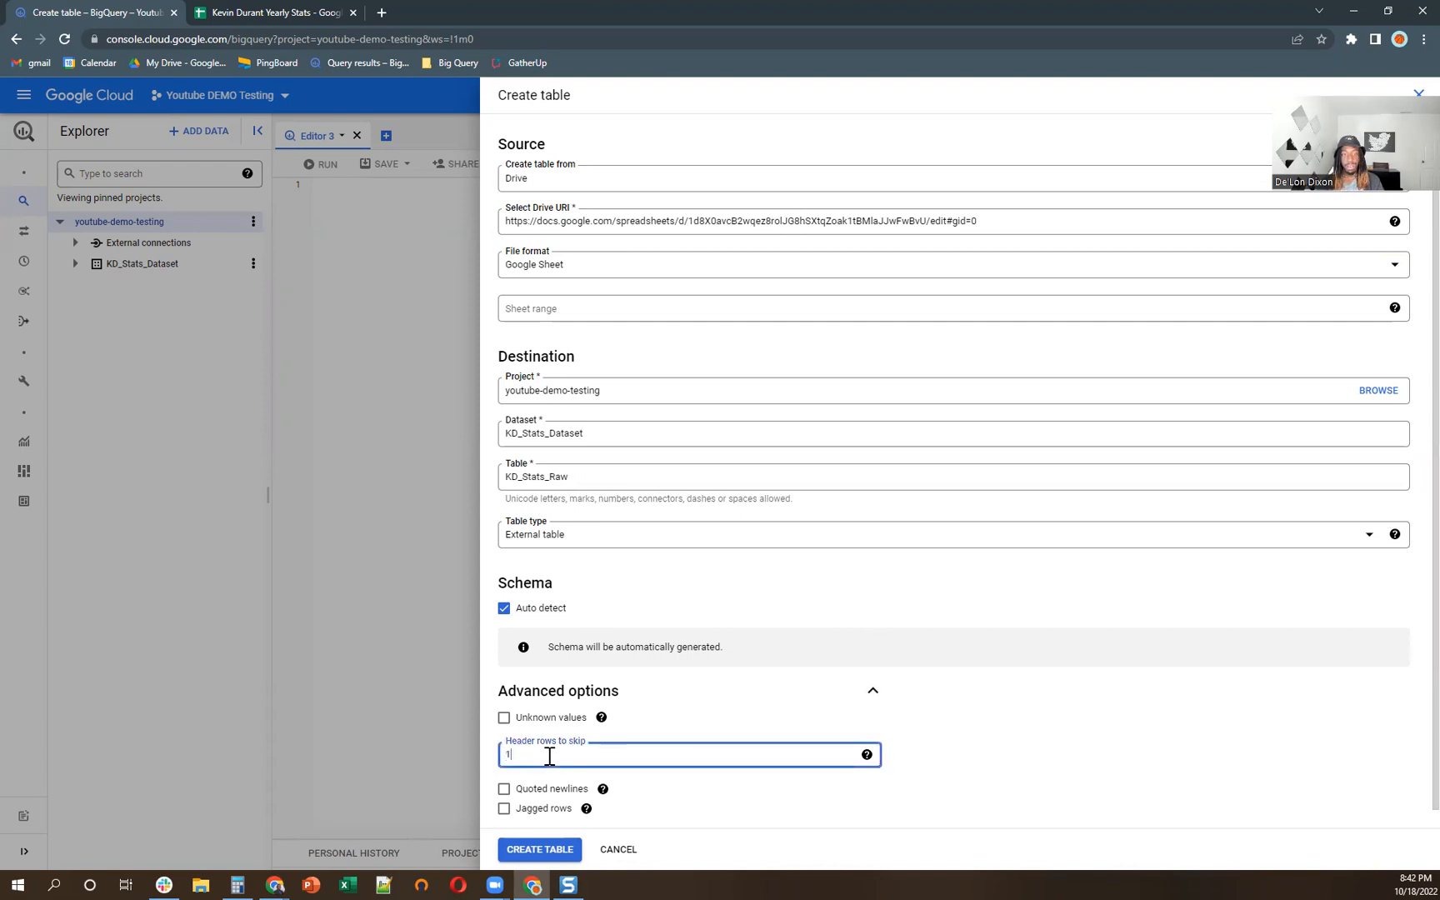
{"action": "left_click", "coordinate": [272, 12]}
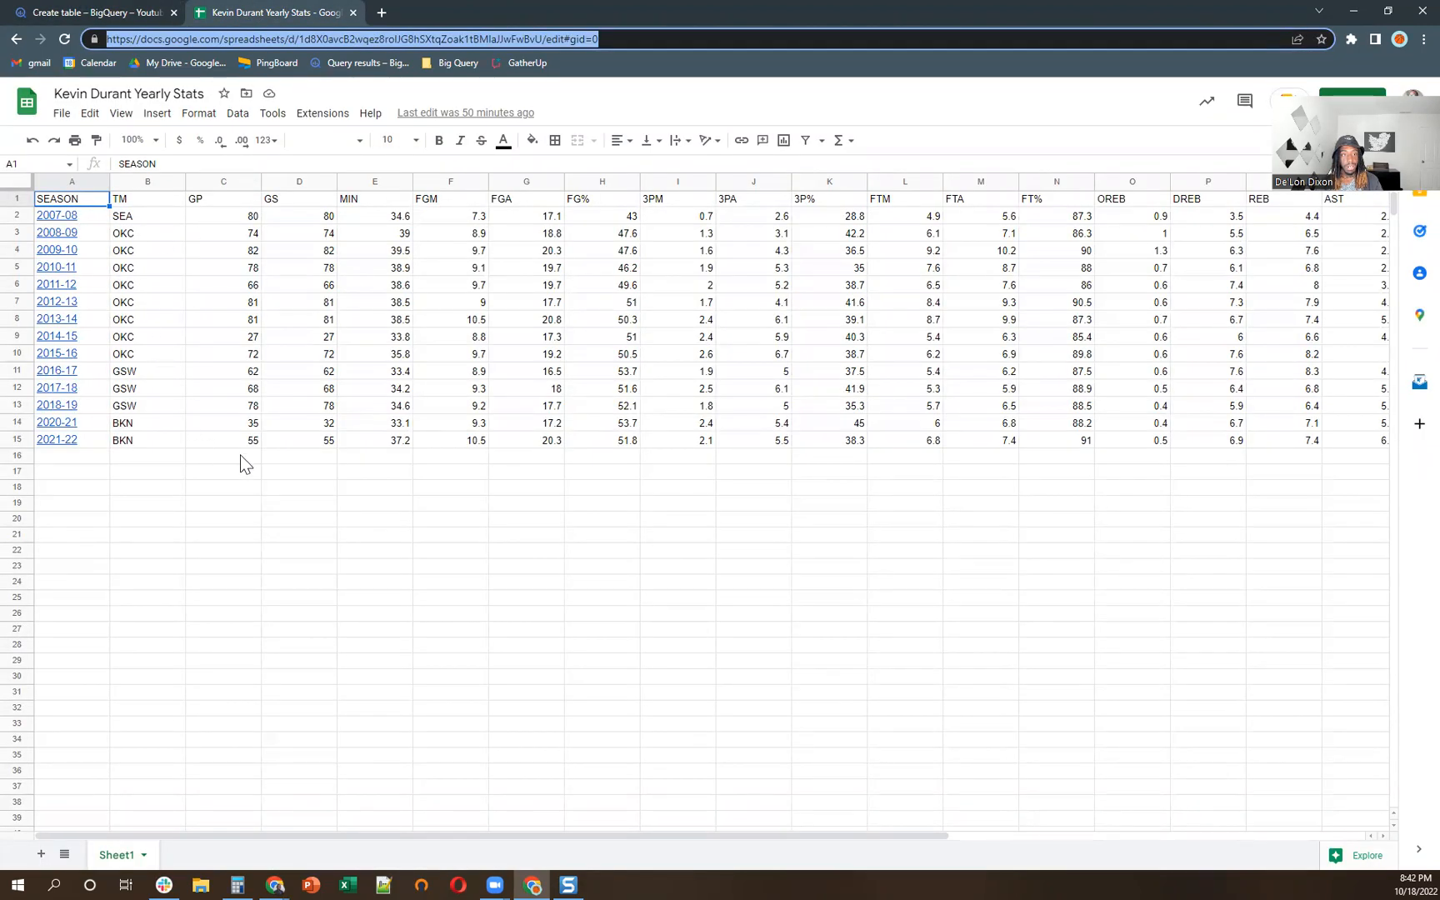
{"action": "left_click", "coordinate": [91, 12]}
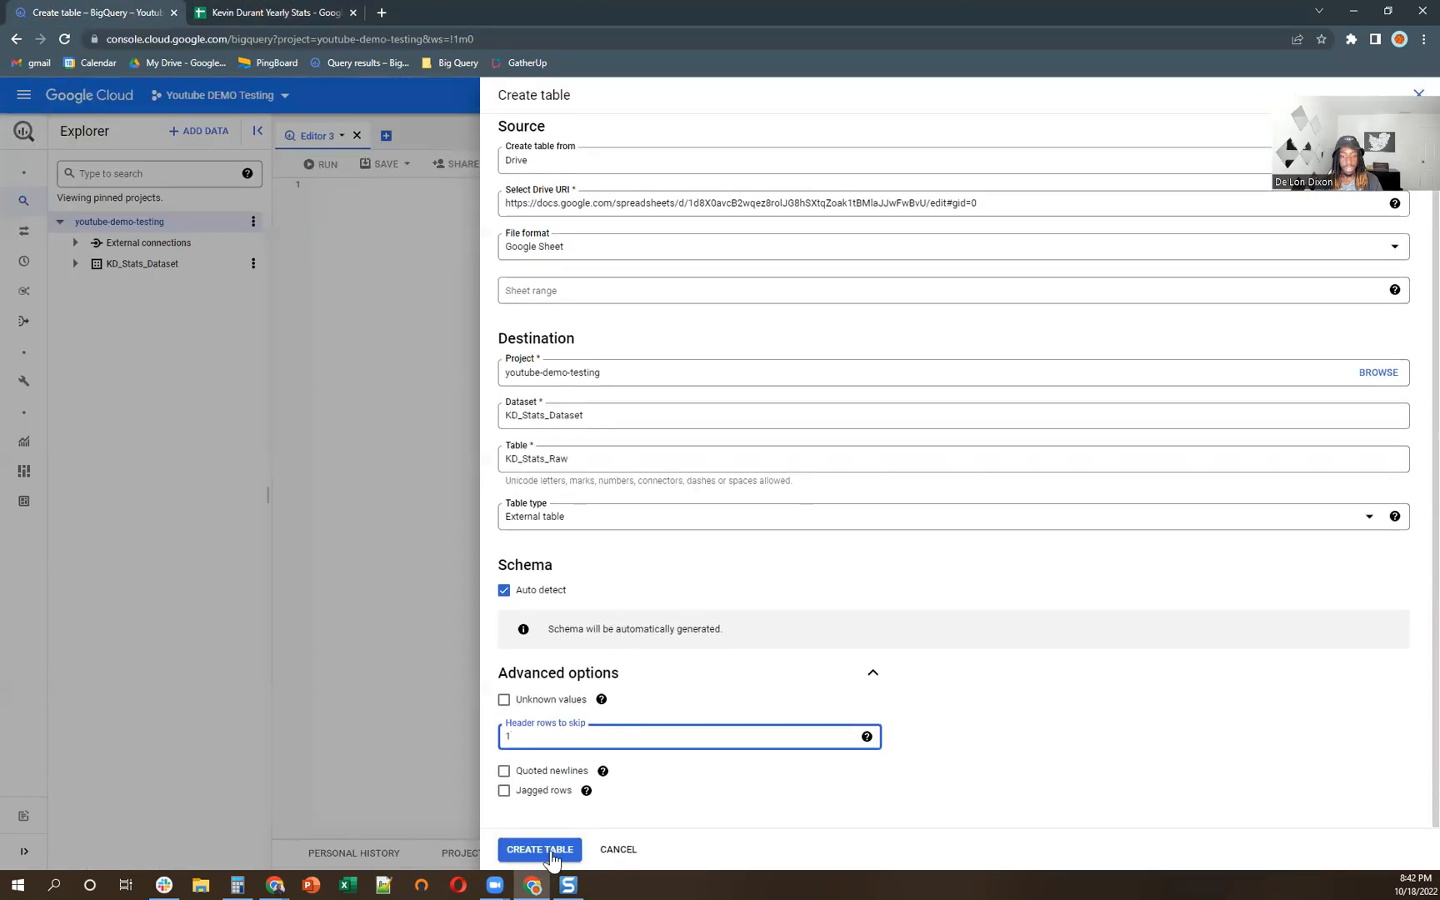
{"action": "left_click", "coordinate": [538, 848]}
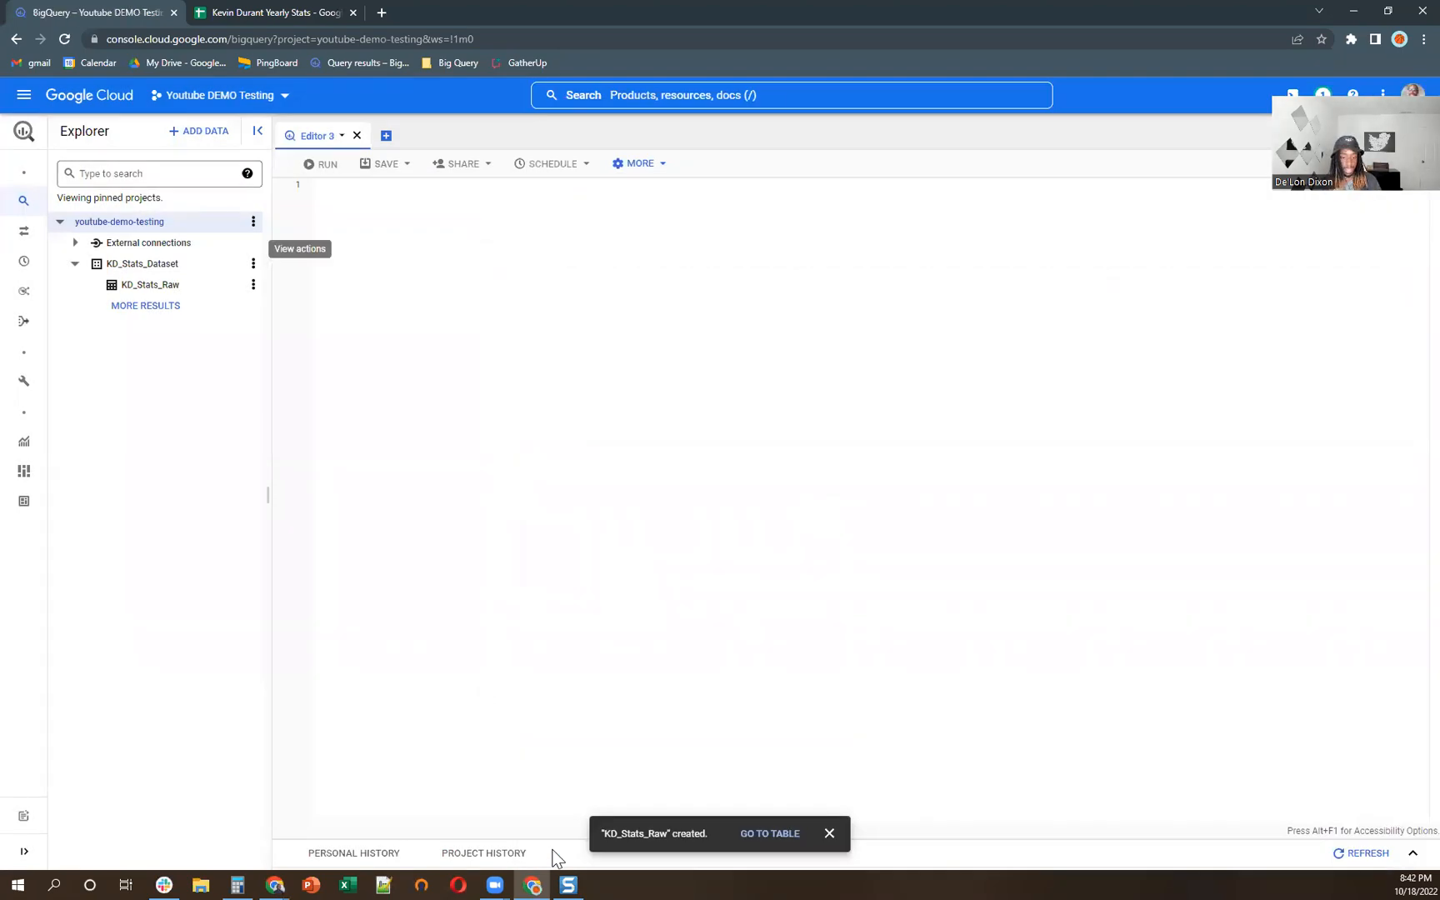
- Run a SELECT * query on KD_Stats_Raw and check the 14 seasons of returned columns
{"action": "left_click", "coordinate": [150, 283]}
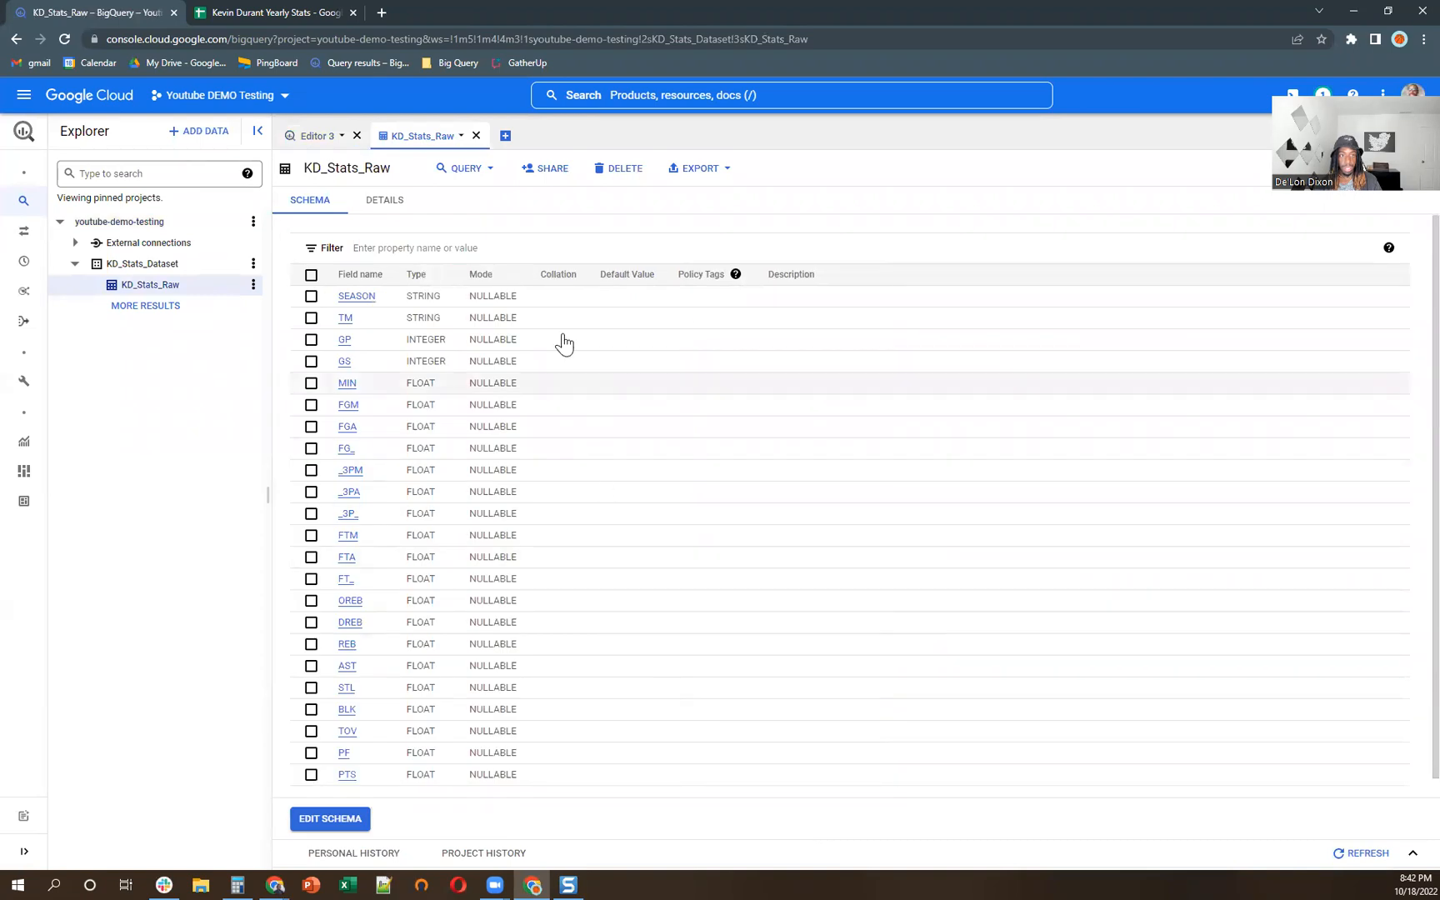
{"action": "left_click", "coordinate": [465, 169]}
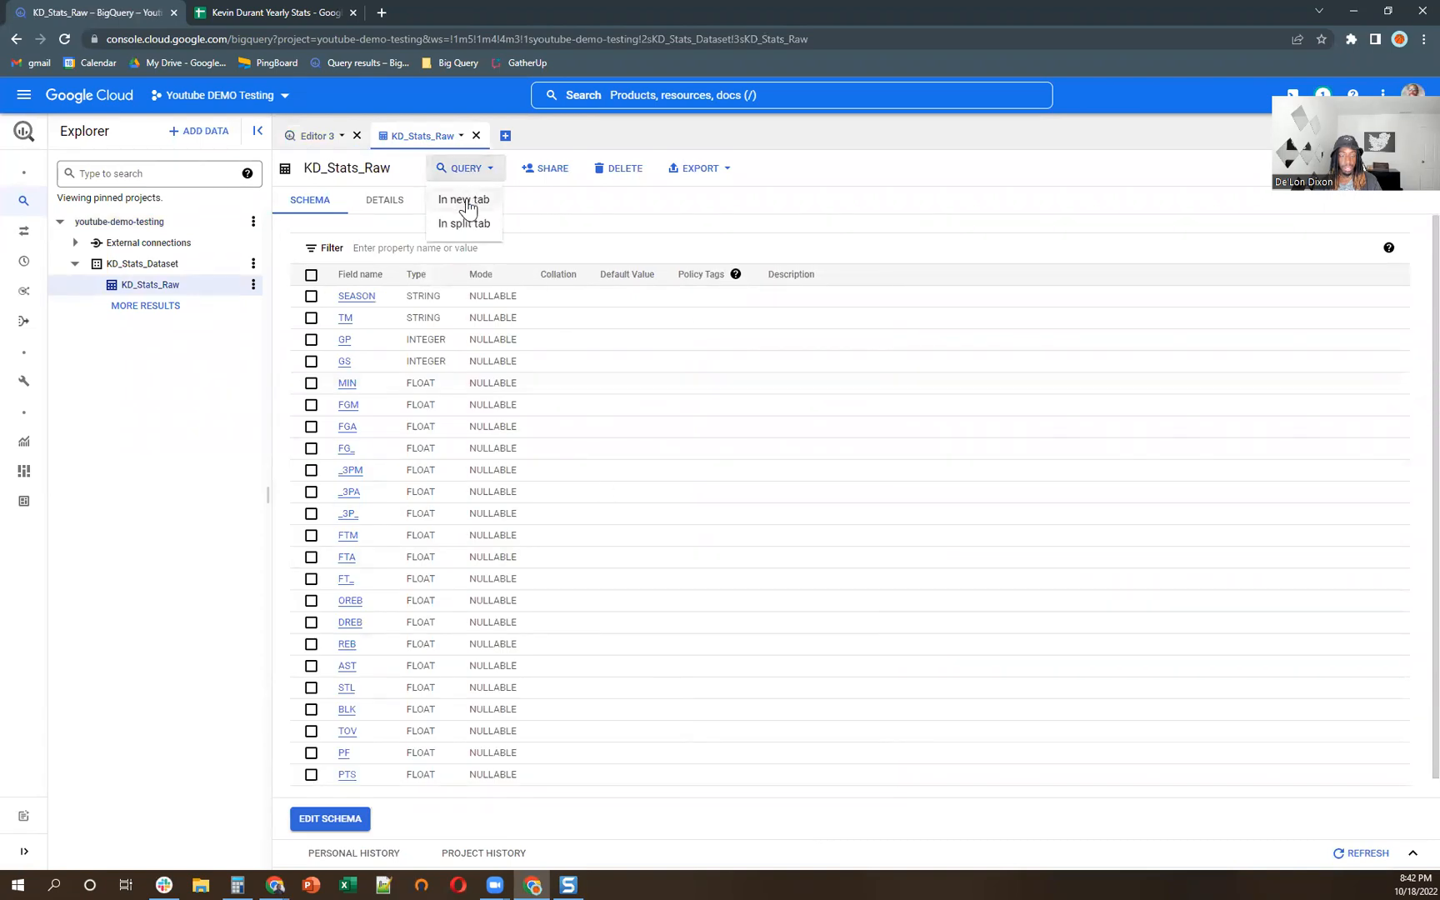
{"action": "left_click", "coordinate": [463, 200]}
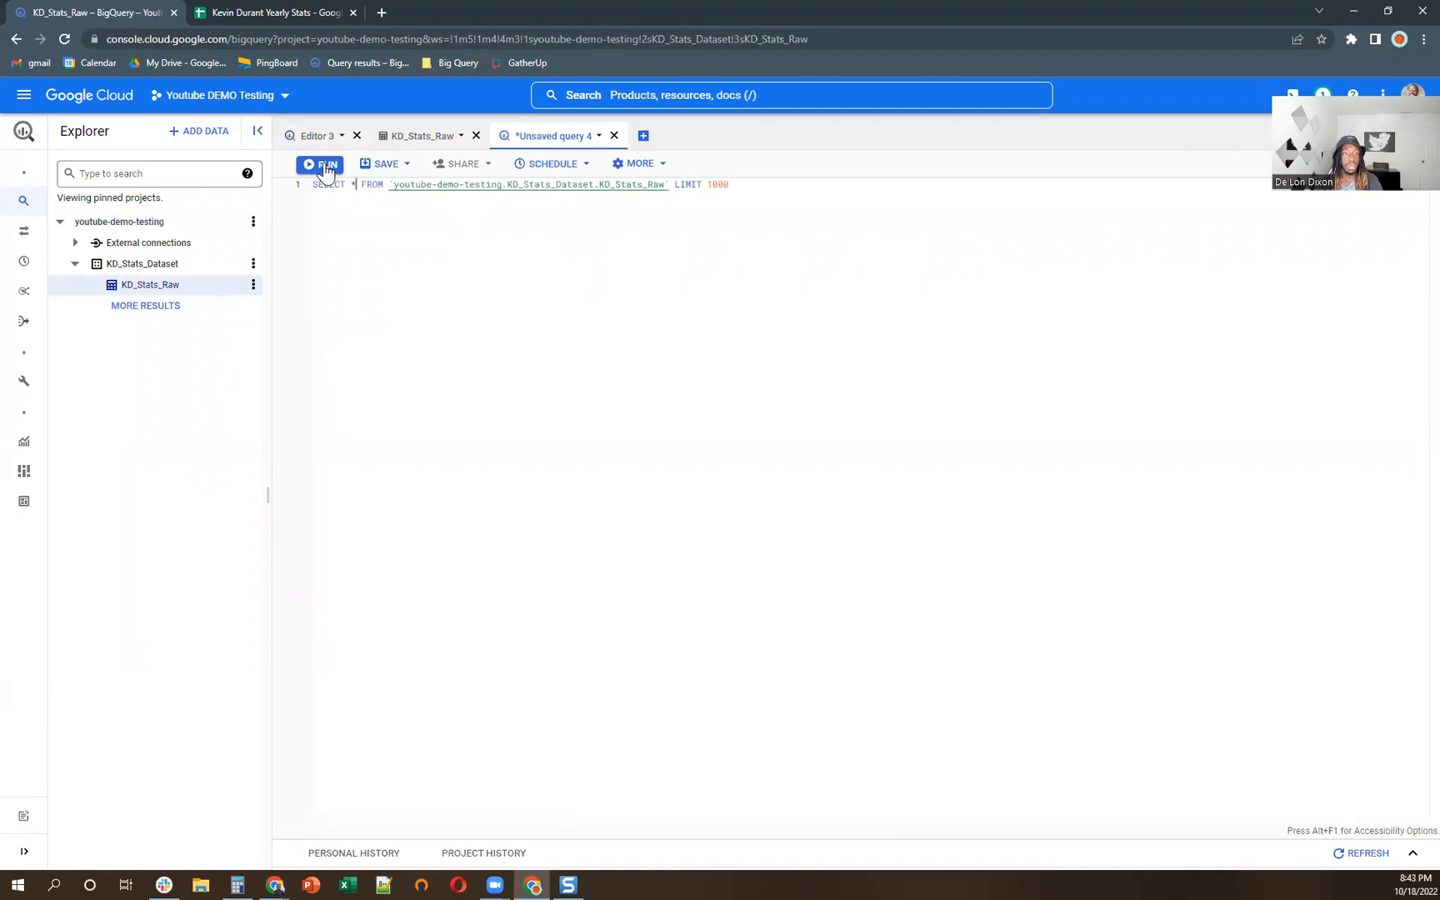
{"action": "left_click", "coordinate": [320, 163]}
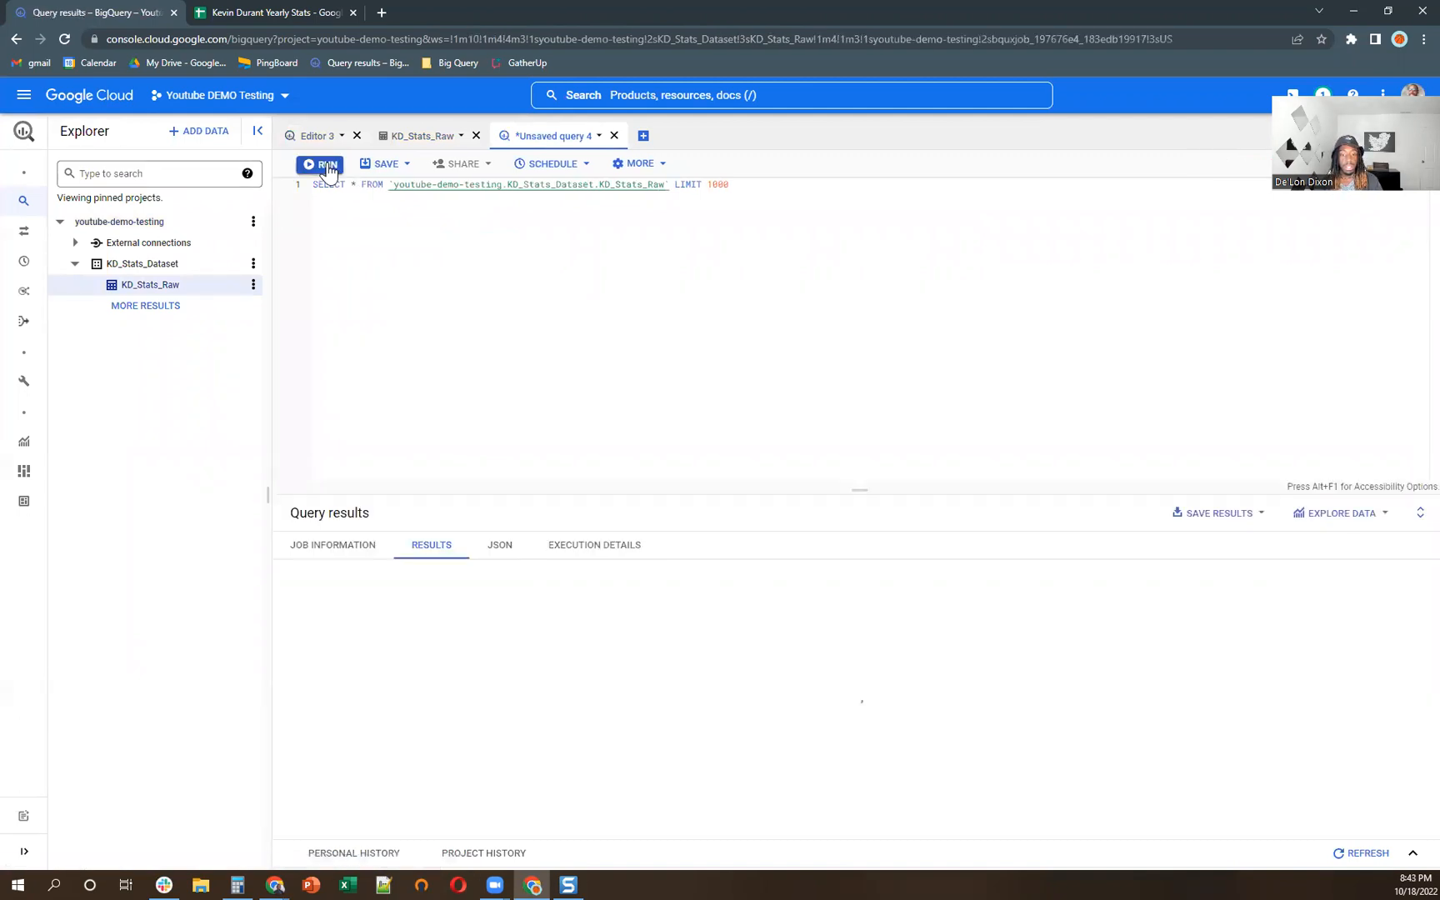
{"action": "left_click", "coordinate": [320, 163]}
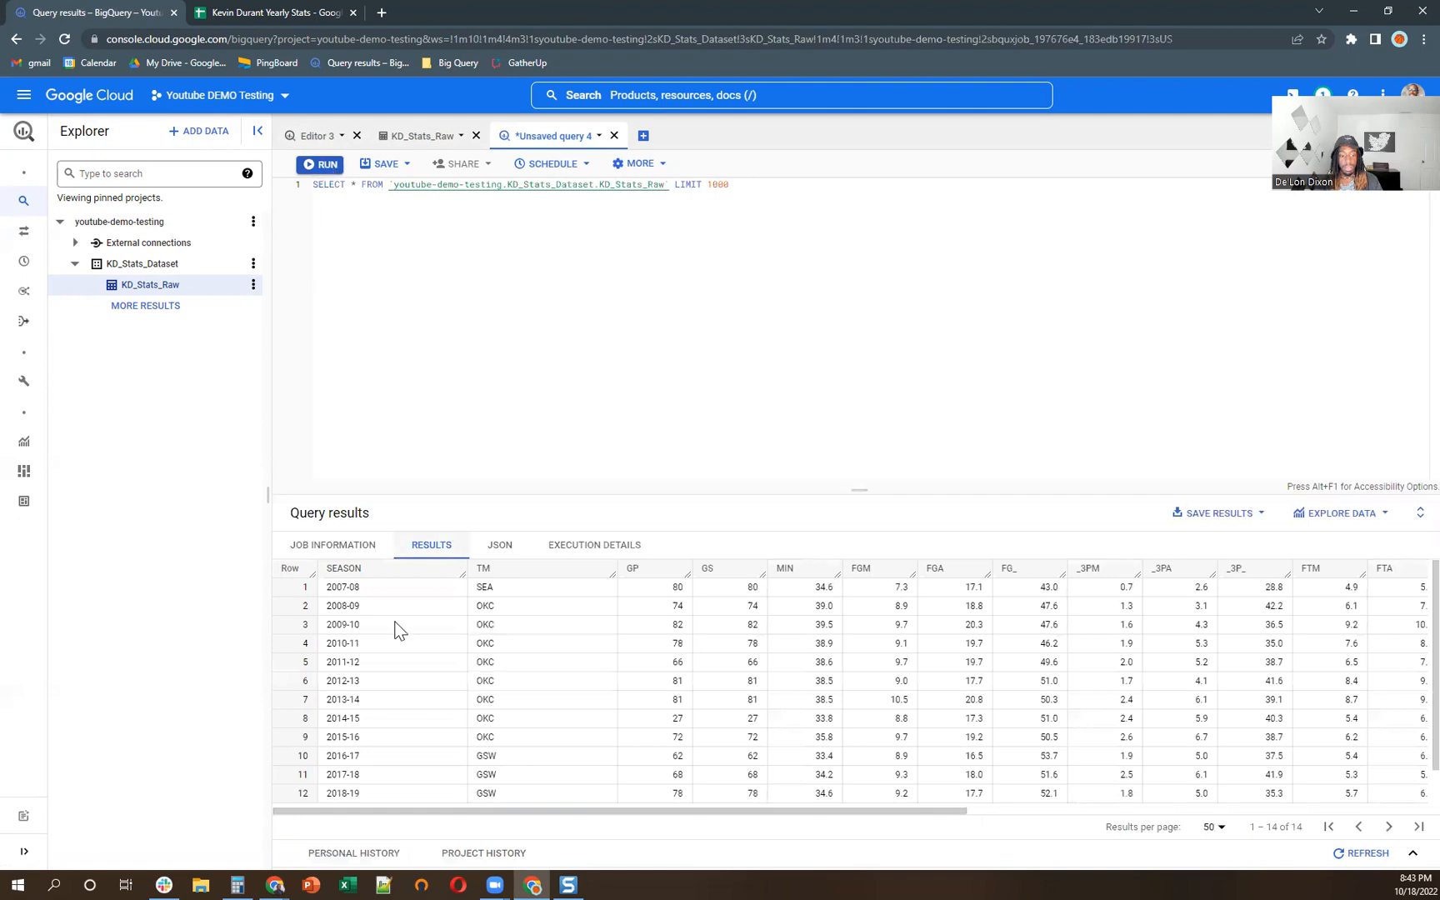
{"action": "mouse_move", "coordinate": [1191, 605]}
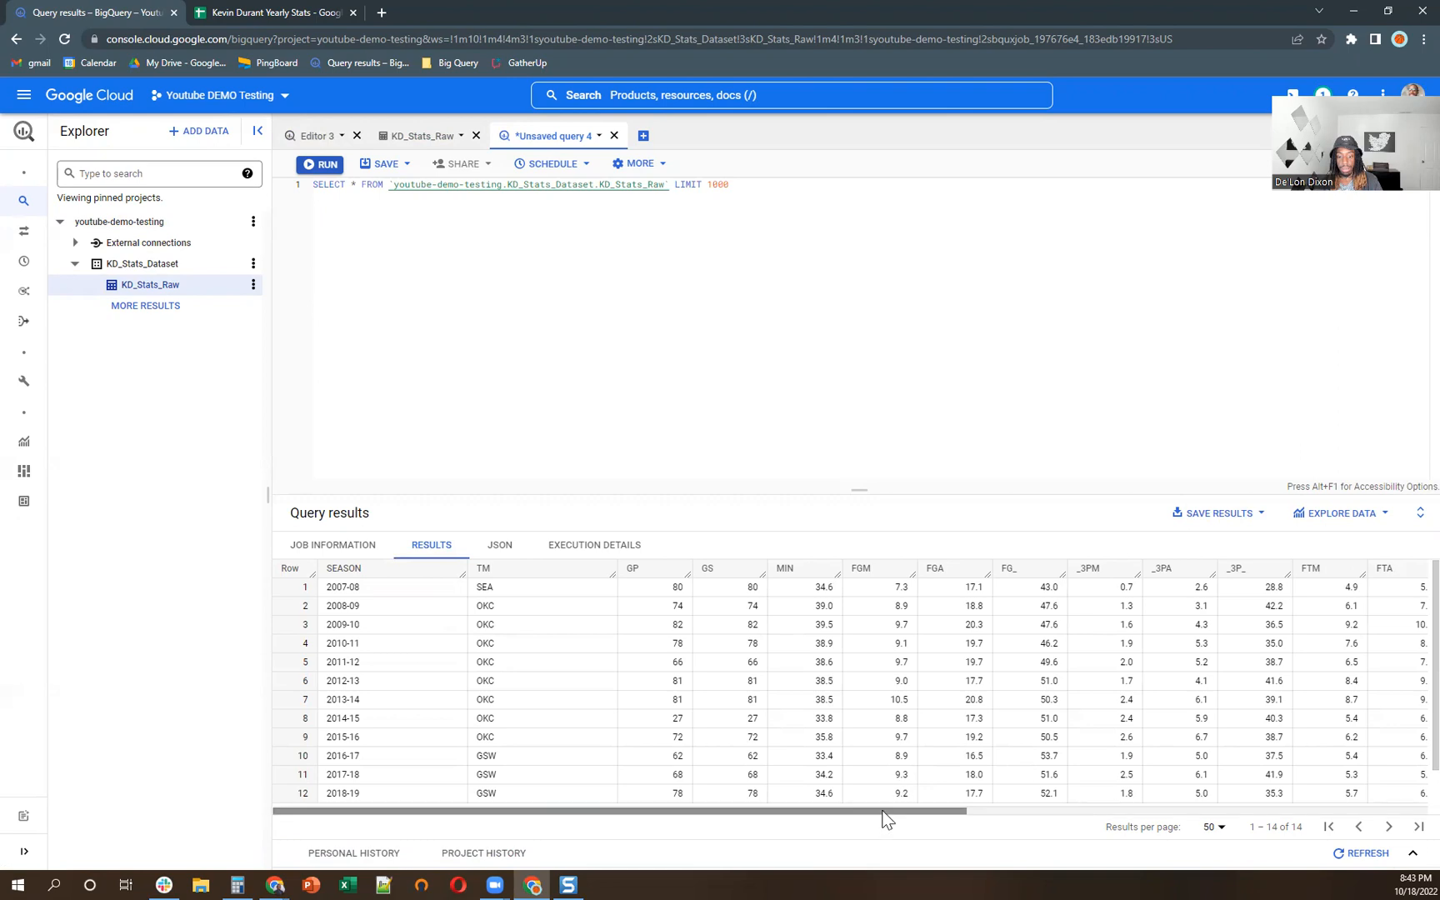
{"action": "scroll", "scroll_direction": "right", "scroll_amount": 3}
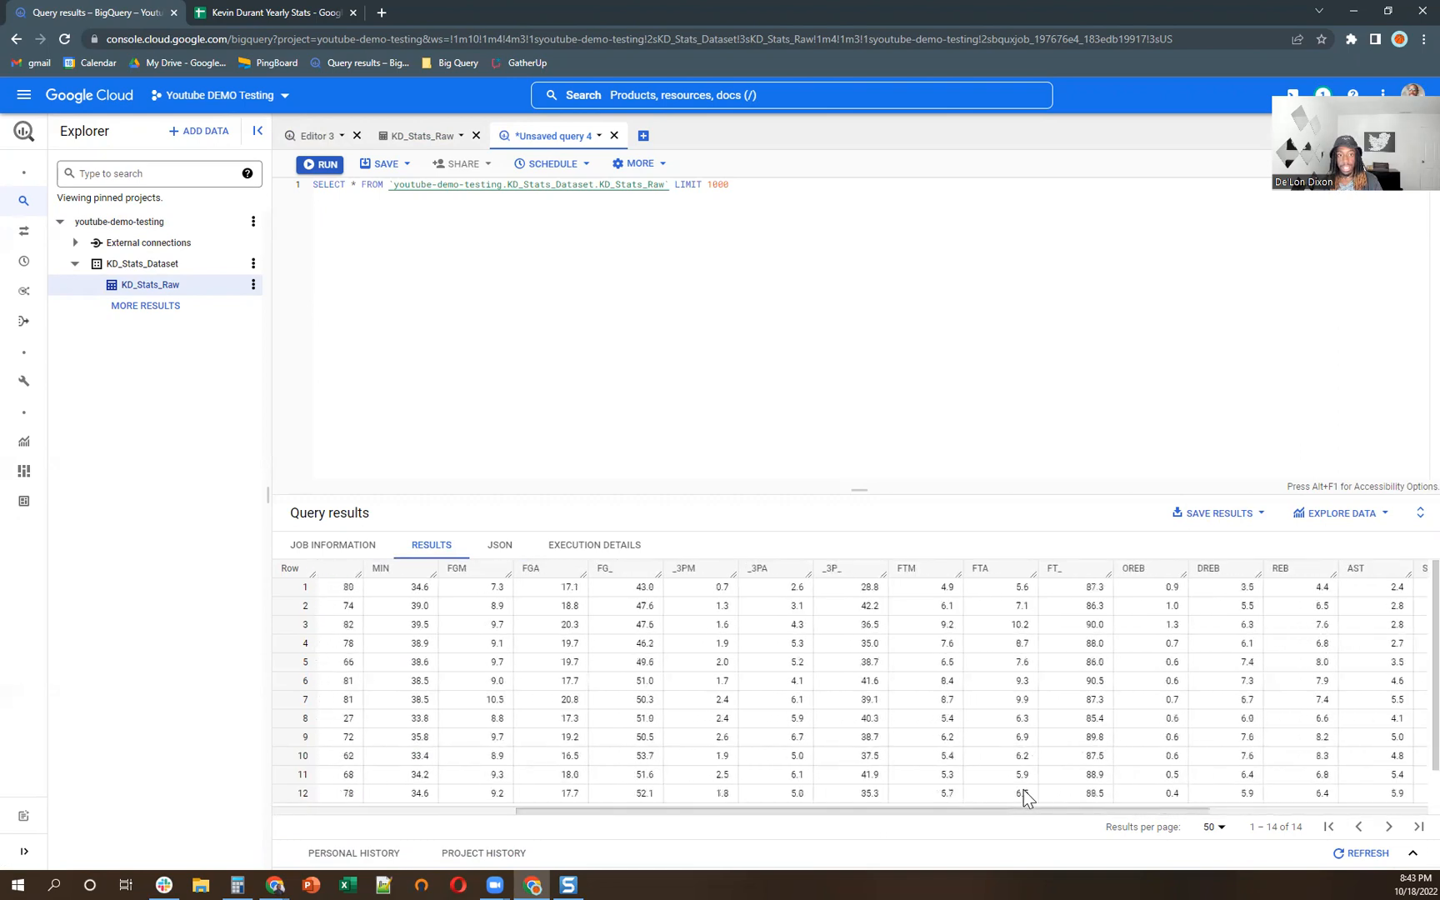
{"action": "scroll", "scroll_direction": "left", "scroll_amount": 3}
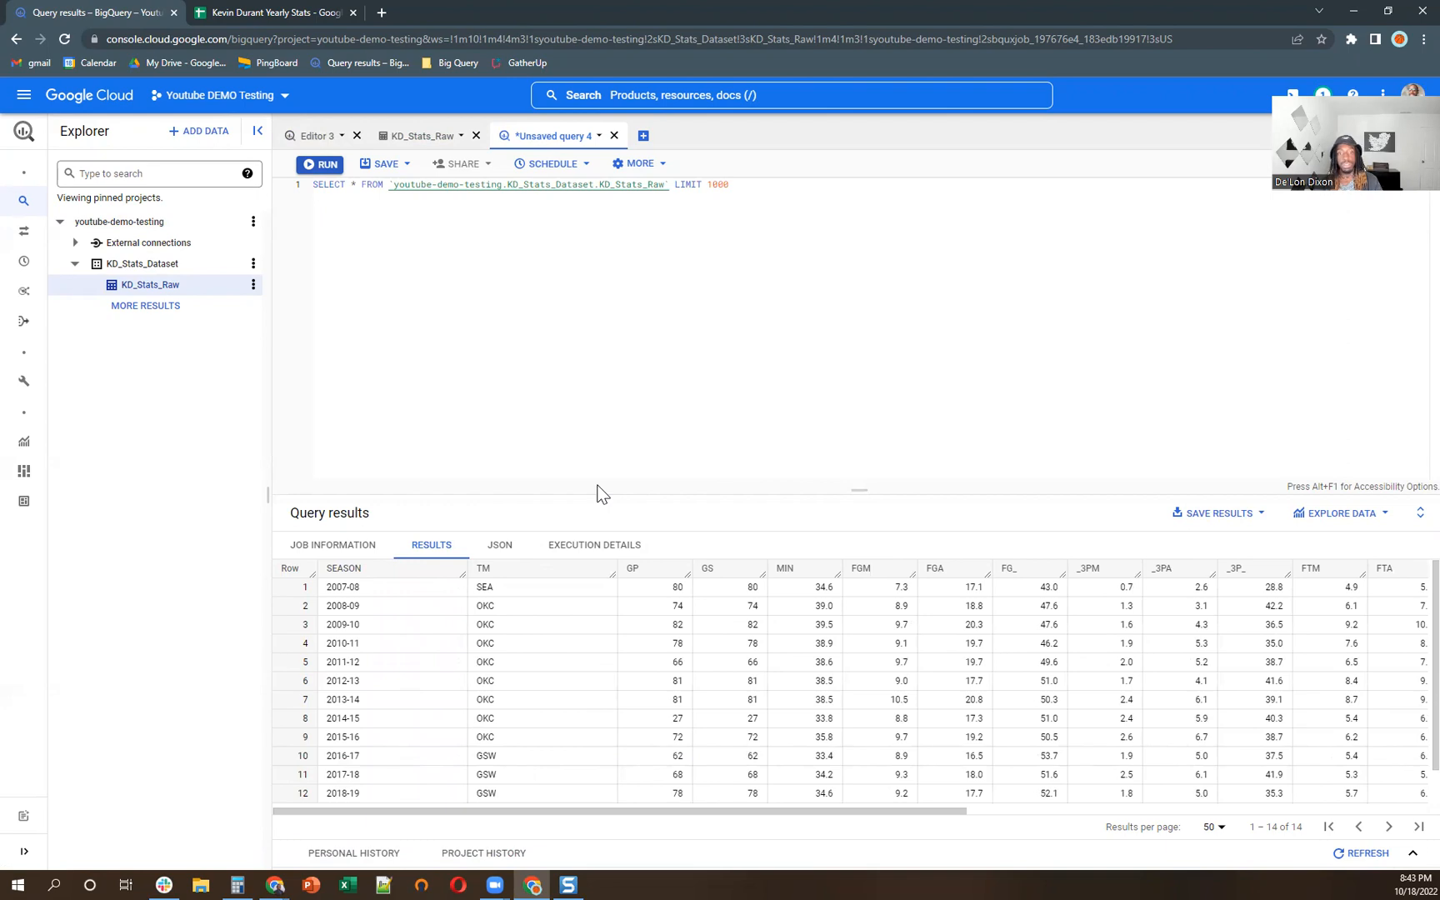
{"action": "mouse_move", "coordinate": [336, 628]}
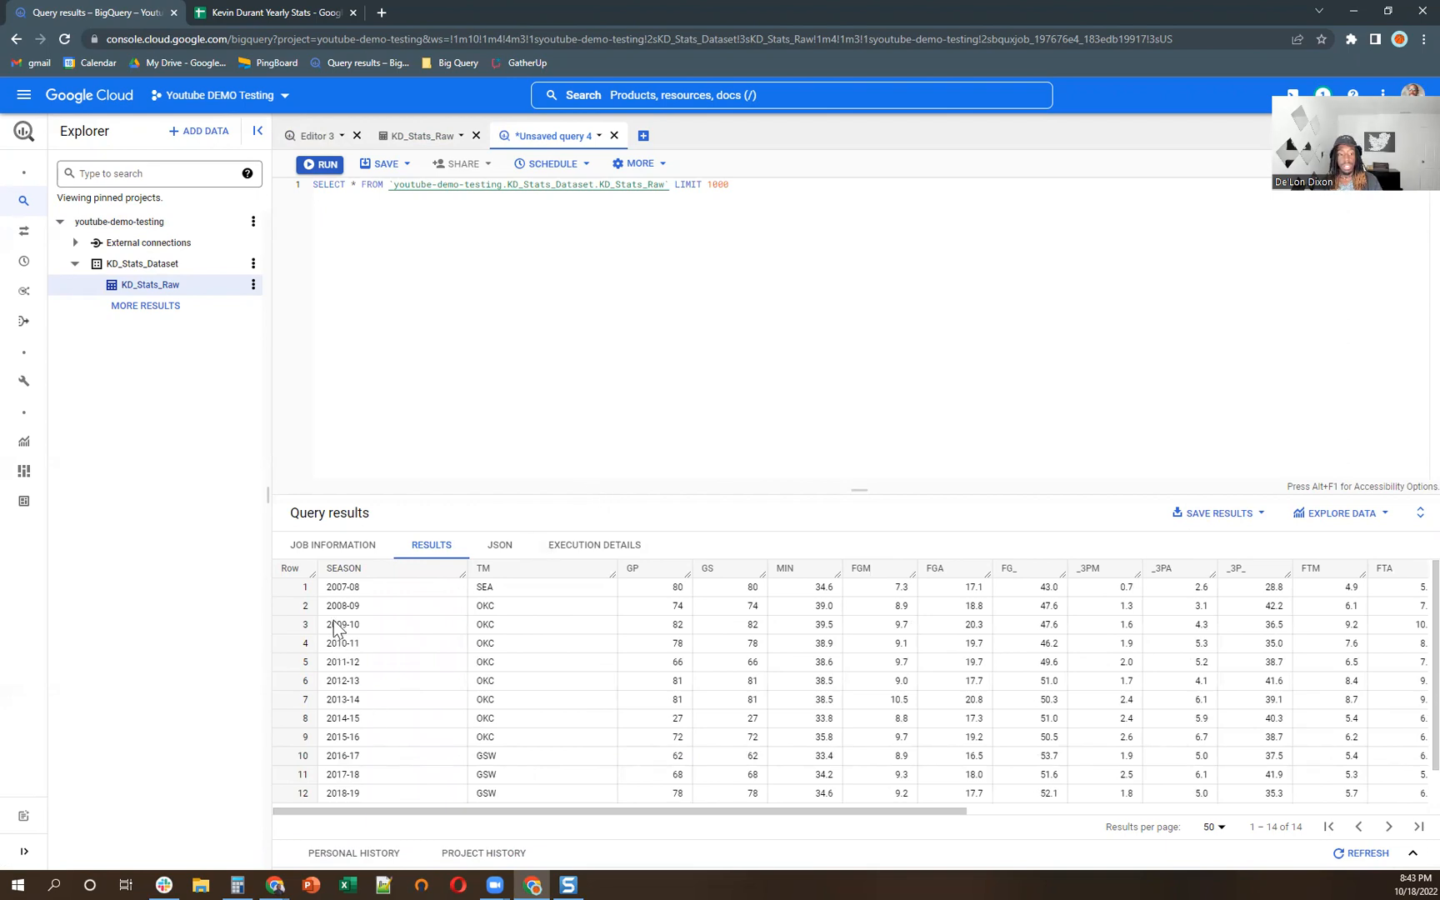
{"action": "mouse_move", "coordinate": [476, 691]}
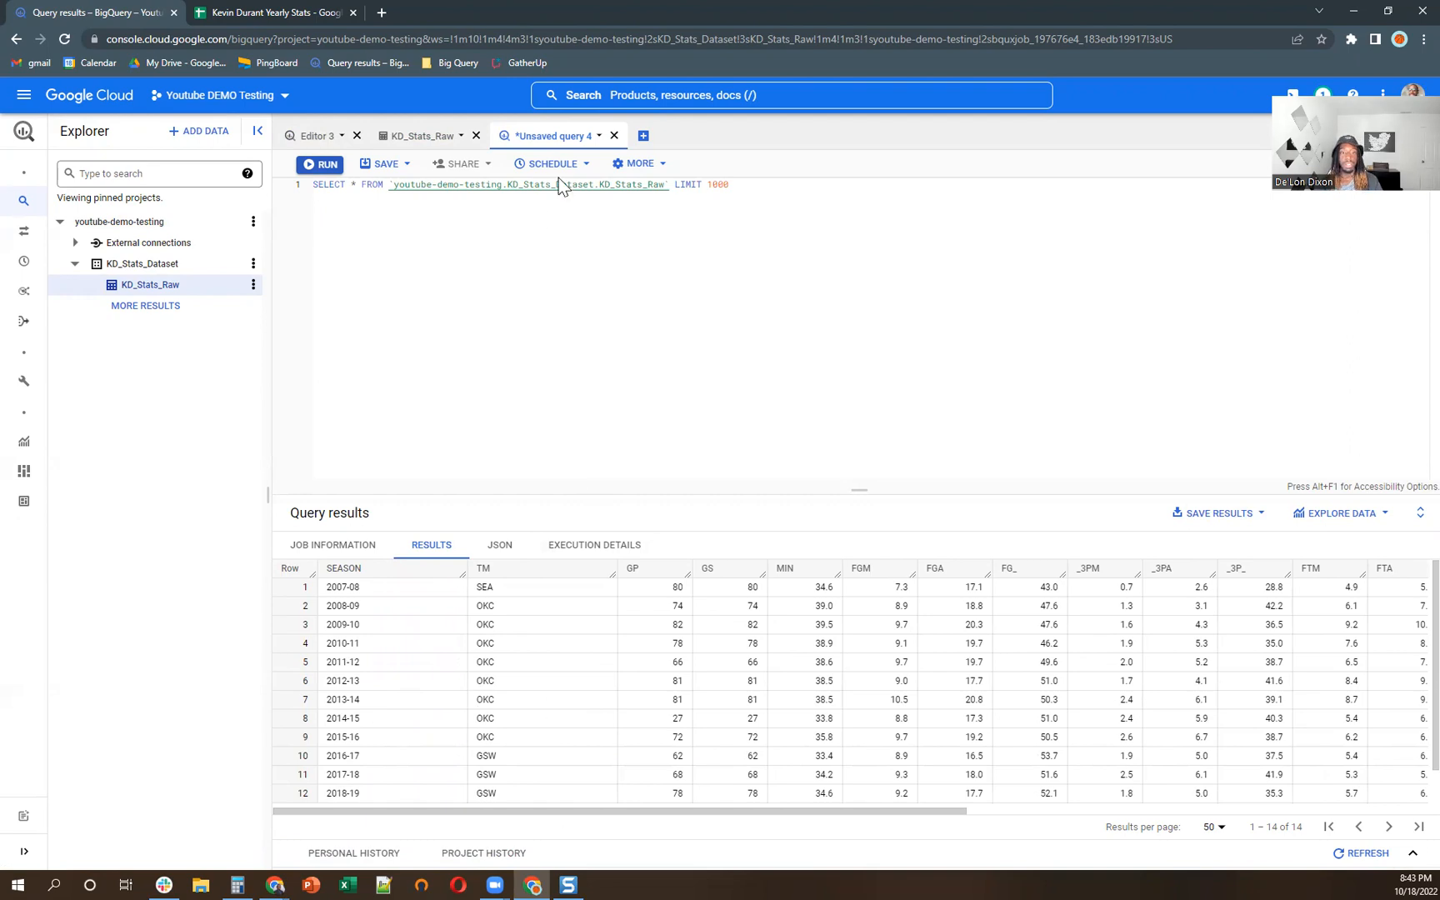
- Show the Schedule choices, including Create new scheduled query, for the KD_Stats_Raw query
{"action": "left_click", "coordinate": [550, 164]}
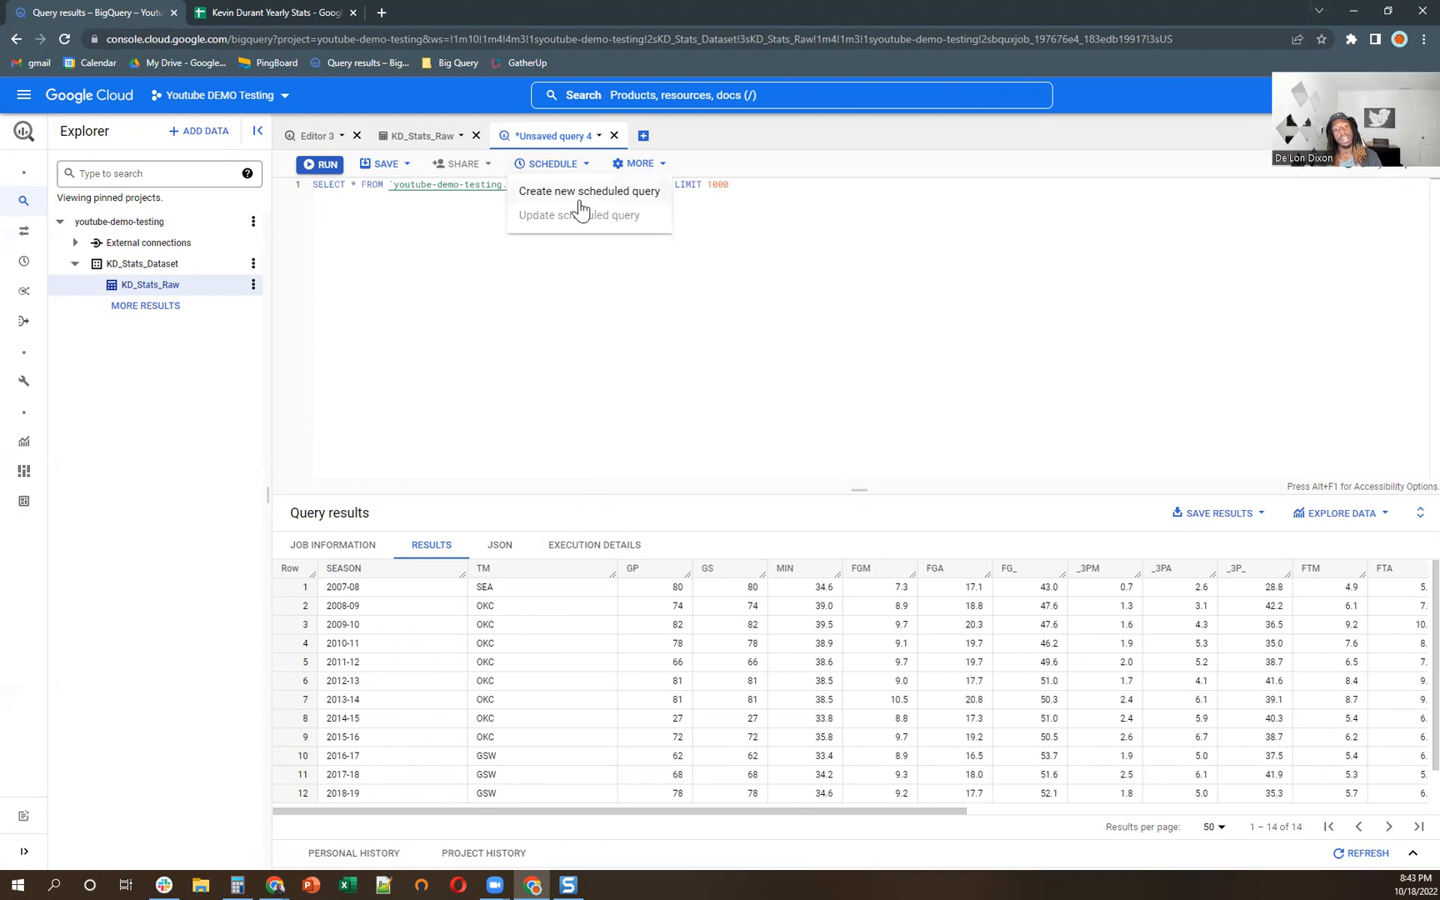
{"action": "mouse_move", "coordinate": [588, 192]}
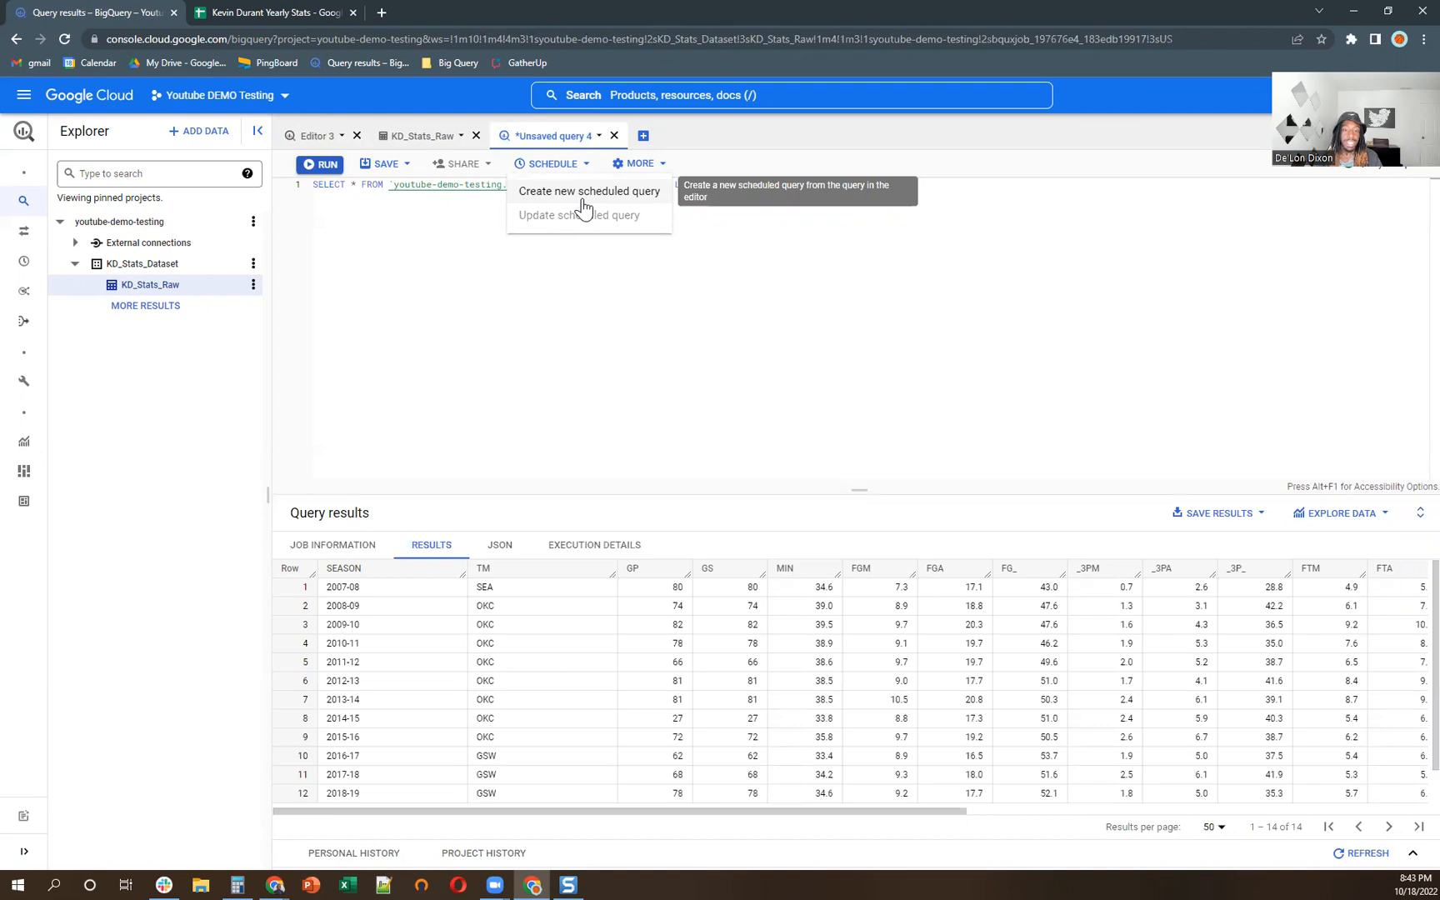
{"action": "mouse_move", "coordinate": [588, 200]}
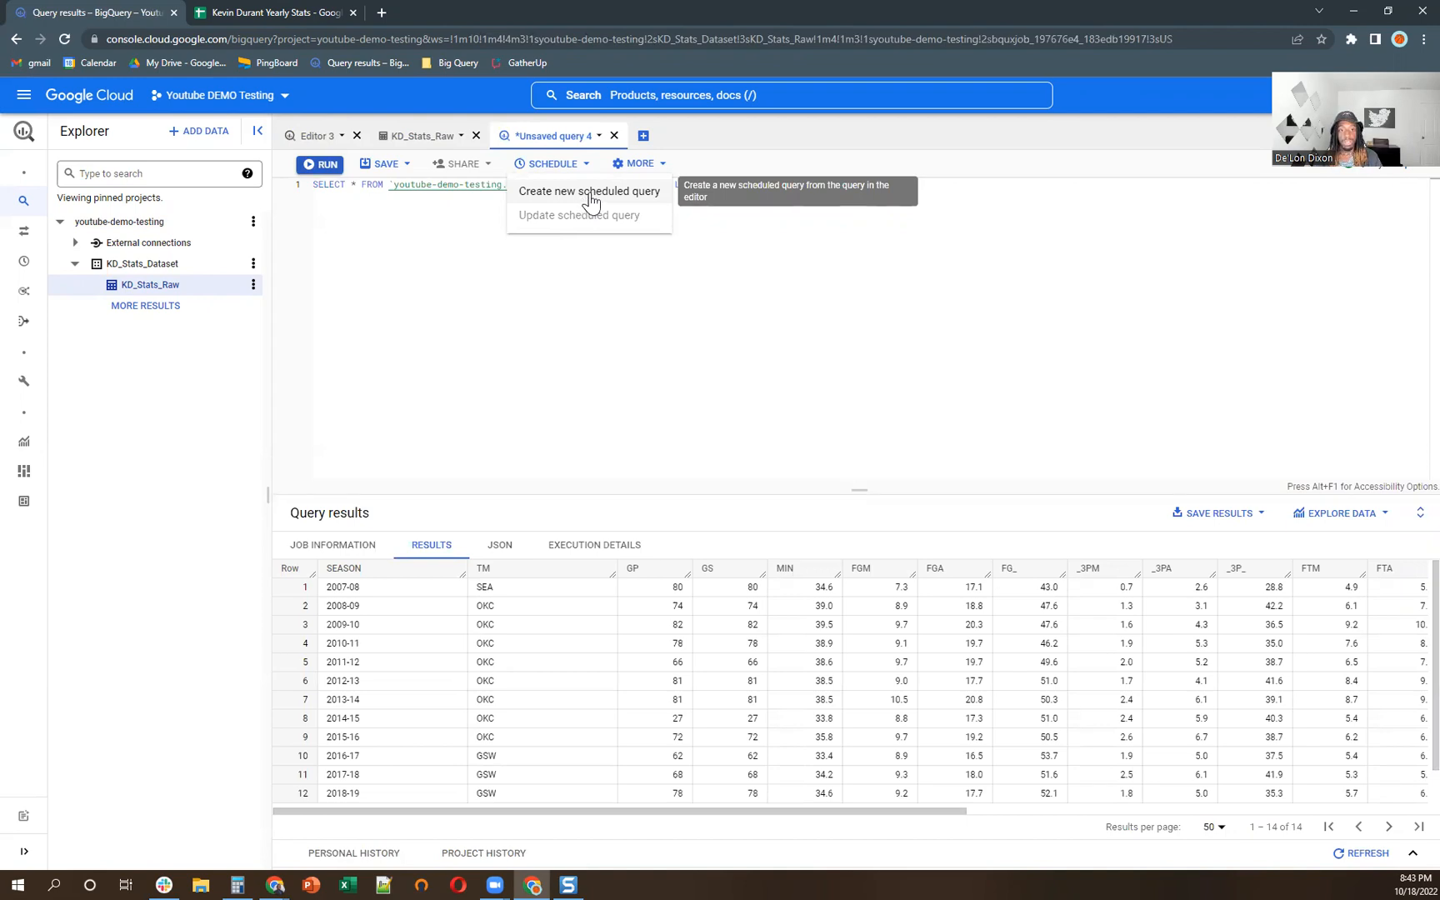
- Name the new scheduled query Realtime_KD_Stats and set it to repeat hourly
{"action": "left_click", "coordinate": [588, 191]}
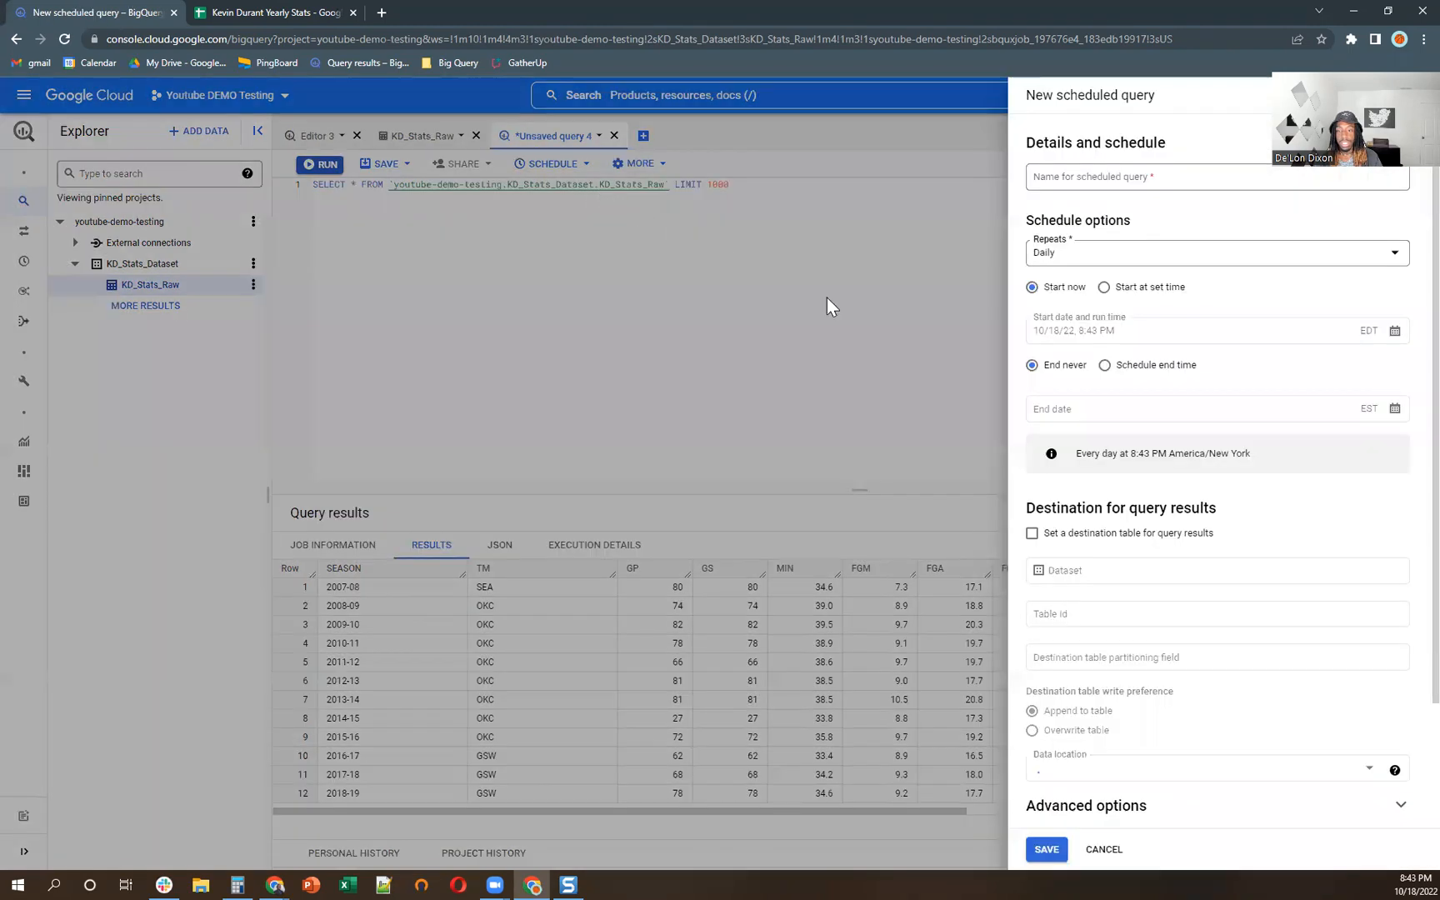
{"action": "left_click", "coordinate": [1213, 177]}
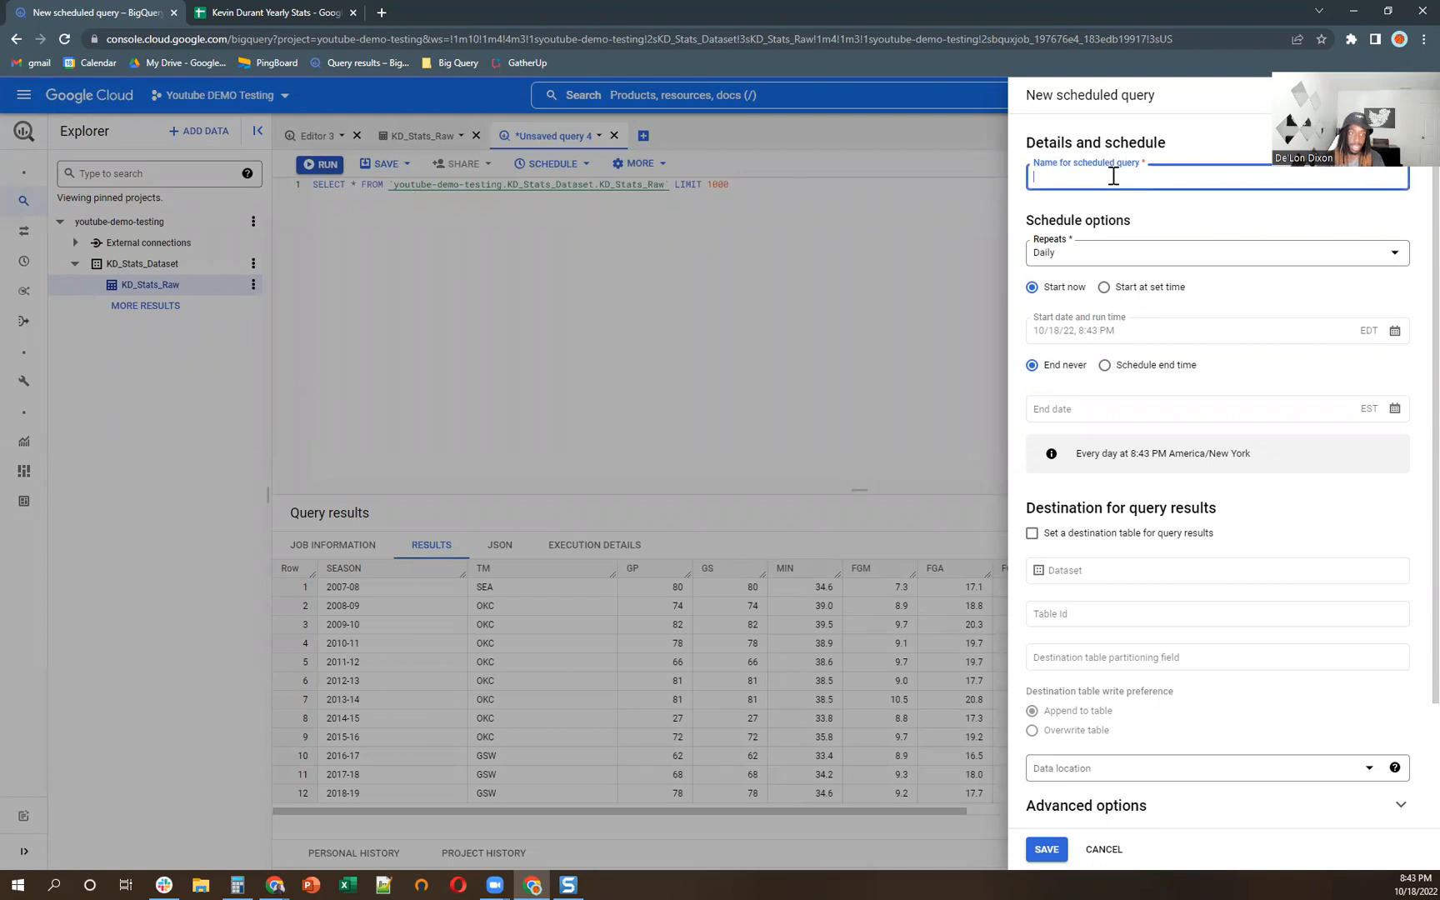
{"action": "type", "text": "KD"}
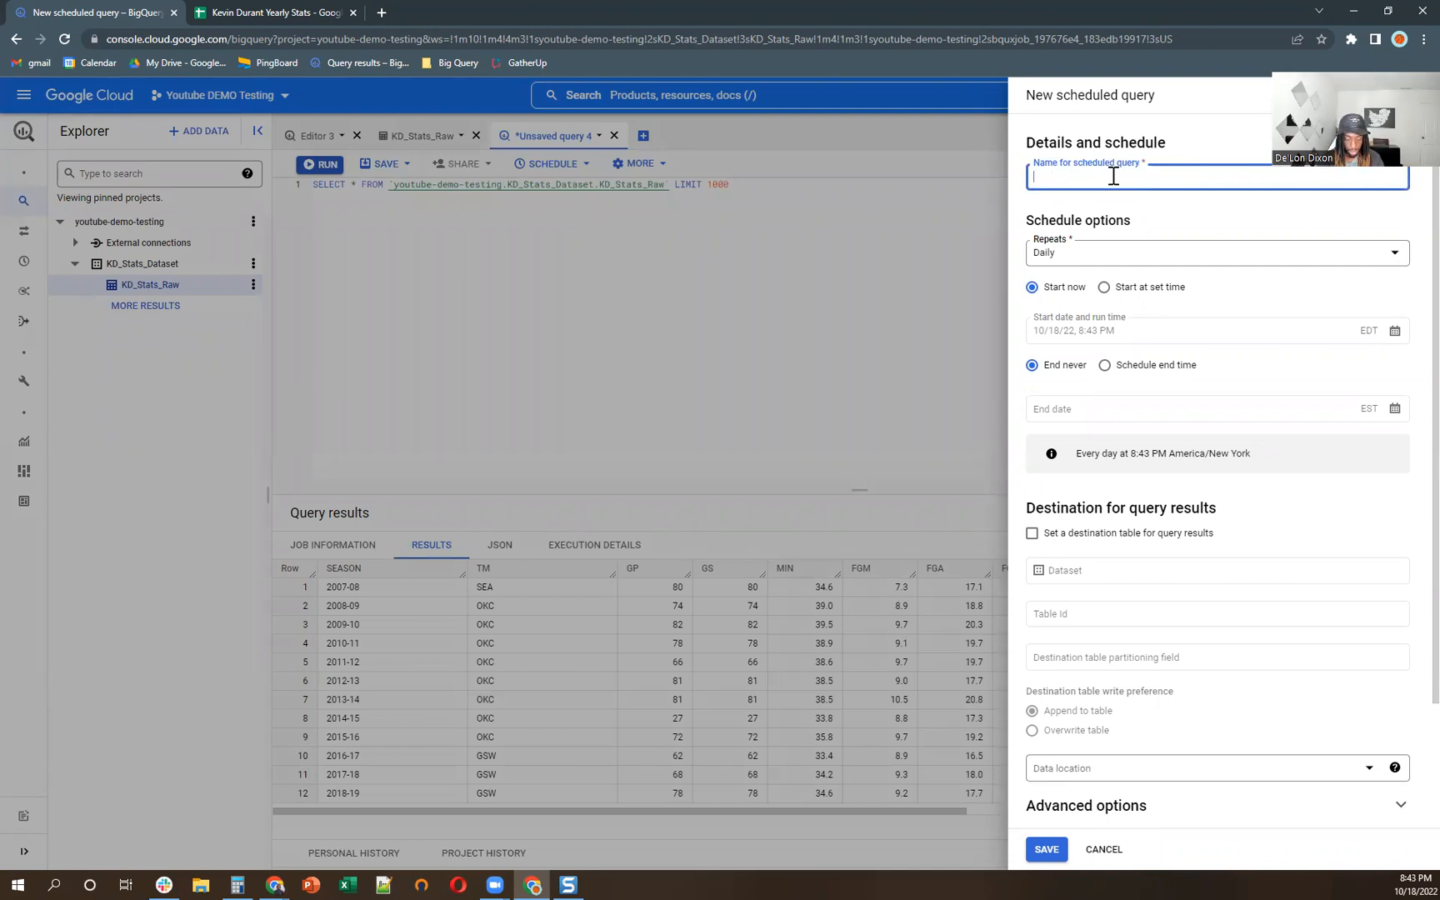
{"action": "type", "text": "Realtime"}
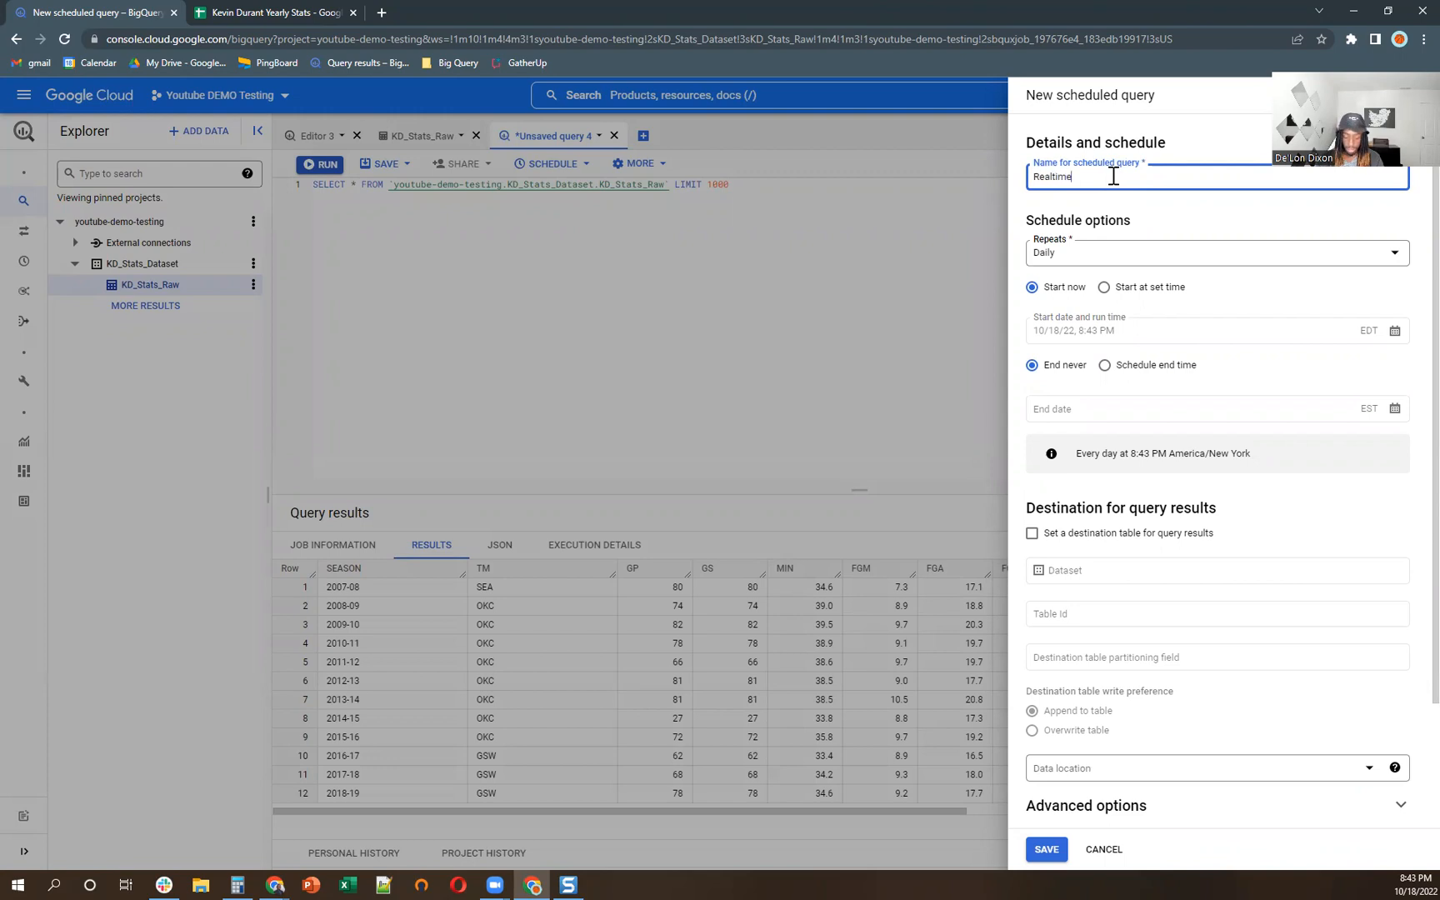
{"action": "type", "text": "_KD_S"}
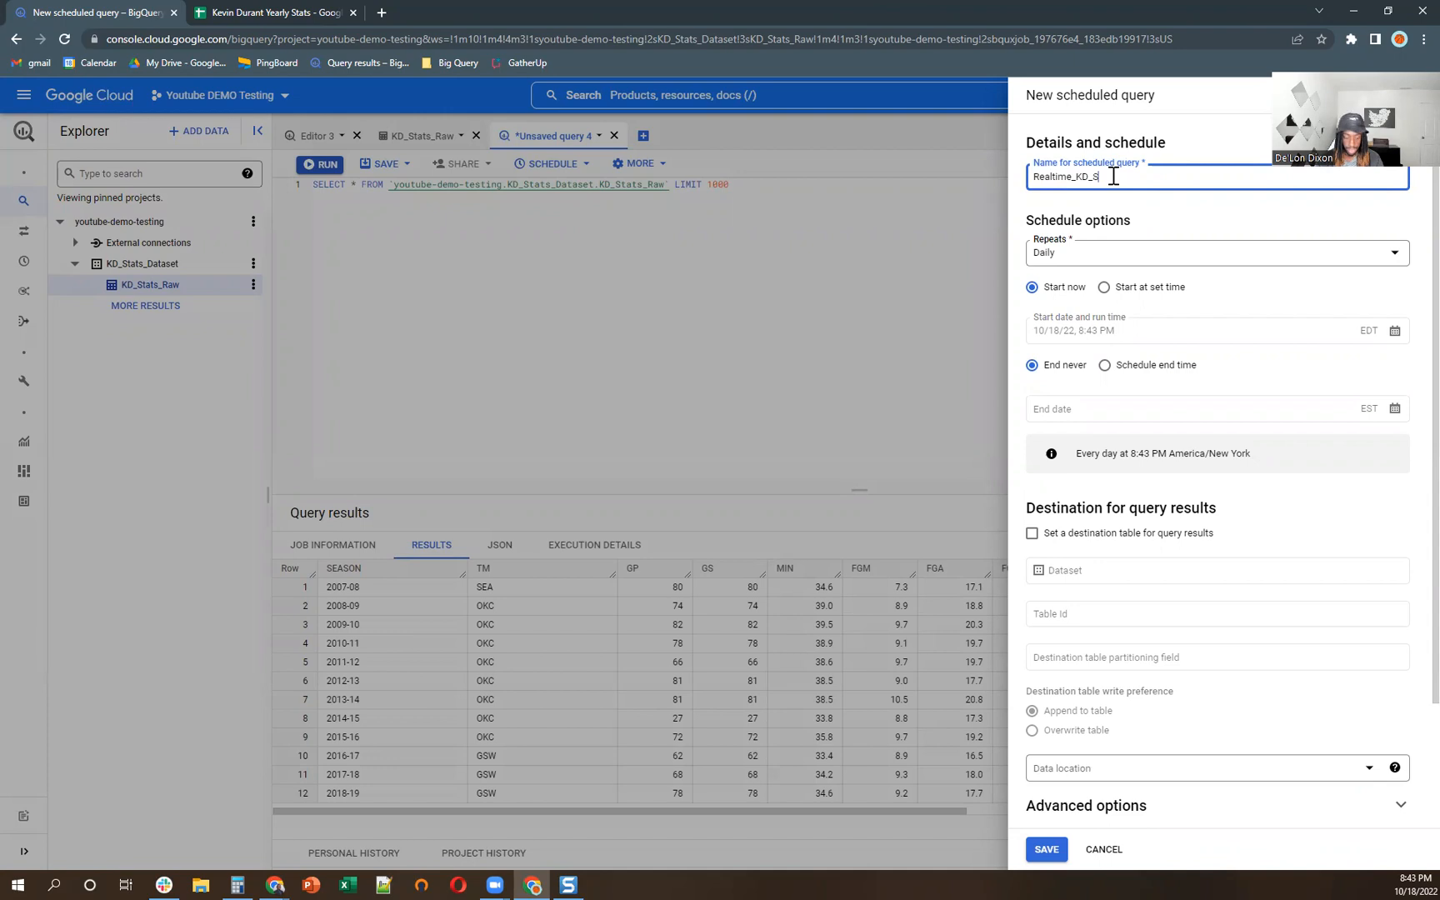
{"action": "type", "text": "tats"}
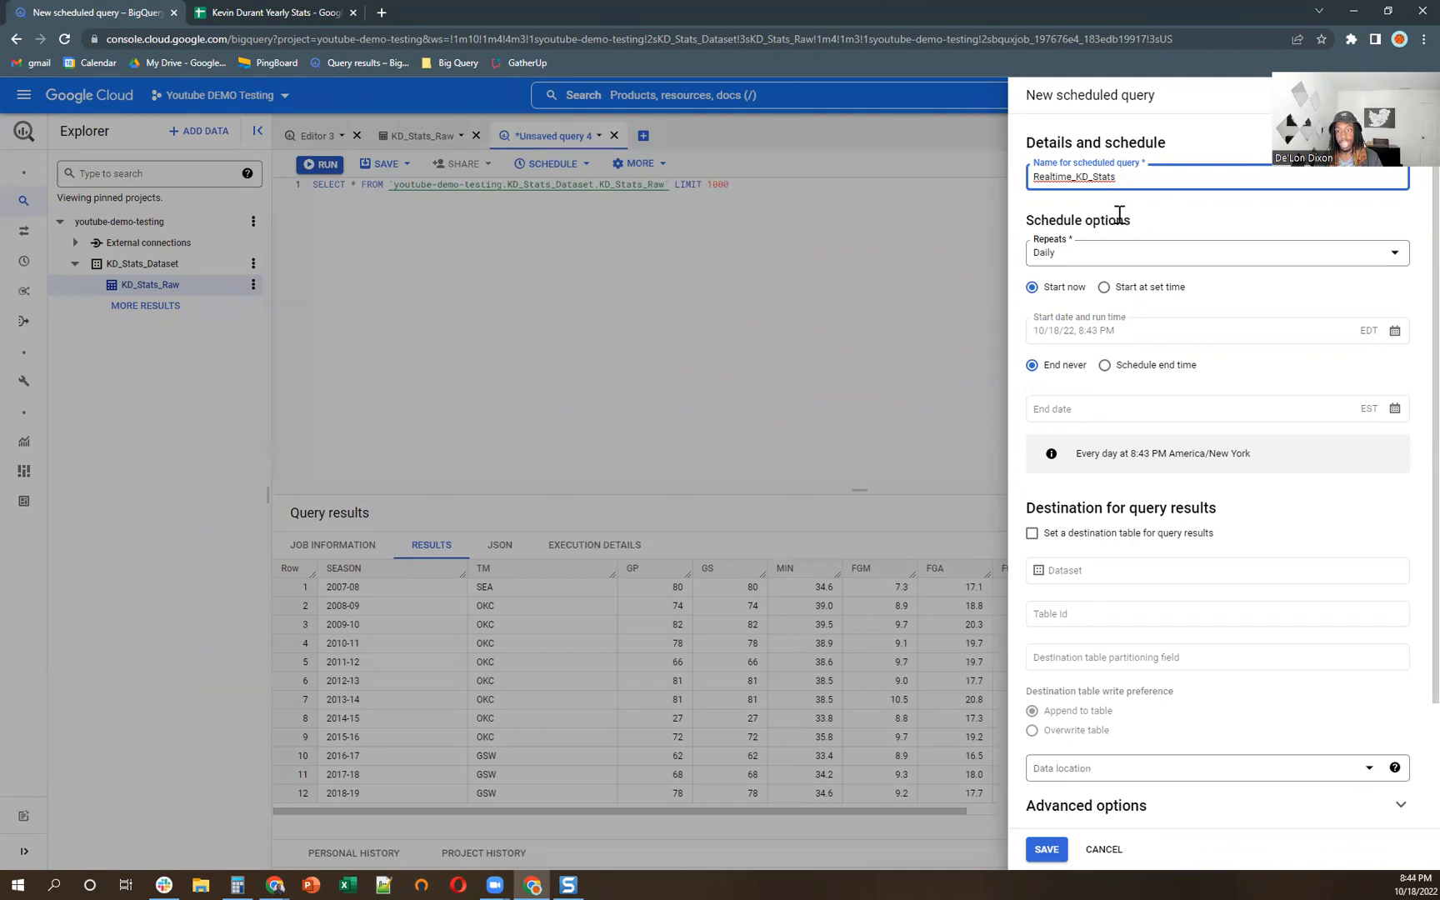
{"action": "left_click", "coordinate": [1211, 254]}
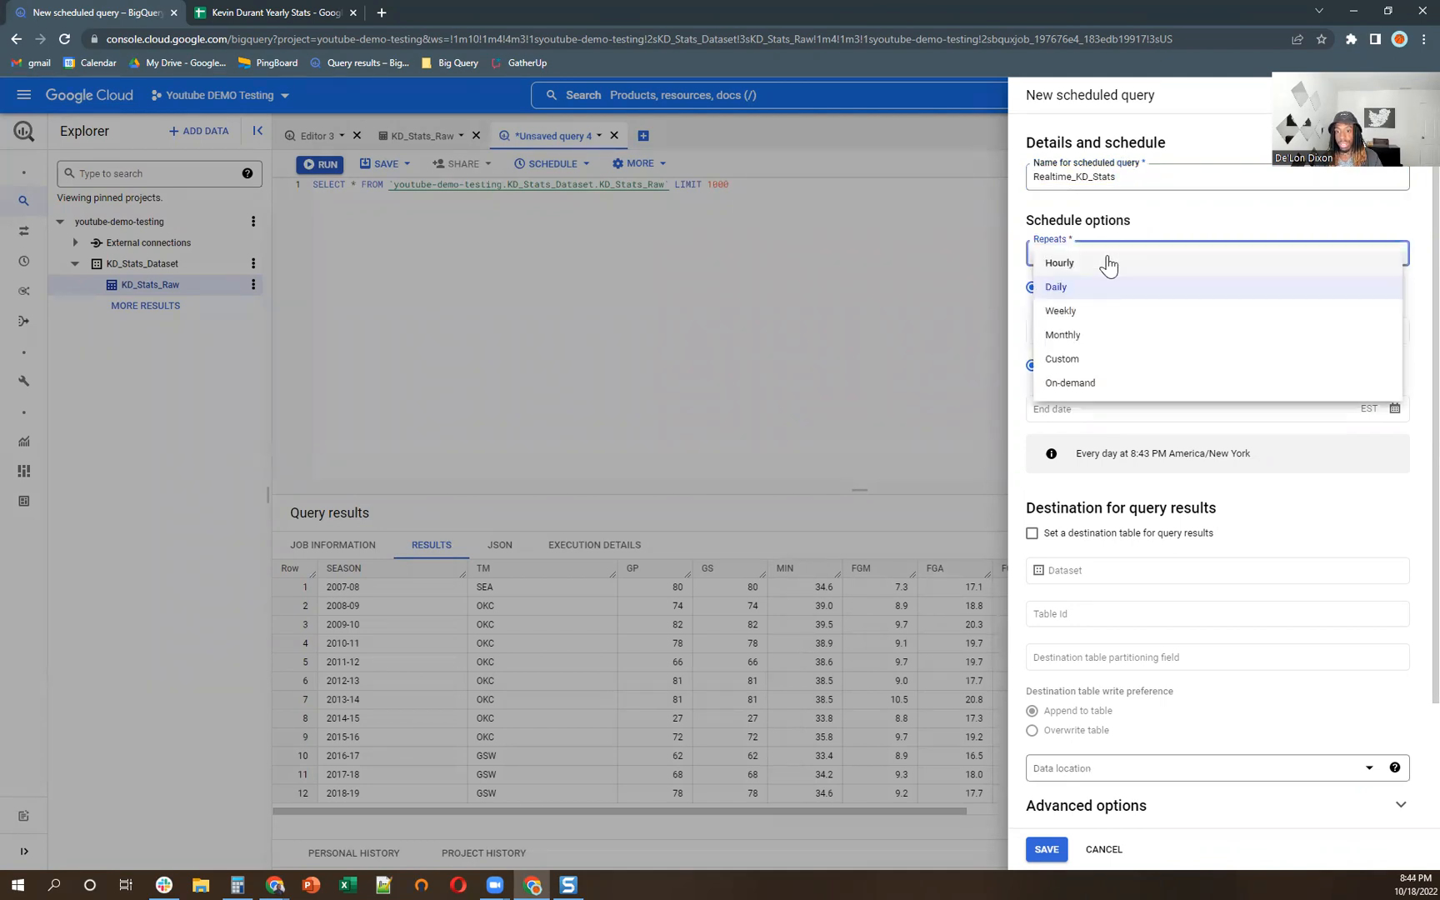
{"action": "left_click", "coordinate": [1060, 264]}
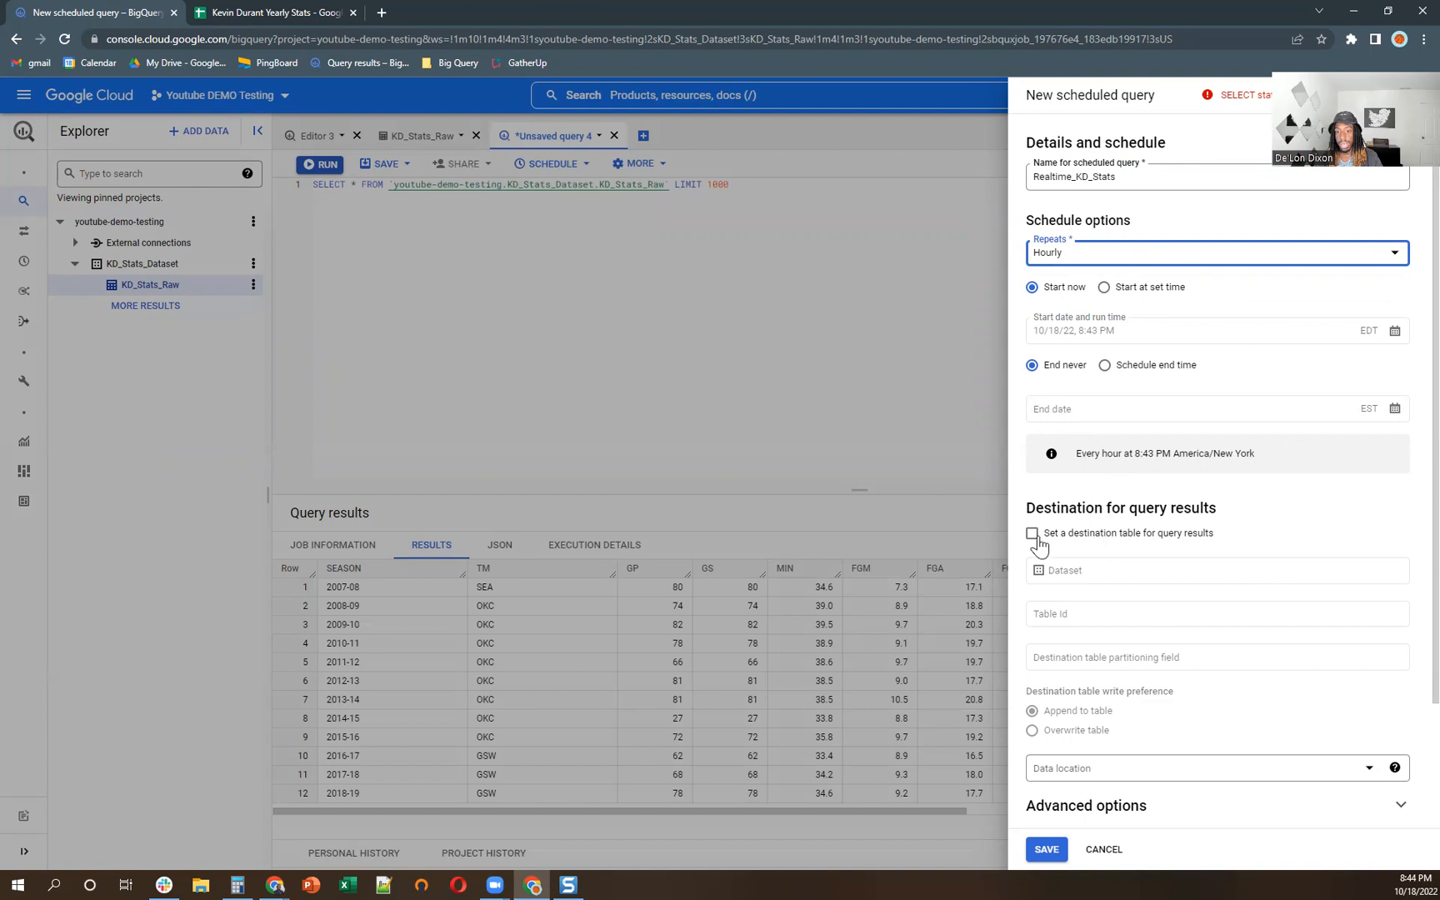
- Send results to table Realtime_KD_Stats in KD_Stats_Dataset, overwriting it each run
{"action": "left_click", "coordinate": [1032, 533]}
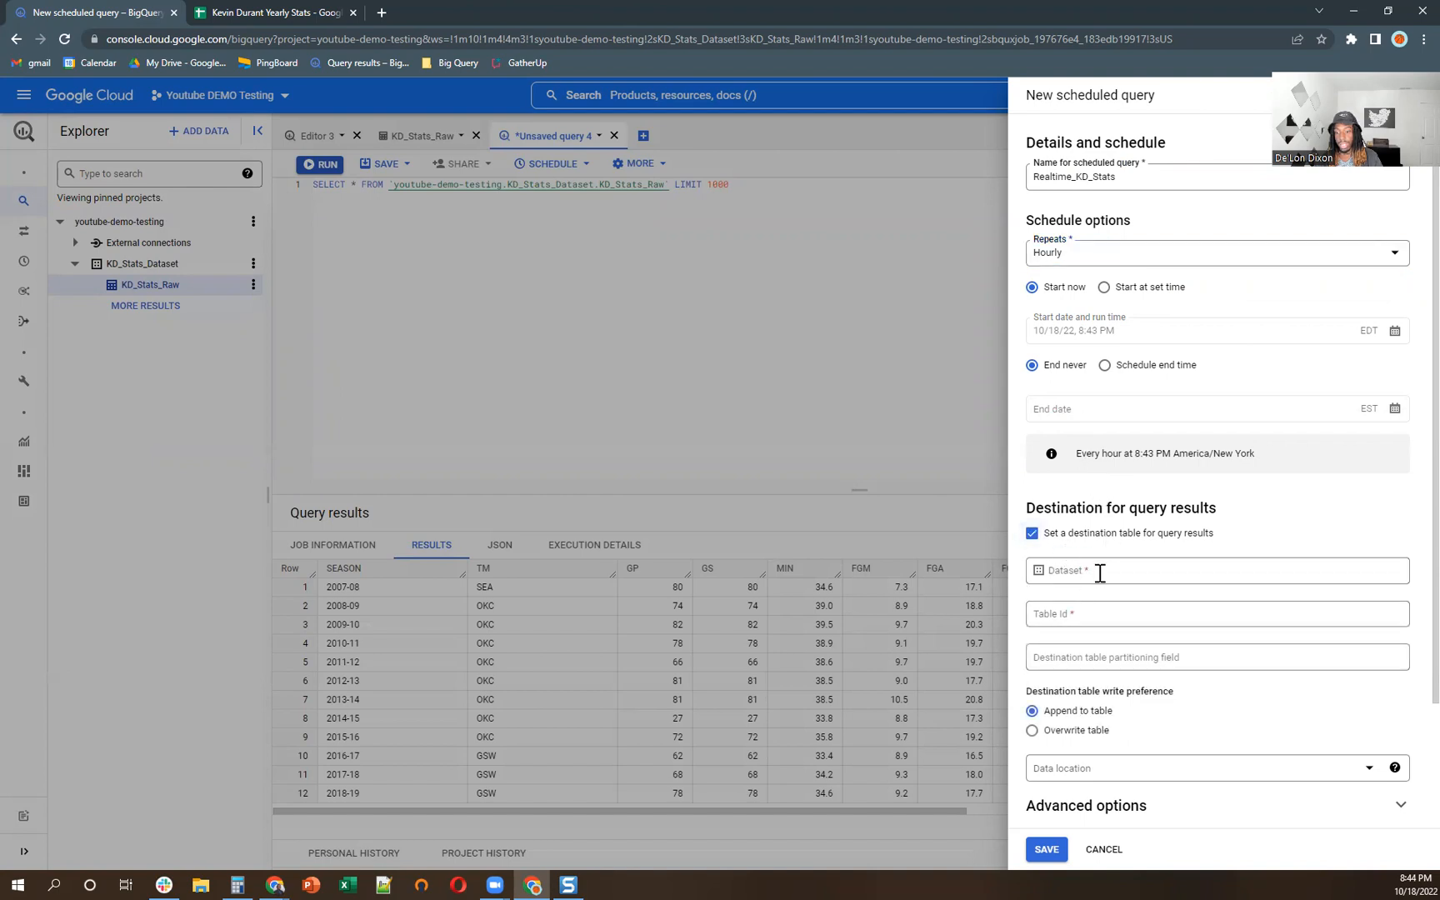
{"action": "left_click", "coordinate": [1211, 570]}
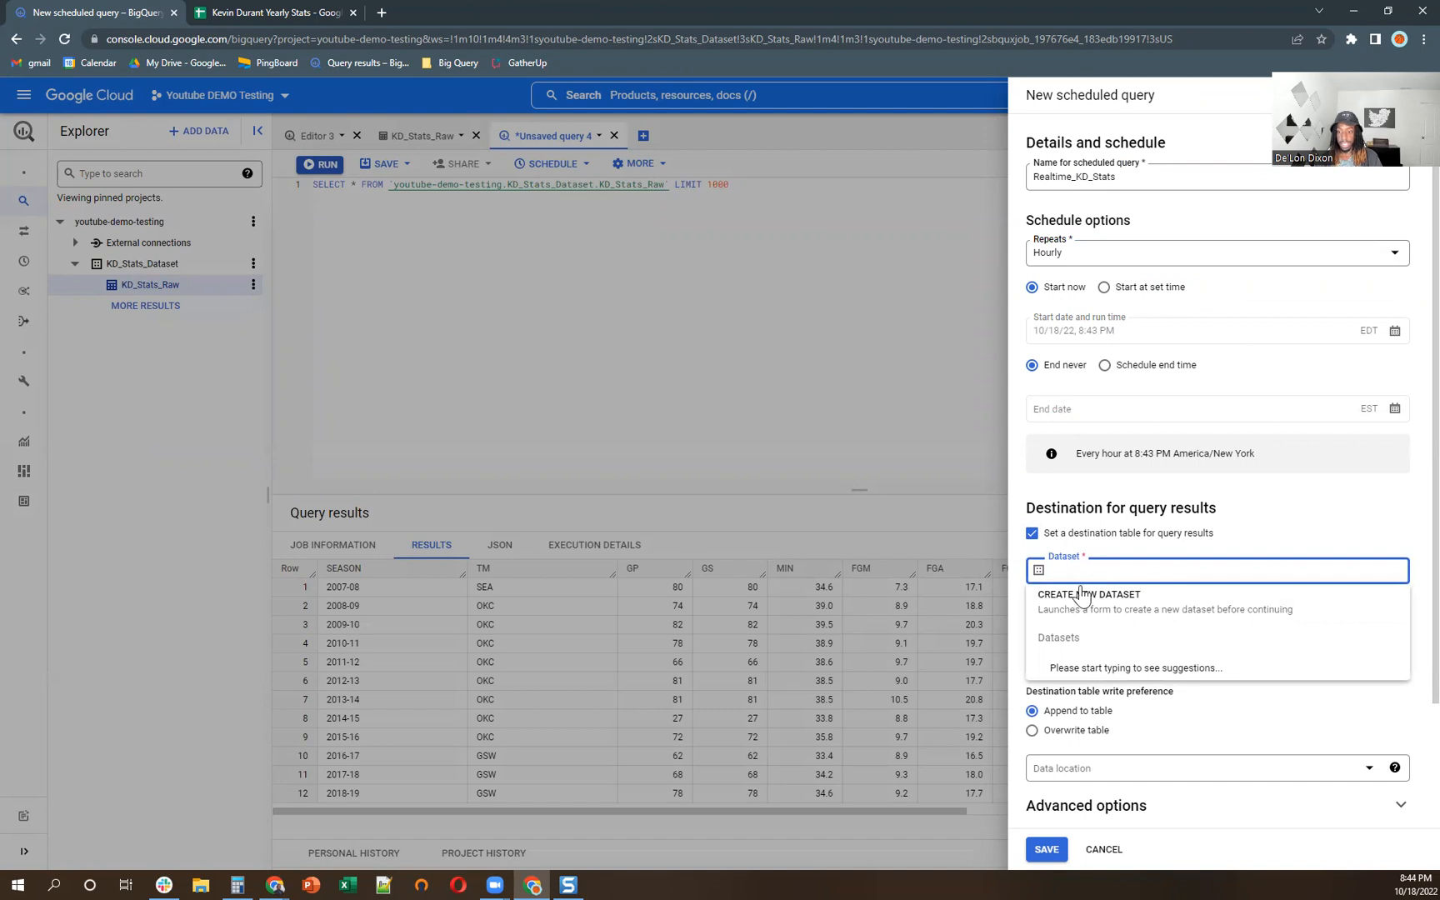
{"action": "type", "text": "KD"}
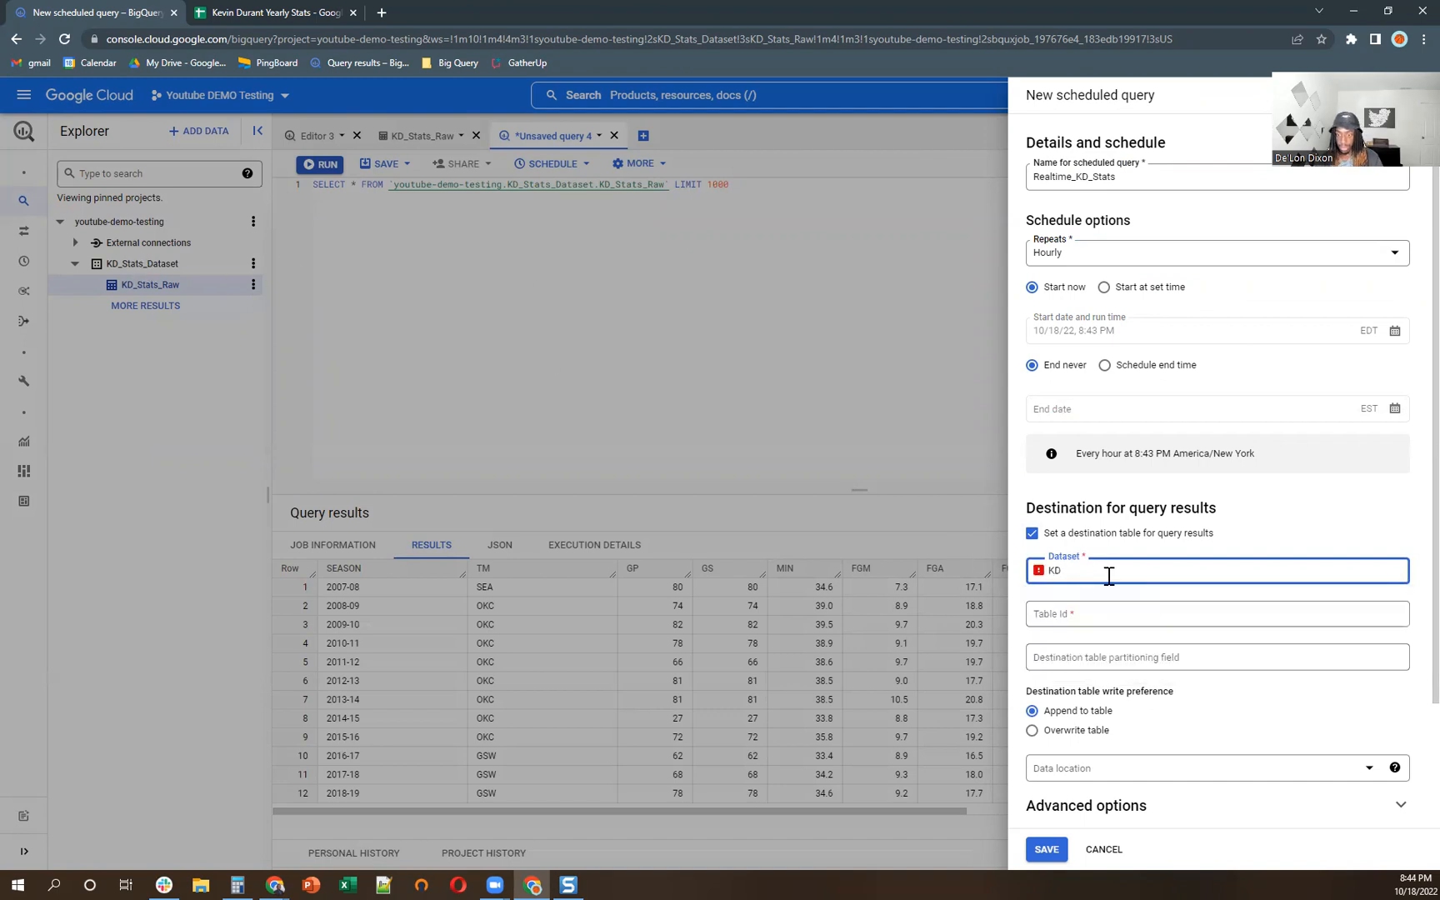
{"action": "type", "text": "KD"}
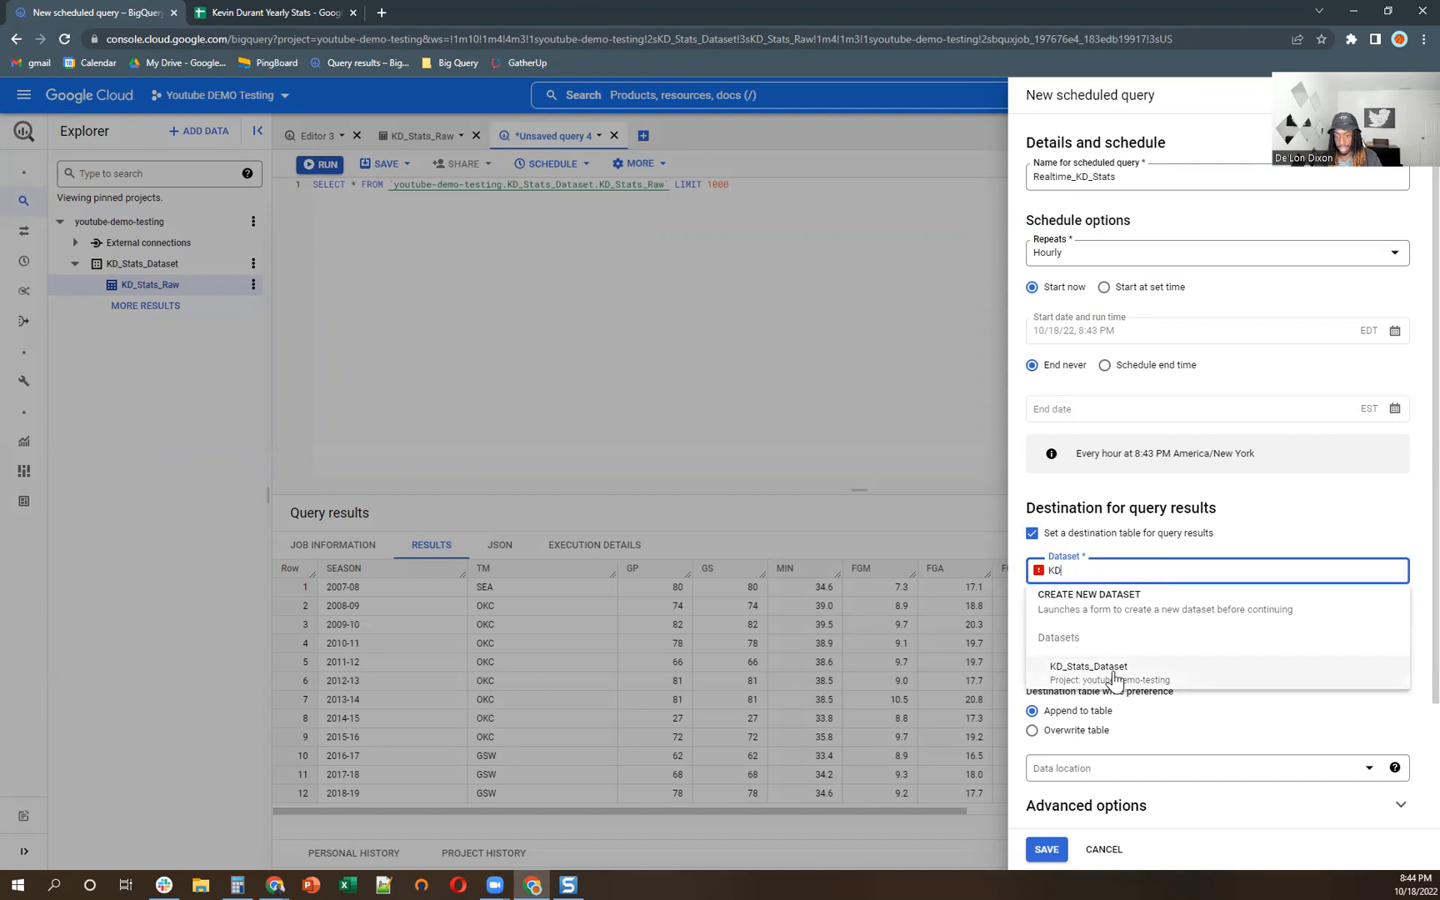
{"action": "left_click", "coordinate": [1088, 665]}
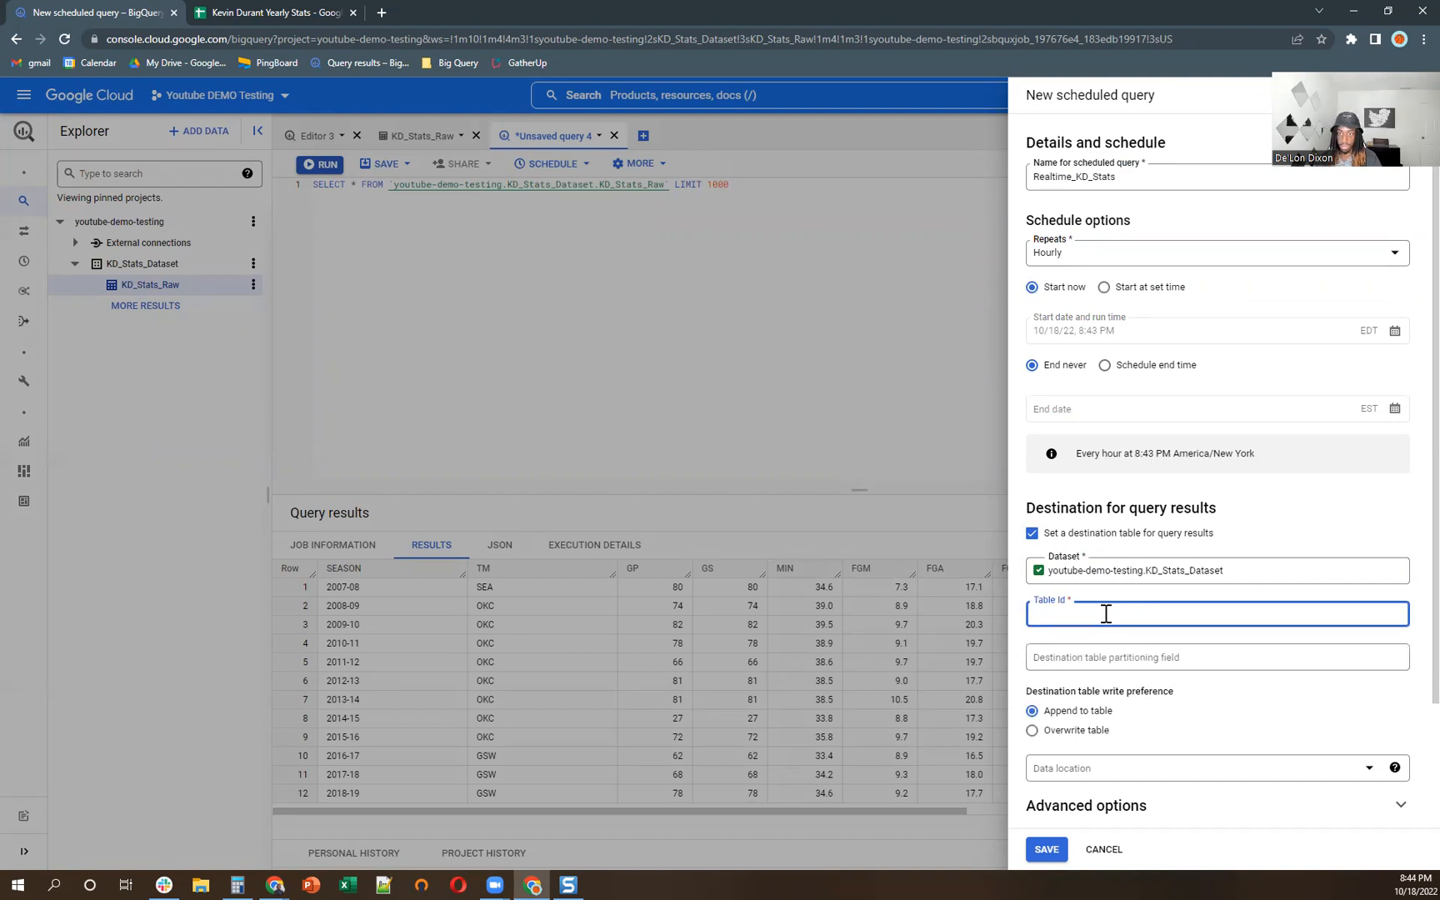
{"action": "type", "text": "Realtime_KD_Stats"}
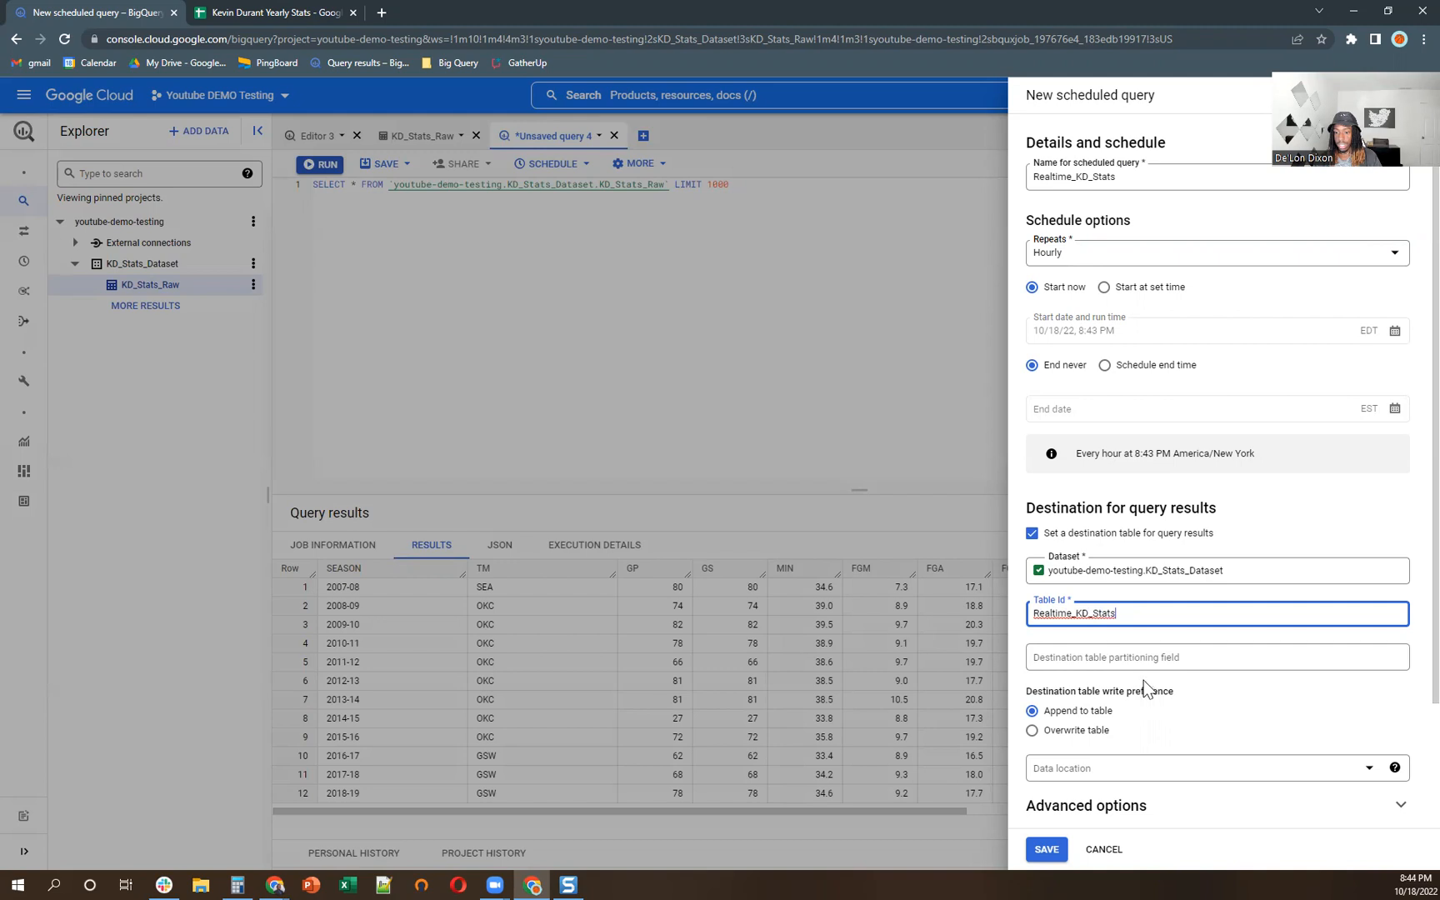
{"action": "scroll", "scroll_direction": "down", "scroll_amount": 3}
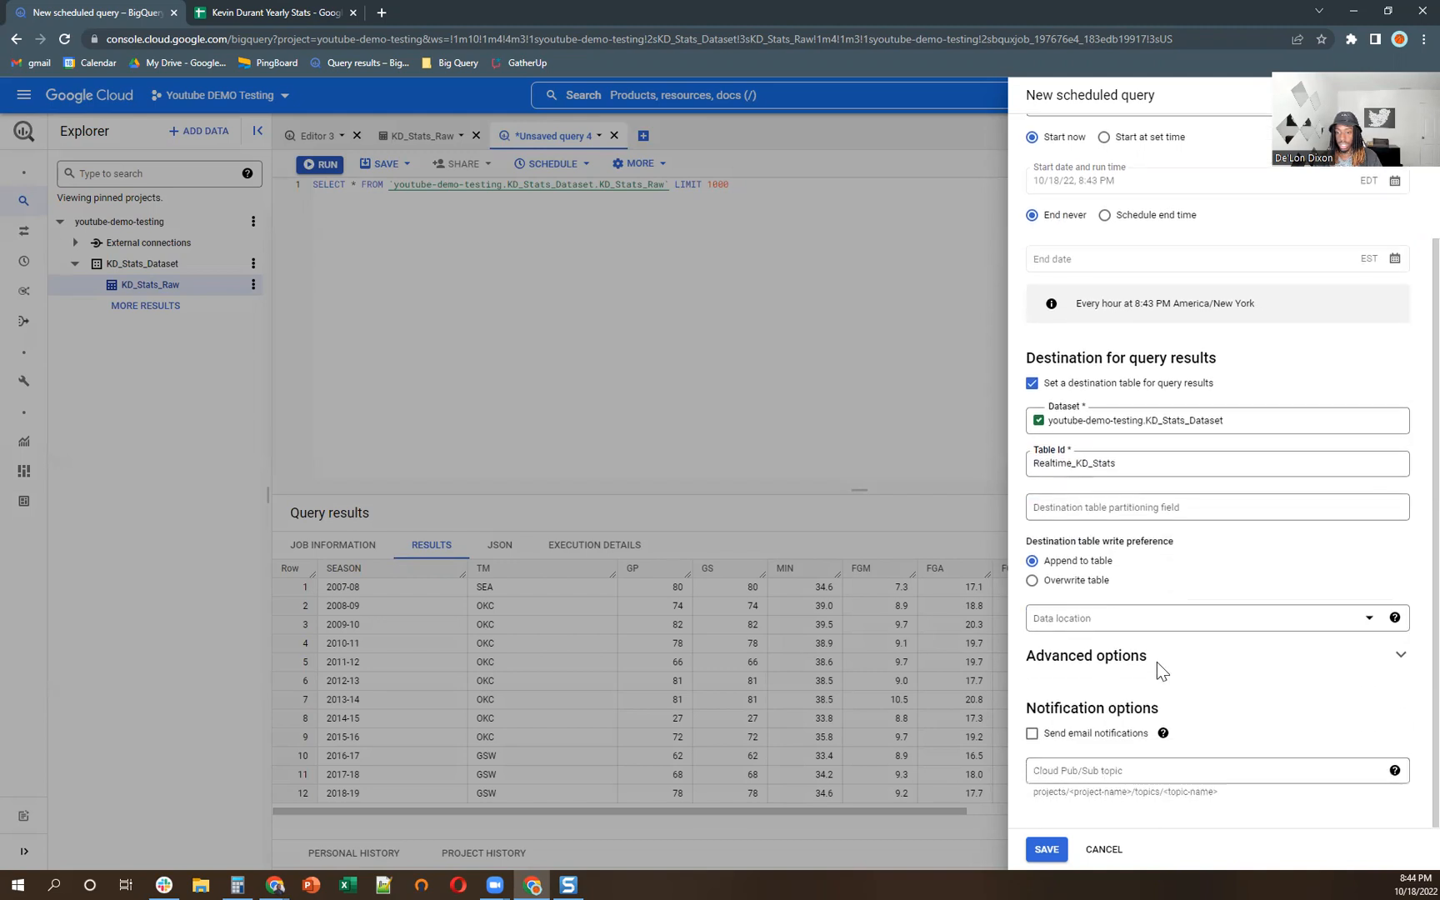
{"action": "left_click", "coordinate": [1032, 580]}
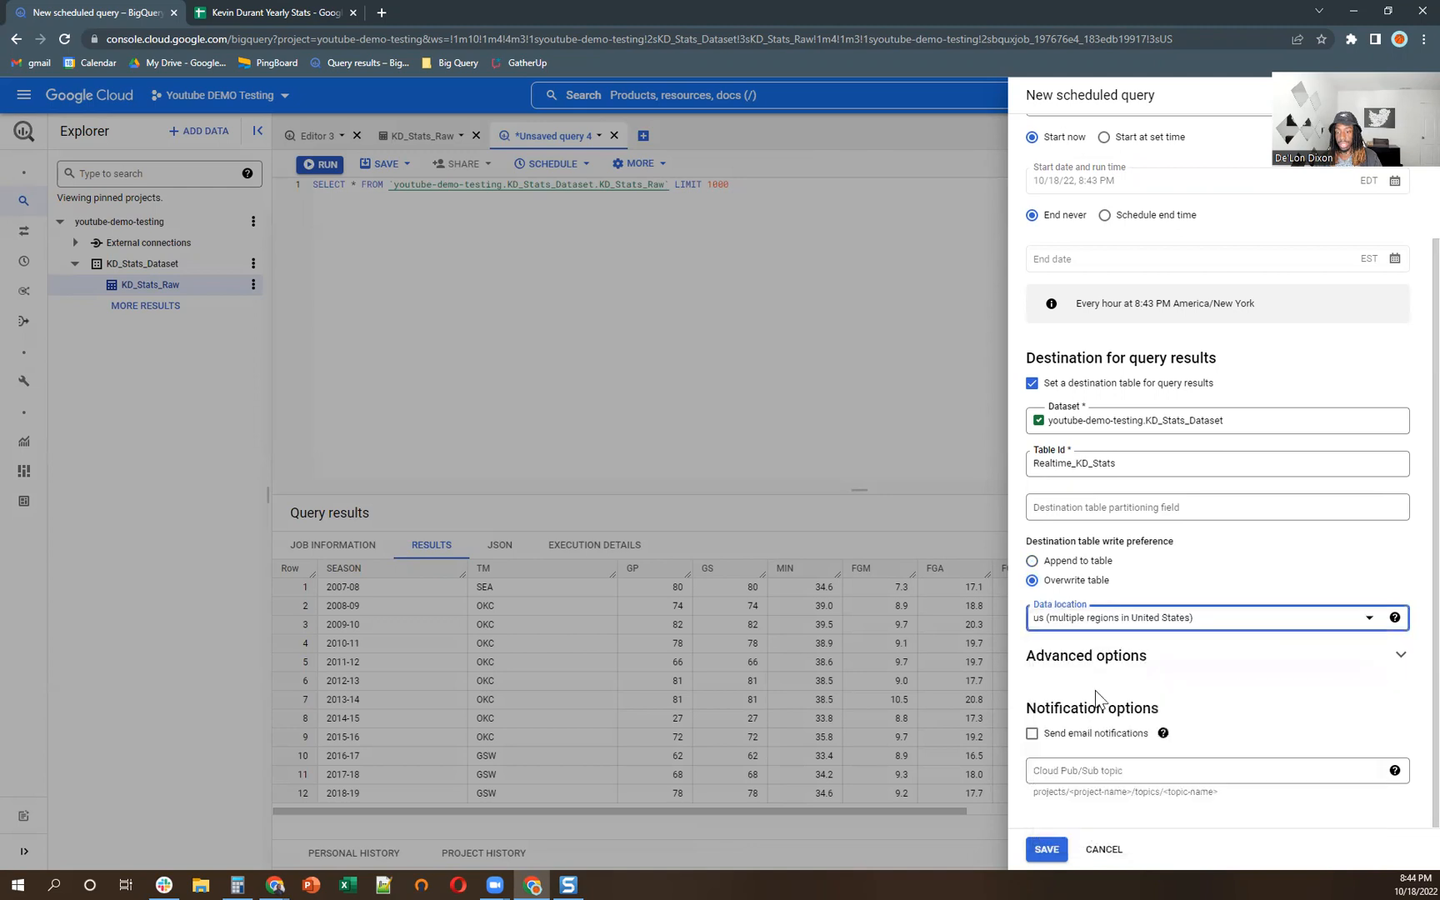
{"action": "mouse_move", "coordinate": [1185, 660]}
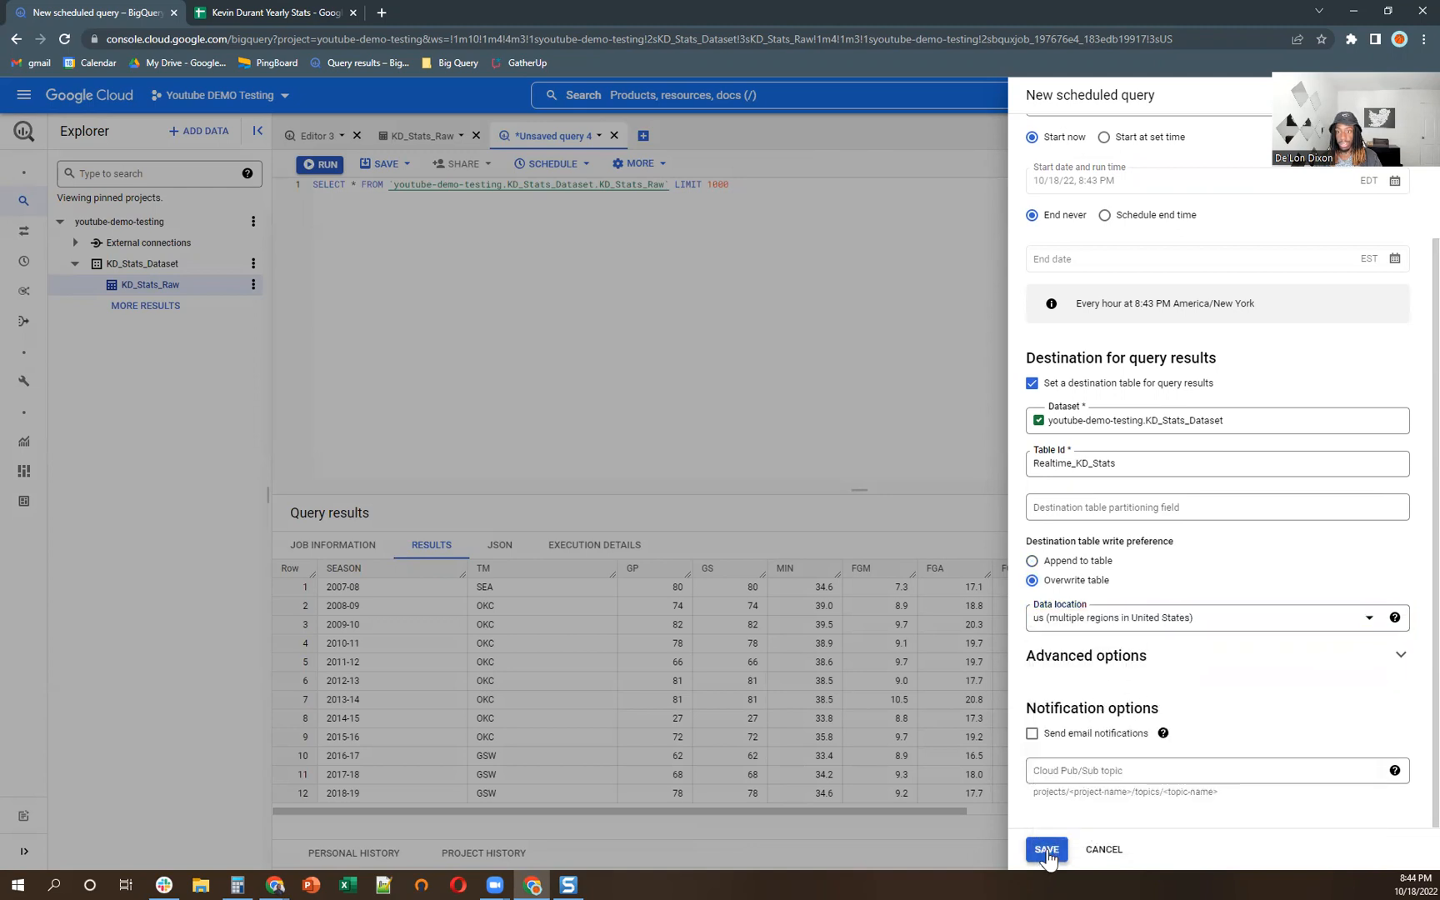
- Save the scheduled query and view the details of its in-progress first run
{"action": "left_click", "coordinate": [1045, 848]}
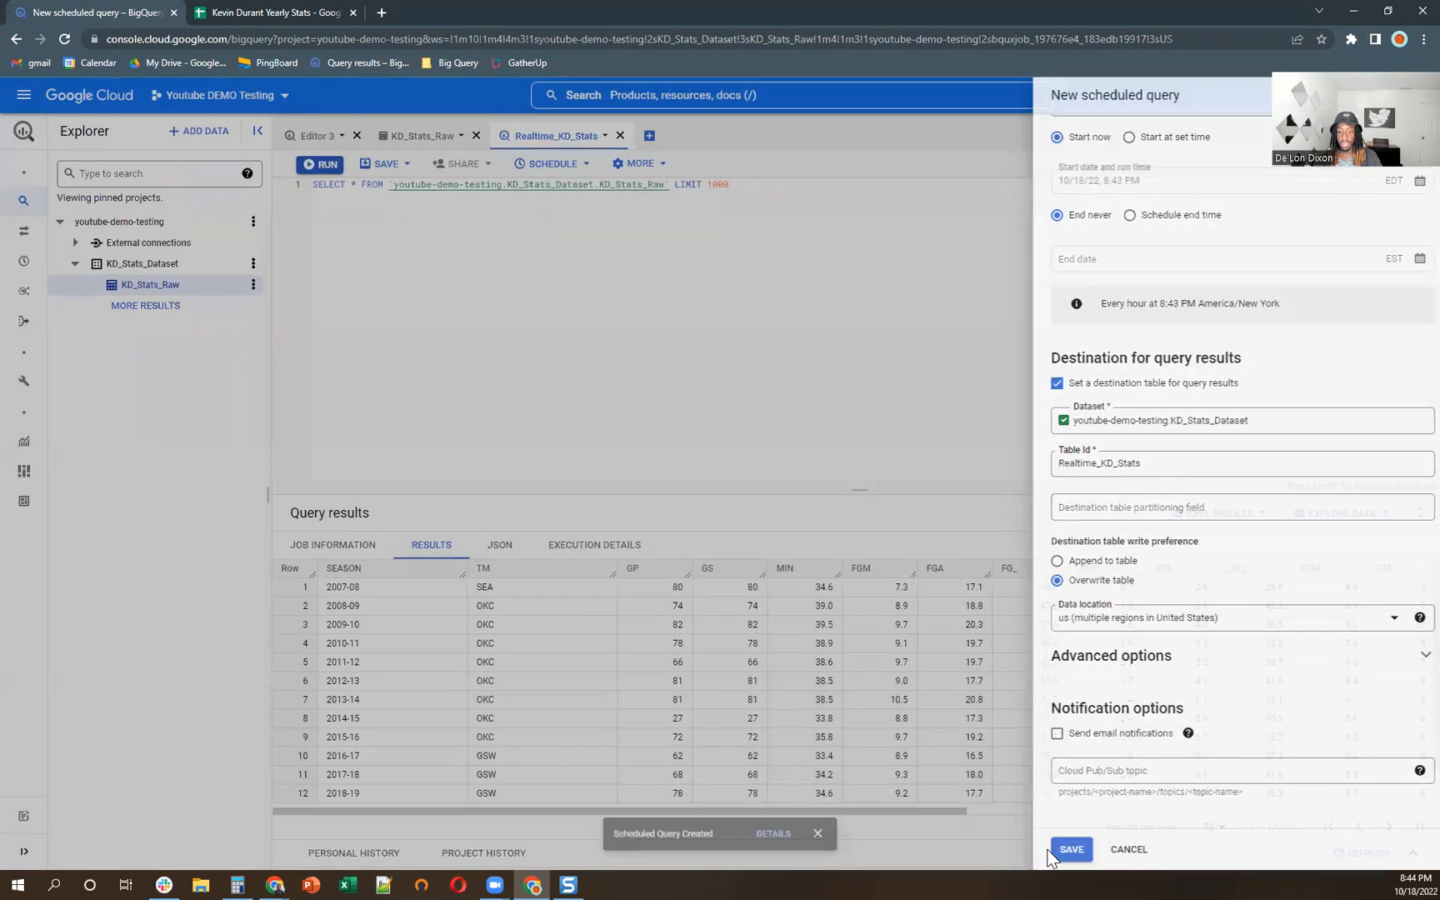
{"action": "left_click", "coordinate": [1070, 848]}
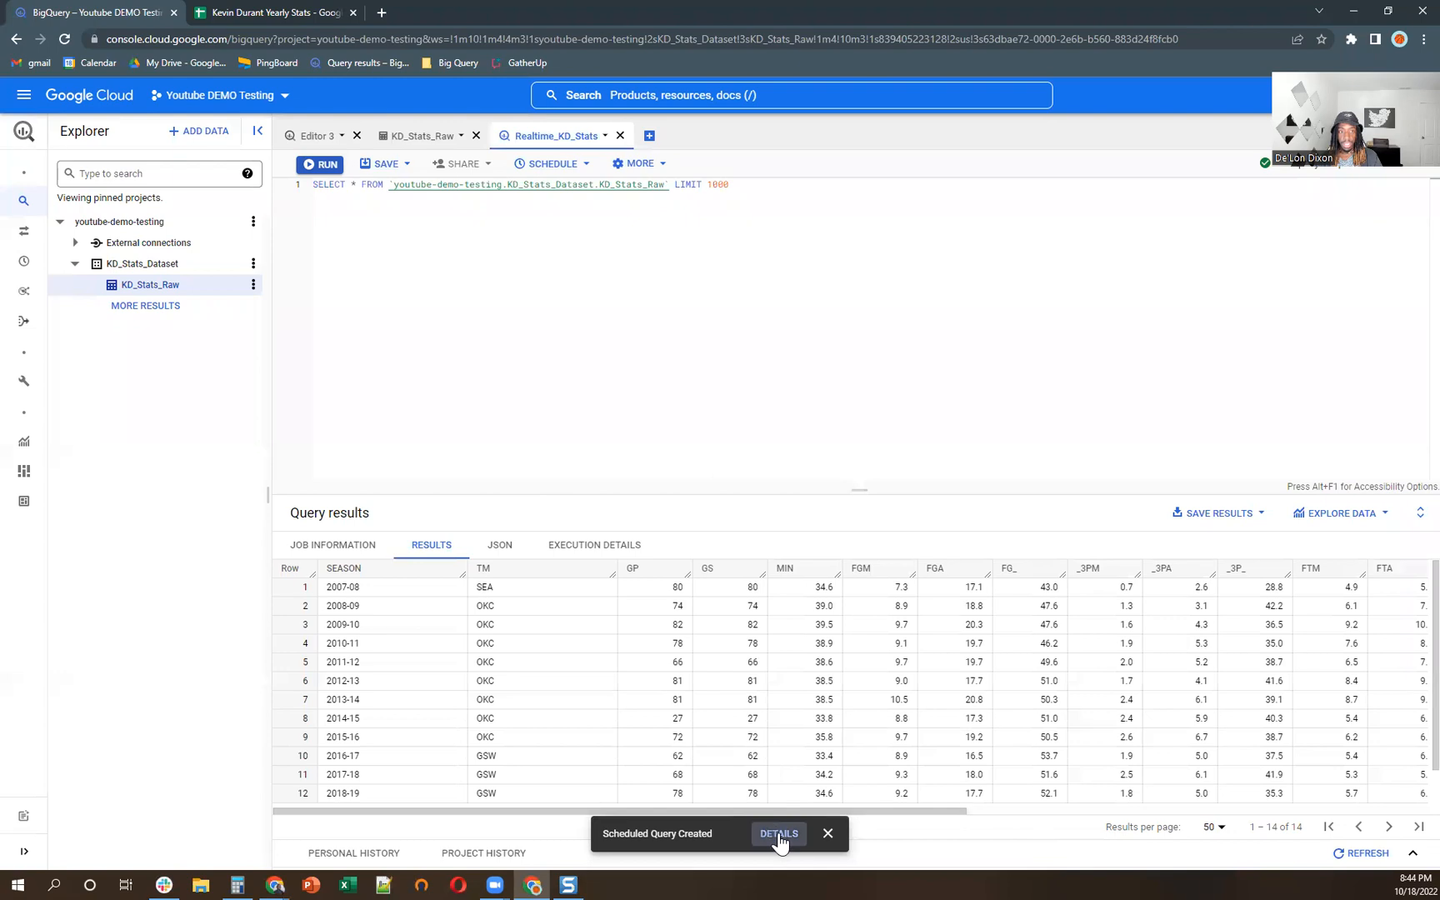
{"action": "left_click", "coordinate": [778, 833]}
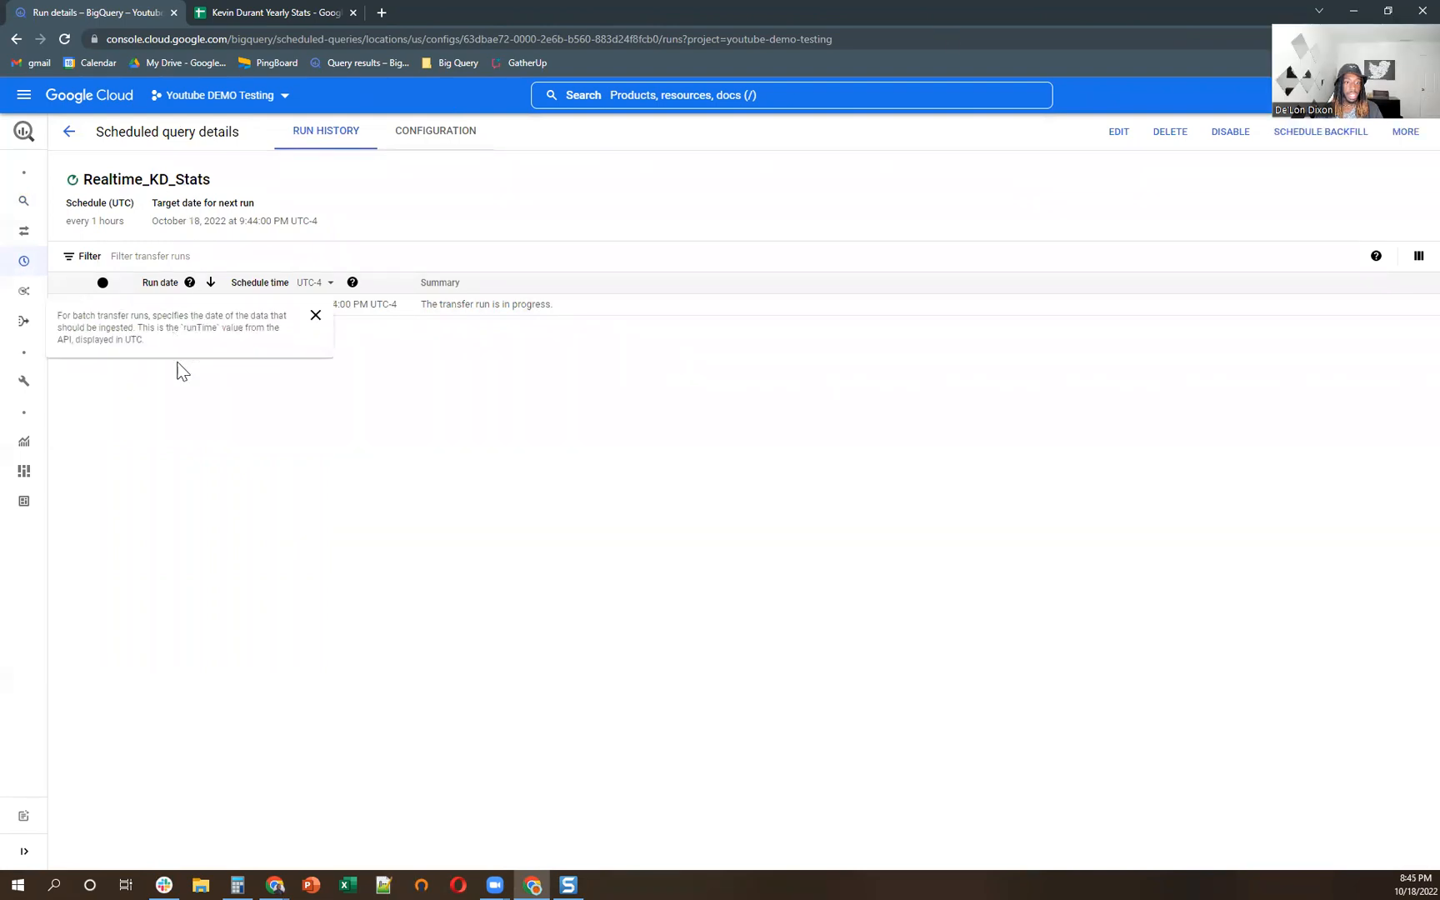
{"action": "left_click", "coordinate": [179, 303]}
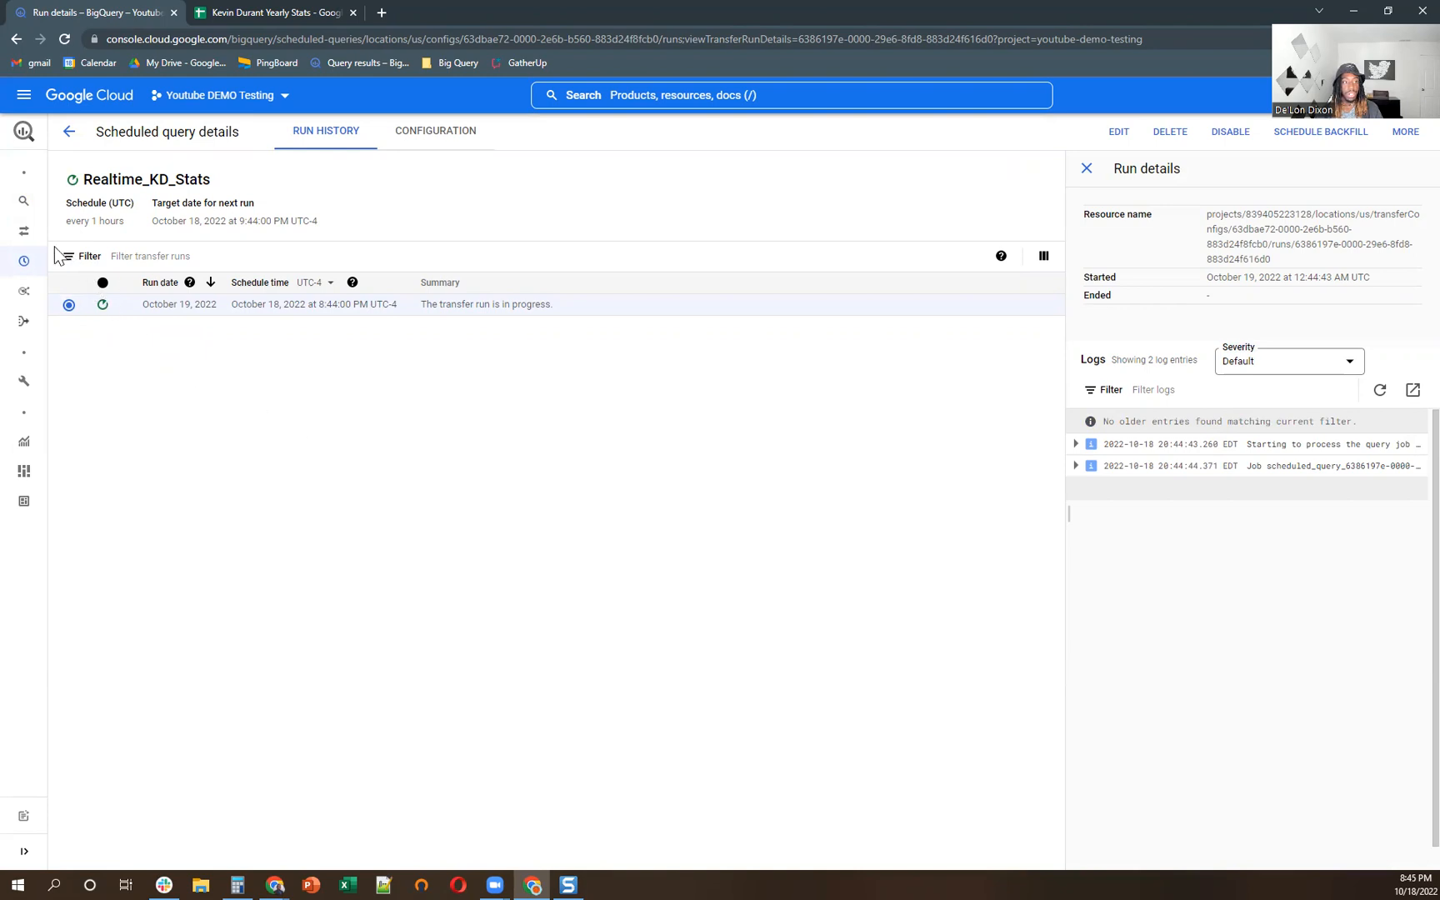
{"action": "left_click", "coordinate": [23, 202]}
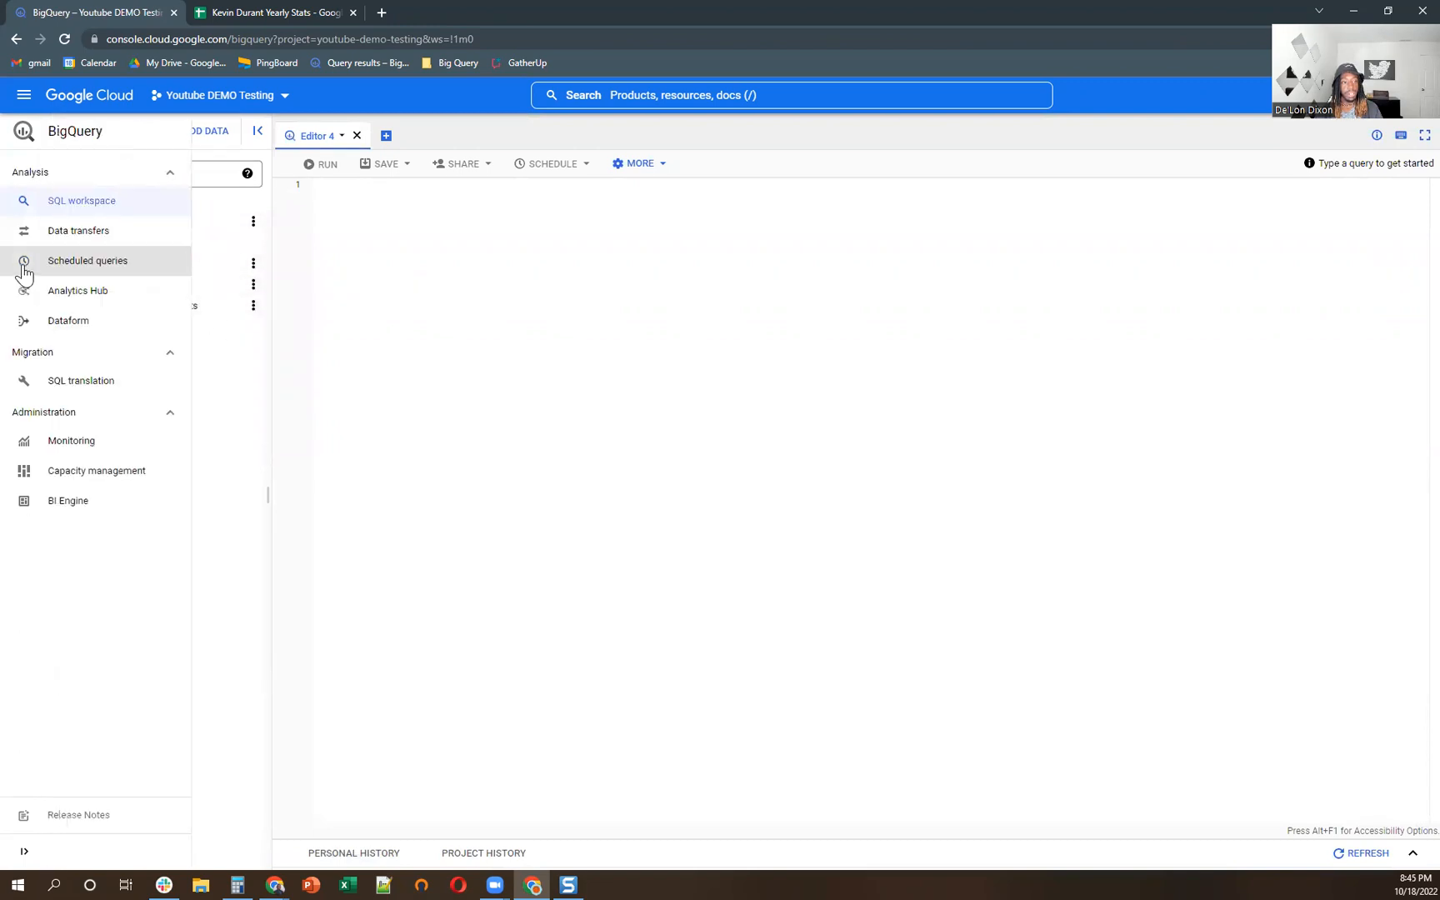
{"action": "mouse_move", "coordinate": [87, 266]}
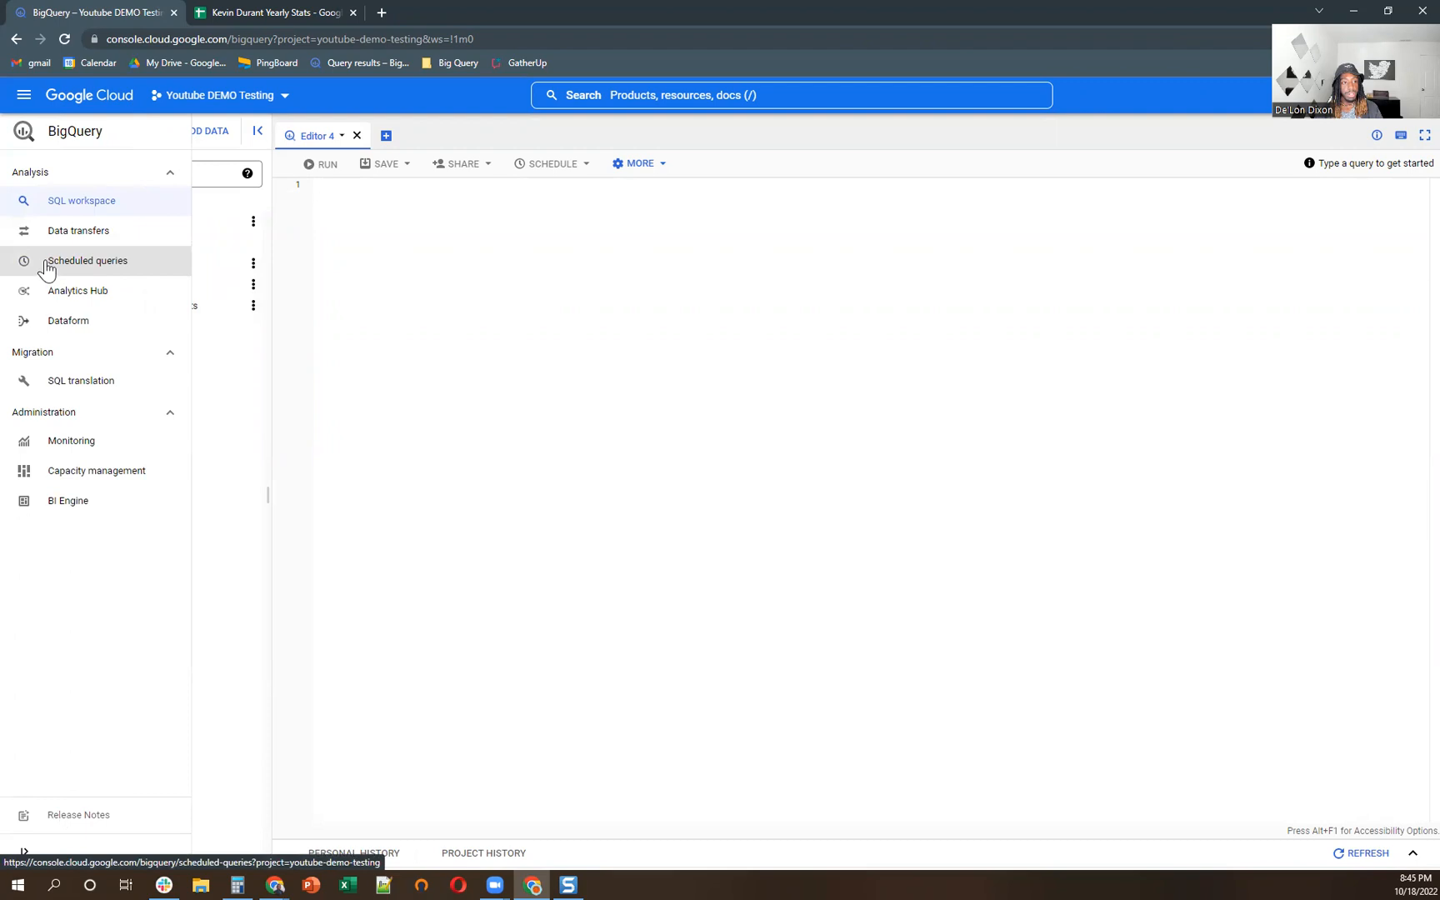
- Confirm Realtime_KD_Stats appears in the scheduled queries list, running hourly into KD_Stats_Dataset
{"action": "left_click", "coordinate": [87, 260]}
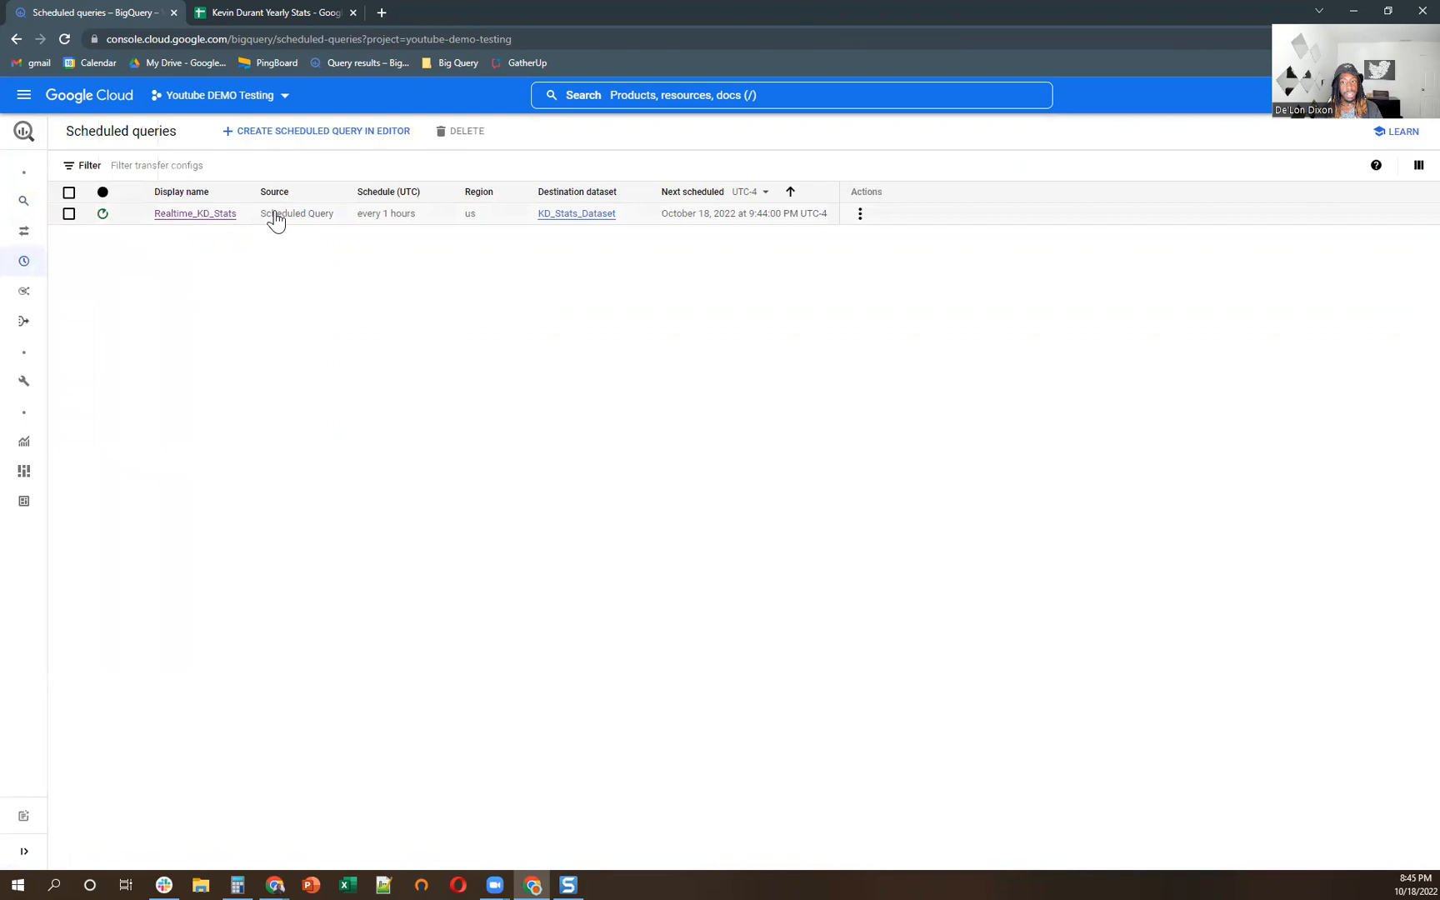
{"action": "left_click", "coordinate": [68, 192]}
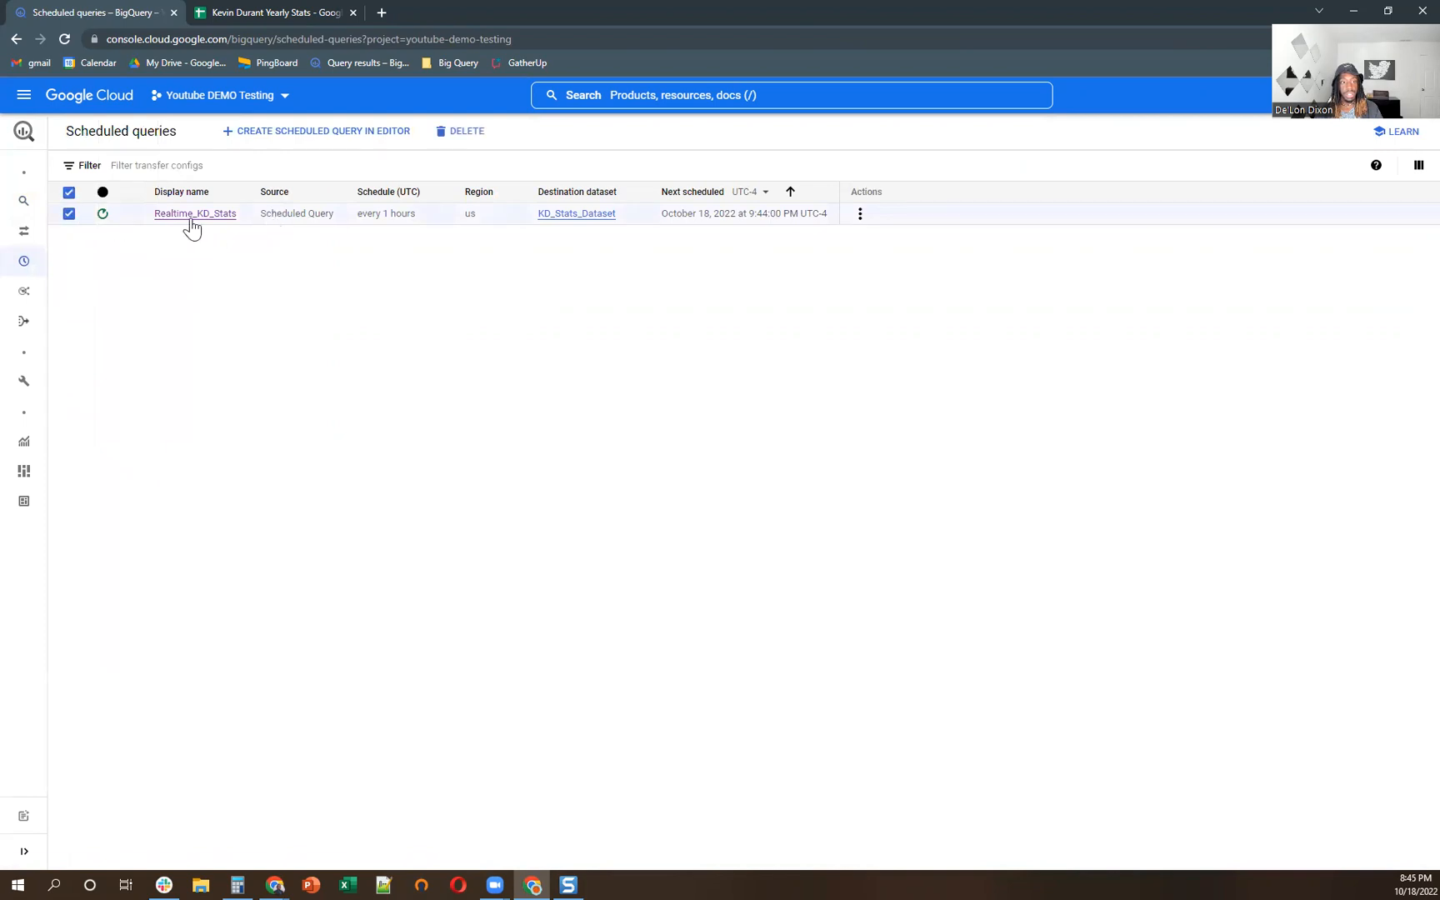
{"action": "left_click", "coordinate": [193, 213]}
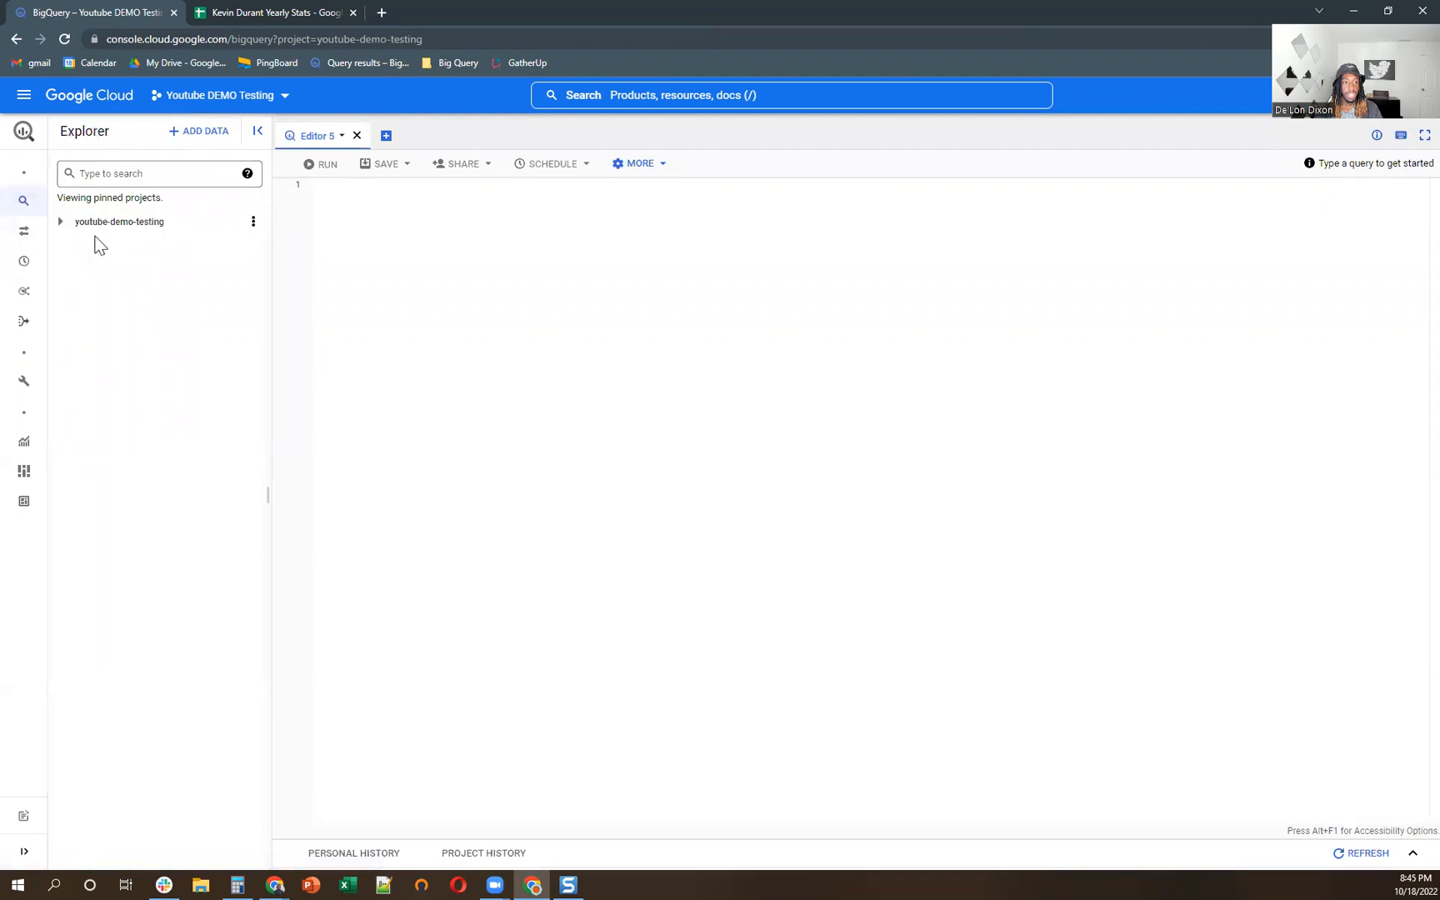
- Expand youtube-demo-testing and KD_Stats_Dataset to show Realtime_KD_Stats beside KD_Stats_Raw
{"action": "left_click", "coordinate": [60, 222]}
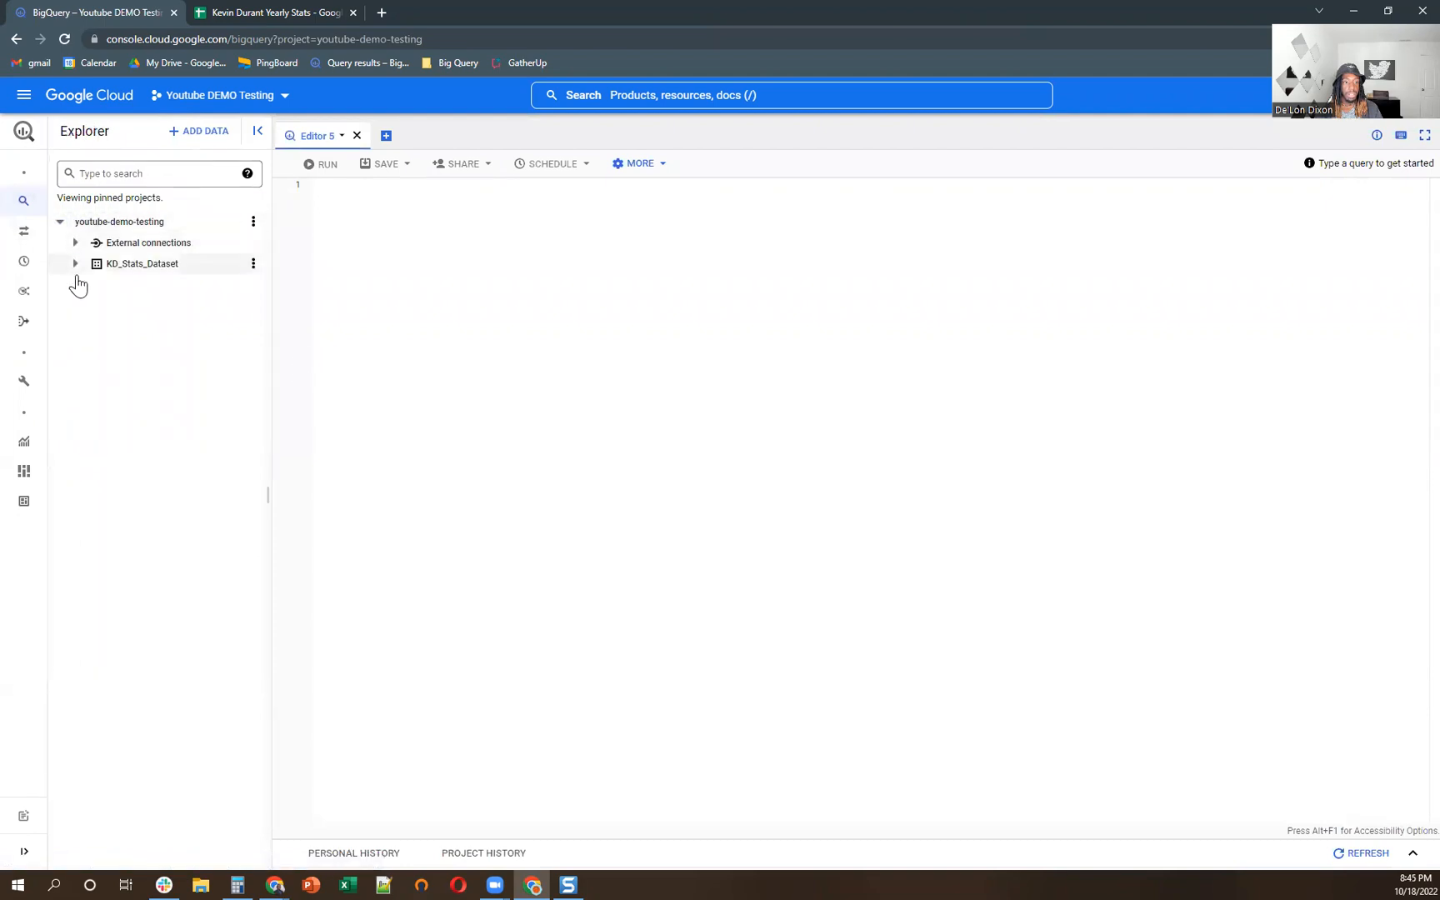
{"action": "left_click", "coordinate": [75, 263]}
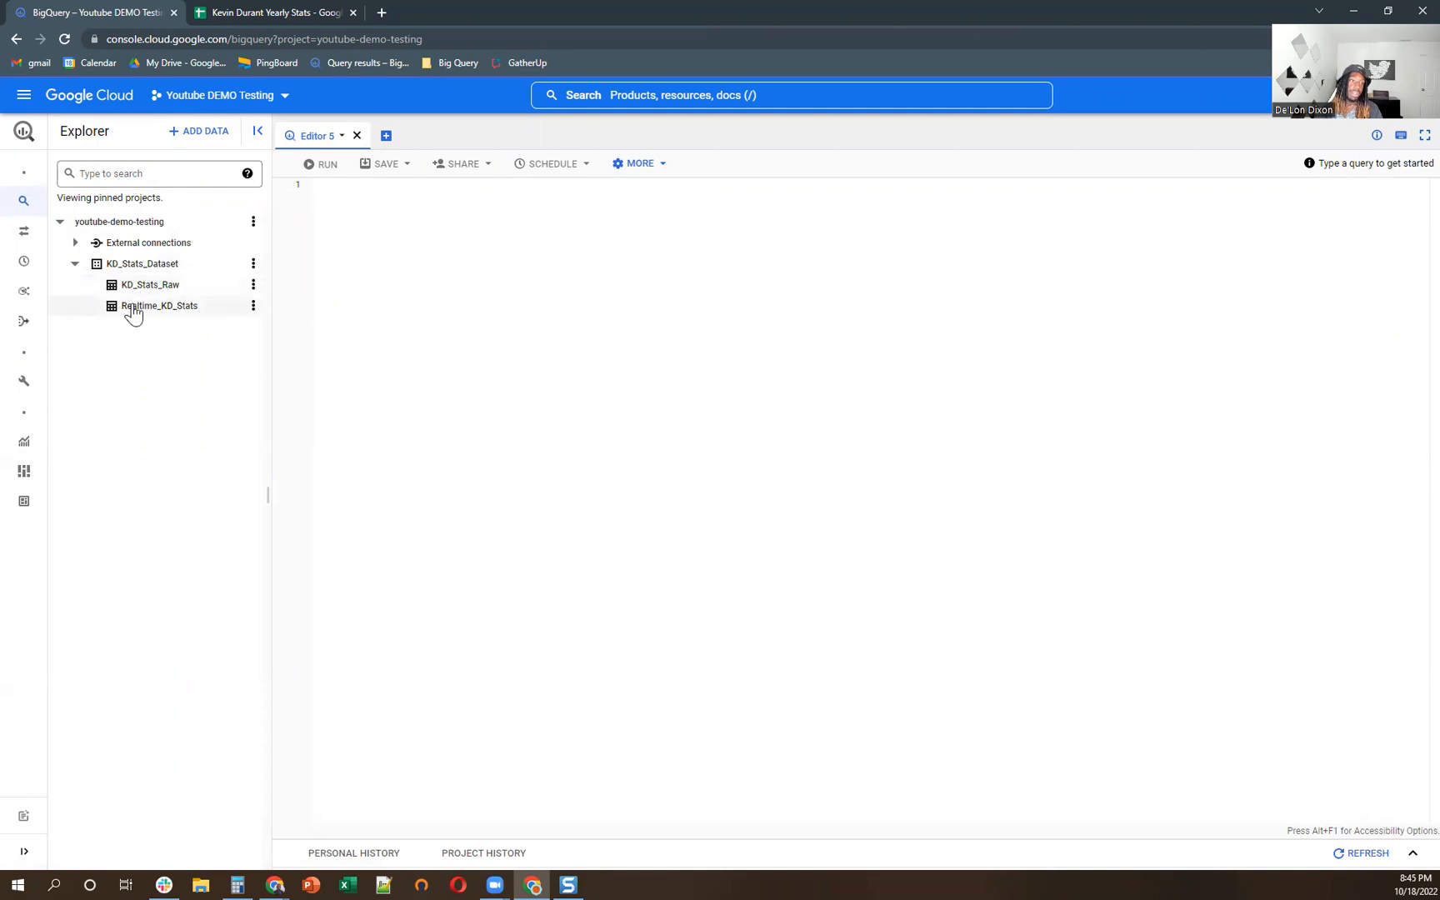
{"action": "mouse_move", "coordinate": [158, 305]}
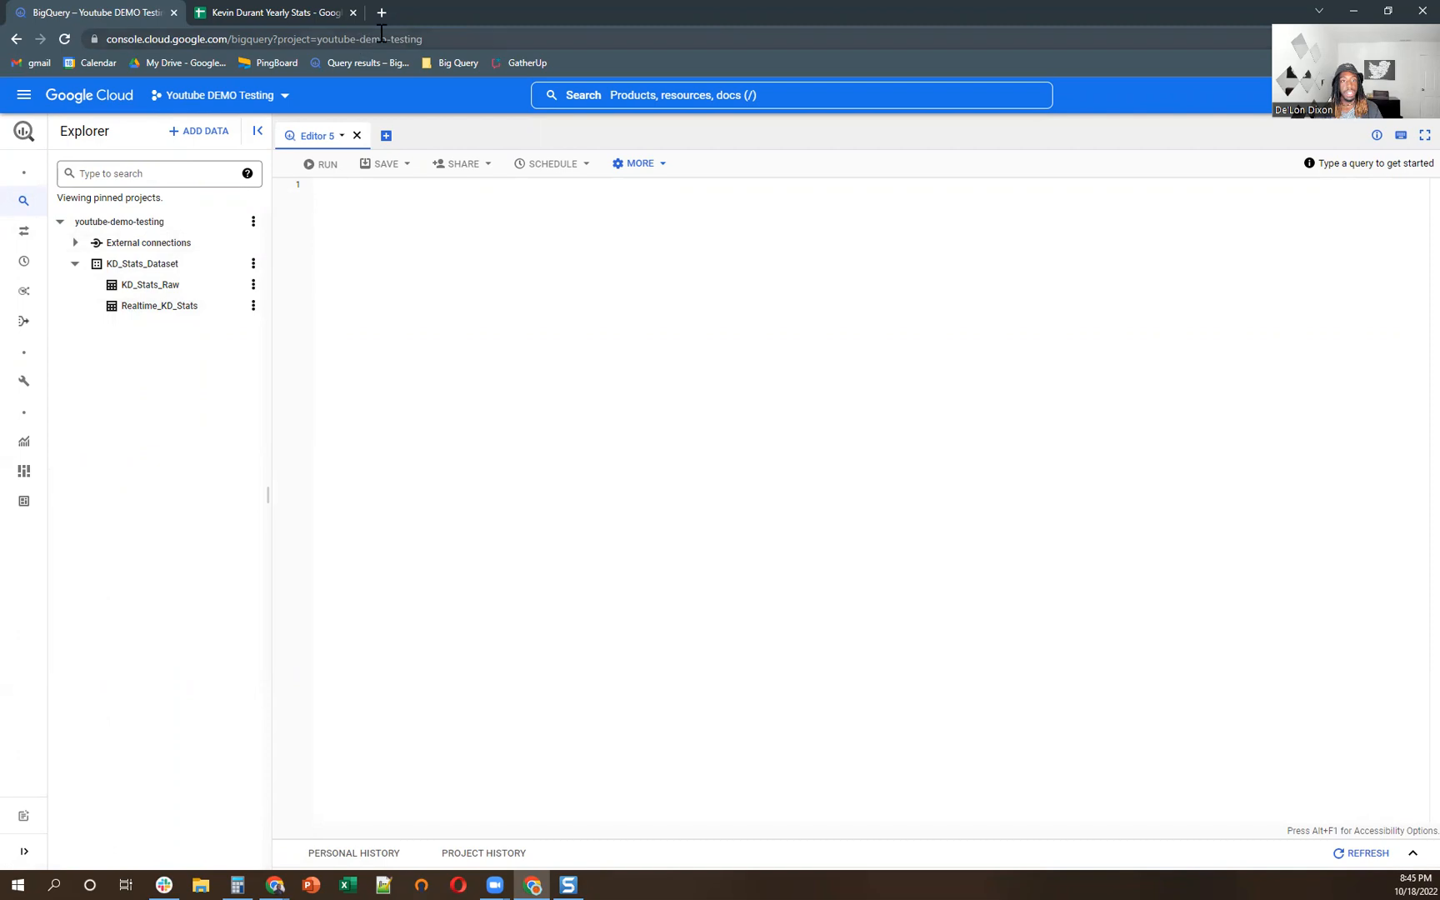
- Search 'google data studio' in a new tab and go to the Google Studio sign-in result
{"action": "left_click", "coordinate": [560, 11]}
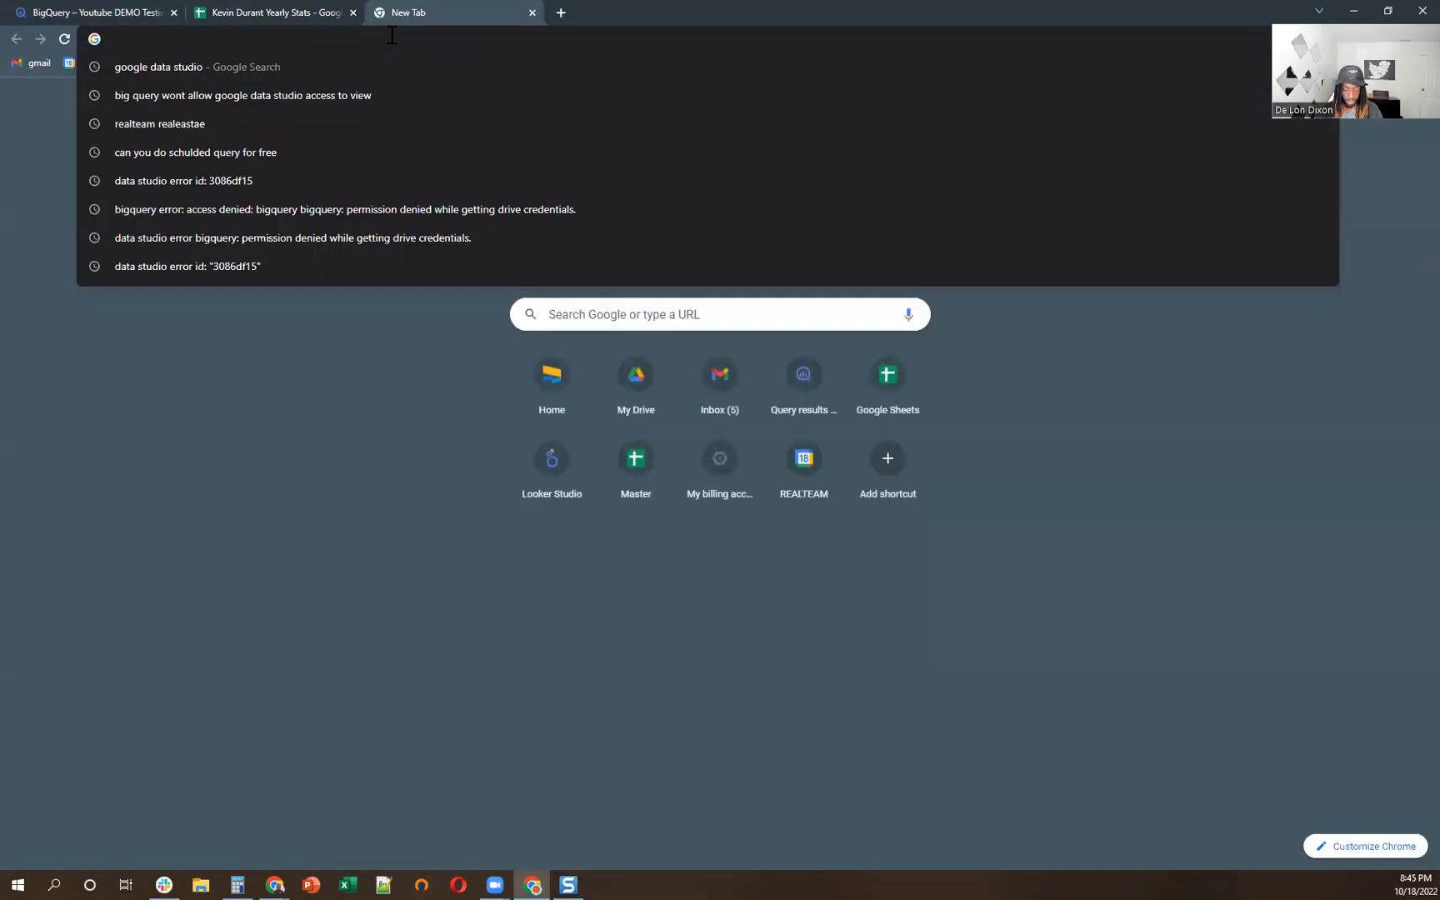
{"action": "type", "text": "google"}
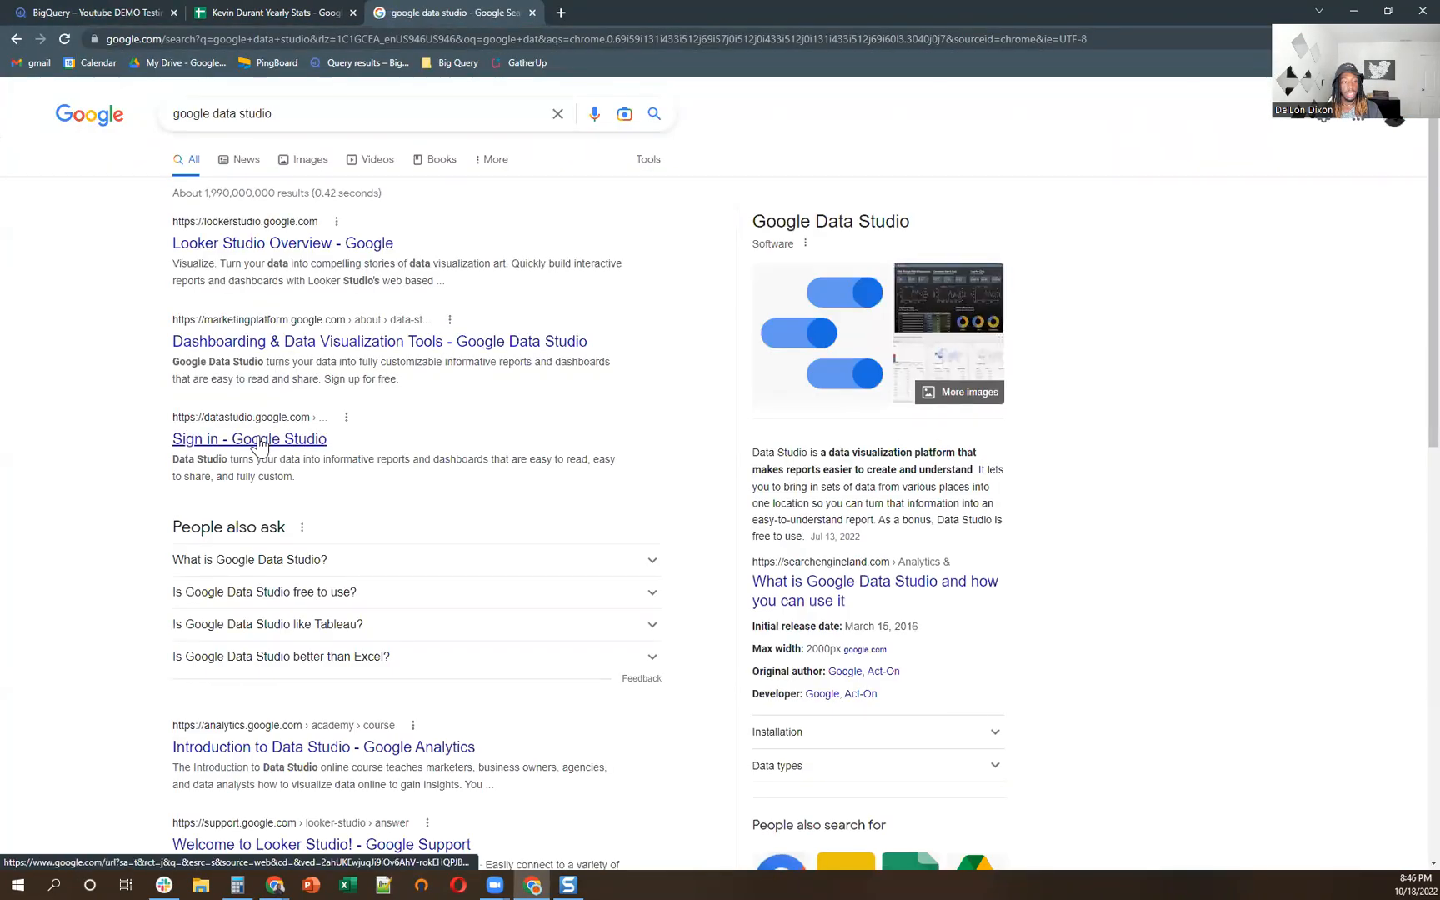
{"action": "left_click", "coordinate": [248, 438]}
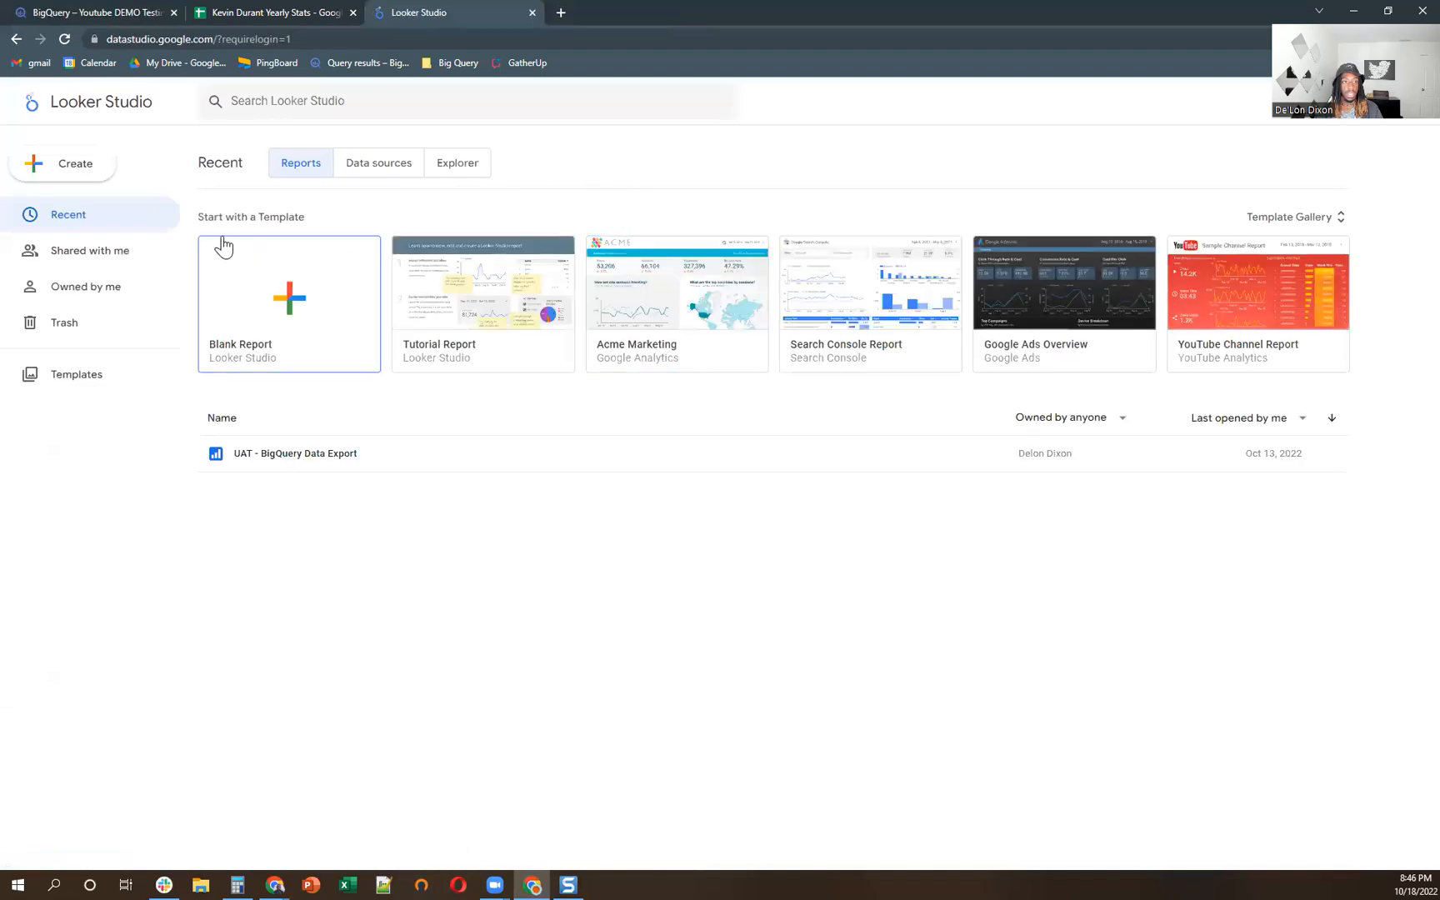
- Create a new untitled report, reaching the Add data connector gallery
{"action": "left_click", "coordinate": [61, 163]}
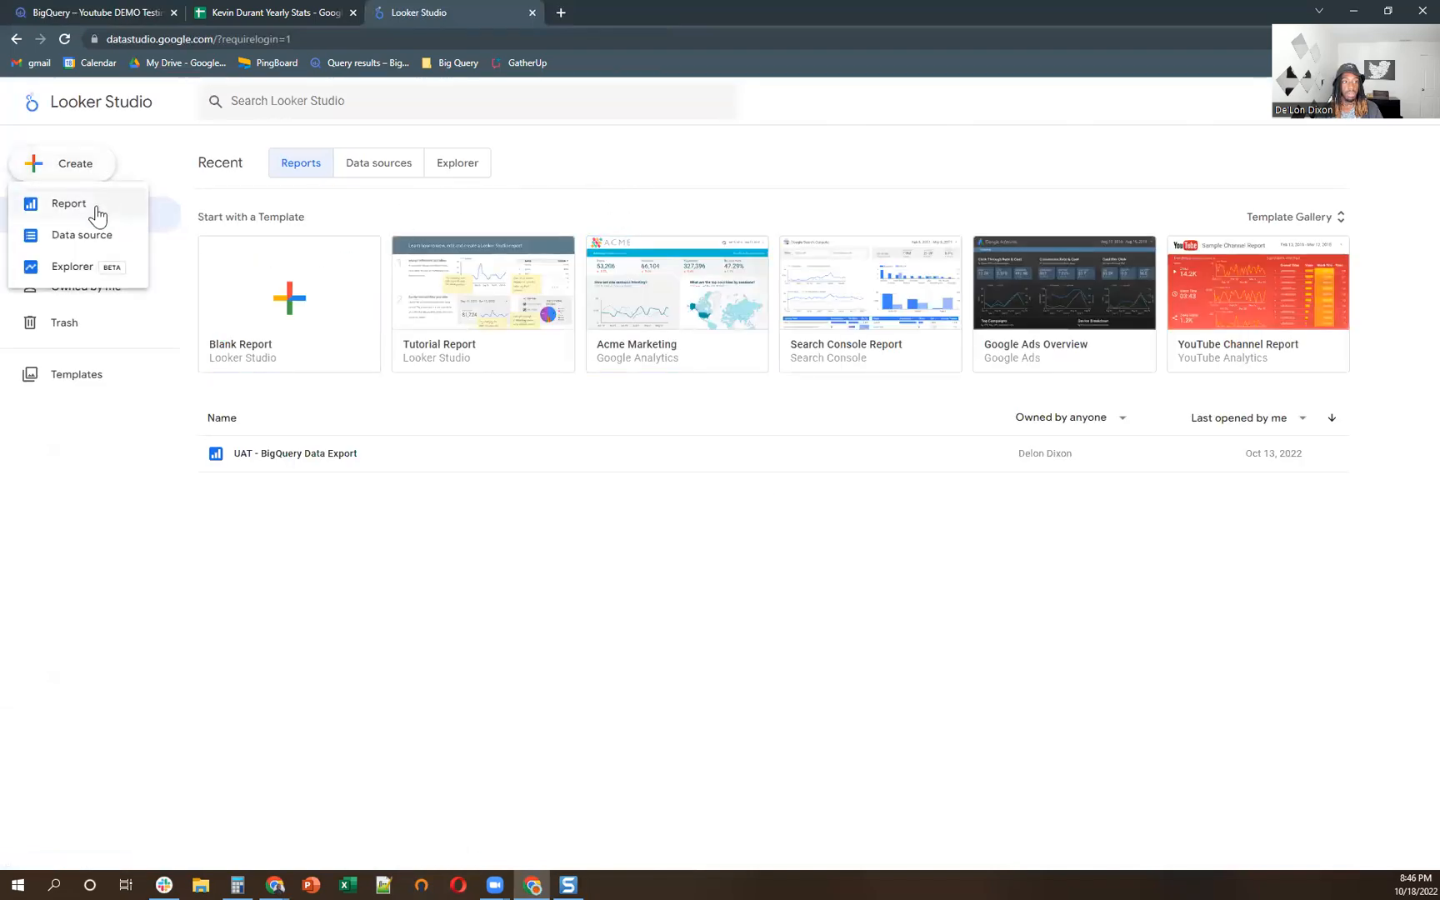
{"action": "left_click", "coordinate": [68, 203]}
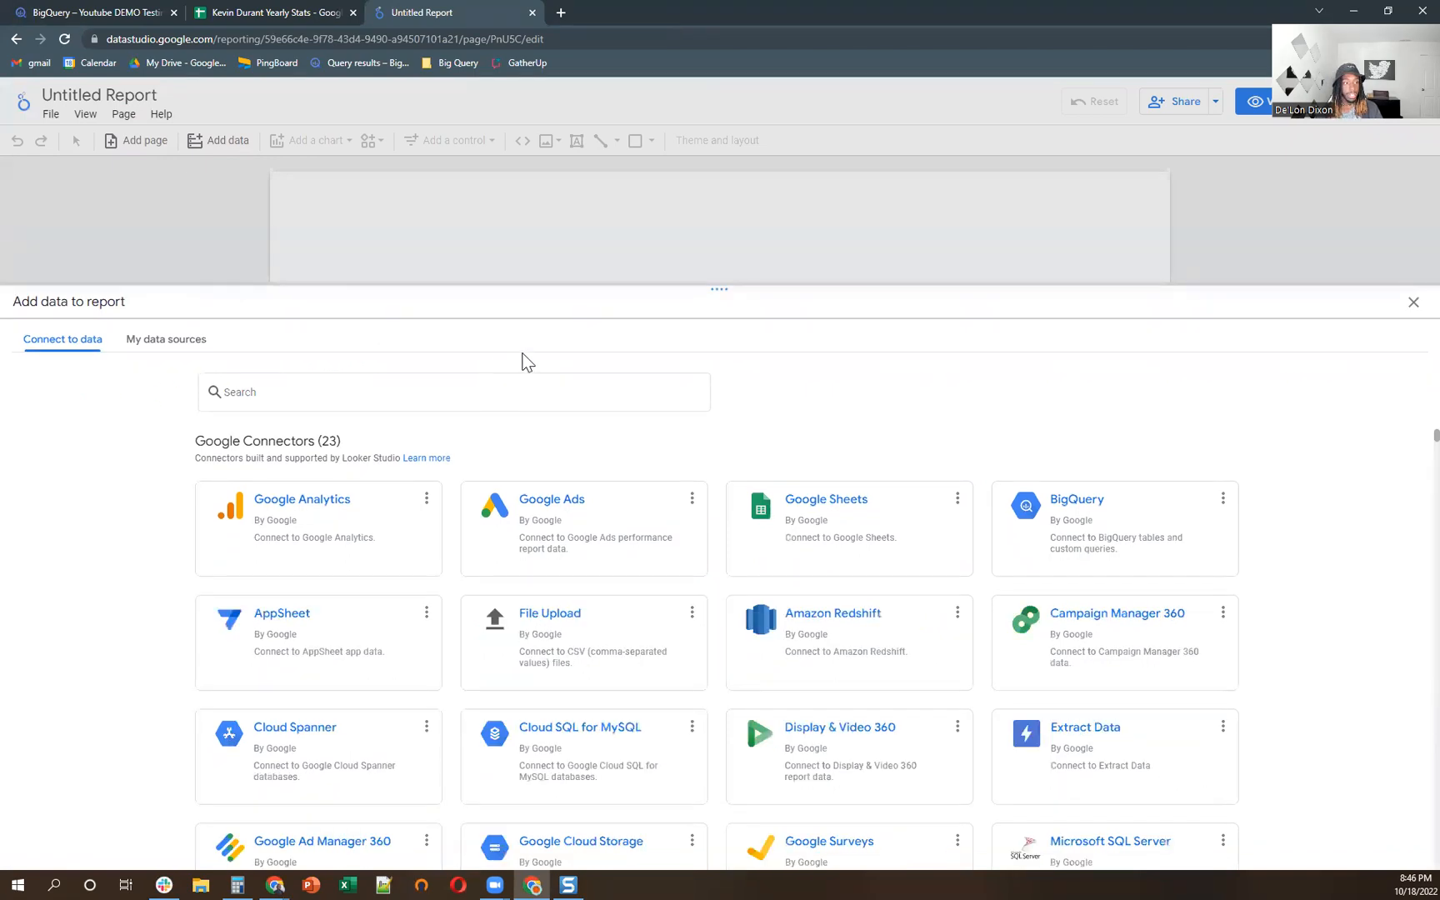
{"action": "mouse_move", "coordinate": [897, 507]}
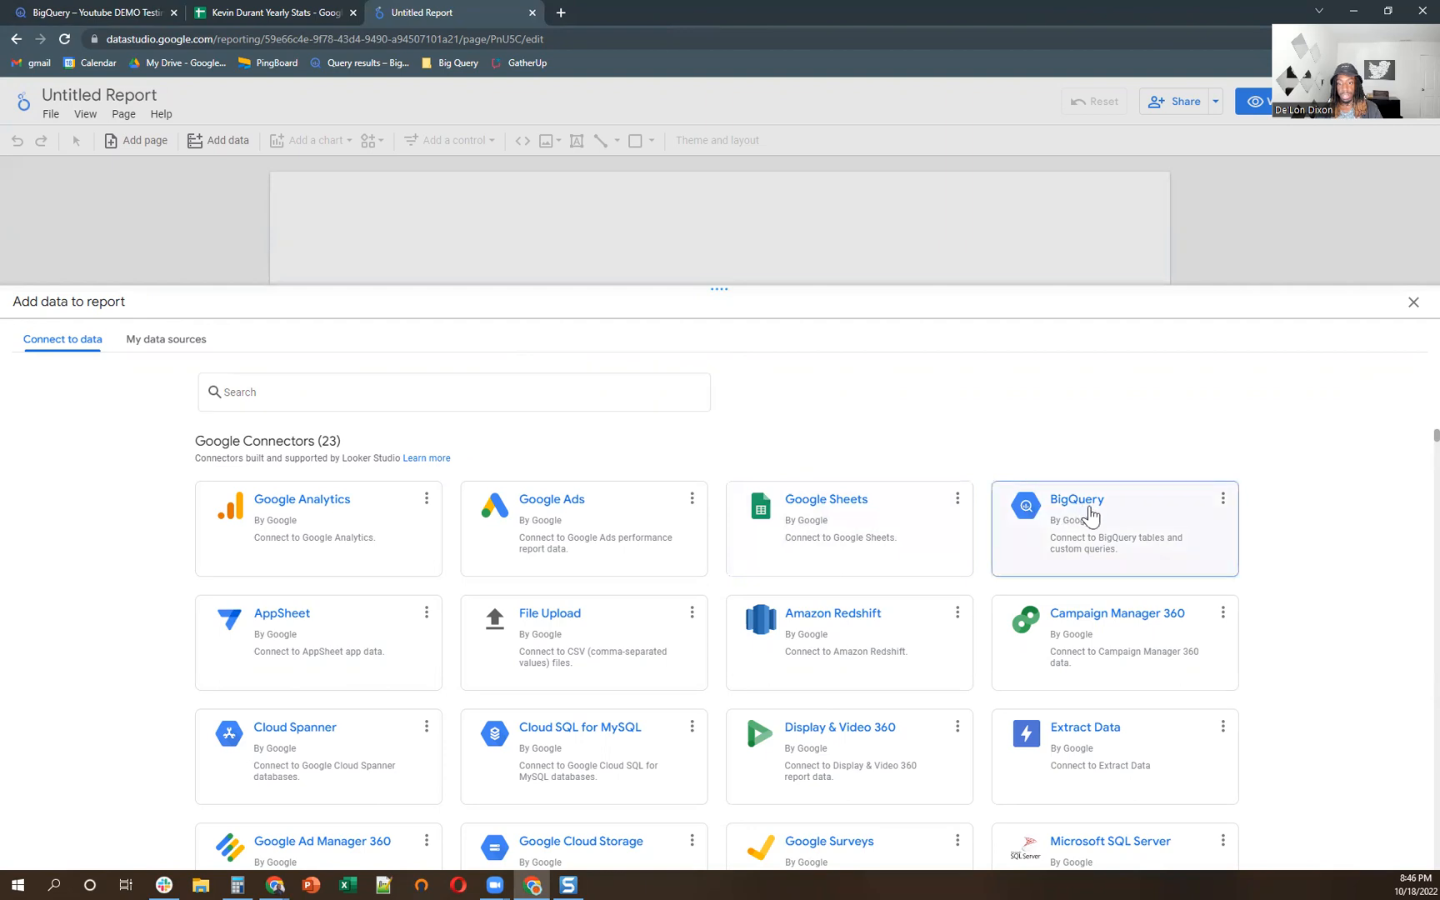
- Choose BigQuery data: project Youtube DEMO Testing, dataset KD_Stats_Dataset, table Realtime_KD_Stats
{"action": "left_click", "coordinate": [1088, 515]}
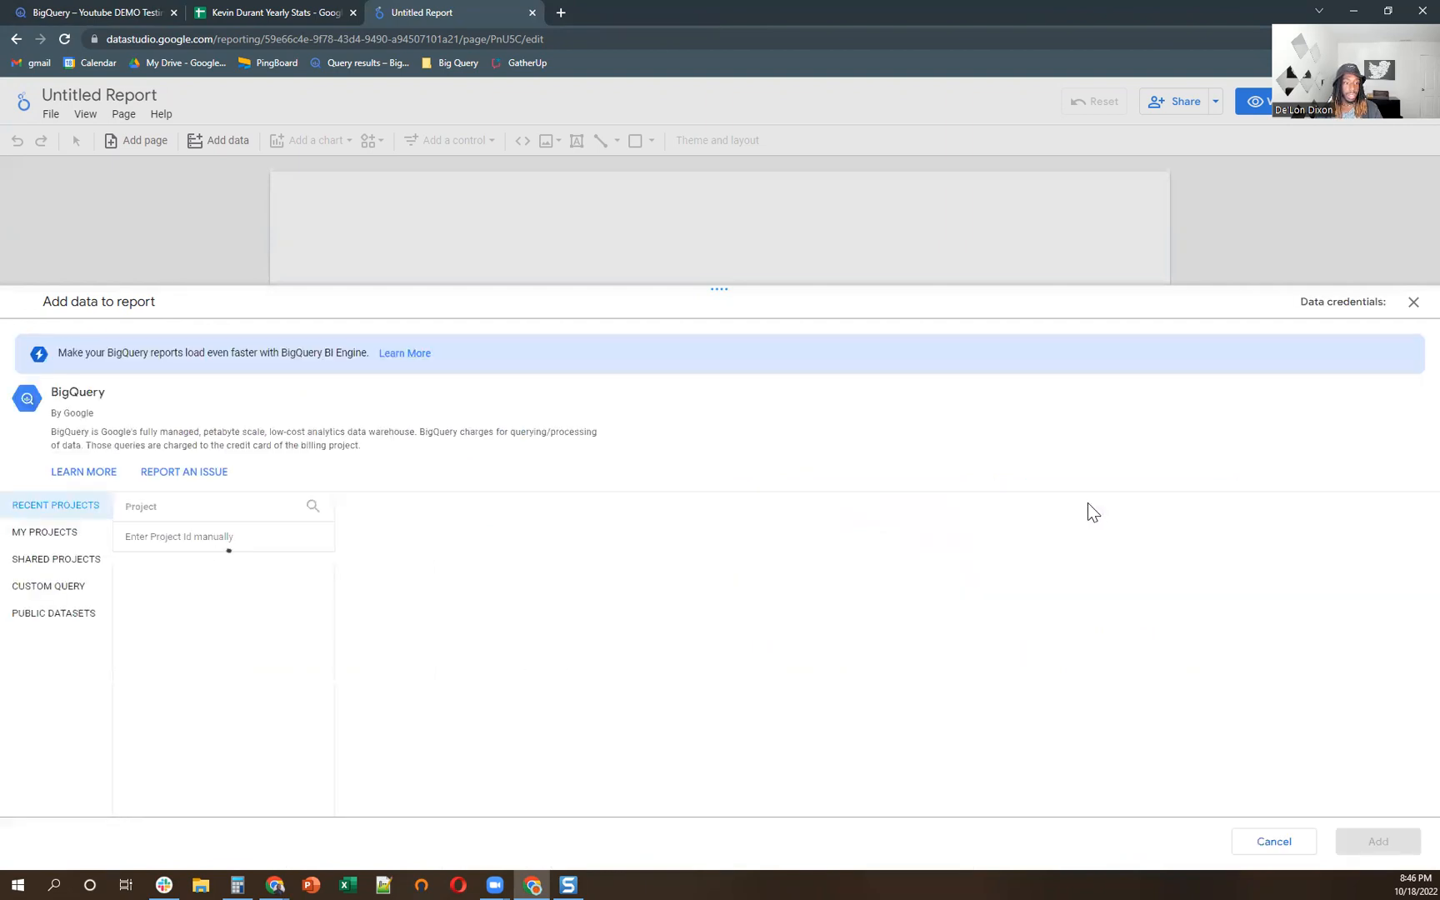
{"action": "left_click", "coordinate": [220, 506]}
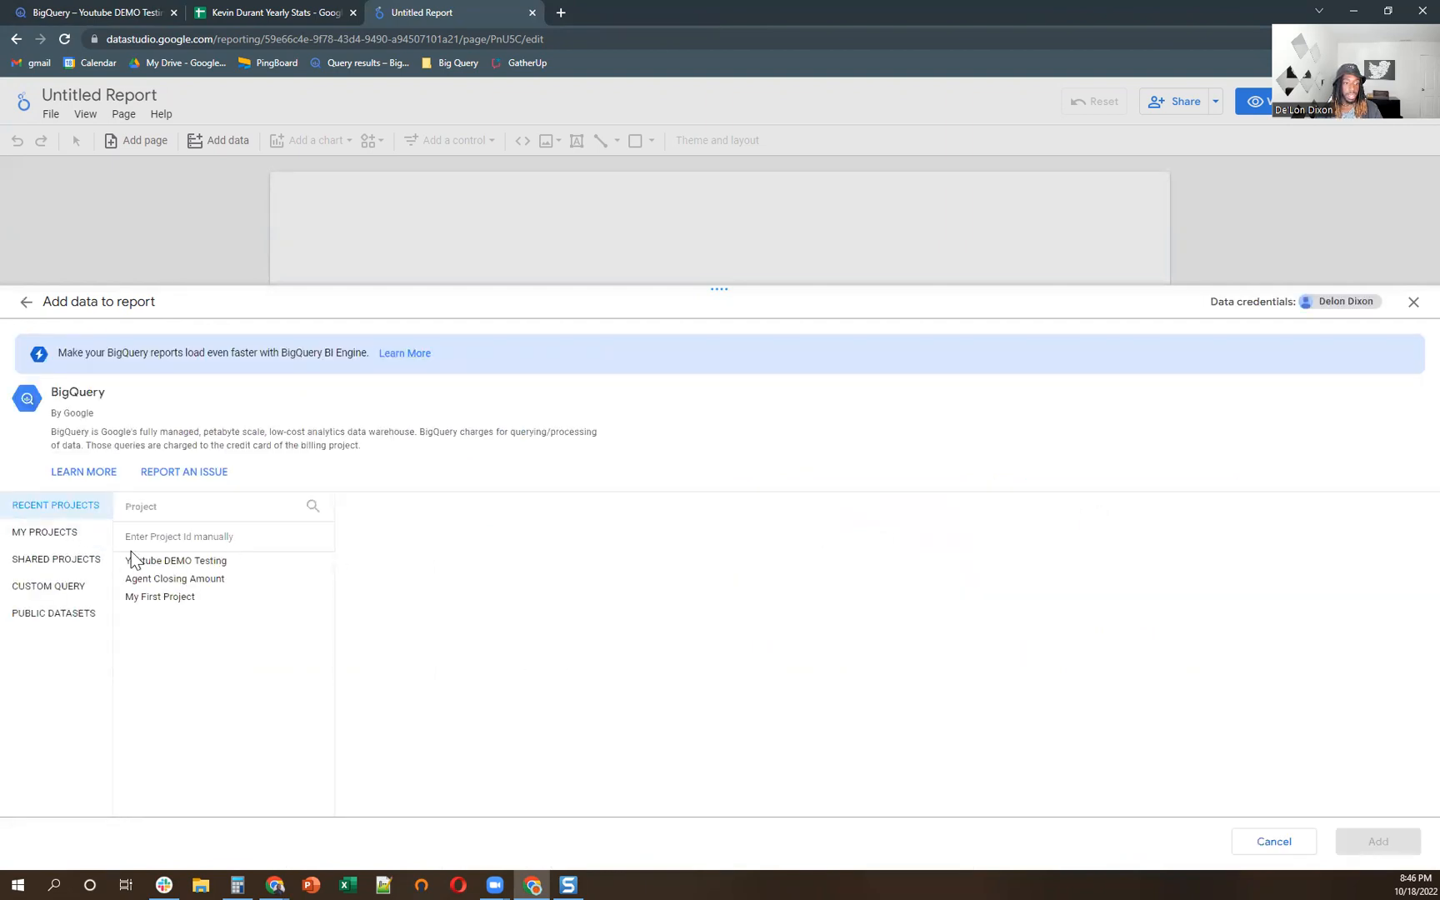
{"action": "left_click", "coordinate": [175, 560]}
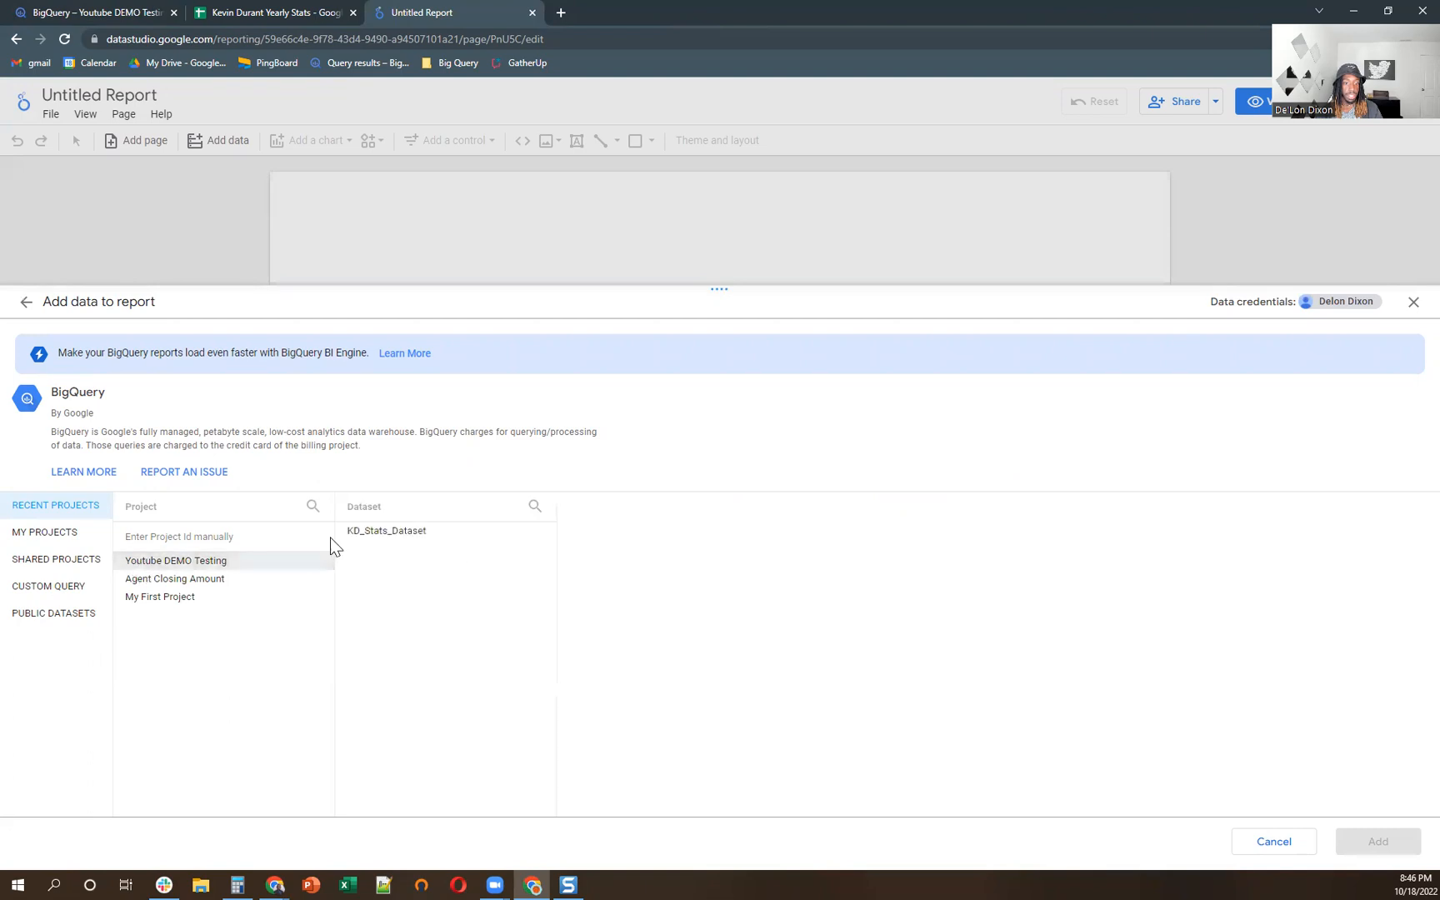
{"action": "left_click", "coordinate": [385, 529]}
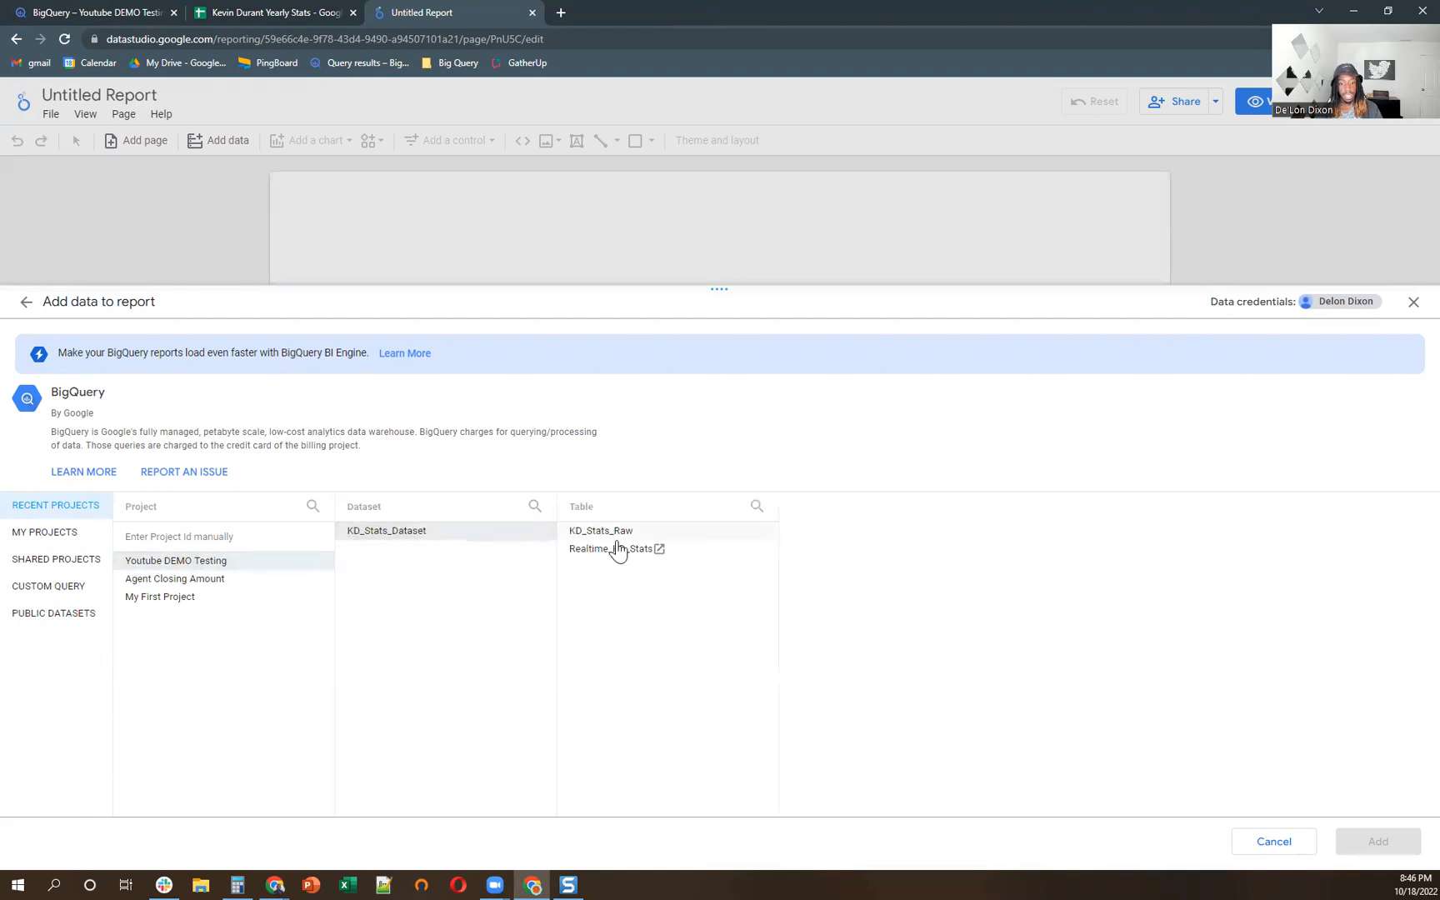
{"action": "left_click", "coordinate": [610, 549]}
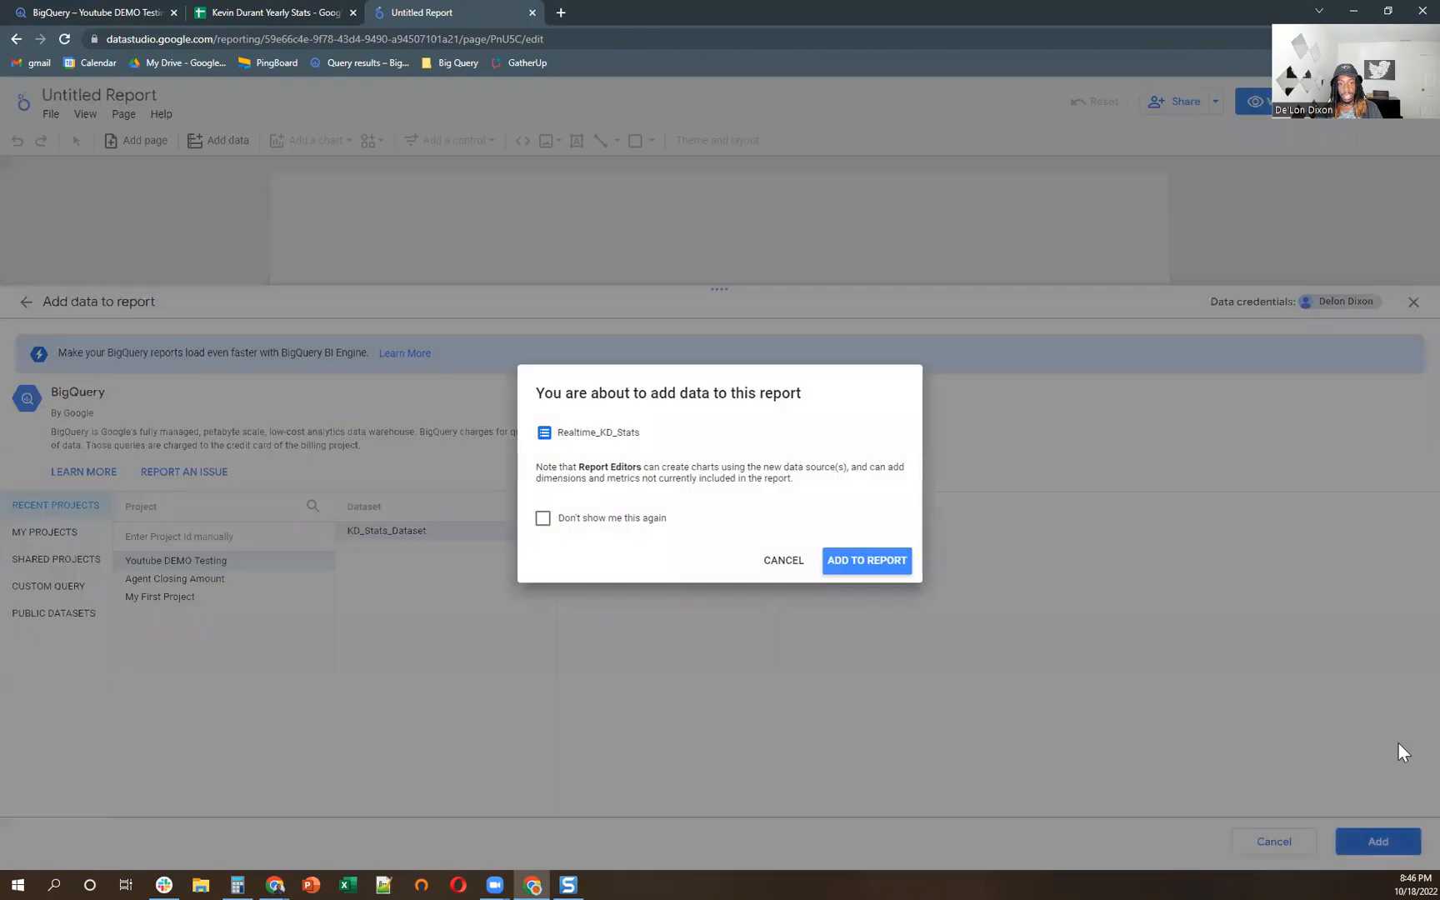
{"action": "left_click", "coordinate": [865, 560]}
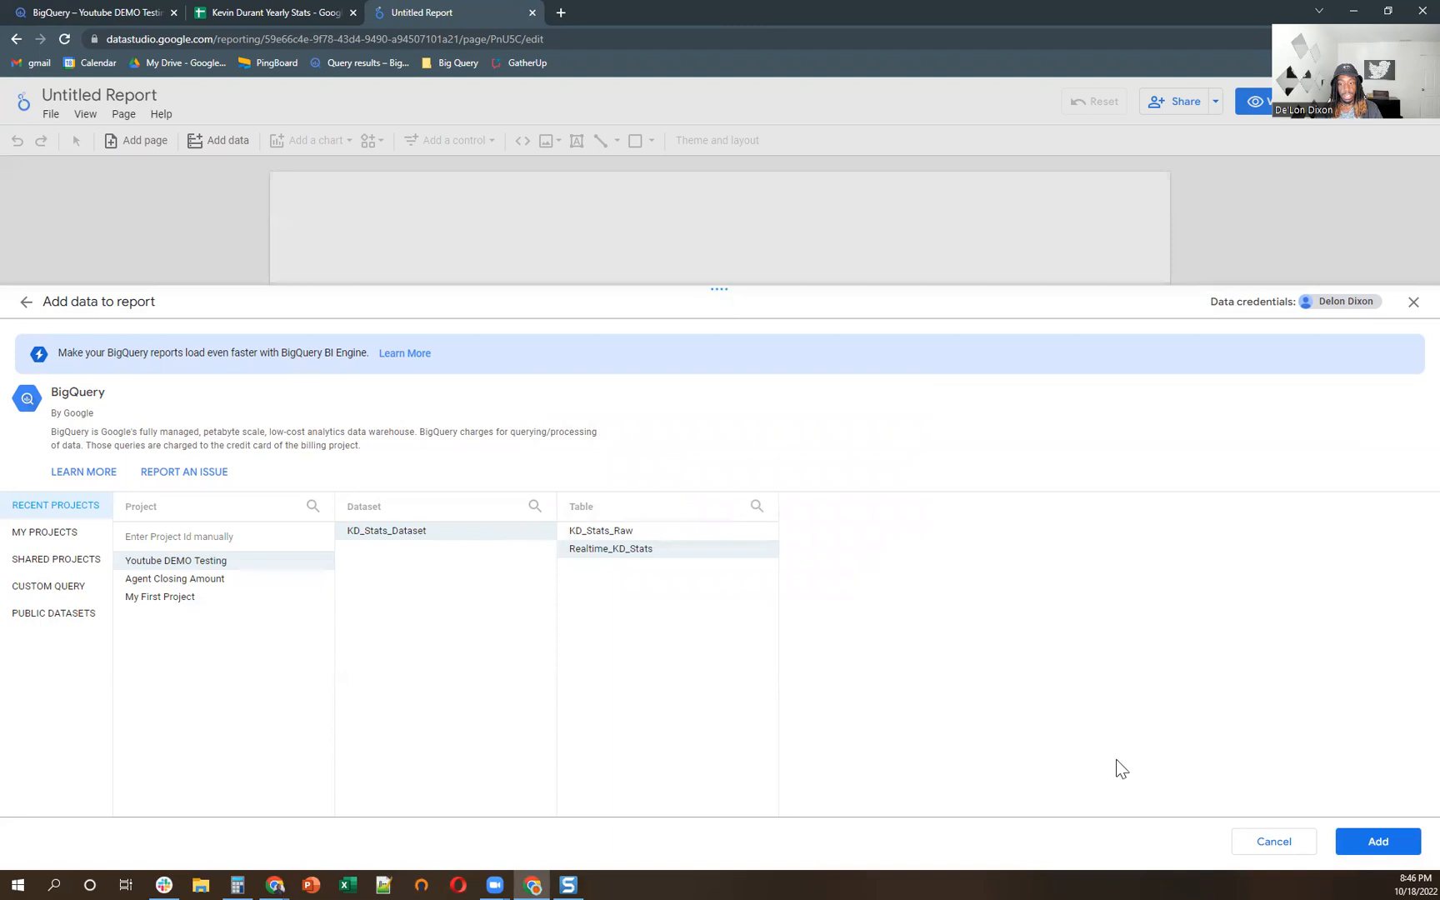
- Add Realtime_KD_Stats to the report and clear the new table's default SEASON field
{"action": "left_click", "coordinate": [1376, 841]}
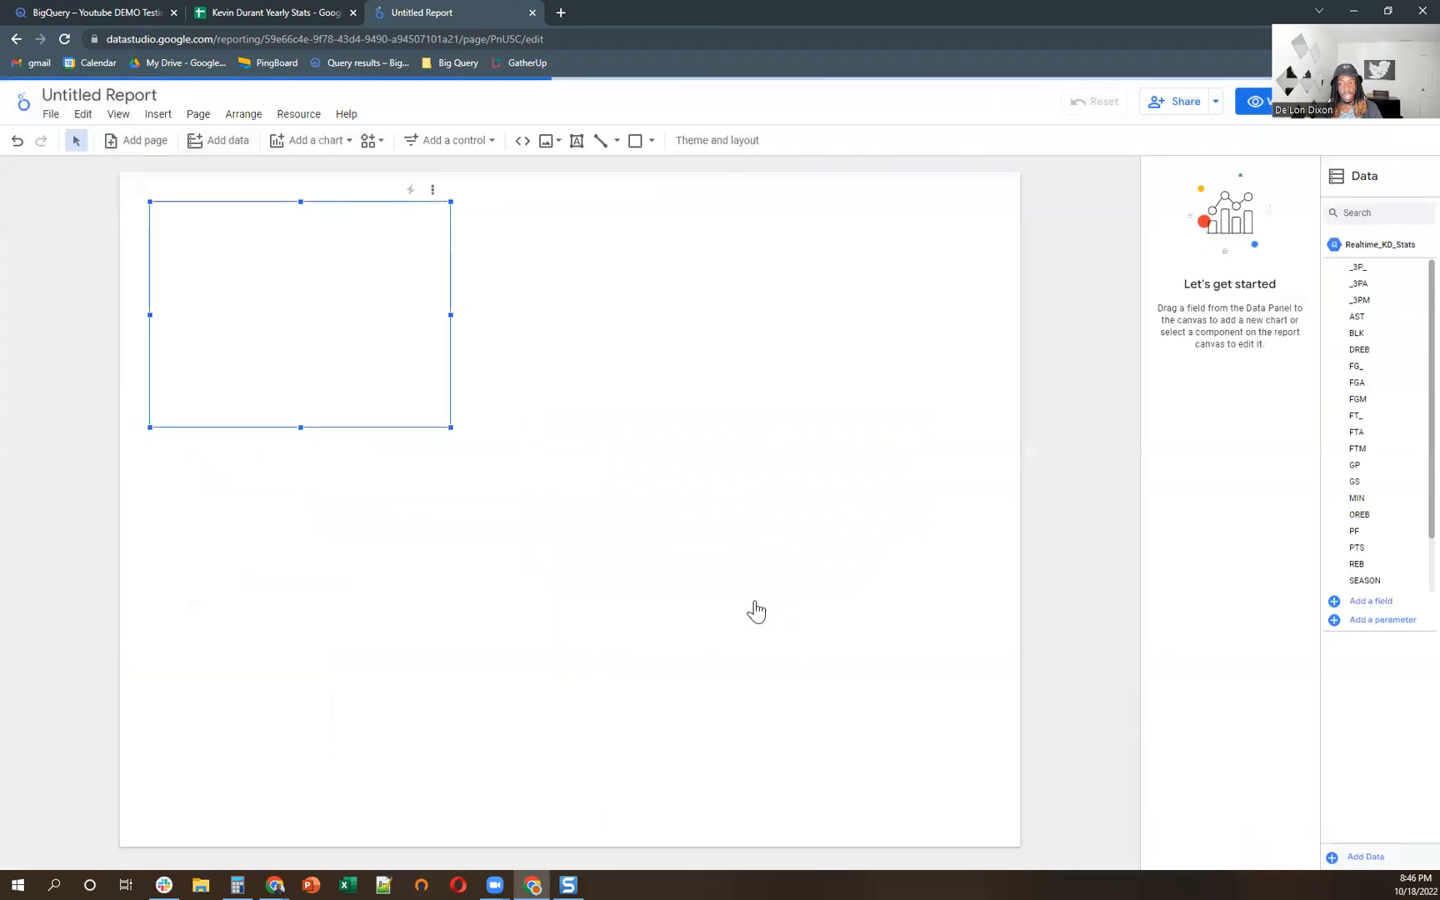
{"action": "left_click", "coordinate": [300, 315]}
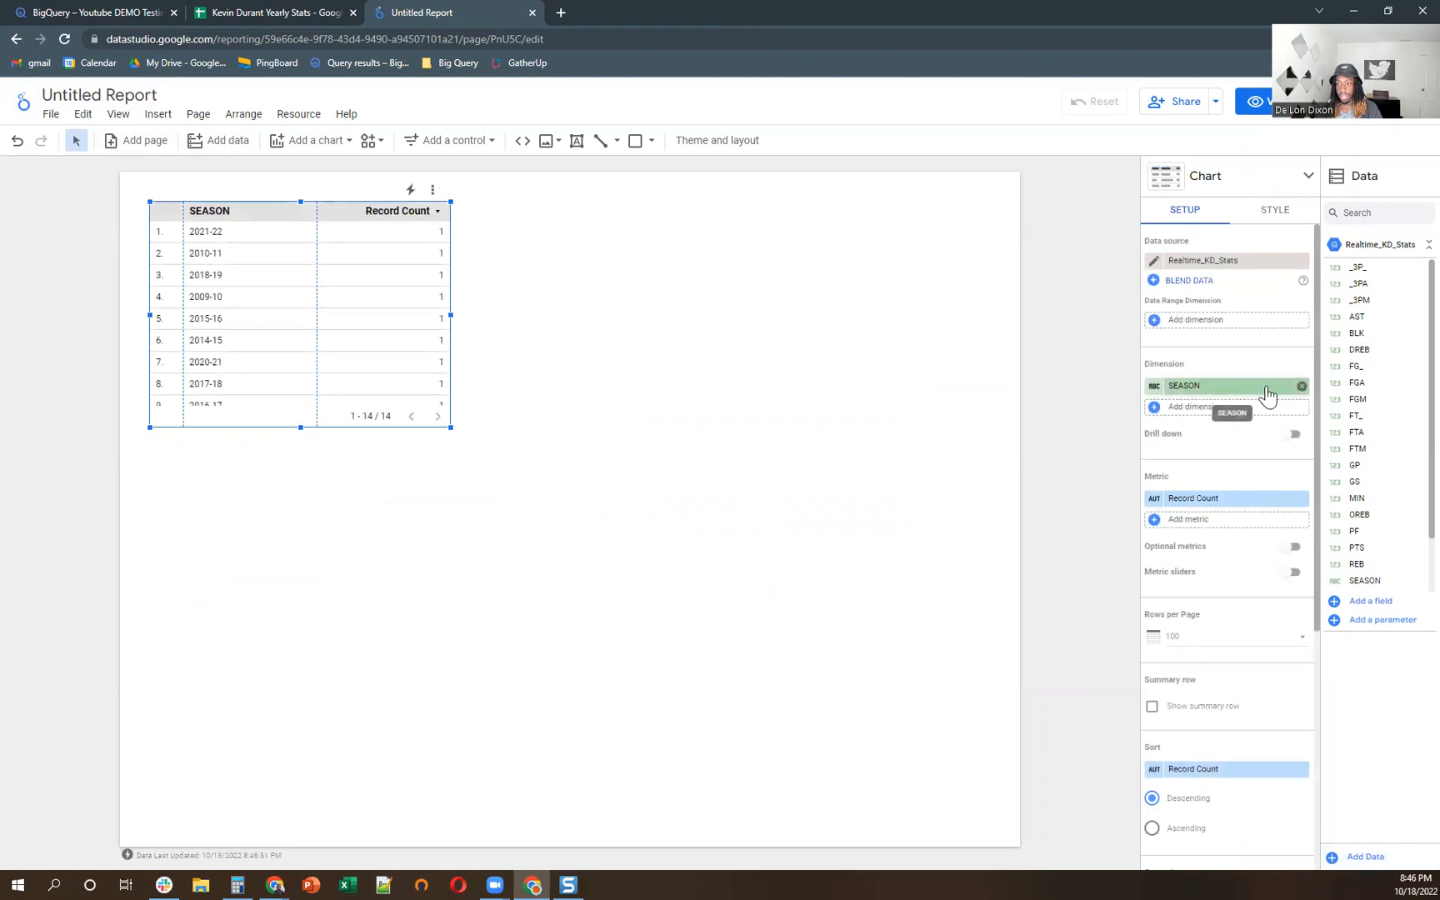
{"action": "left_click", "coordinate": [1302, 385]}
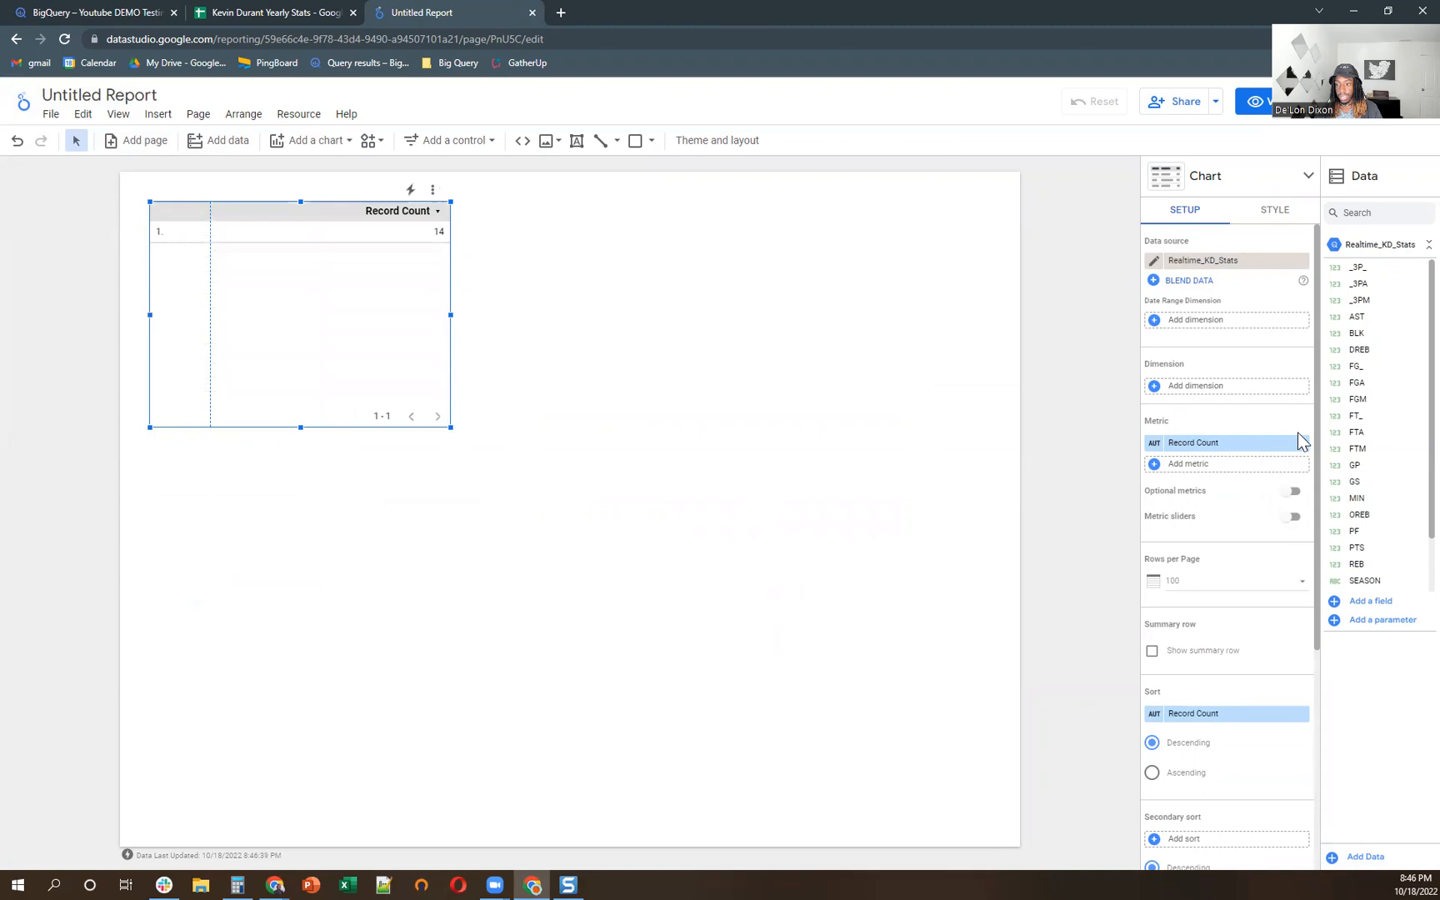
{"action": "scroll", "scroll_direction": "down", "scroll_amount": 3}
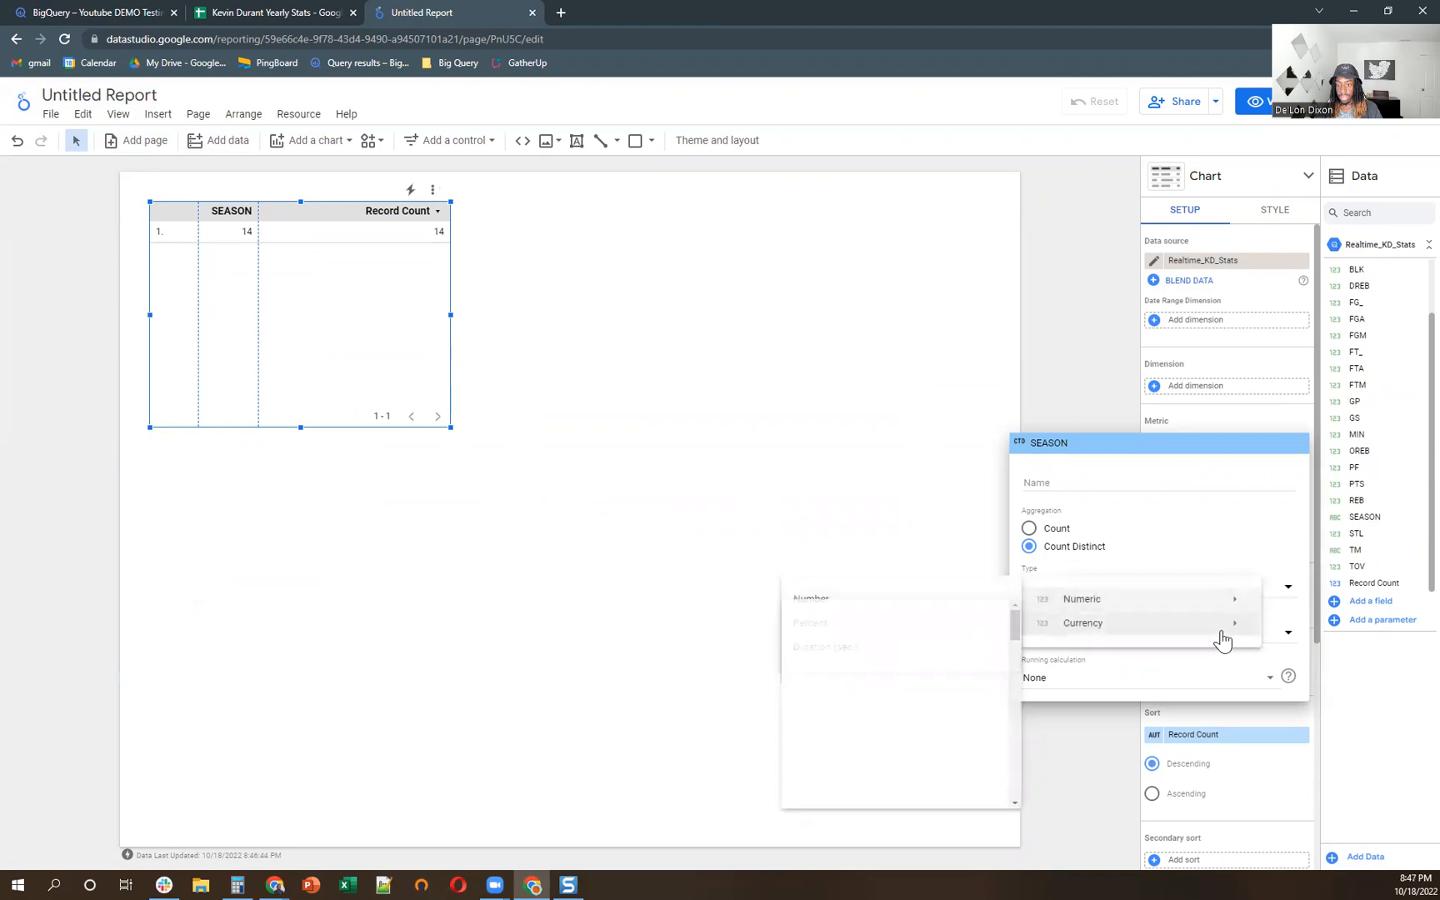
{"action": "left_click", "coordinate": [1081, 598]}
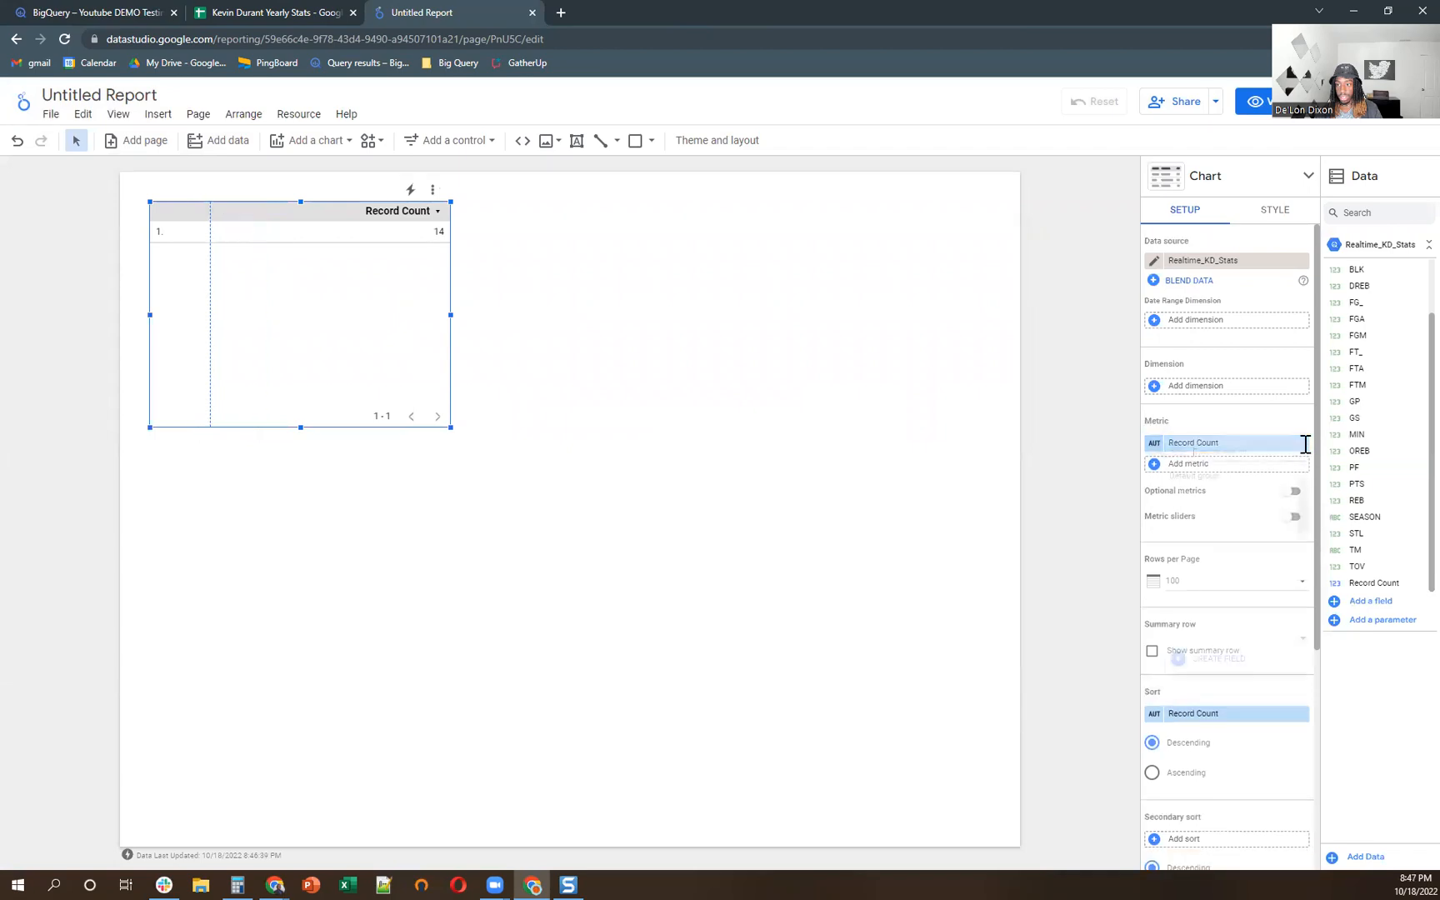
- Replace Record Count with AST as the table metric, aggregated as Average
{"action": "left_click", "coordinate": [1194, 442]}
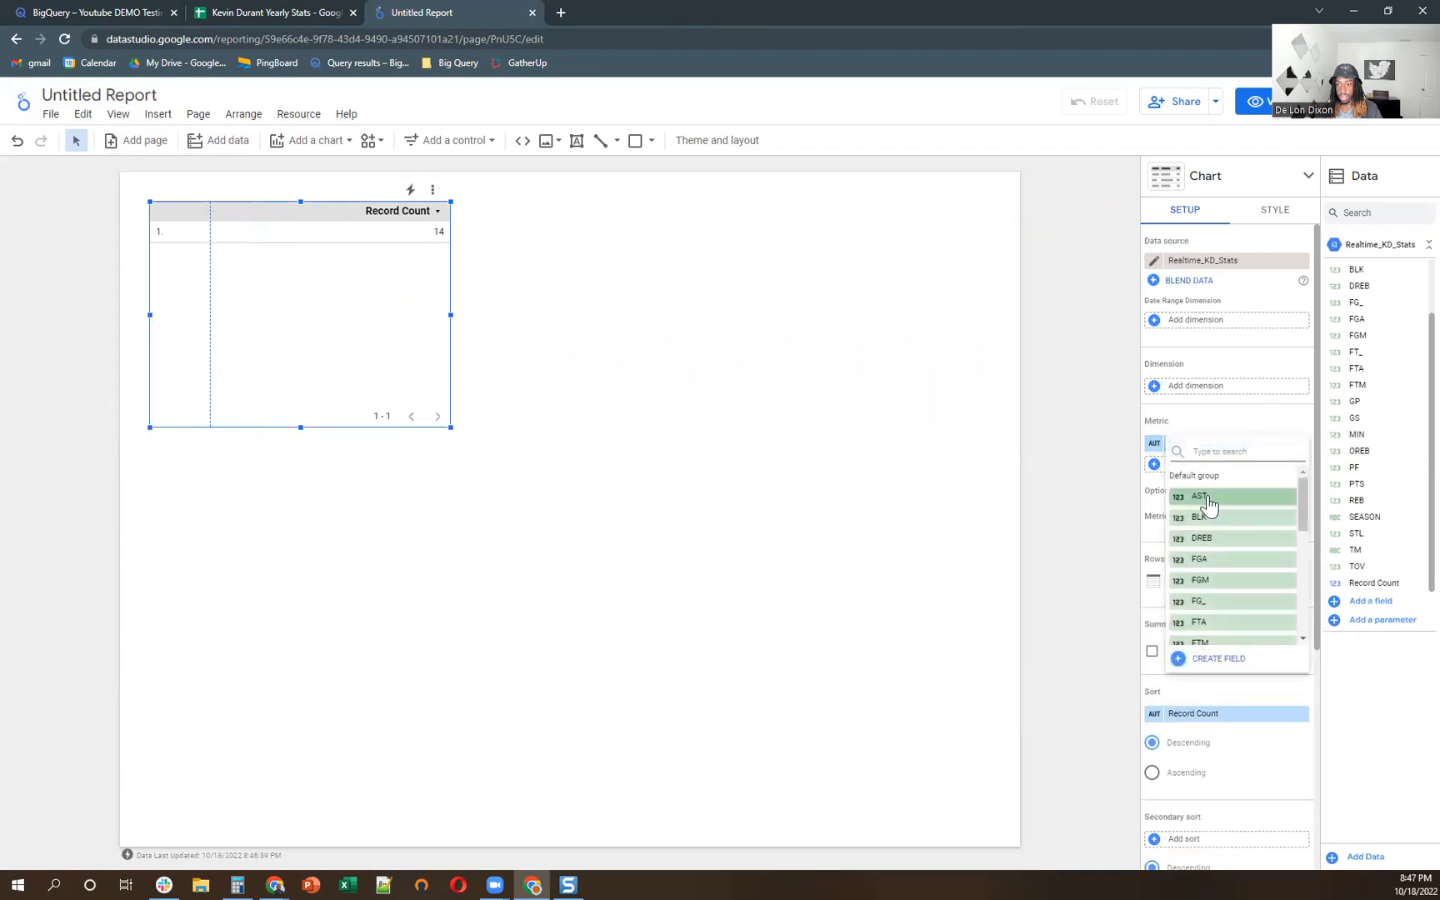
{"action": "left_click", "coordinate": [1200, 496]}
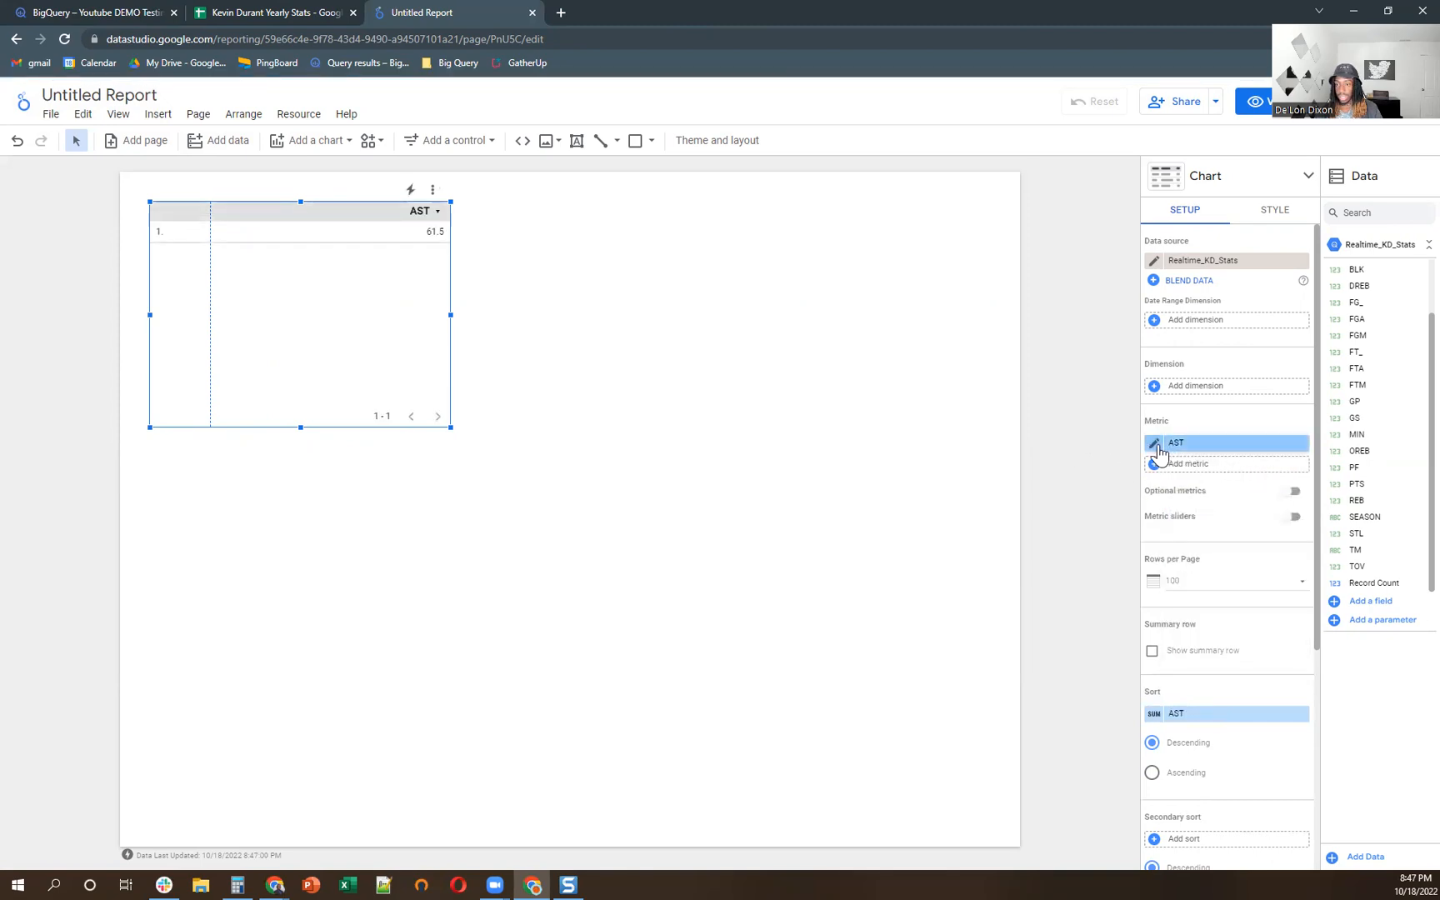
{"action": "left_click", "coordinate": [1176, 443]}
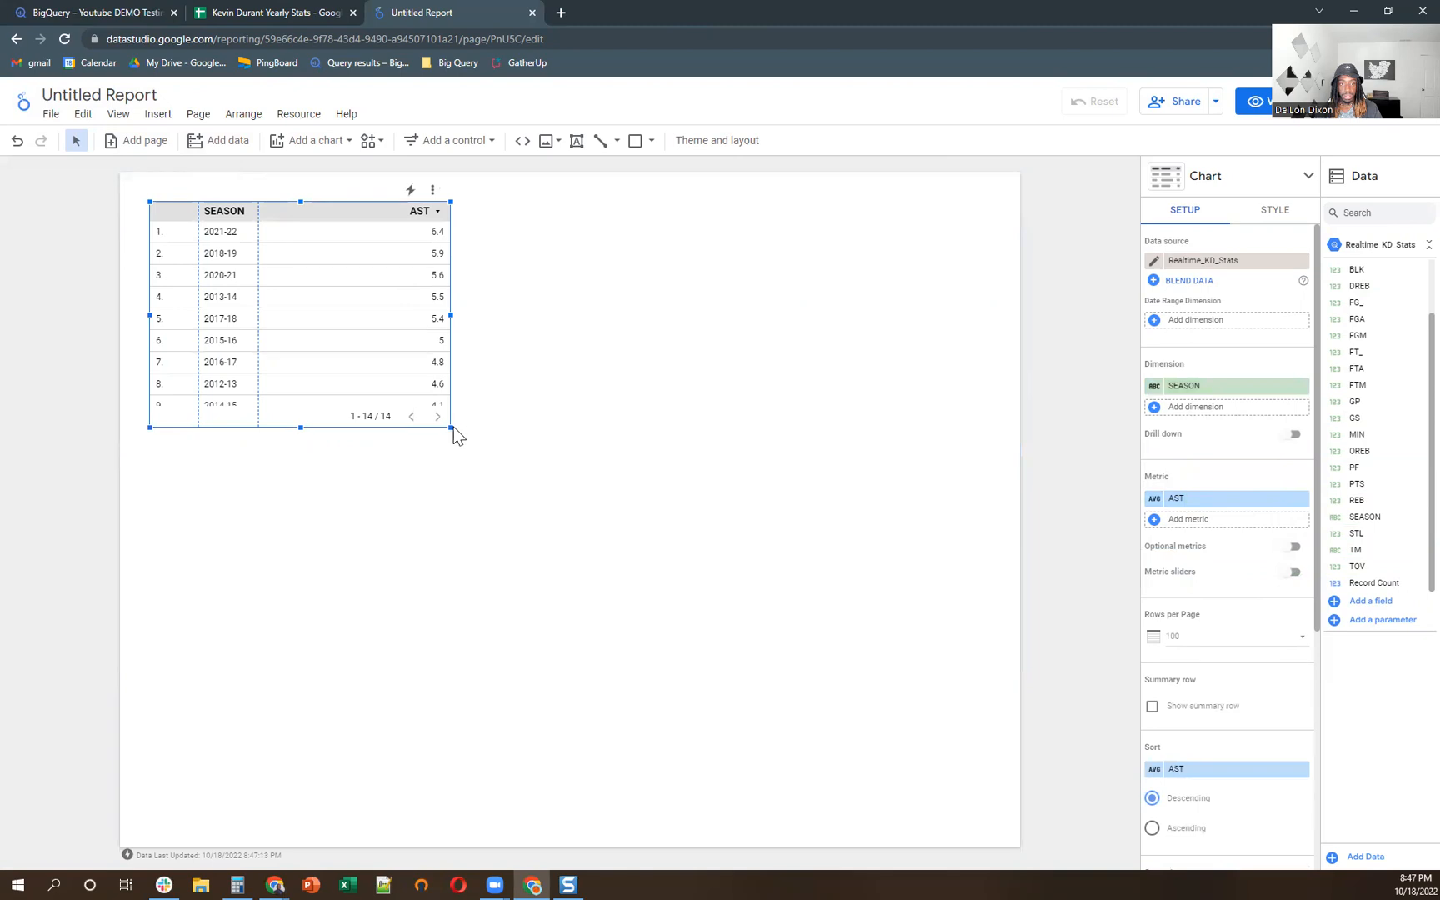
- Enlarge the table to show all 14 seasons and swap AST for average FTA
{"action": "left_click_drag", "start_coordinate": [450, 429], "coordinate": [662, 599]}
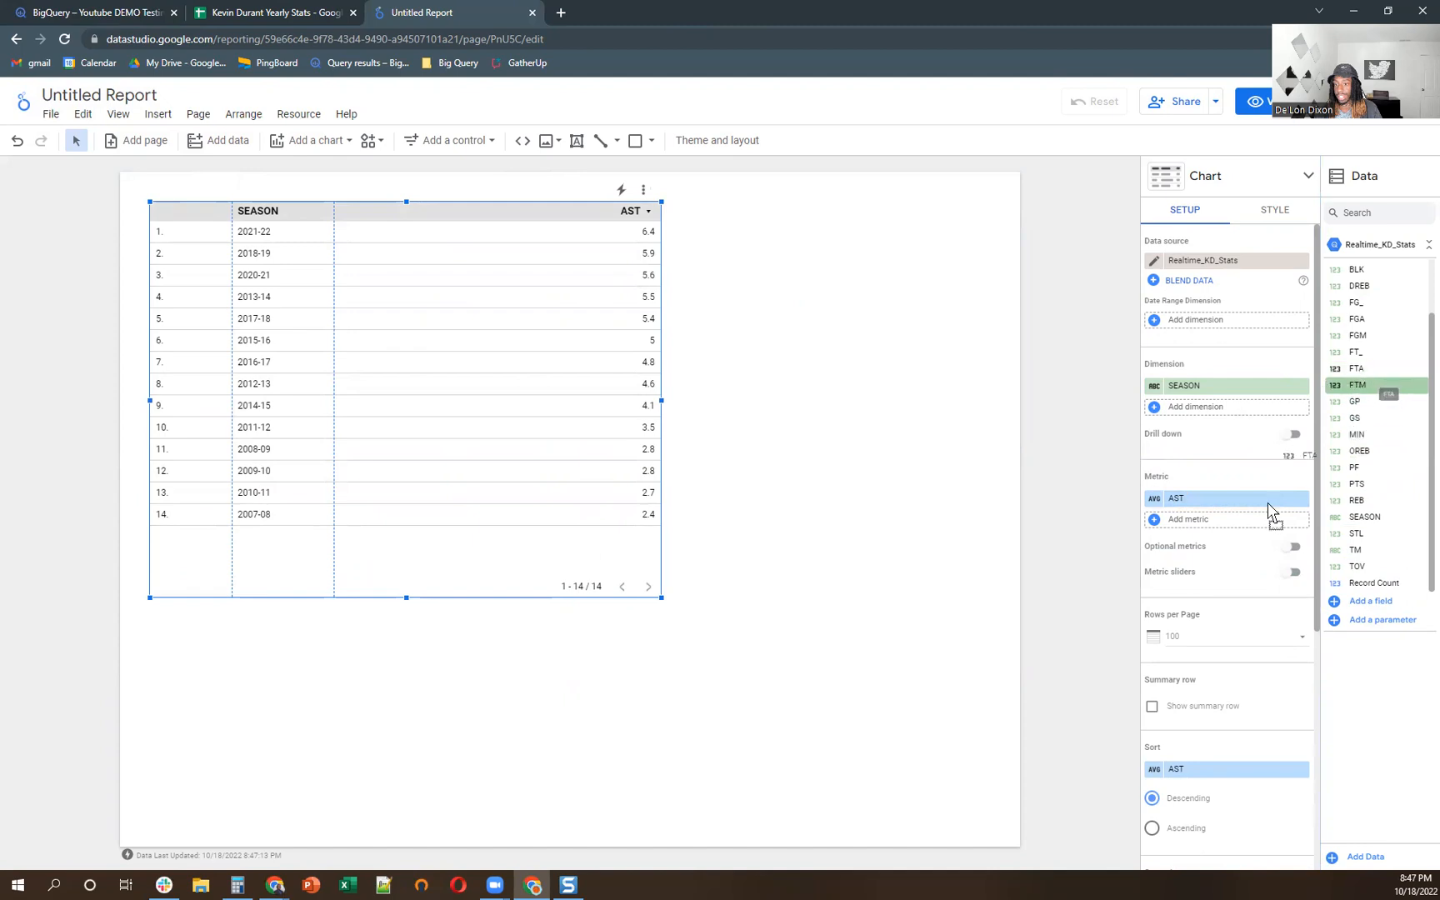
{"action": "left_click", "coordinate": [1356, 385]}
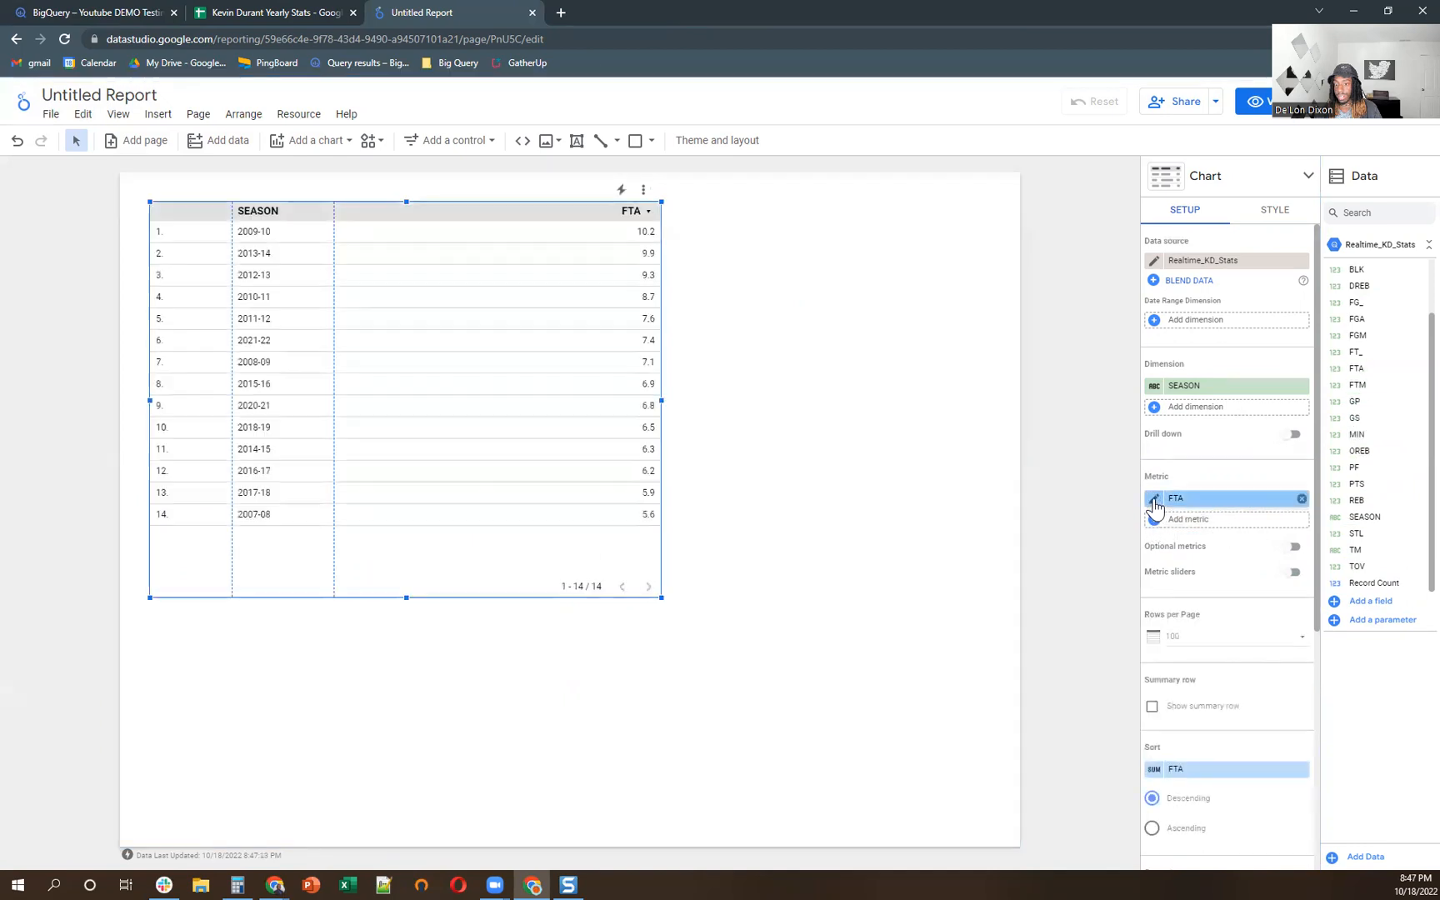
{"action": "left_click", "coordinate": [1155, 498]}
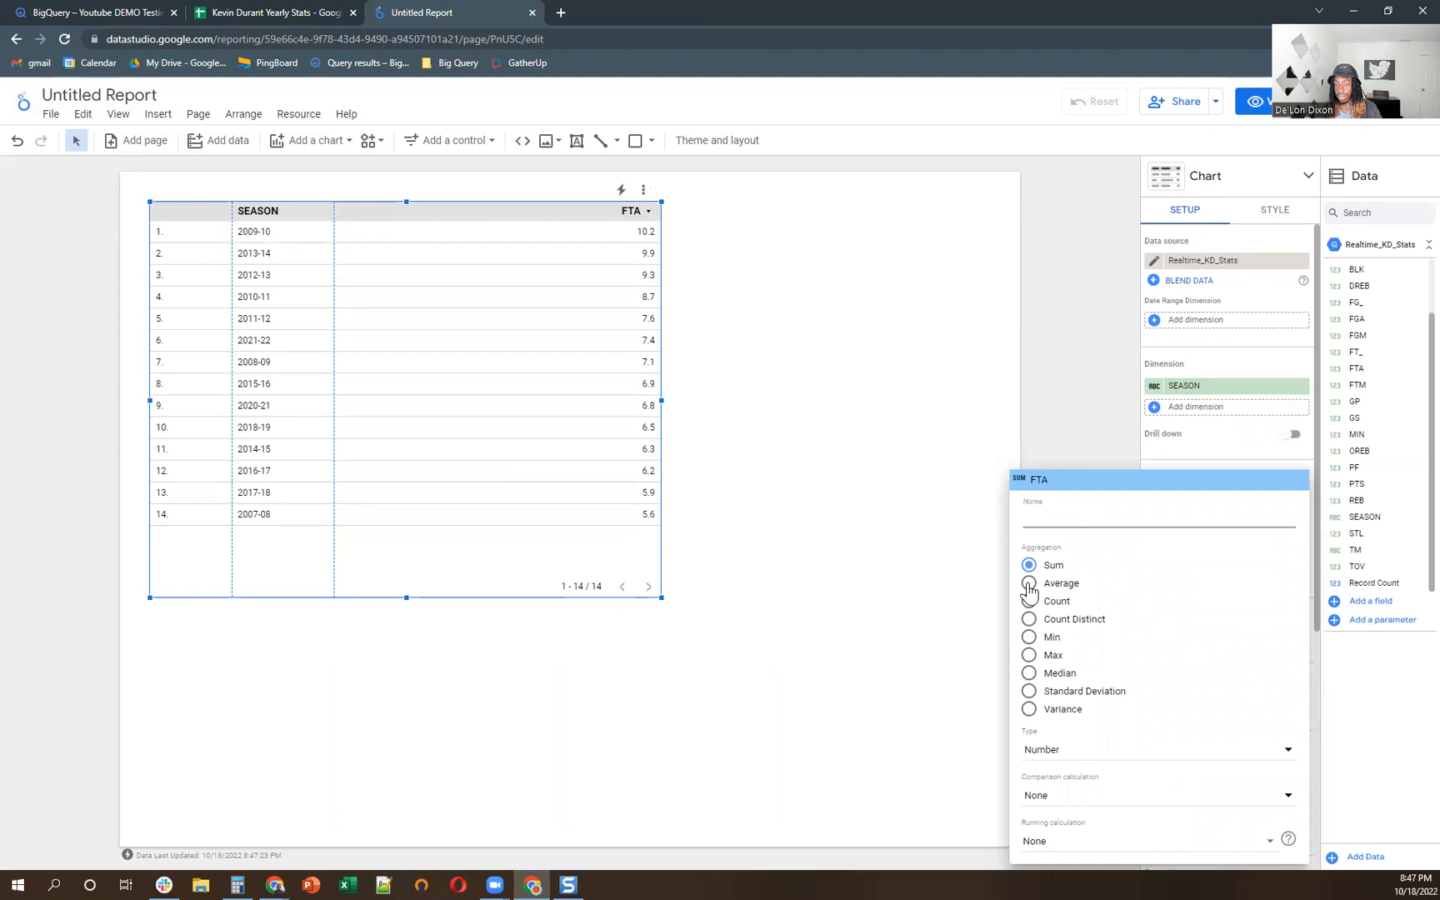
{"action": "left_click", "coordinate": [1029, 583]}
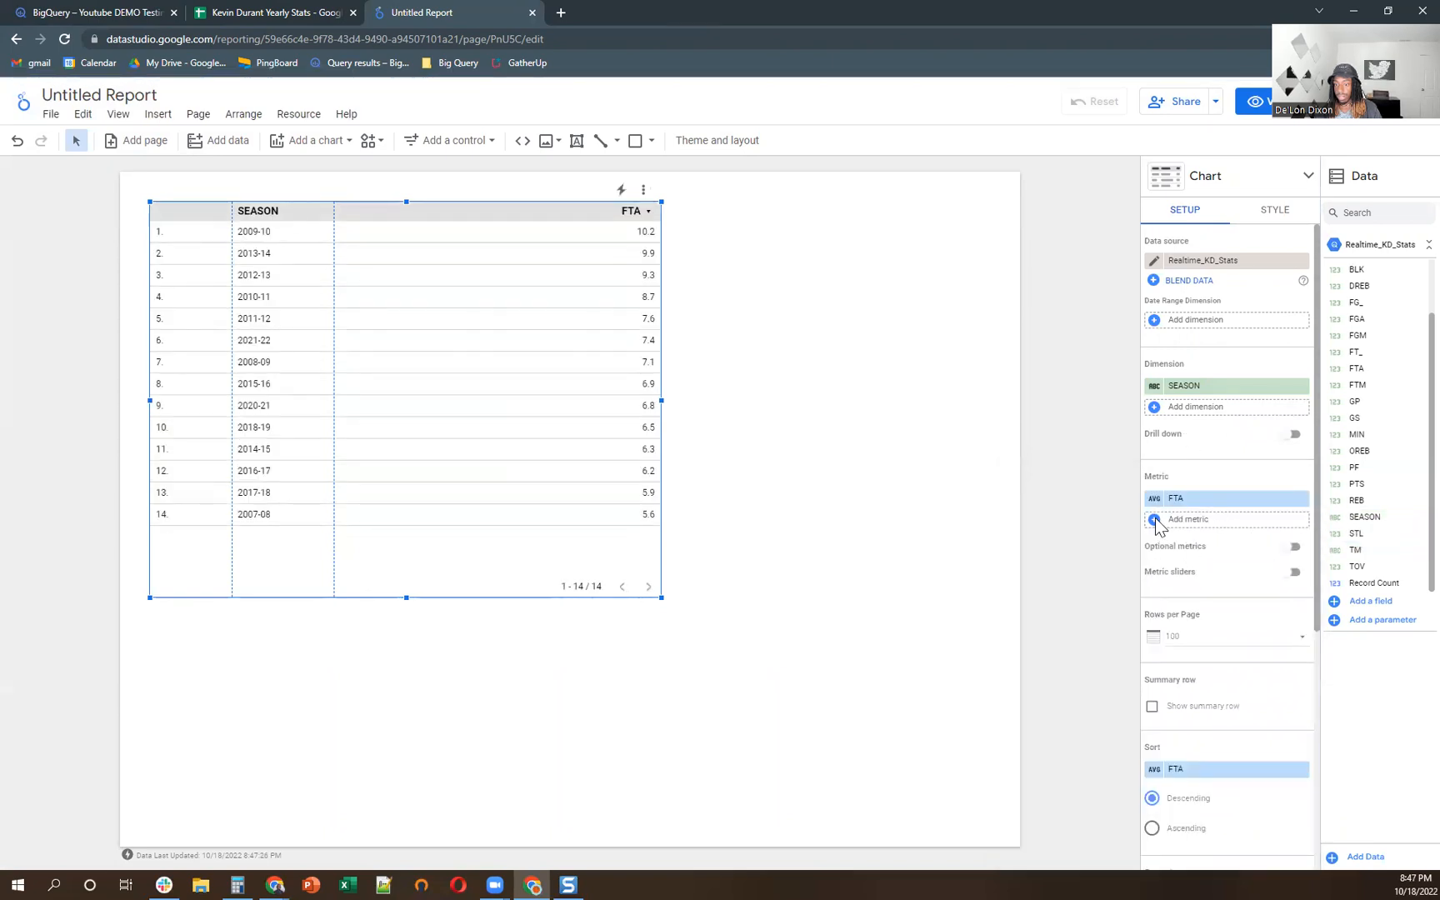
- Add BLK, FGA and GP as metrics, then view the finished report
{"action": "left_click", "coordinate": [1188, 518]}
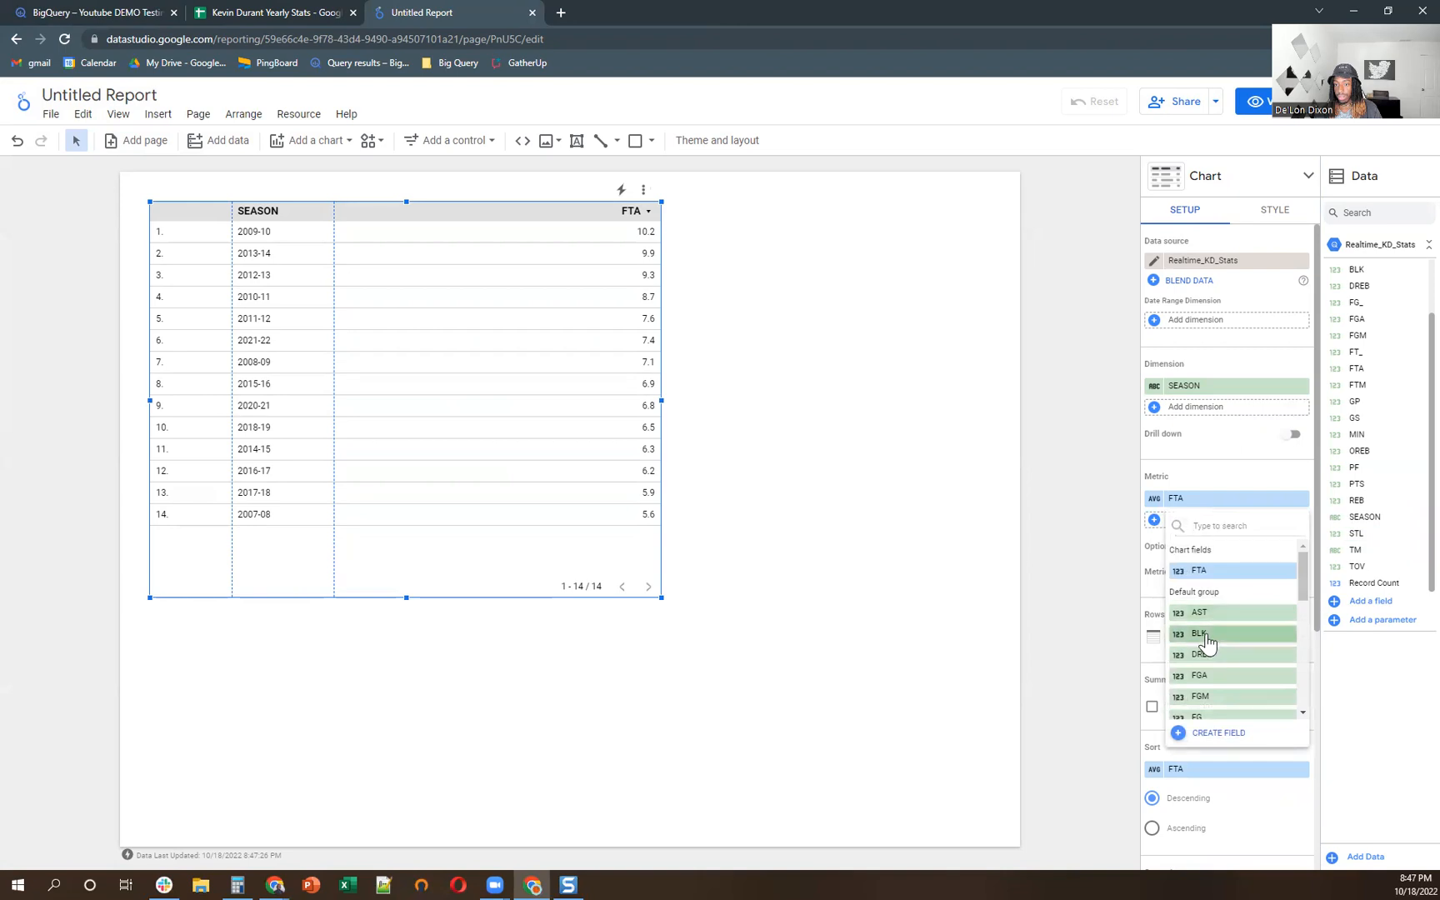
{"action": "left_click", "coordinate": [1200, 634]}
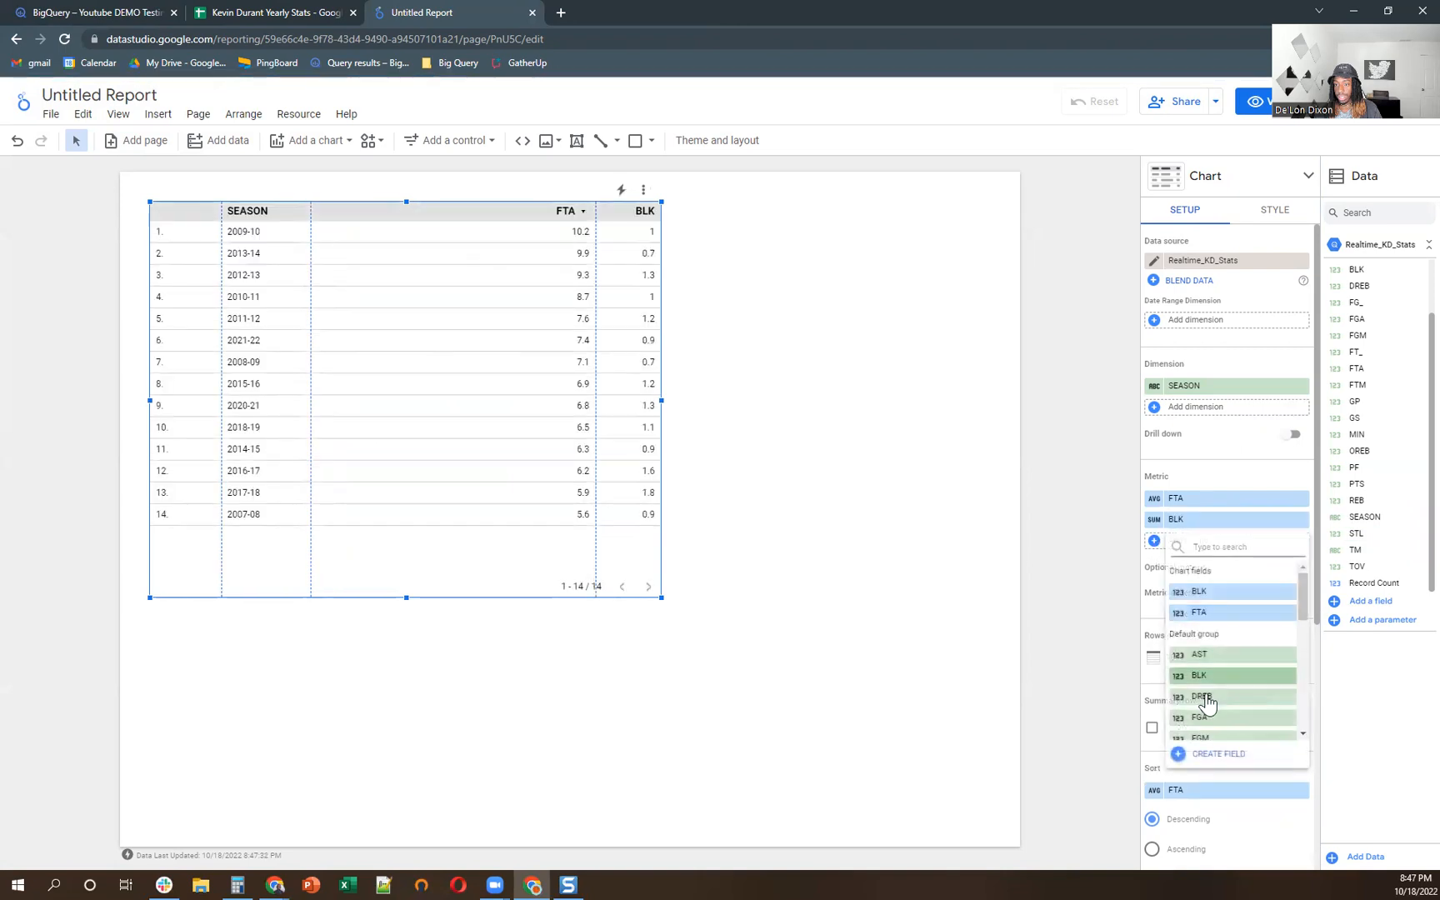
{"action": "left_click", "coordinate": [1199, 717]}
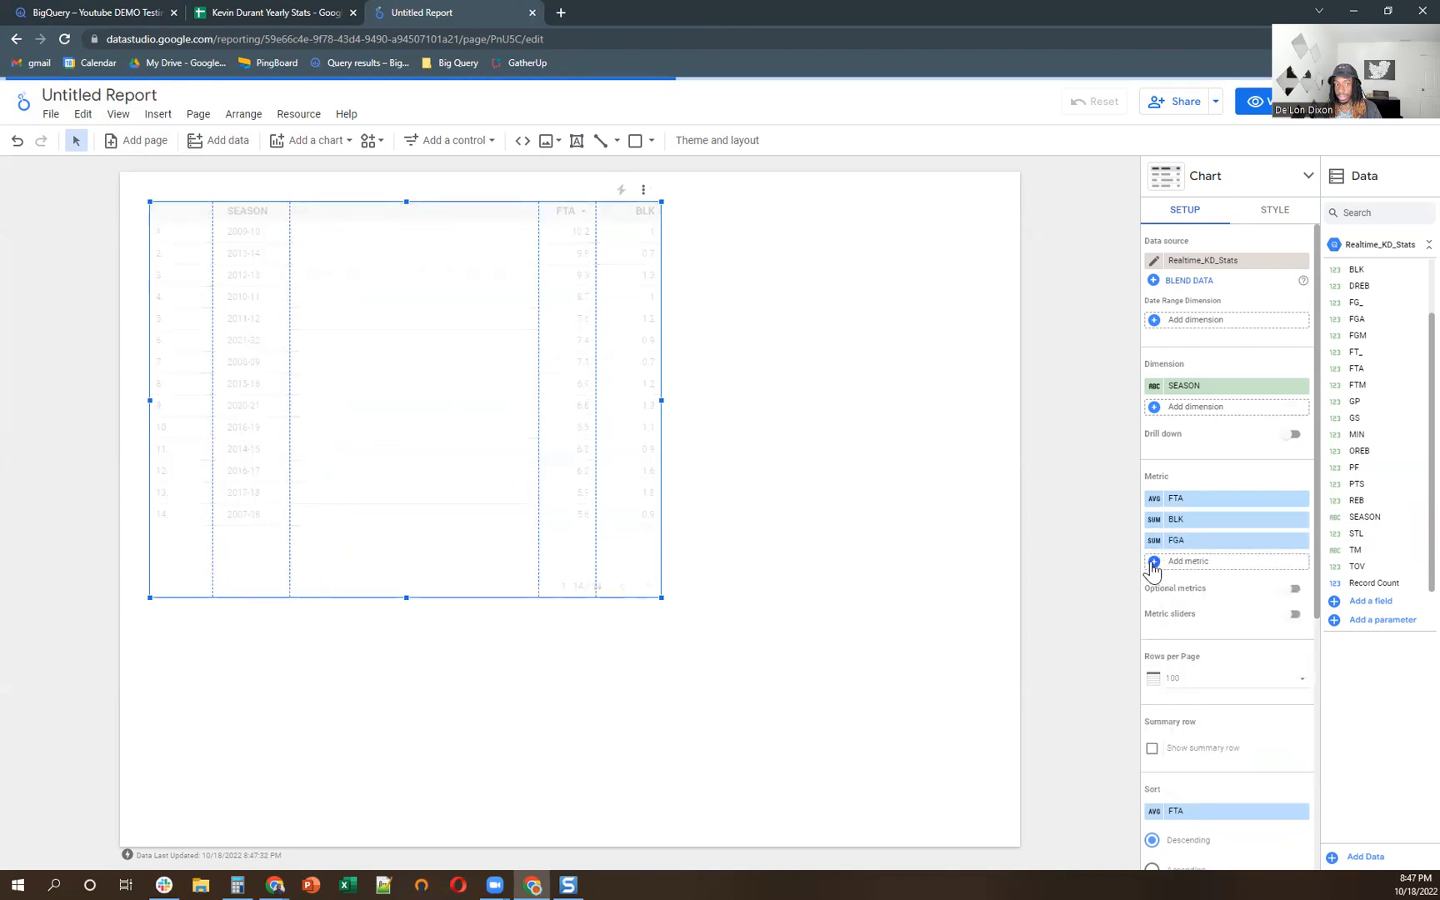
{"action": "left_click", "coordinate": [1188, 562]}
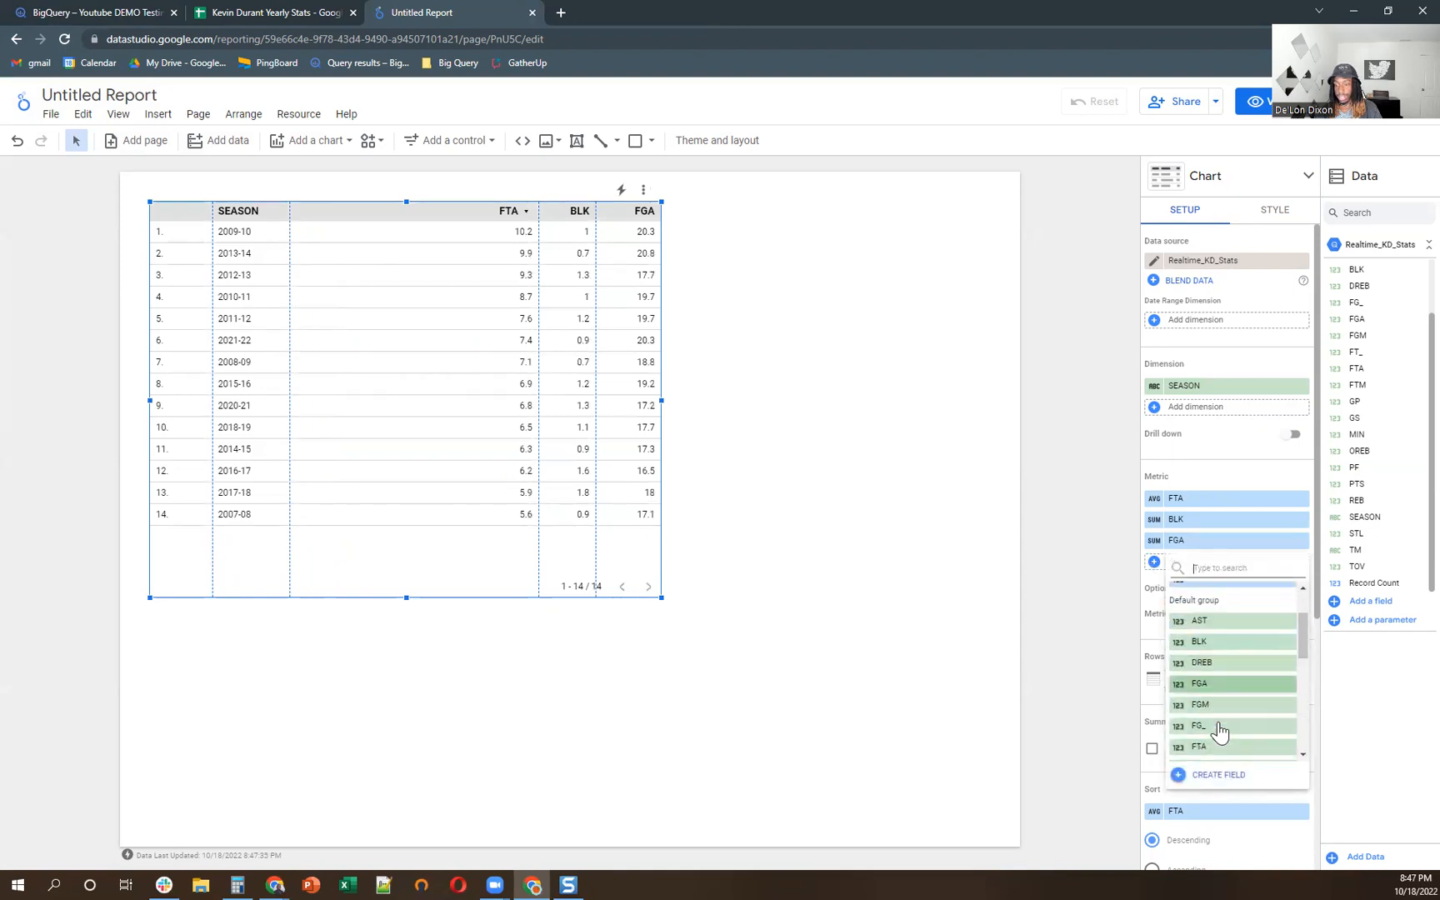
{"action": "left_click", "coordinate": [1354, 402]}
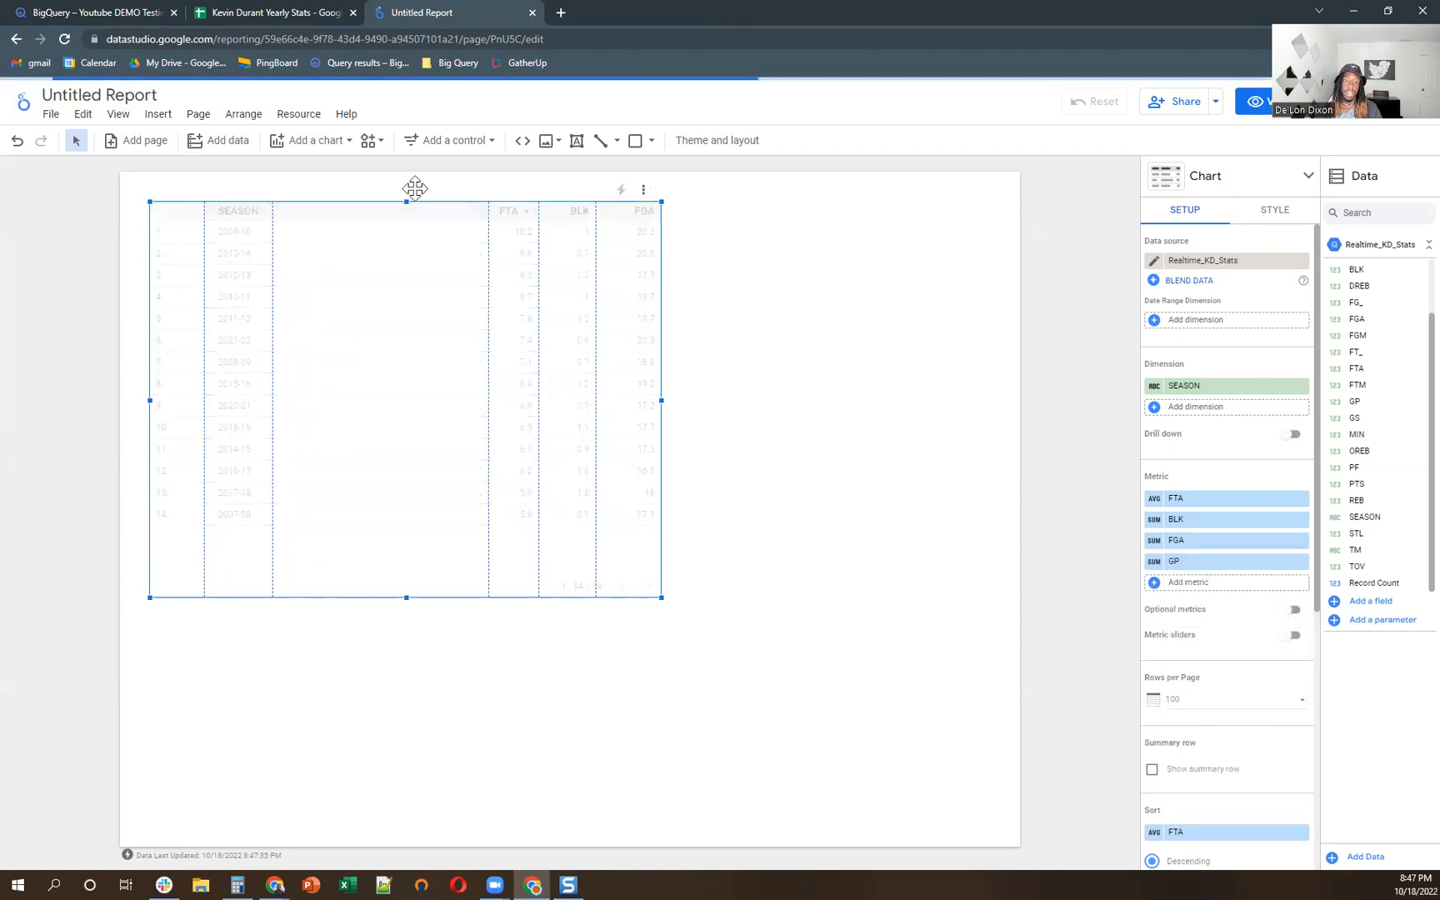
{"action": "left_click", "coordinate": [833, 245]}
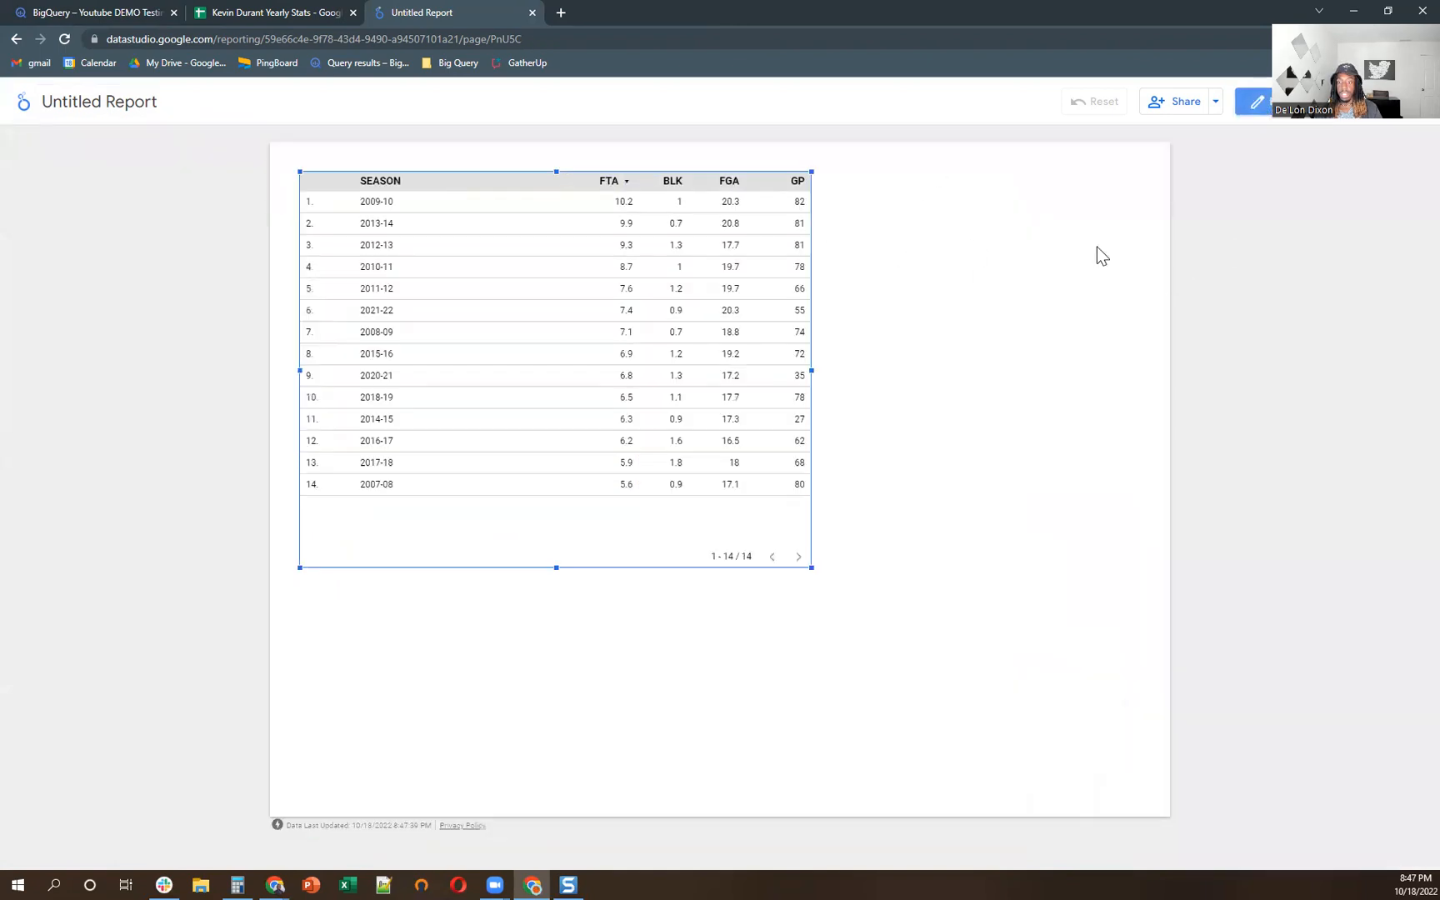
- Leave view mode and return to editing the report
{"action": "left_click", "coordinate": [1257, 102]}
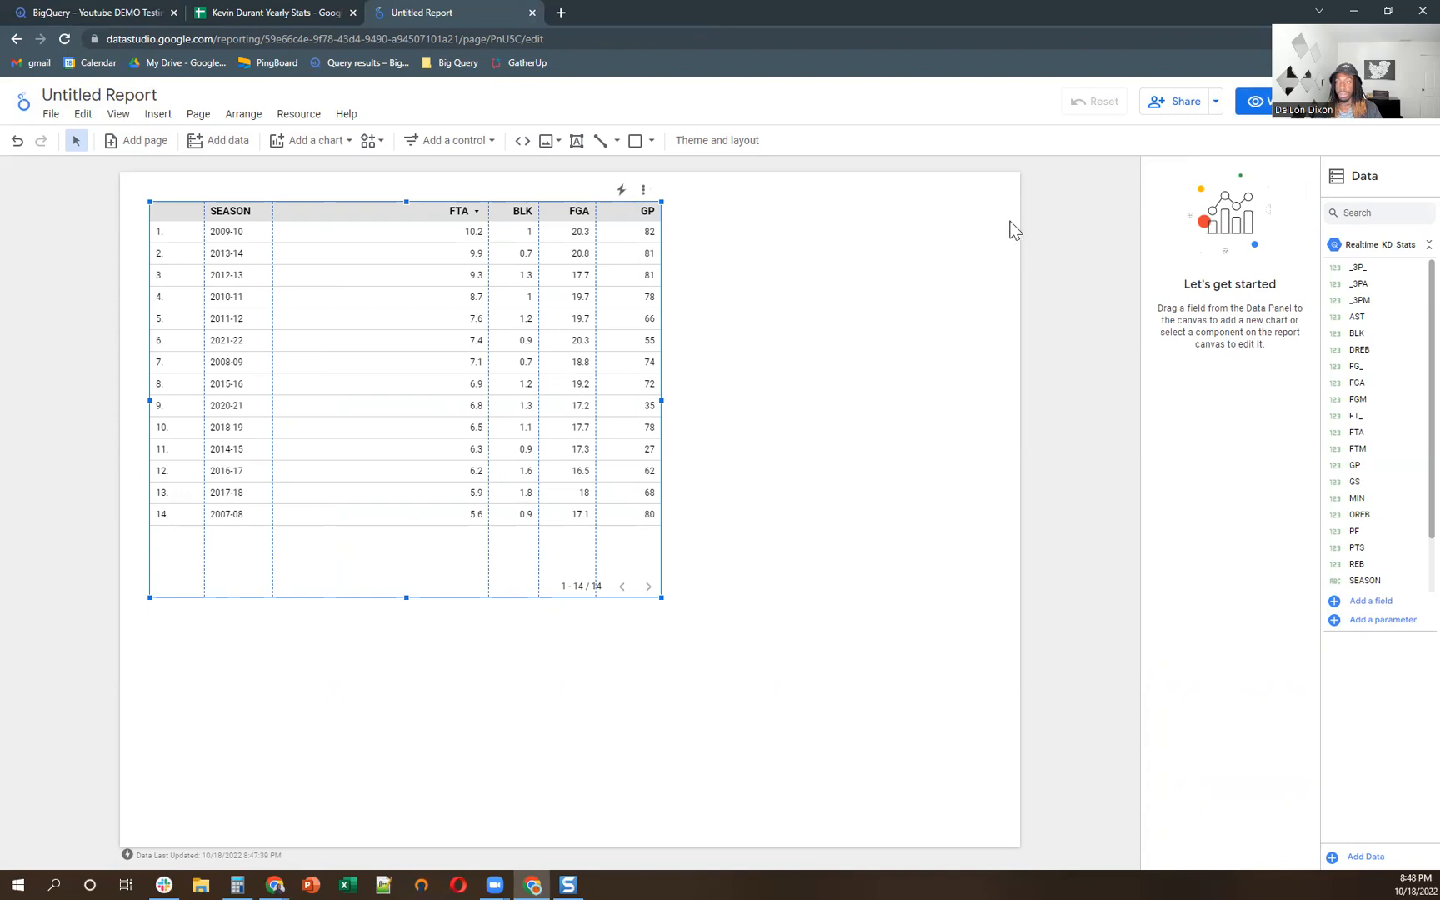
- Set the Realtime_KD_Stats data source freshness to every 15 minutes instead of 12 hours
{"action": "left_click", "coordinate": [404, 403]}
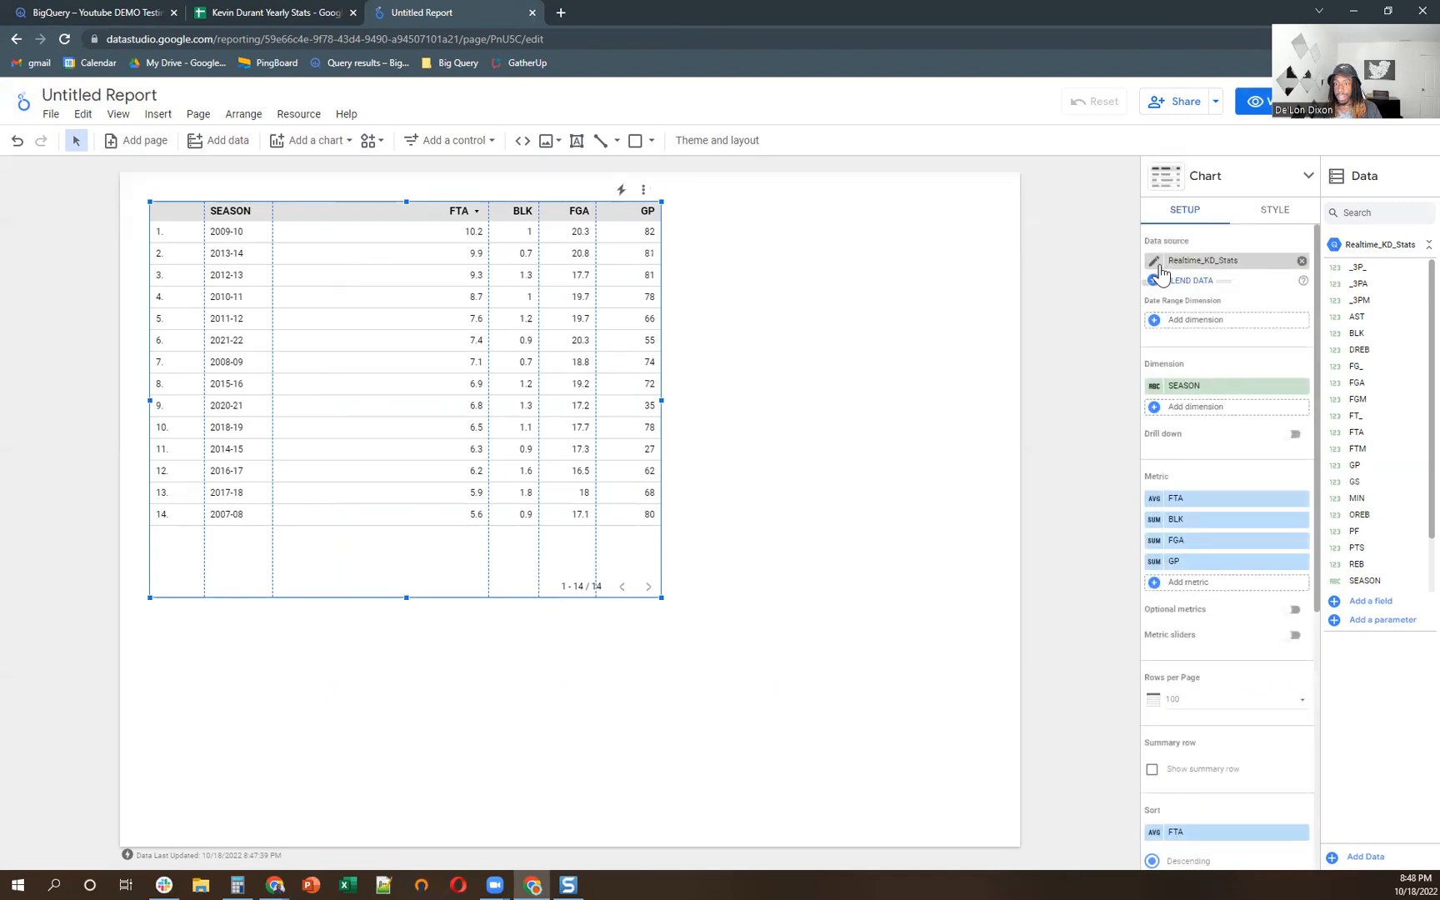
{"action": "left_click", "coordinate": [1153, 260]}
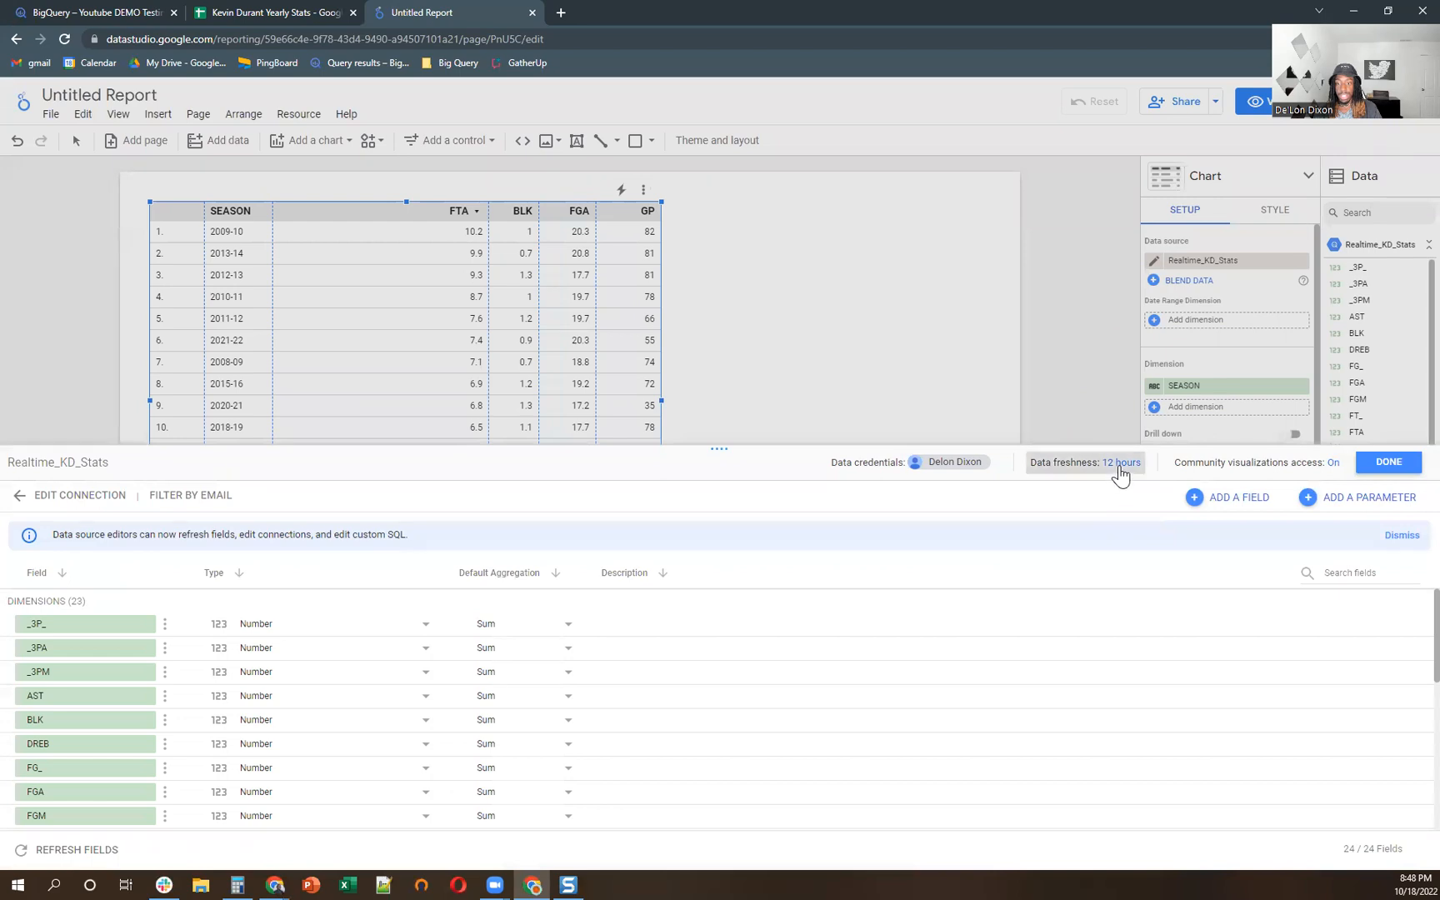
{"action": "left_click", "coordinate": [1111, 461]}
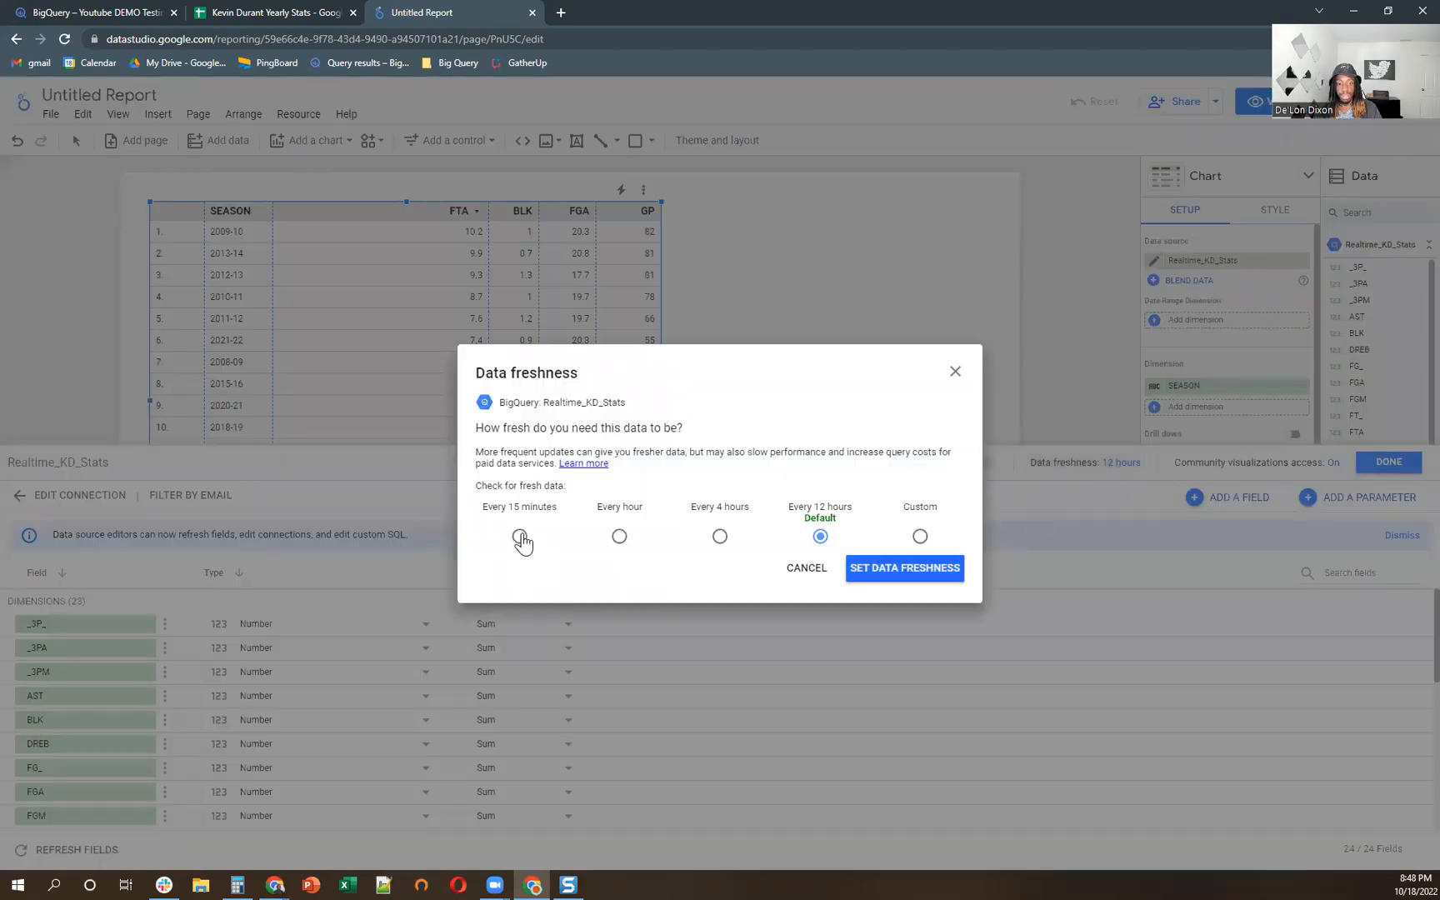
{"action": "left_click", "coordinate": [518, 537]}
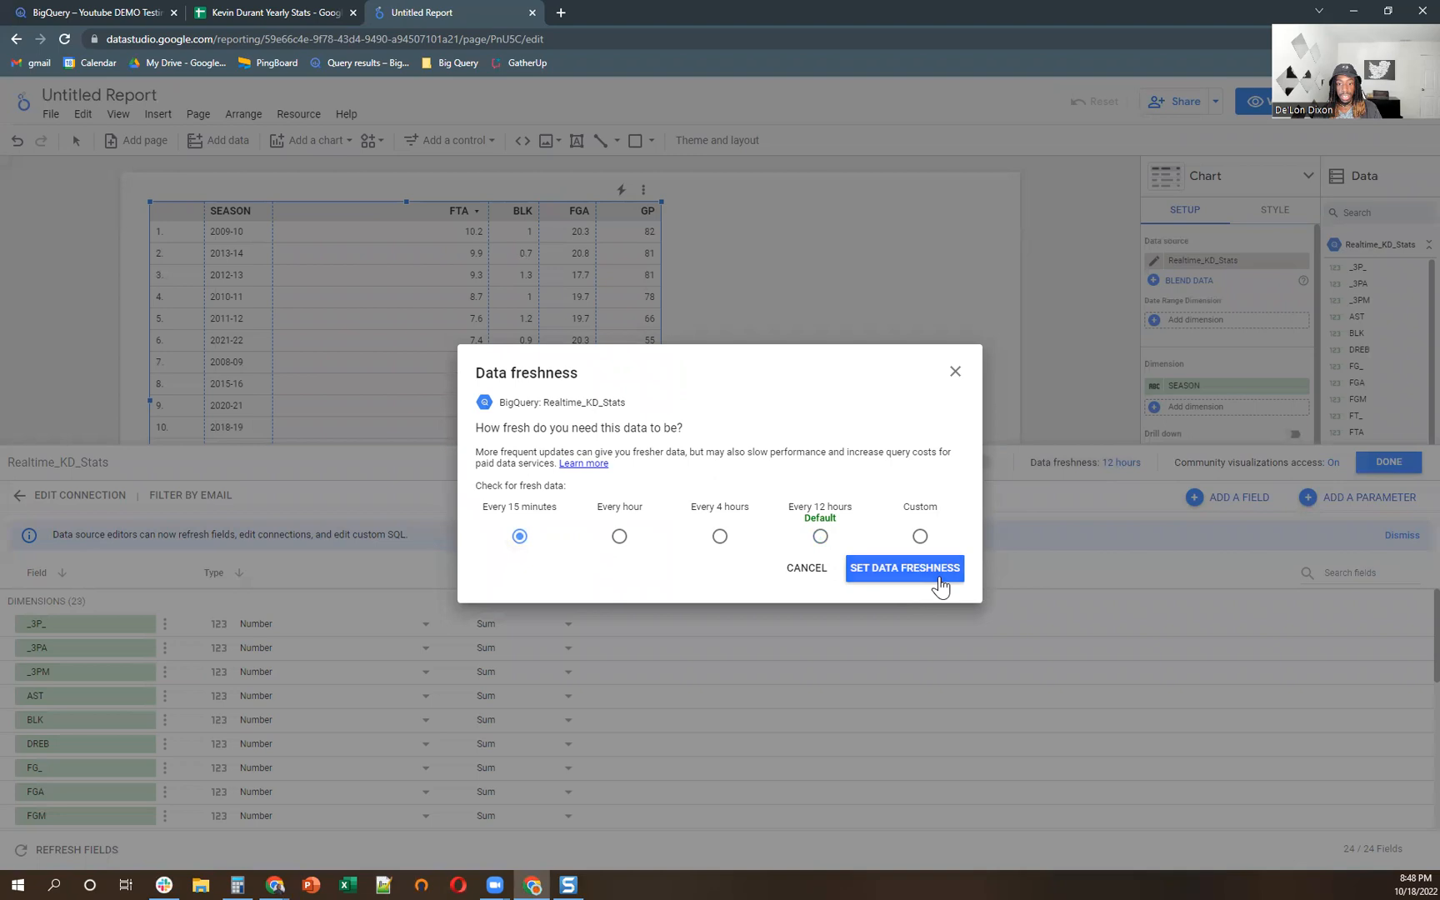
{"action": "left_click", "coordinate": [903, 568]}
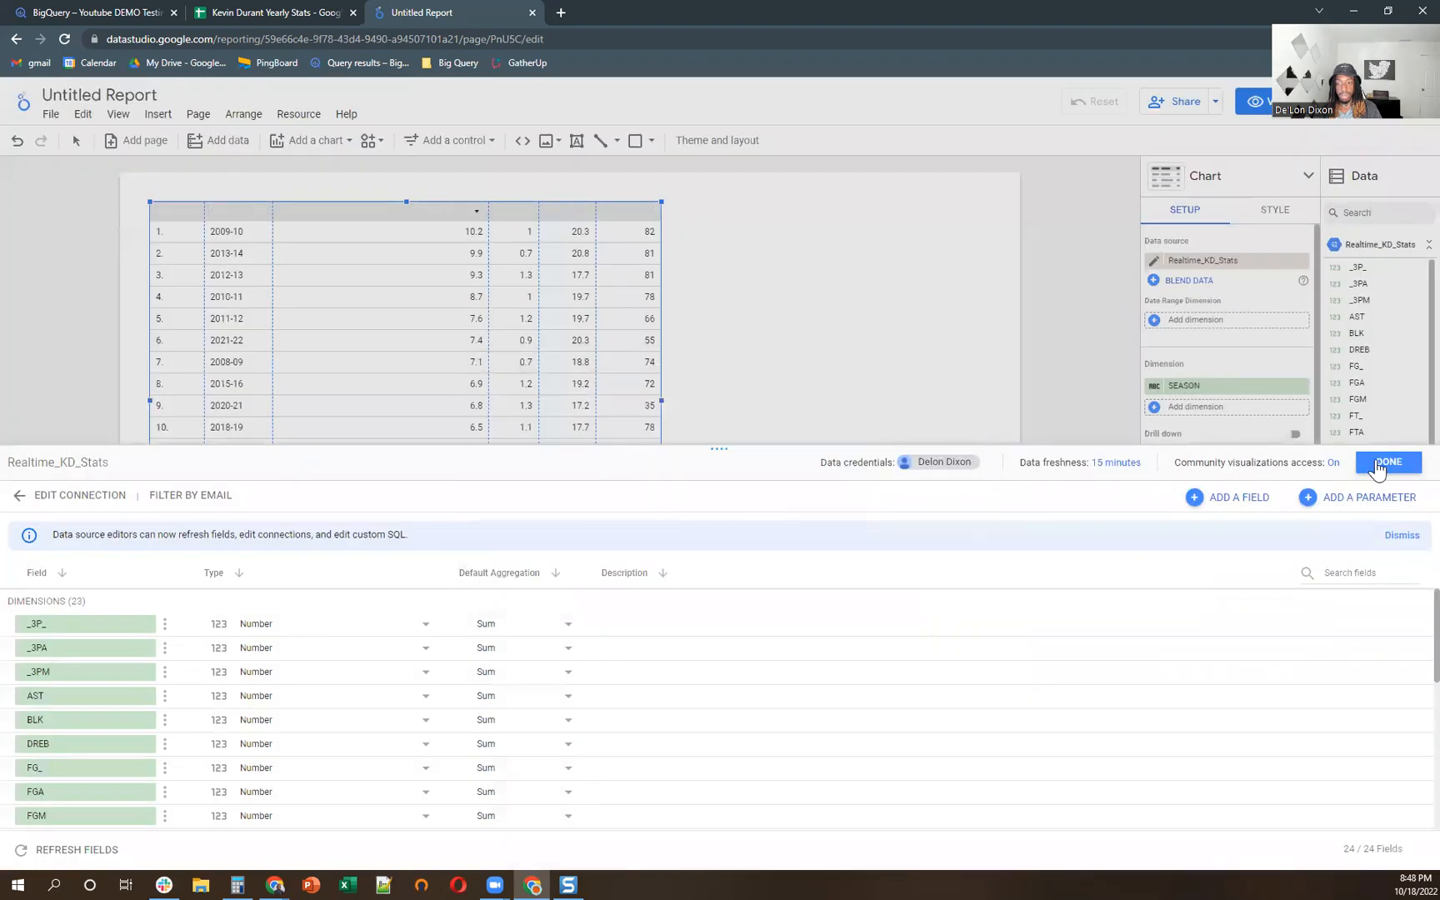
{"action": "left_click", "coordinate": [1388, 462]}
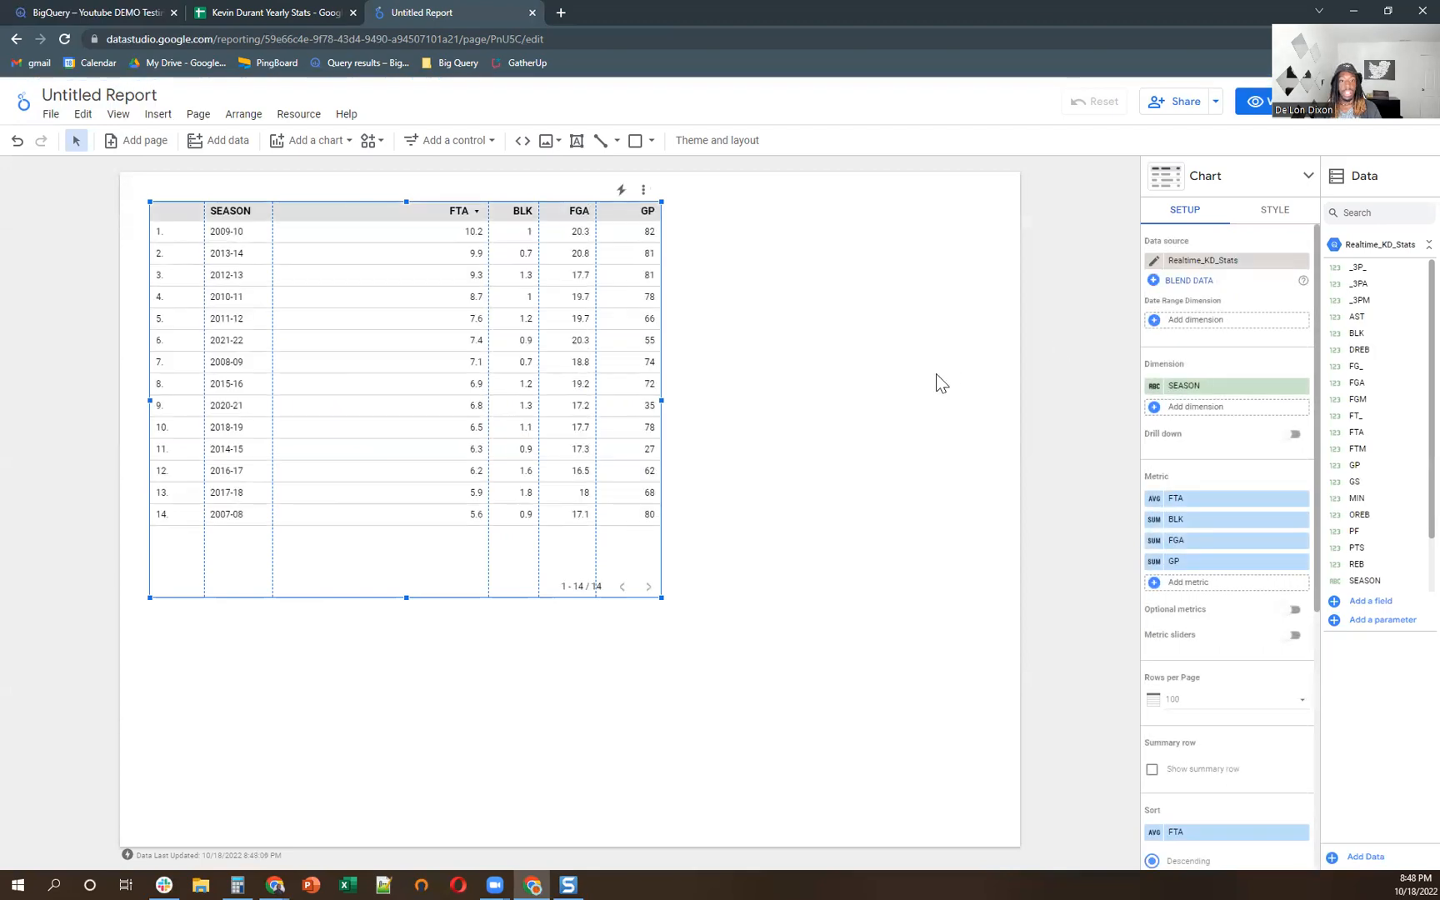
{"action": "mouse_move", "coordinate": [783, 471]}
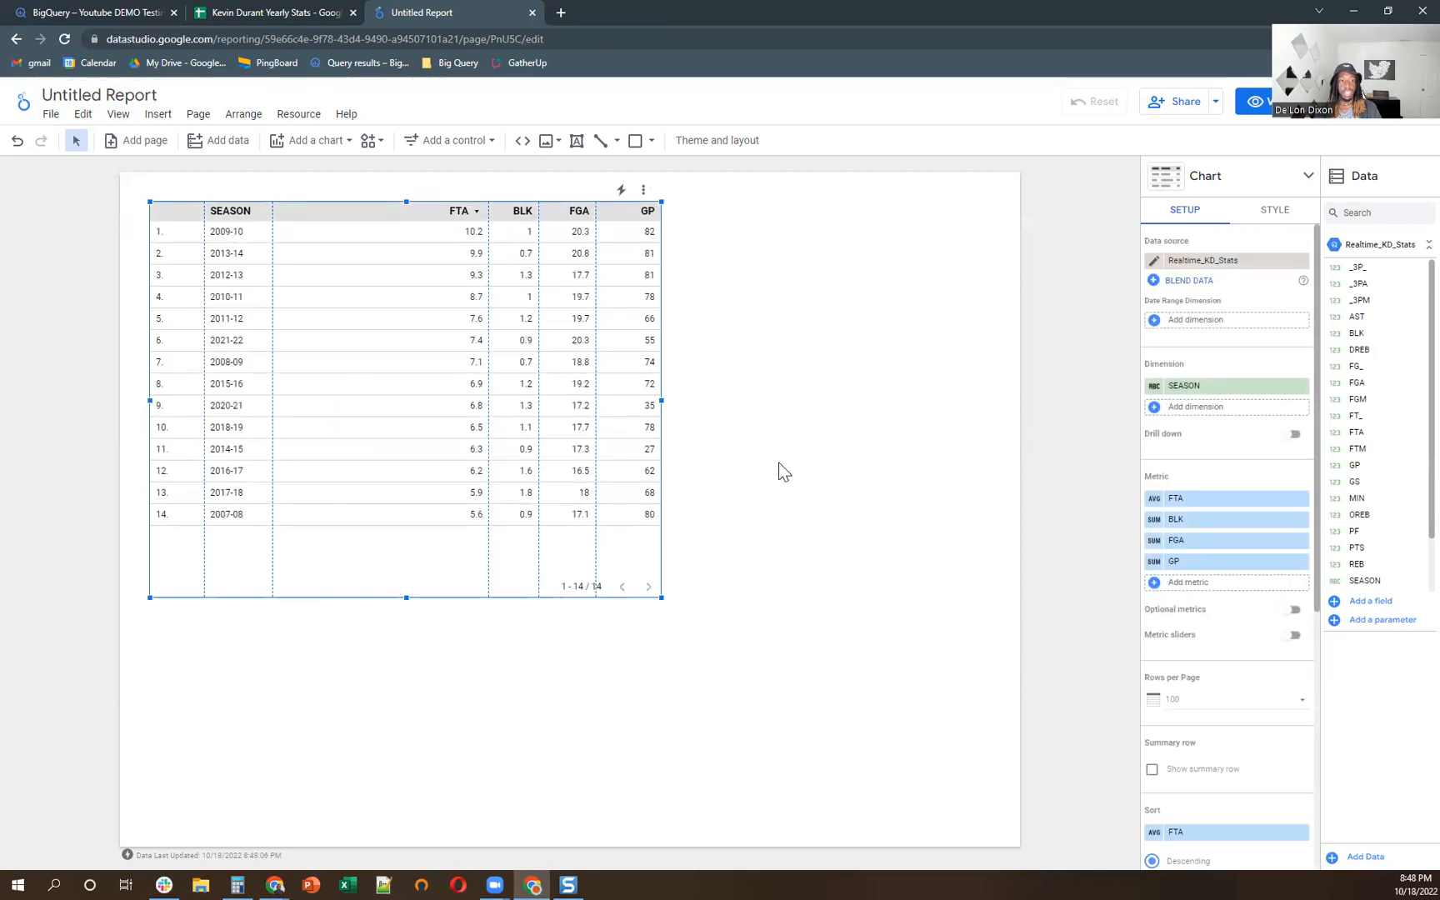
{"action": "mouse_move", "coordinate": [843, 435]}
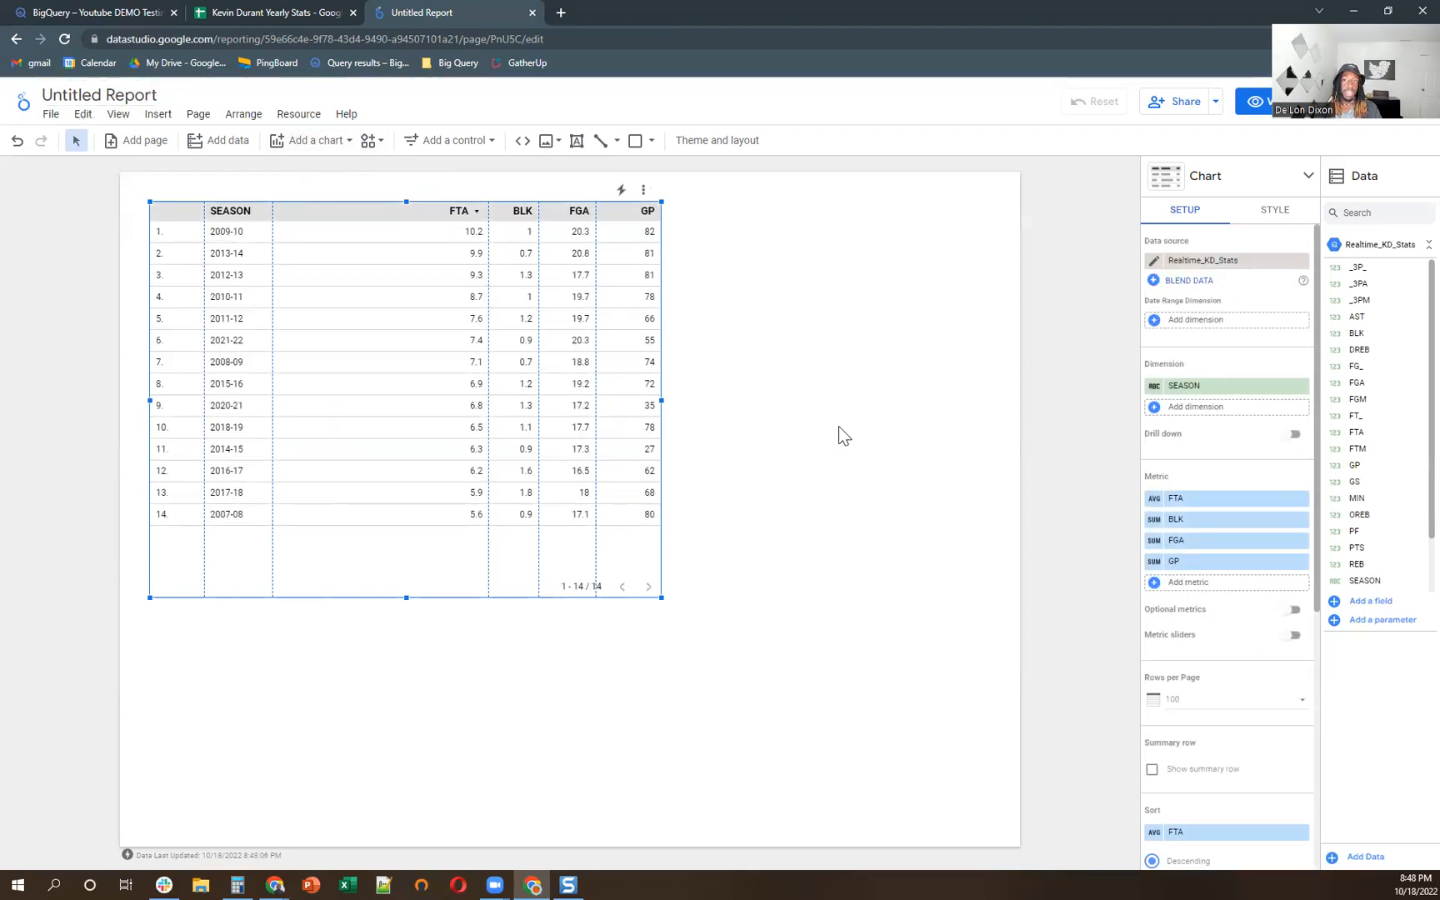